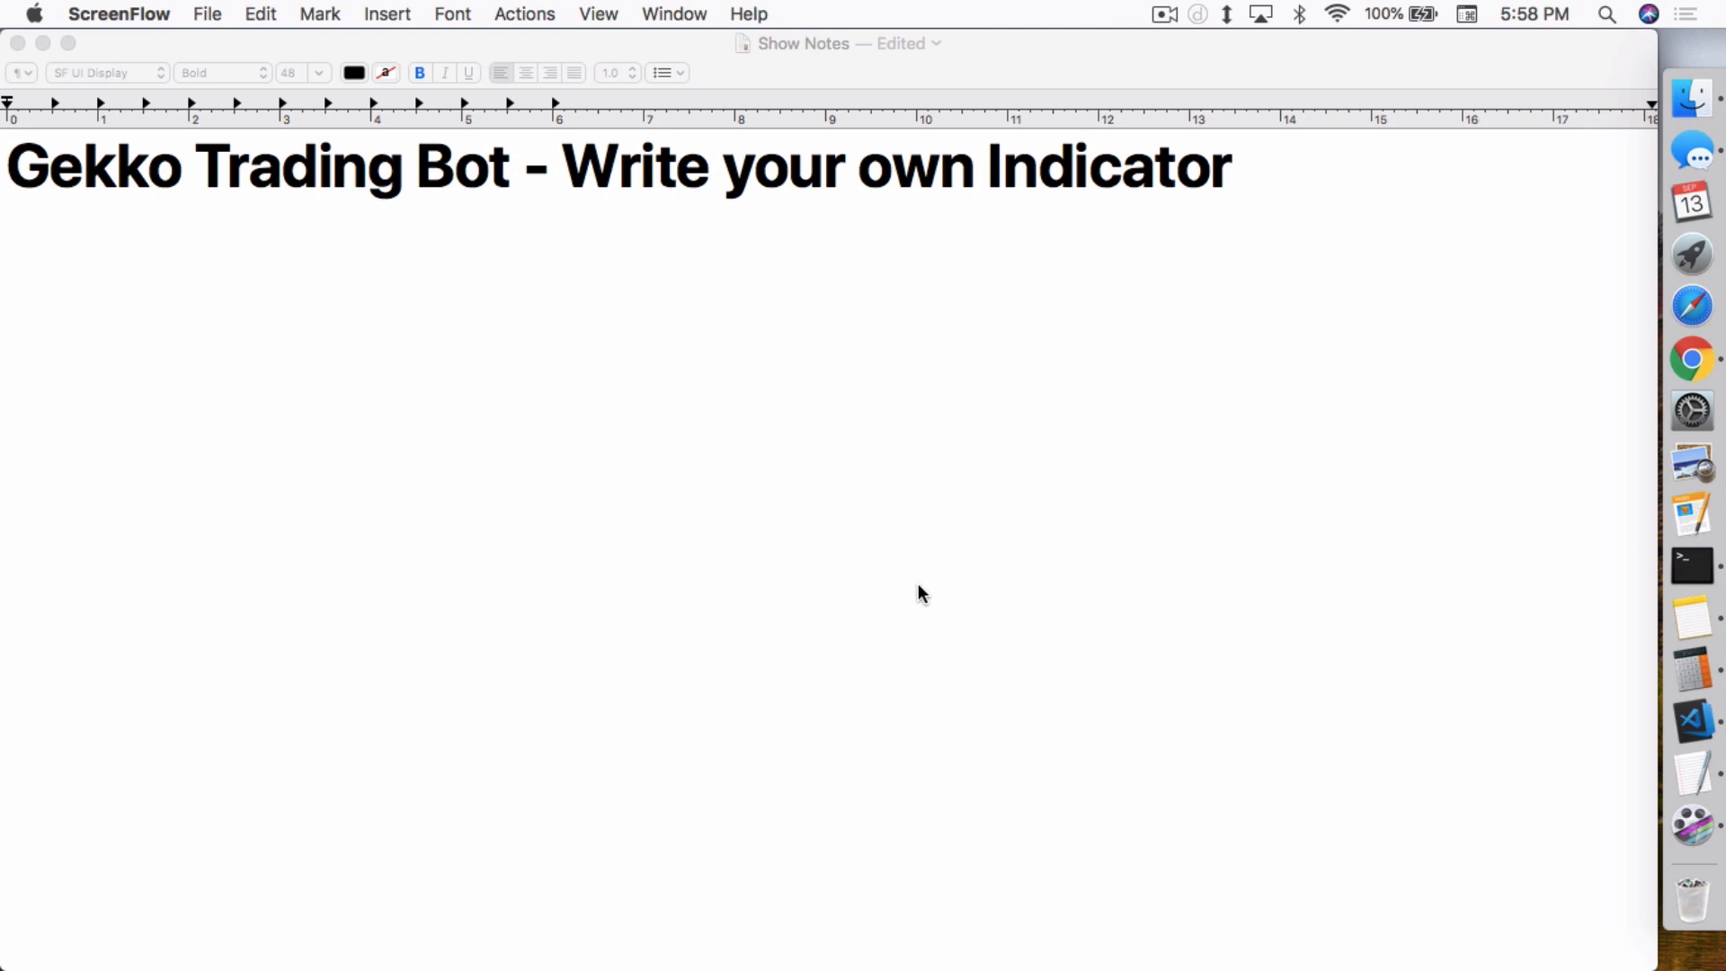
{"action": "mouse_move", "coordinate": [841, 489]}
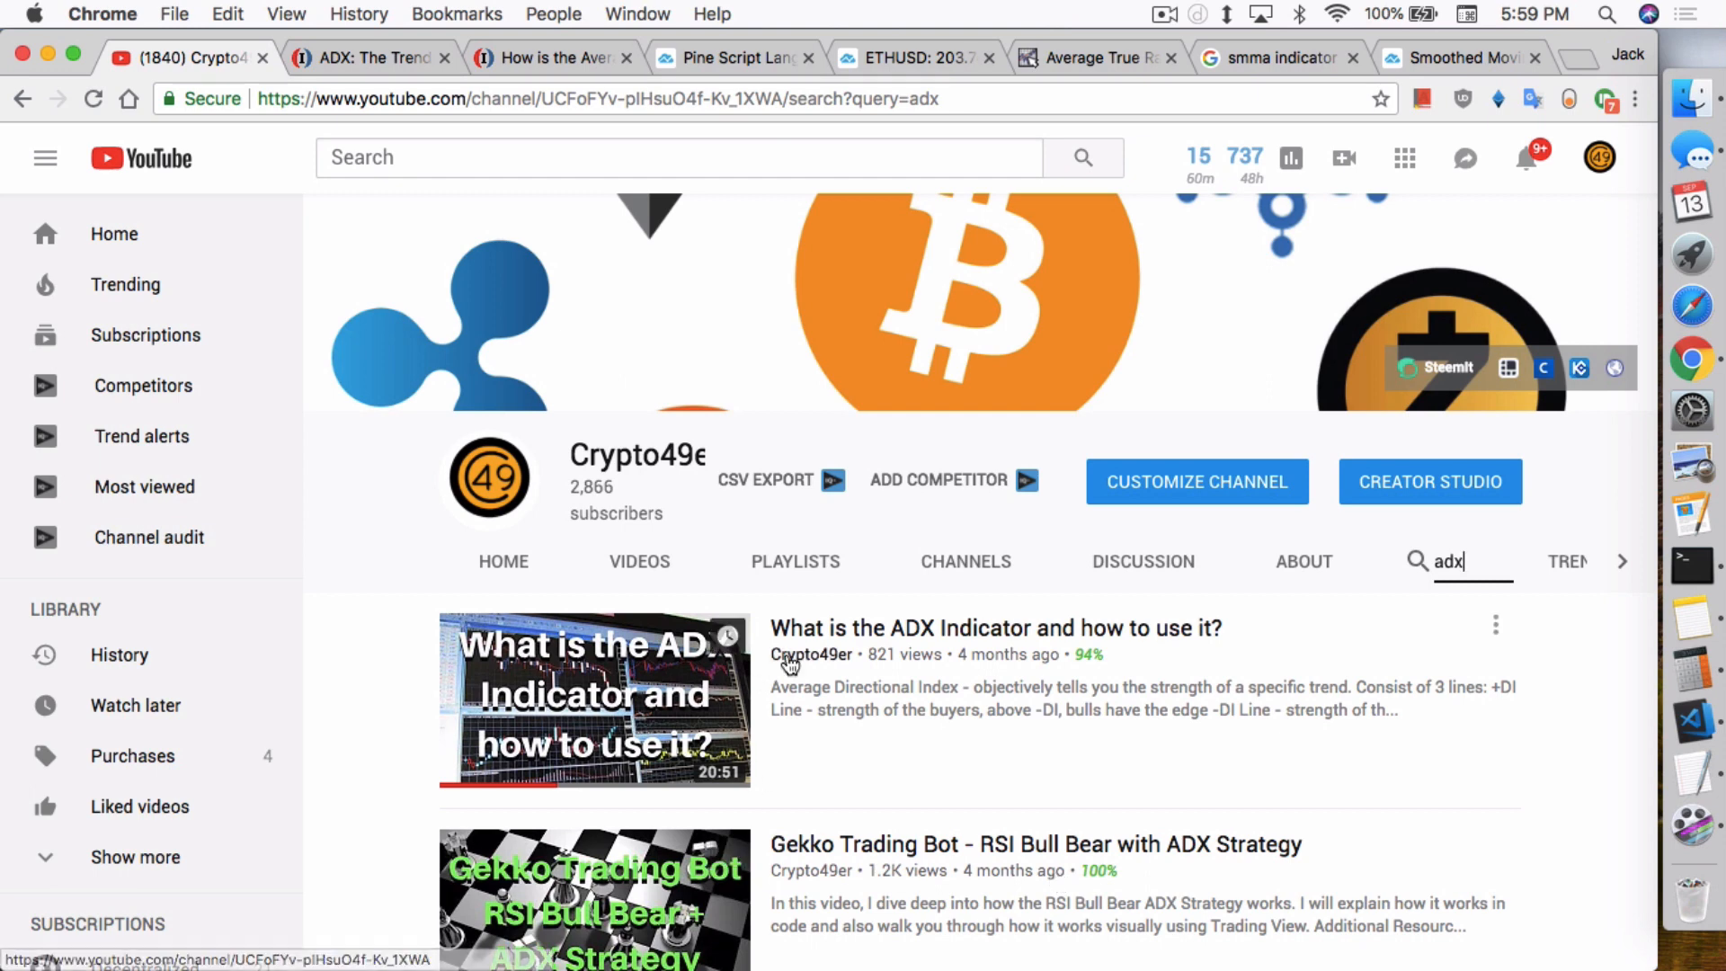
{"action": "mouse_move", "coordinate": [1043, 689]}
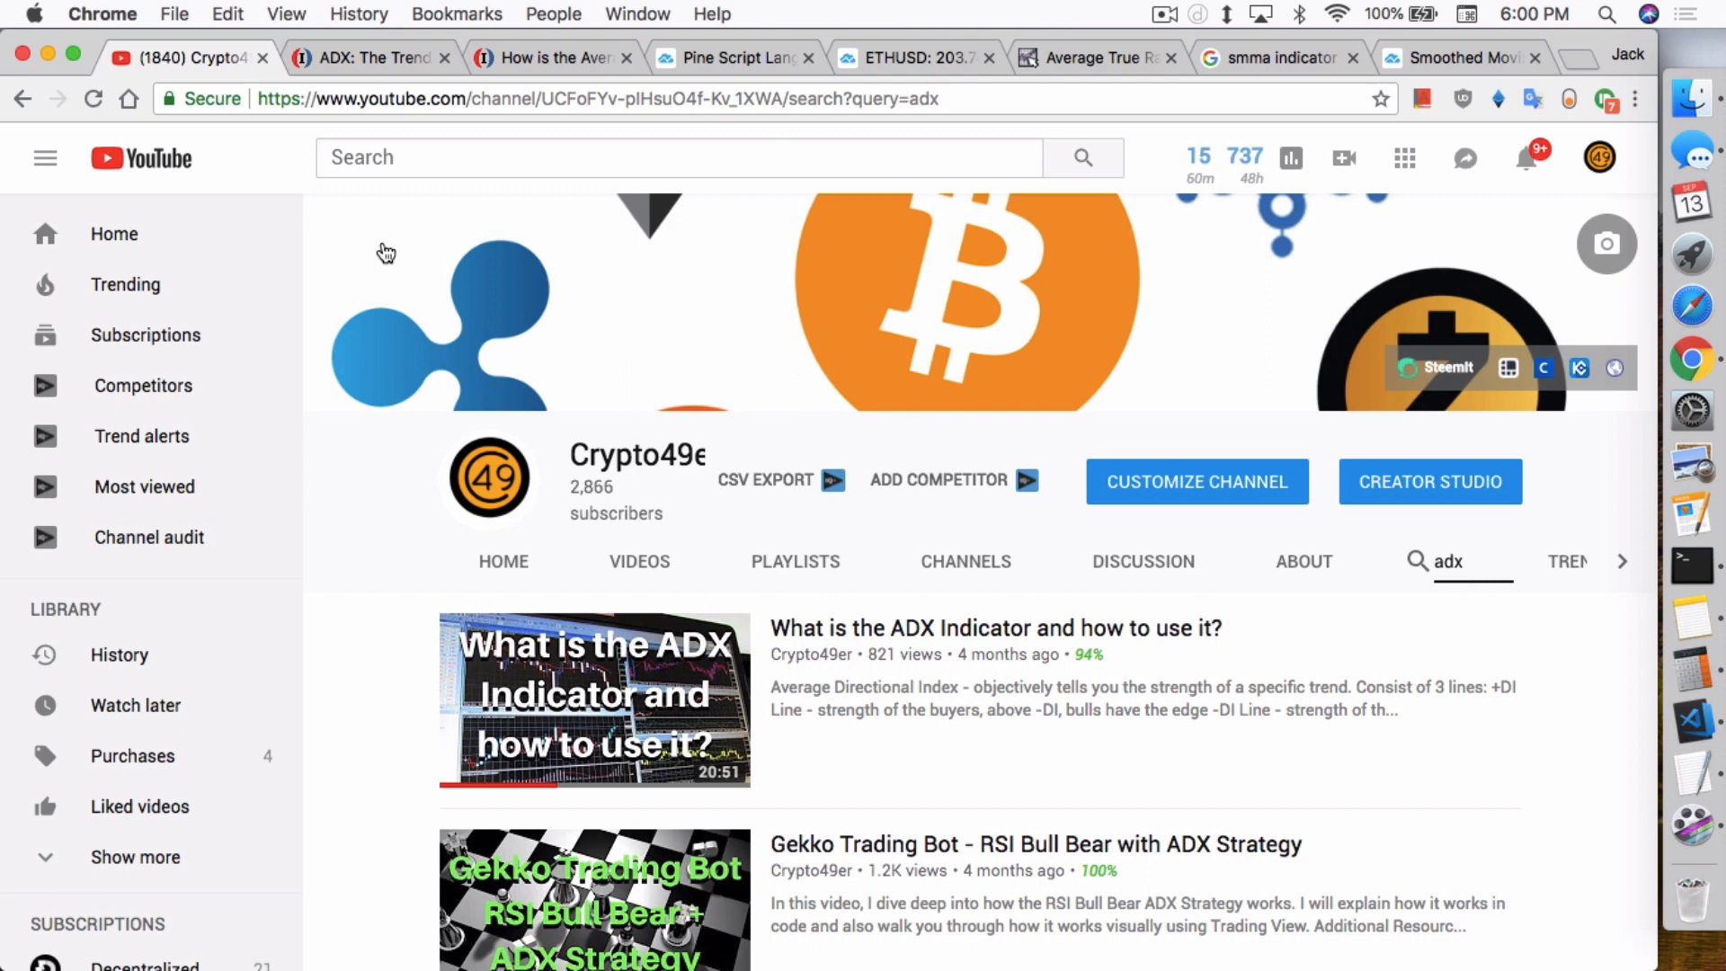
Step: Bring up the ADX: The Trend Strength Indicator article and scroll to its Figure 1 ADX and DMI chart
{"action": "left_click", "coordinate": [371, 57]}
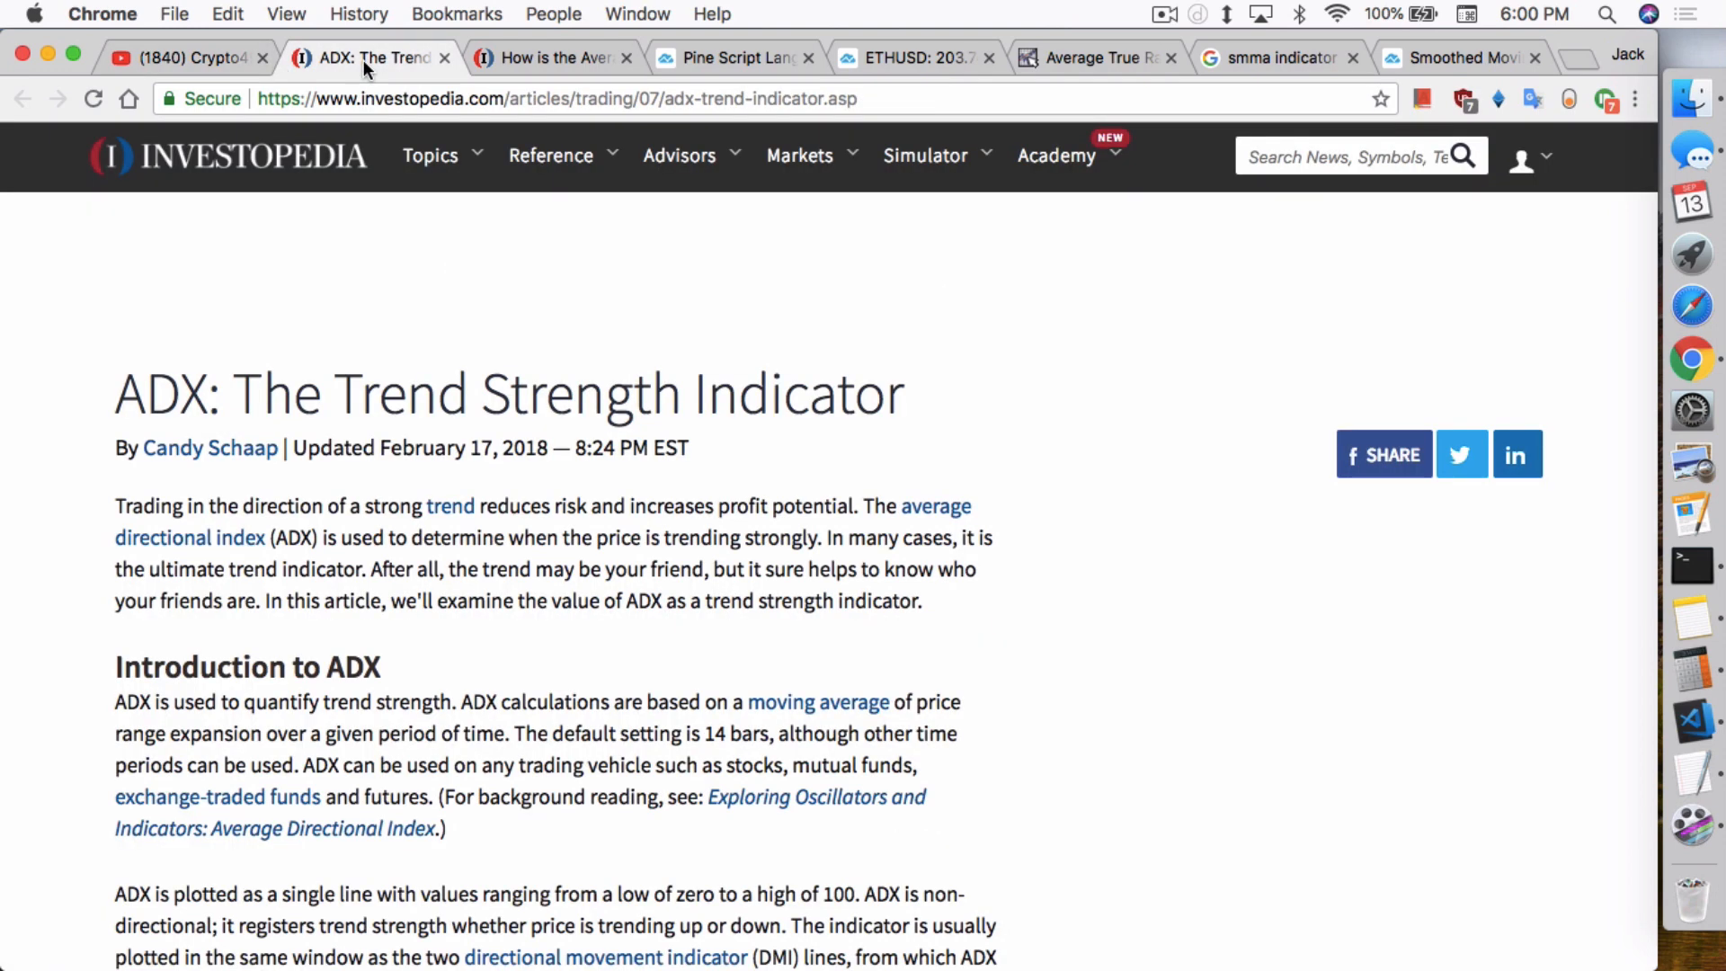
{"action": "mouse_move", "coordinate": [689, 441]}
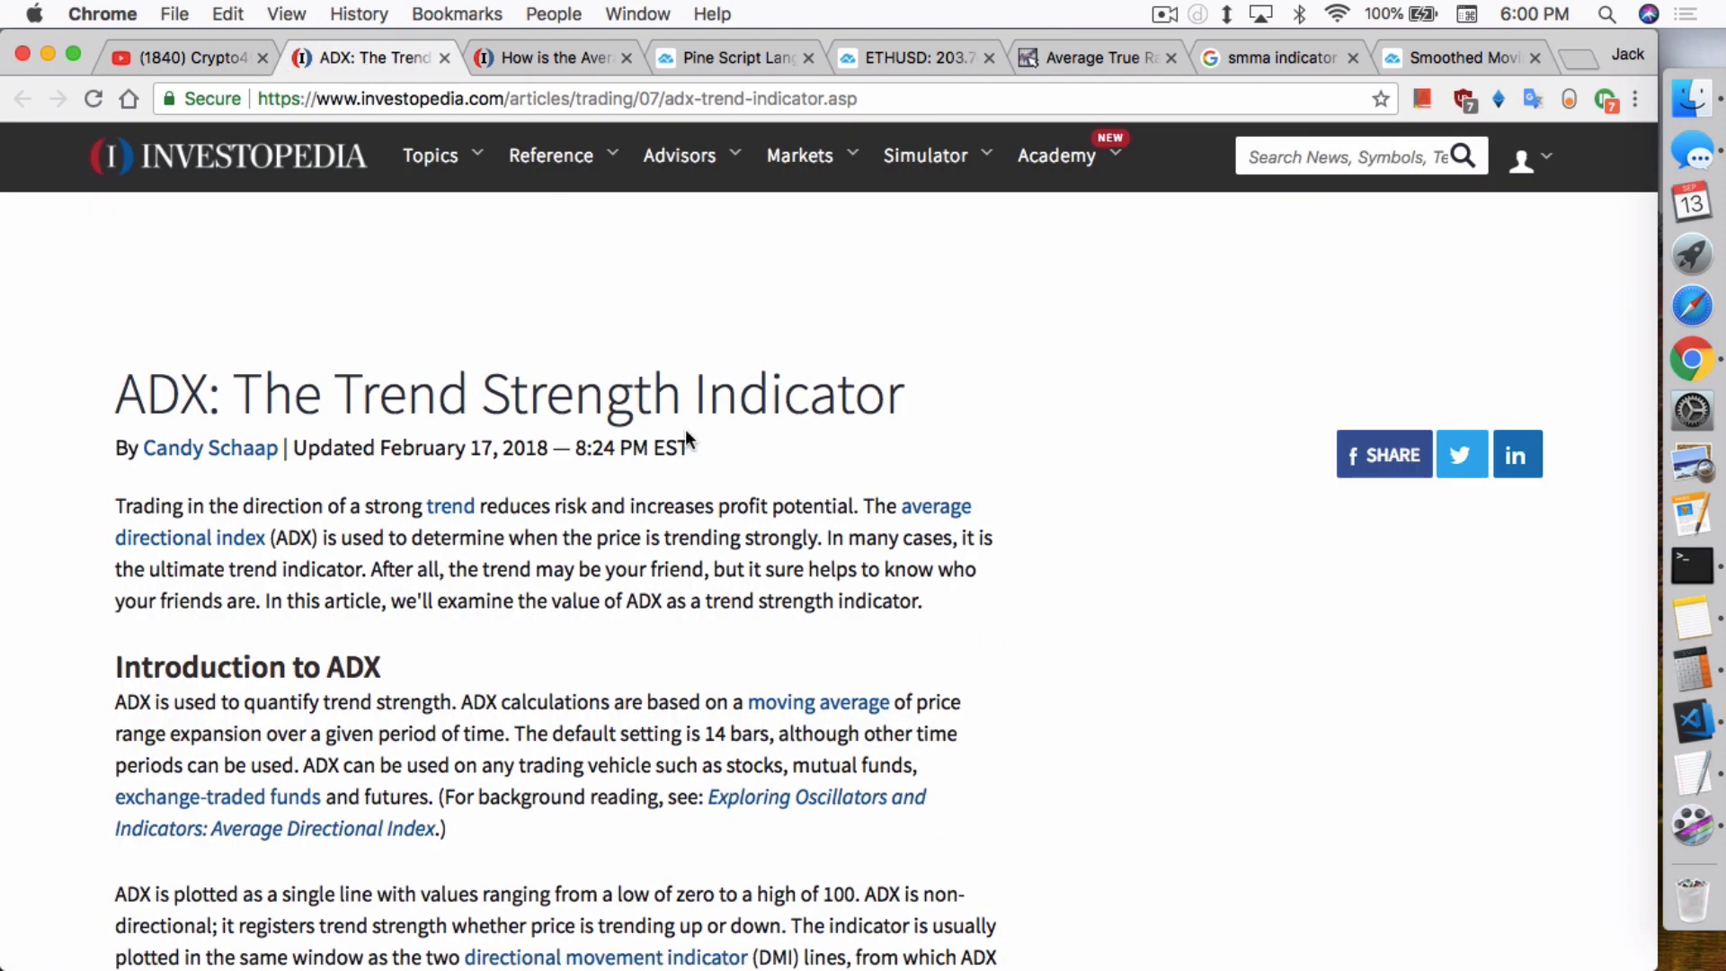
{"action": "scroll", "scroll_direction": "down", "scroll_amount": 3}
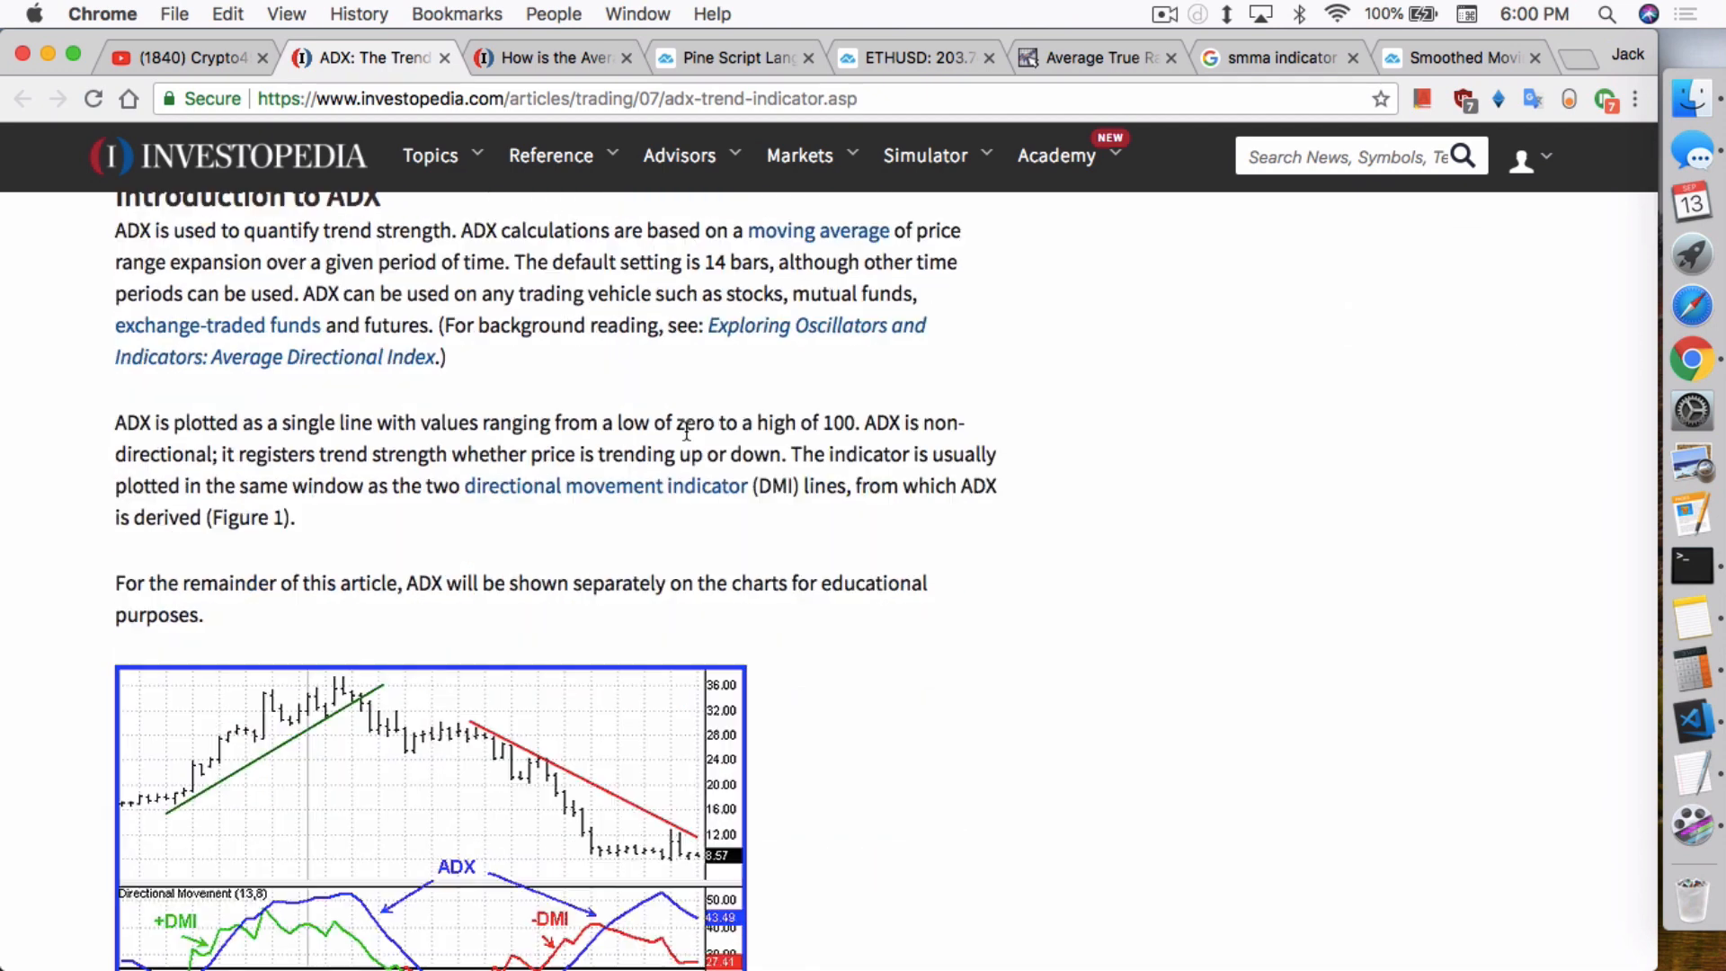
{"action": "scroll", "scroll_direction": "down", "scroll_amount": 3}
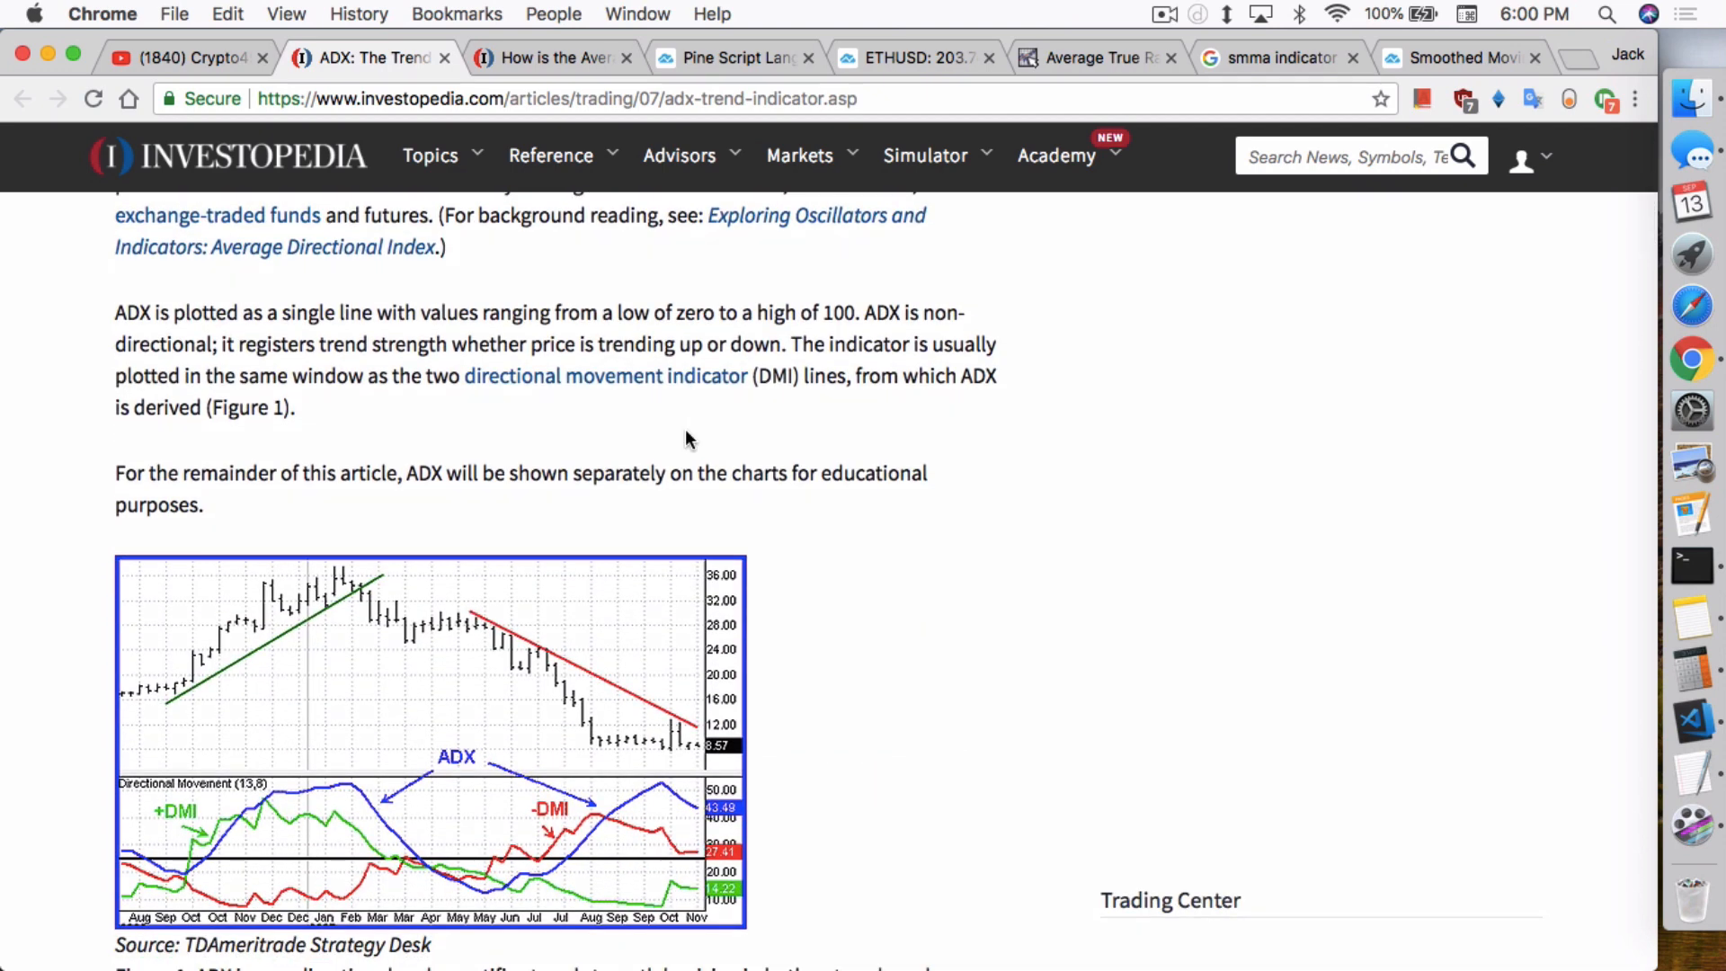
{"action": "scroll", "scroll_direction": "down", "scroll_amount": 3}
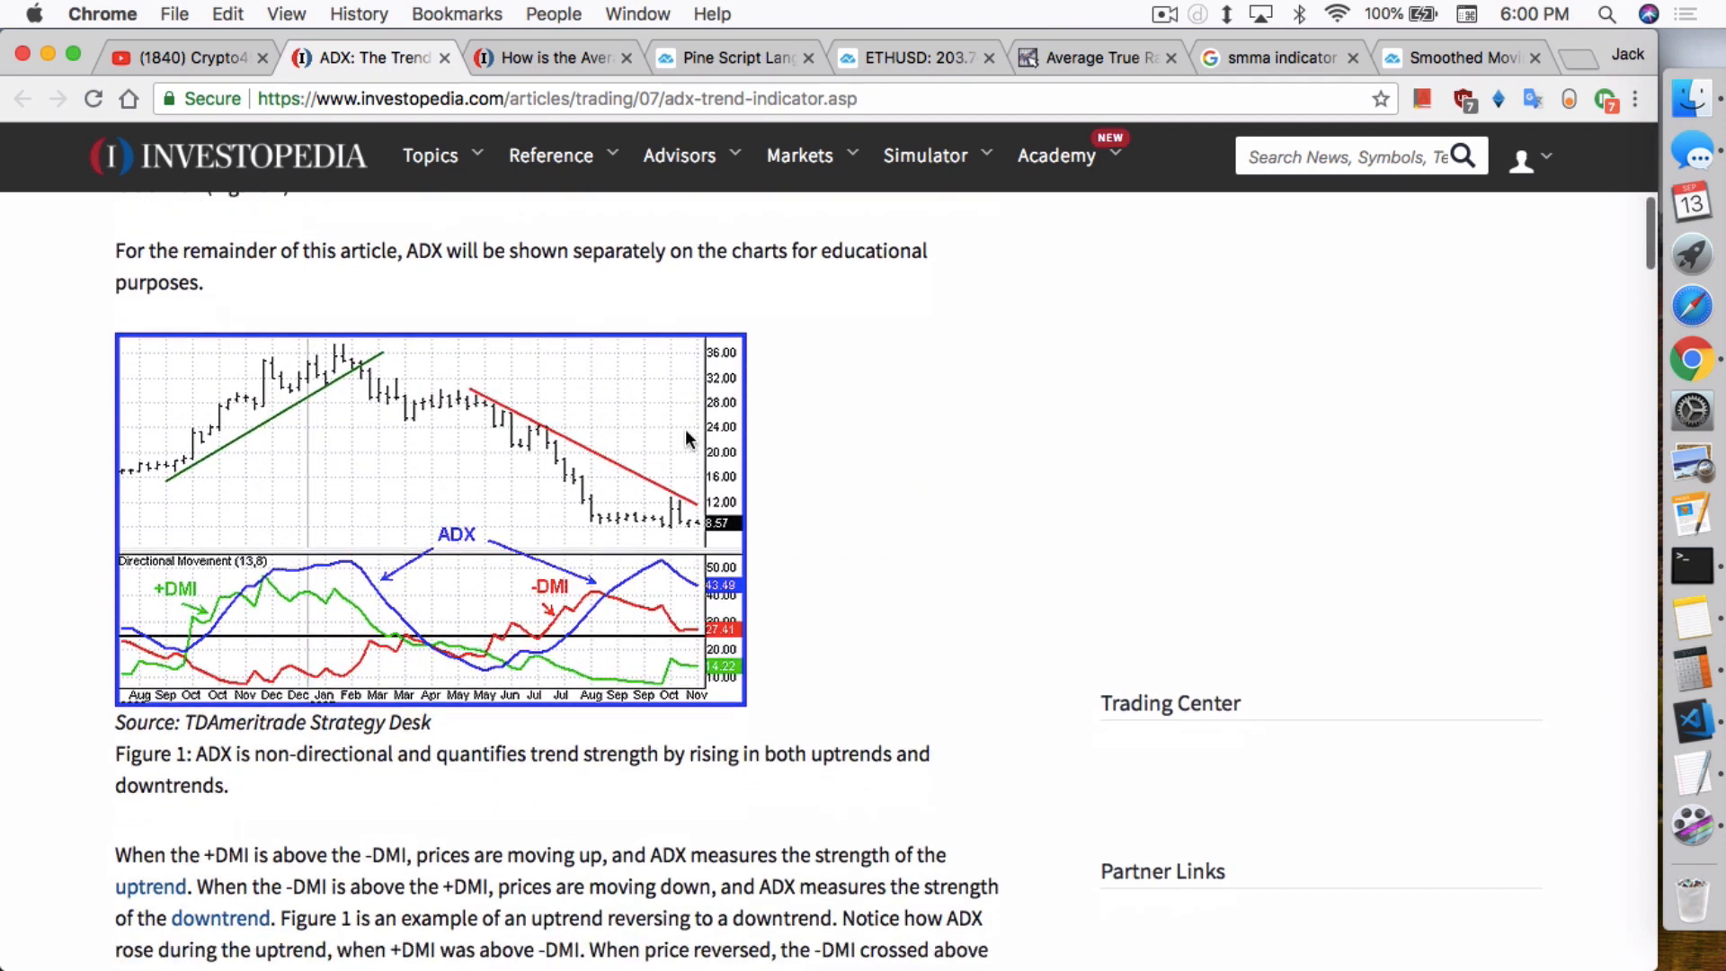
{"action": "scroll", "scroll_direction": "down", "scroll_amount": 3}
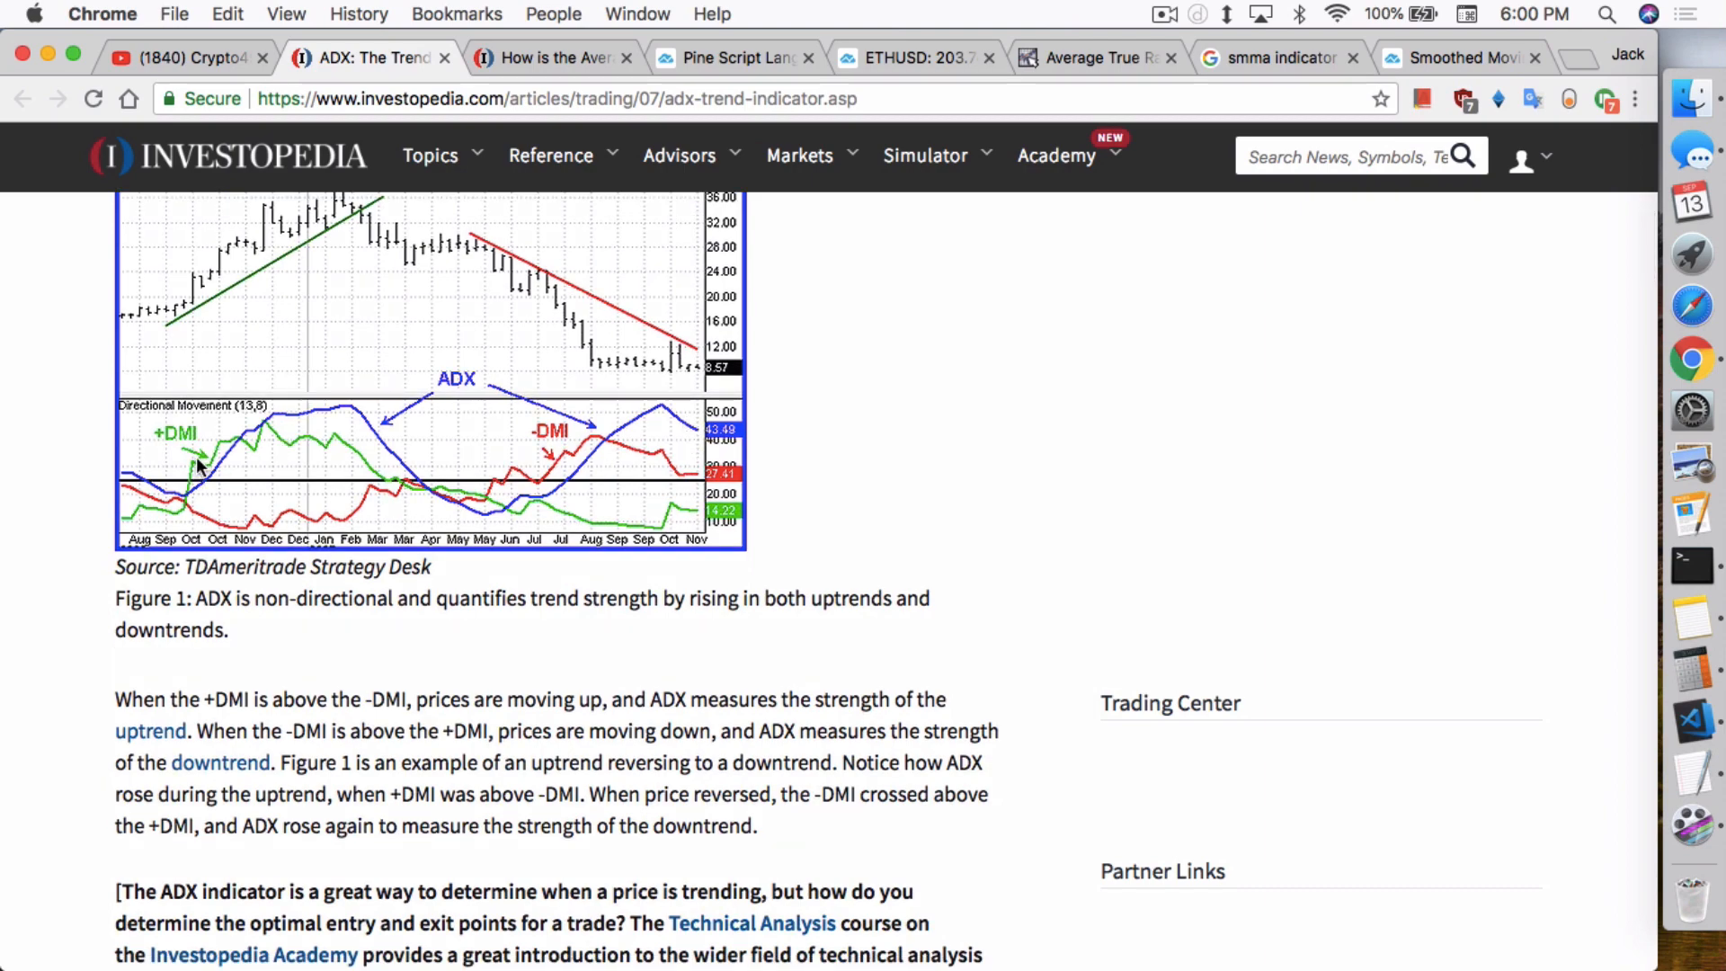
{"action": "mouse_move", "coordinate": [313, 504]}
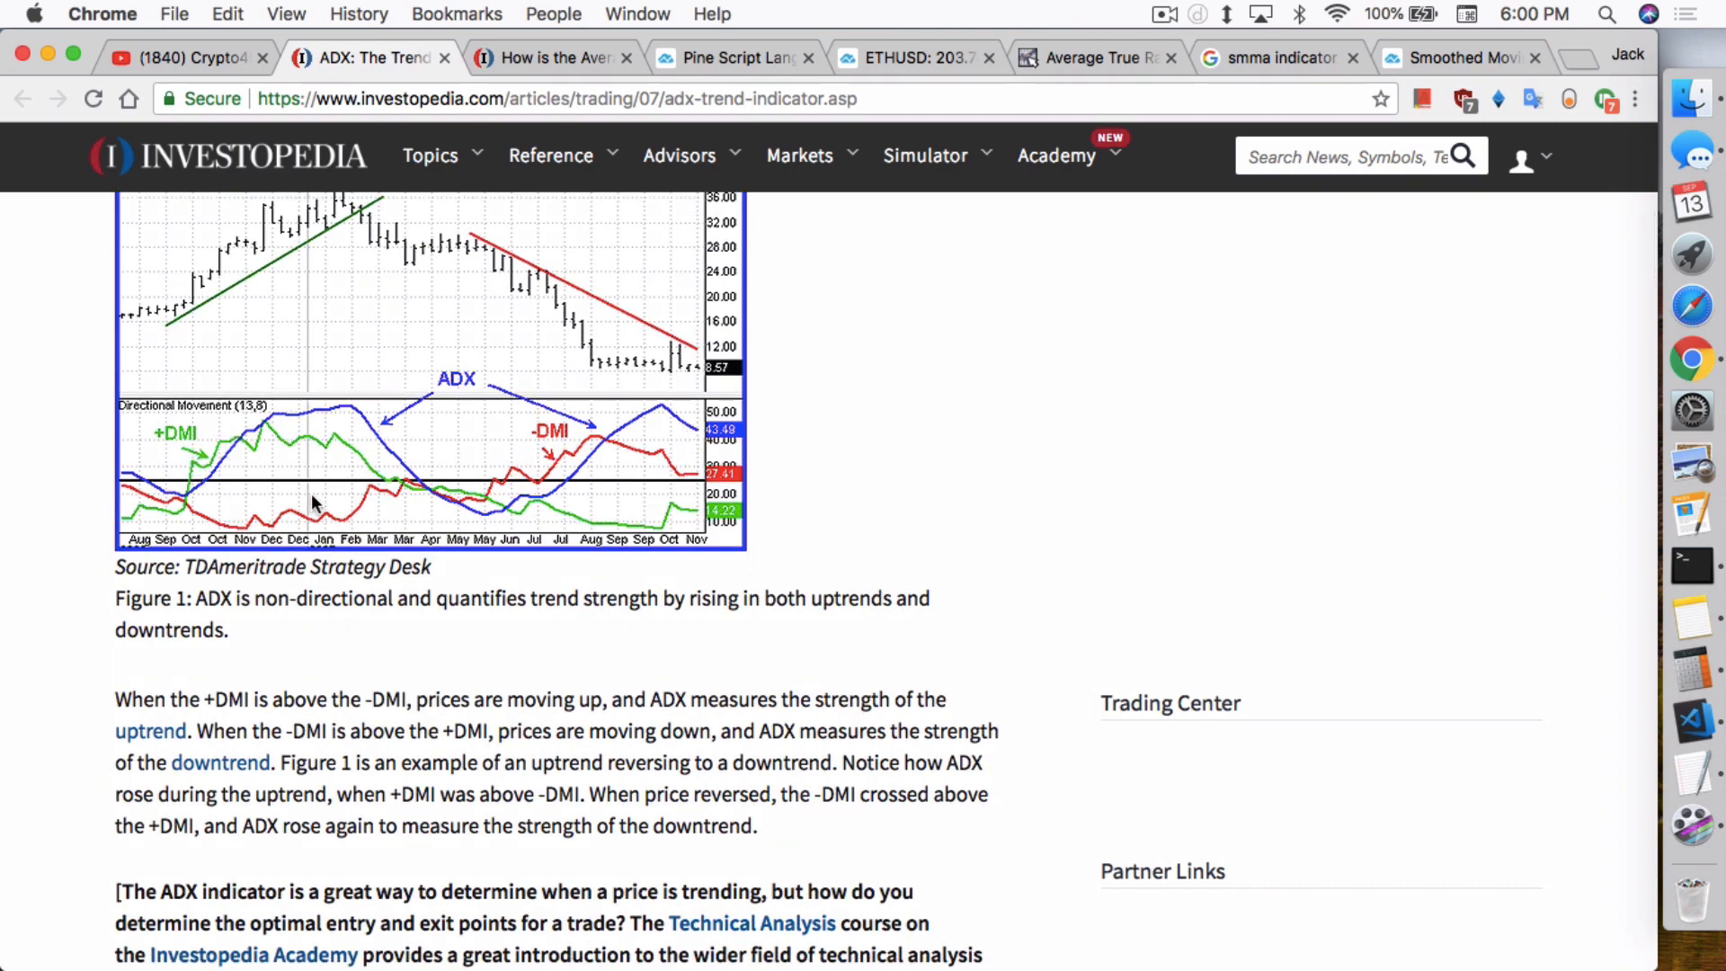
{"action": "scroll", "scroll_direction": "down", "scroll_amount": 3}
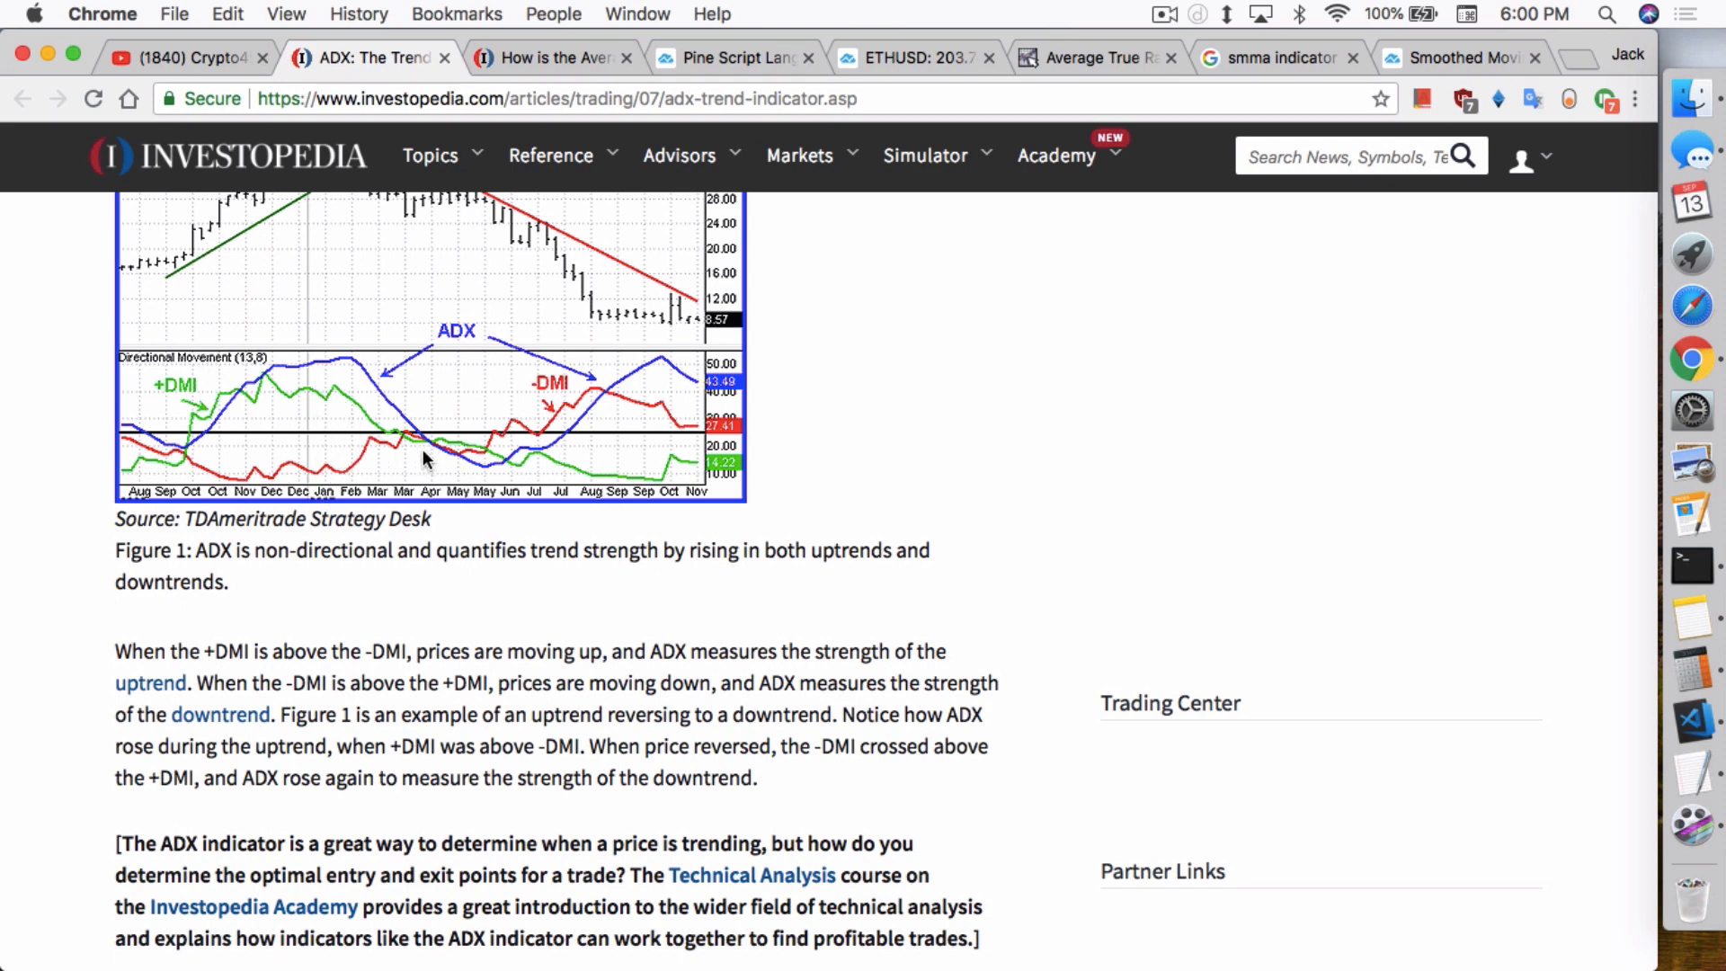
{"action": "scroll", "scroll_direction": "down", "scroll_amount": 3}
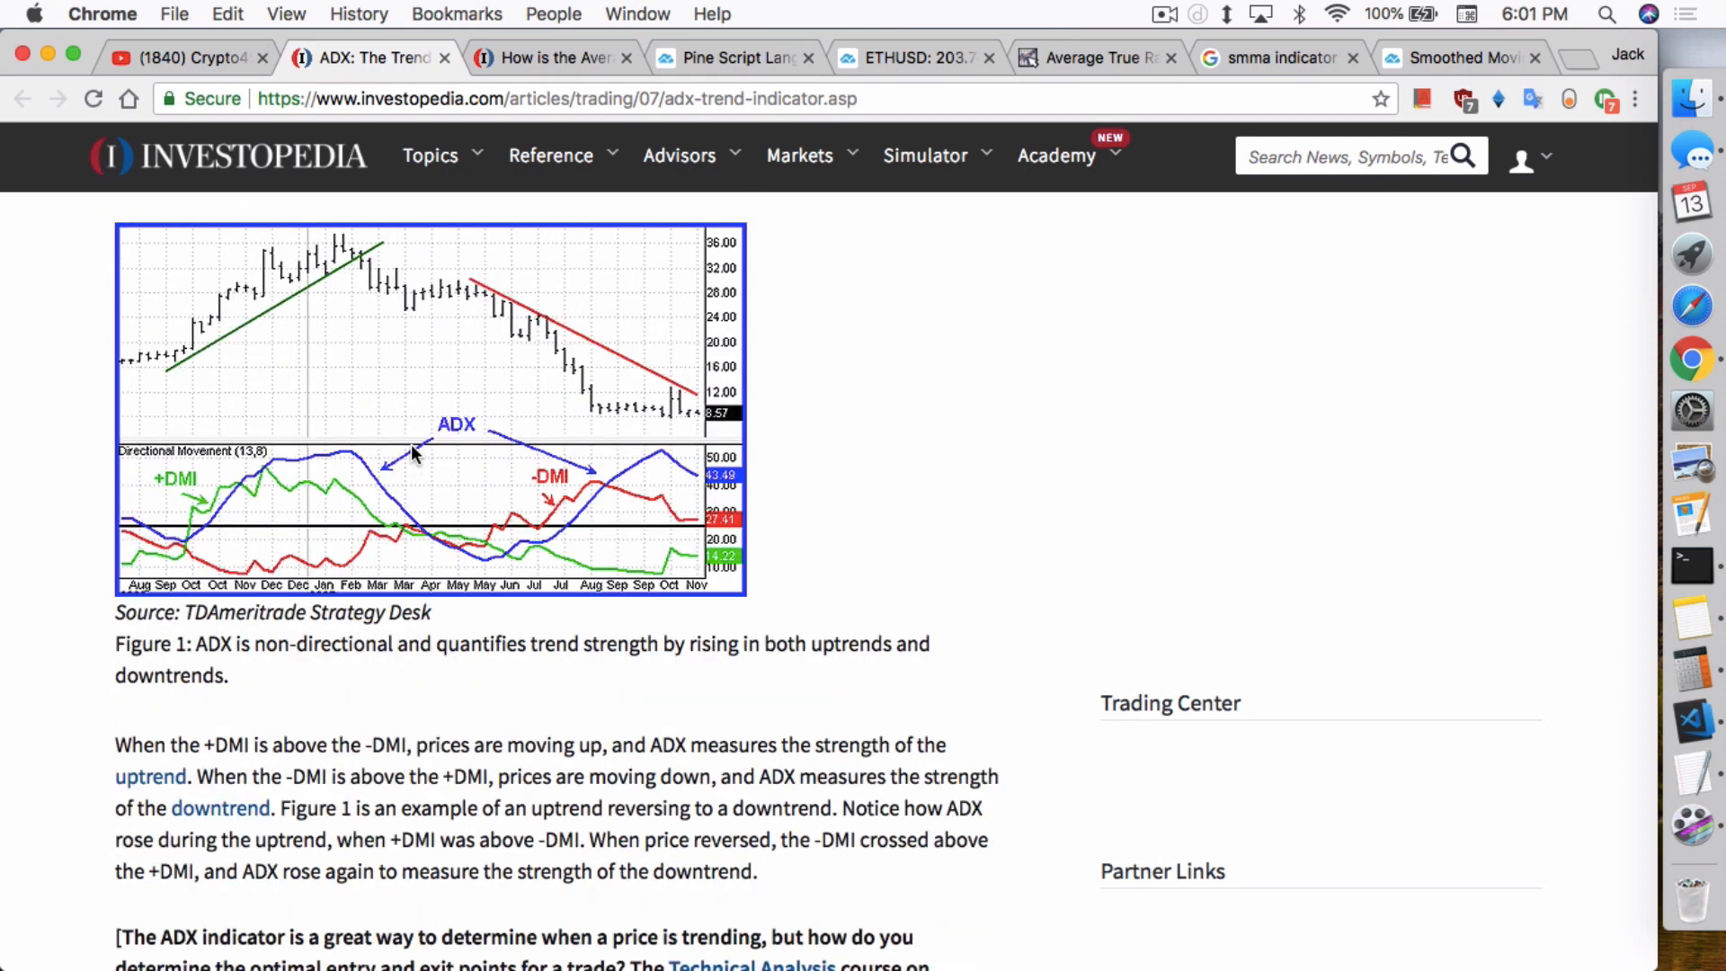
{"action": "mouse_move", "coordinate": [350, 561]}
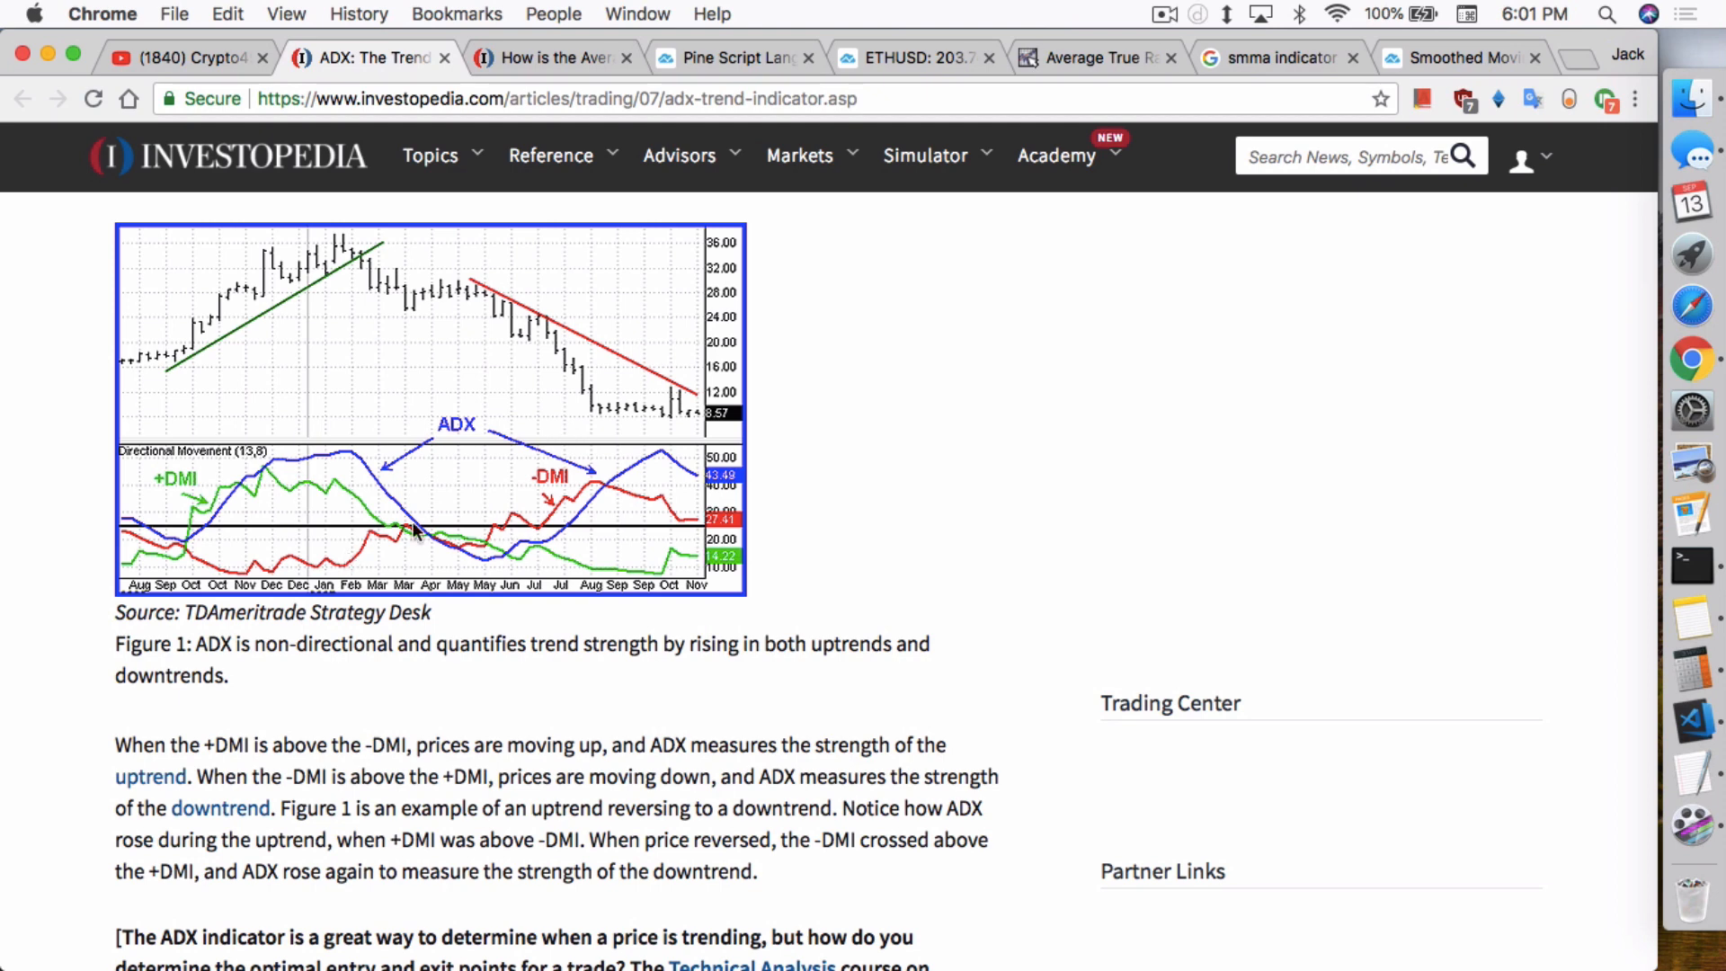
{"action": "mouse_move", "coordinate": [1458, 735]}
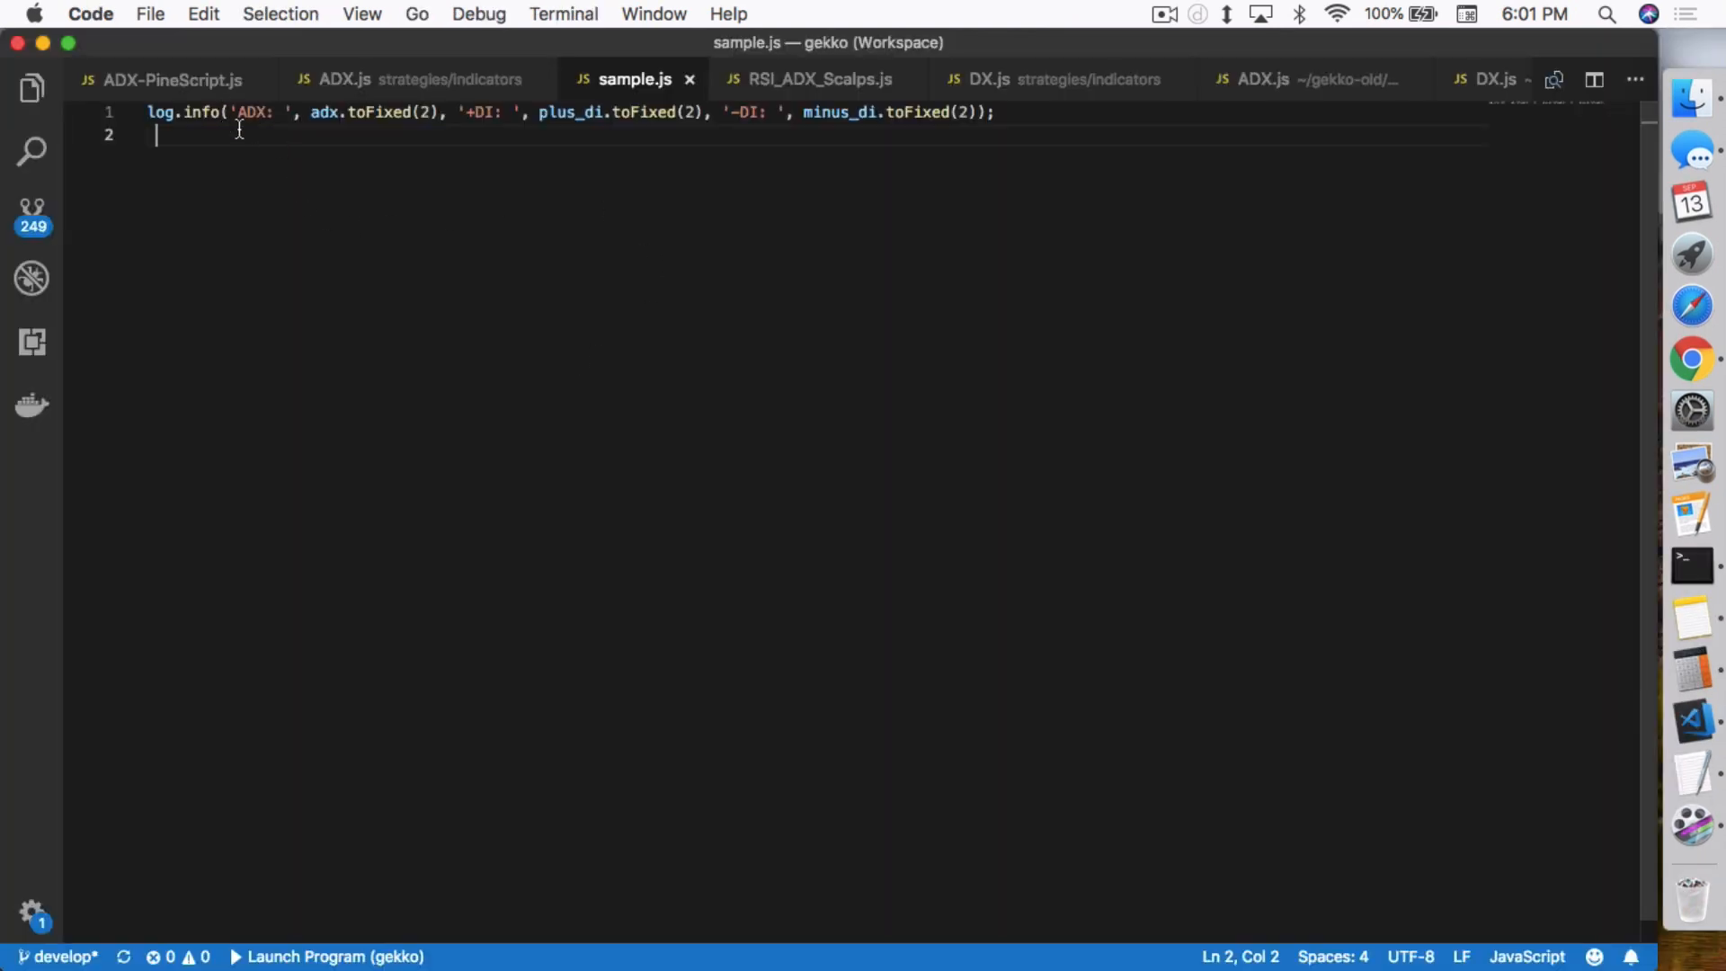
{"action": "mouse_move", "coordinate": [338, 173]}
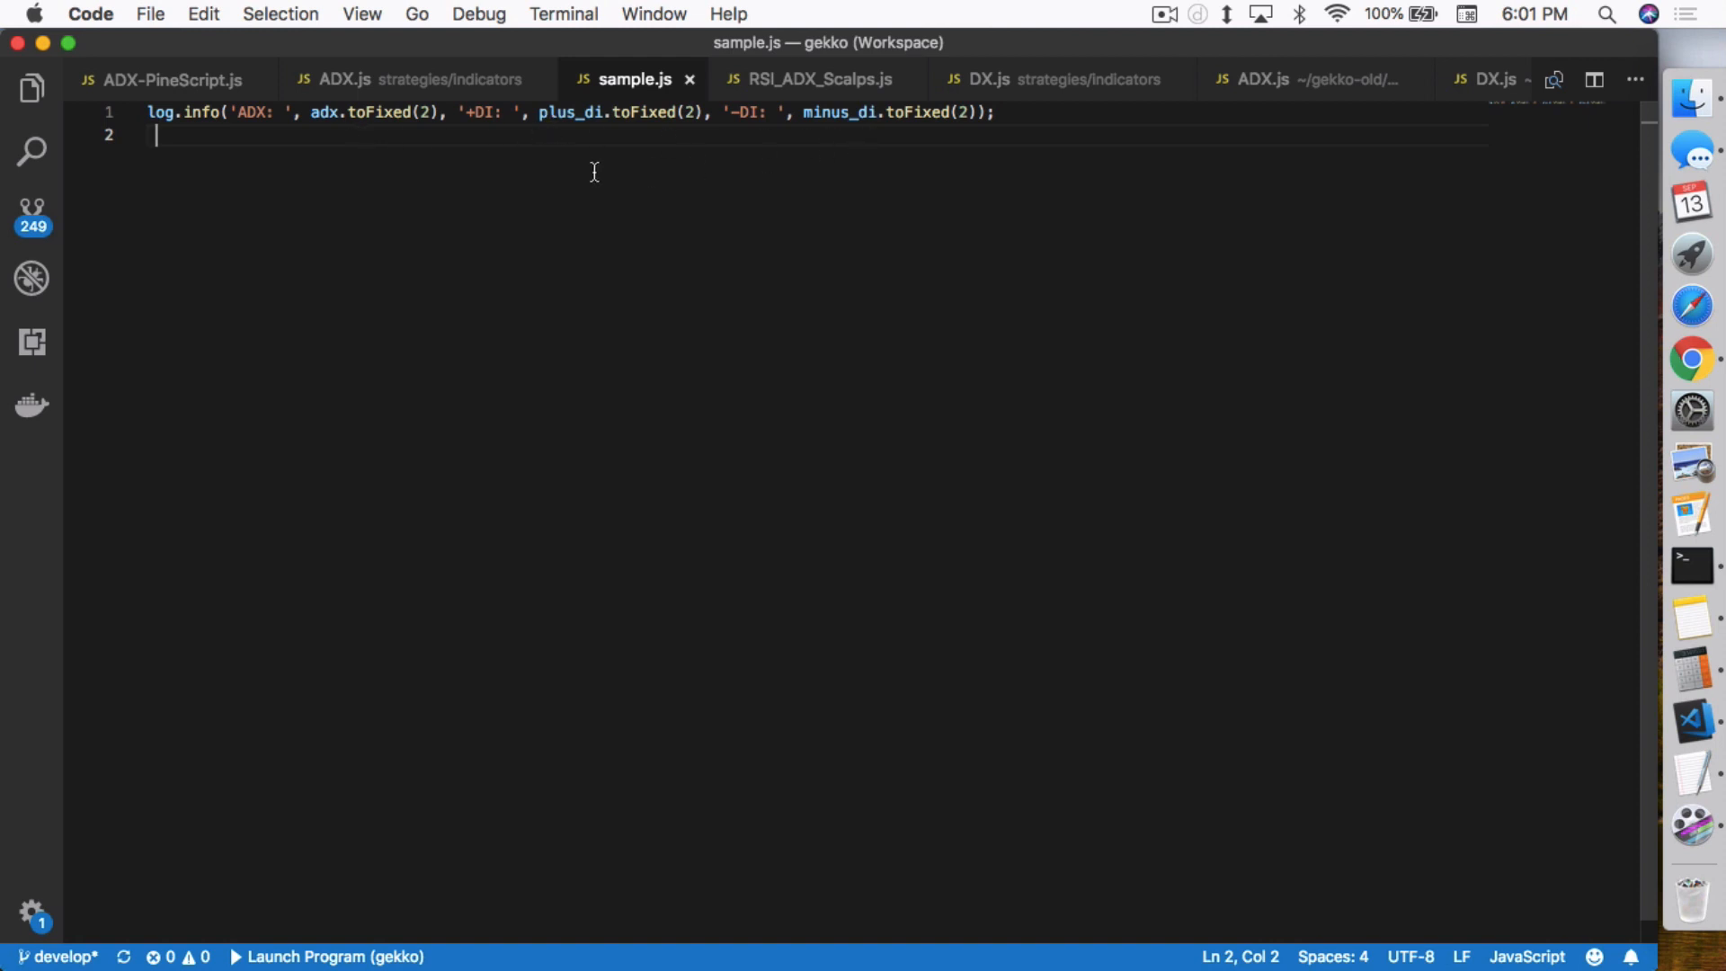
{"action": "mouse_move", "coordinate": [498, 144]}
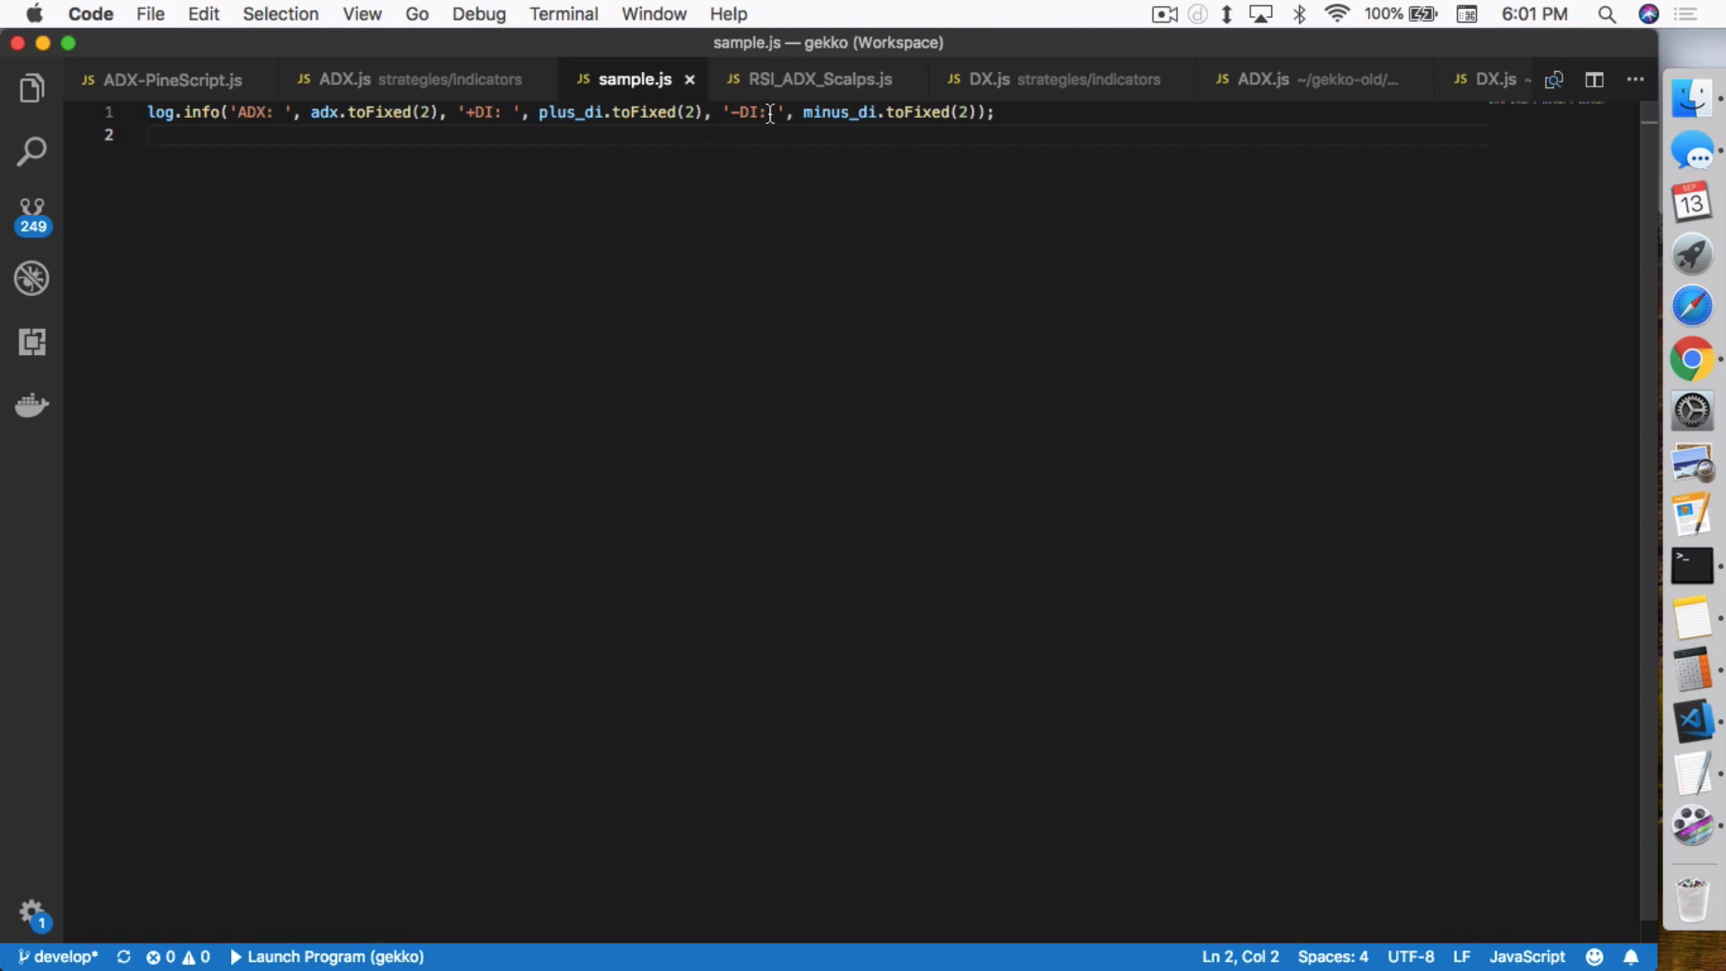
{"action": "mouse_move", "coordinate": [1386, 142]}
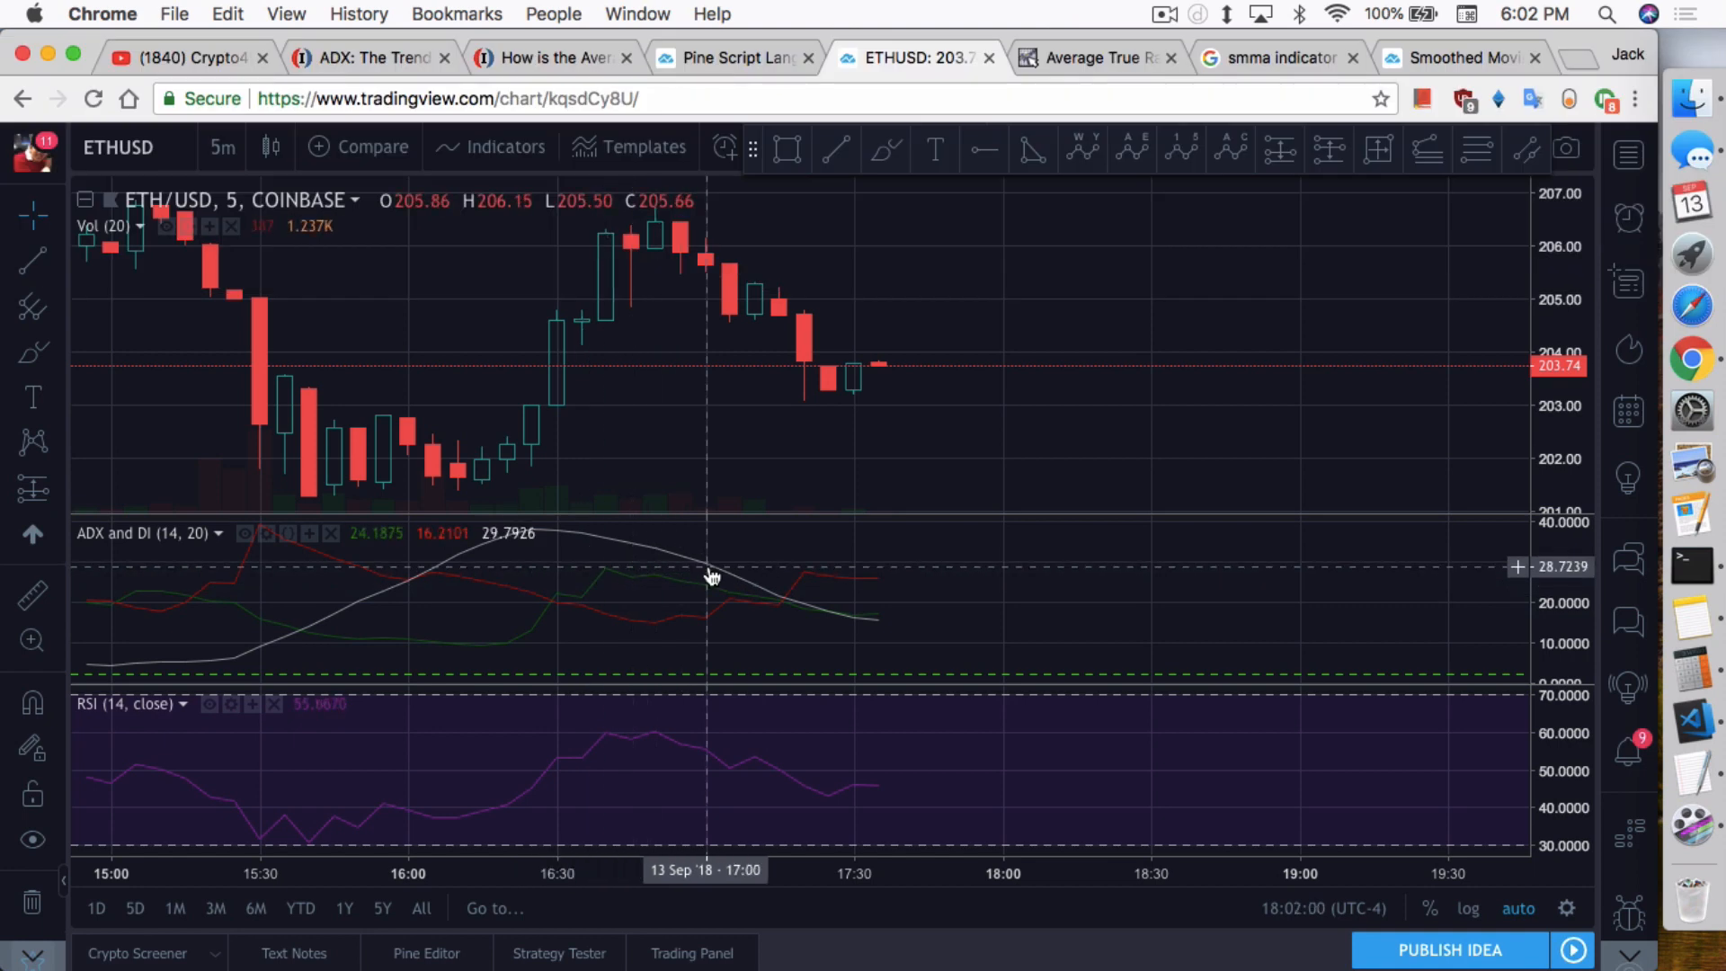
{"action": "mouse_move", "coordinate": [1693, 721]}
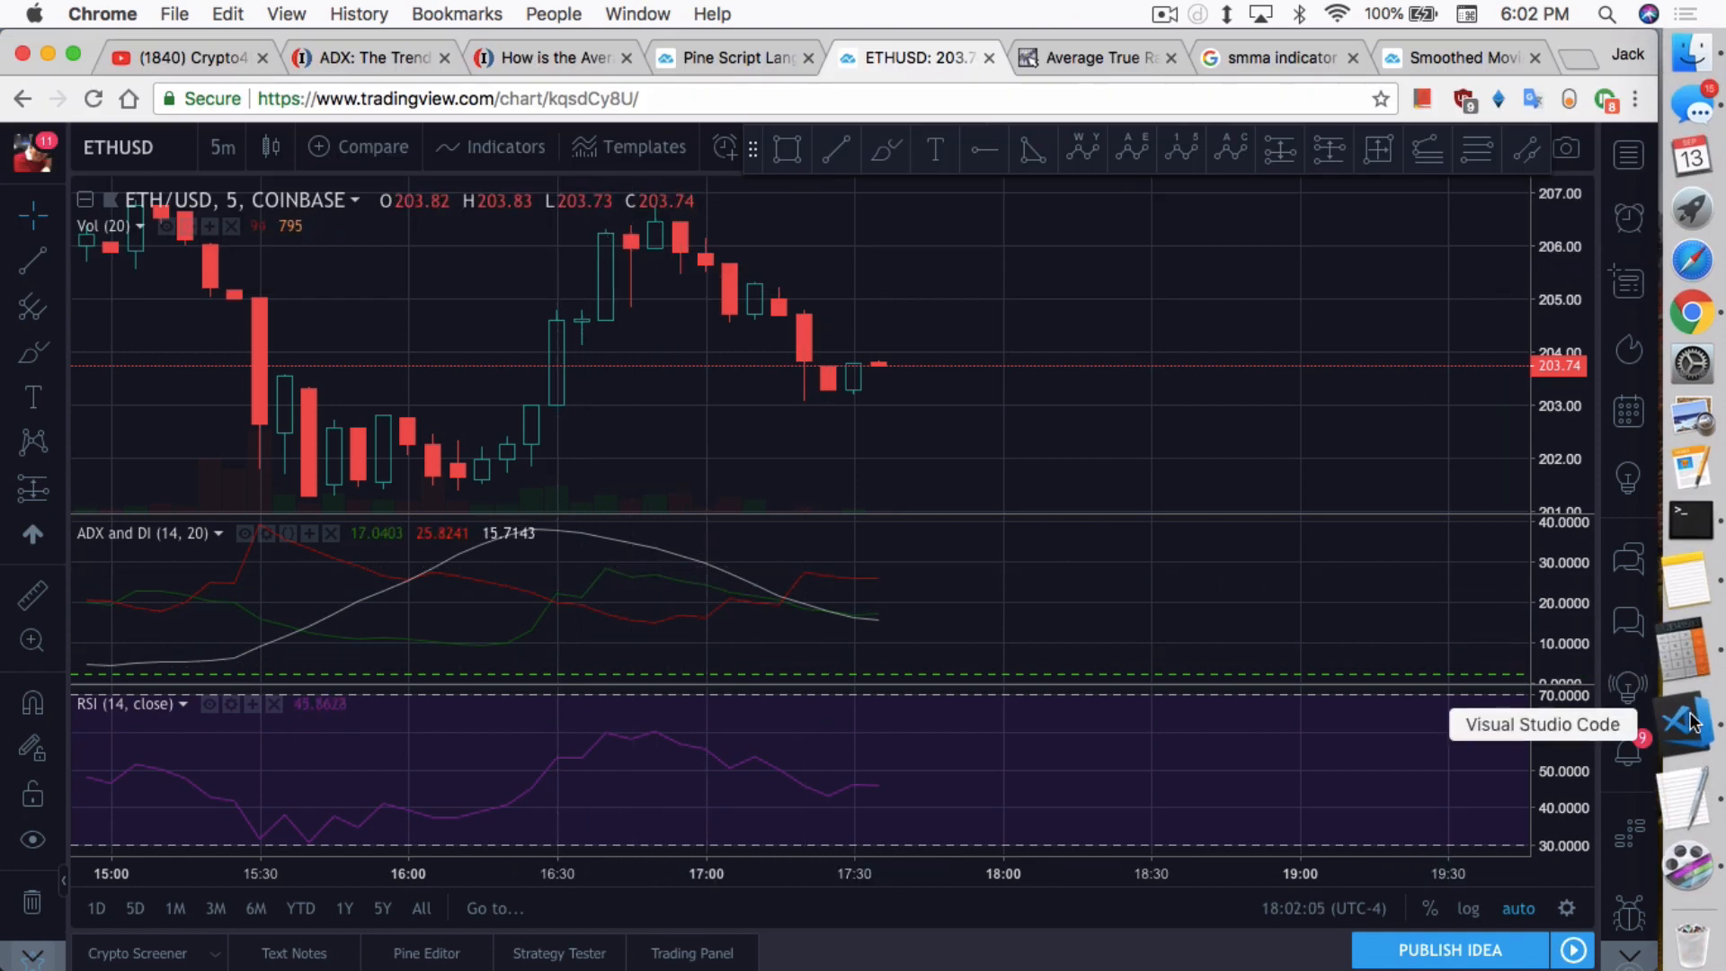
Step: Switch between sample.js in the editor and the ETHUSD chart to inspect ADX and DI readings
{"action": "left_click", "coordinate": [1691, 723]}
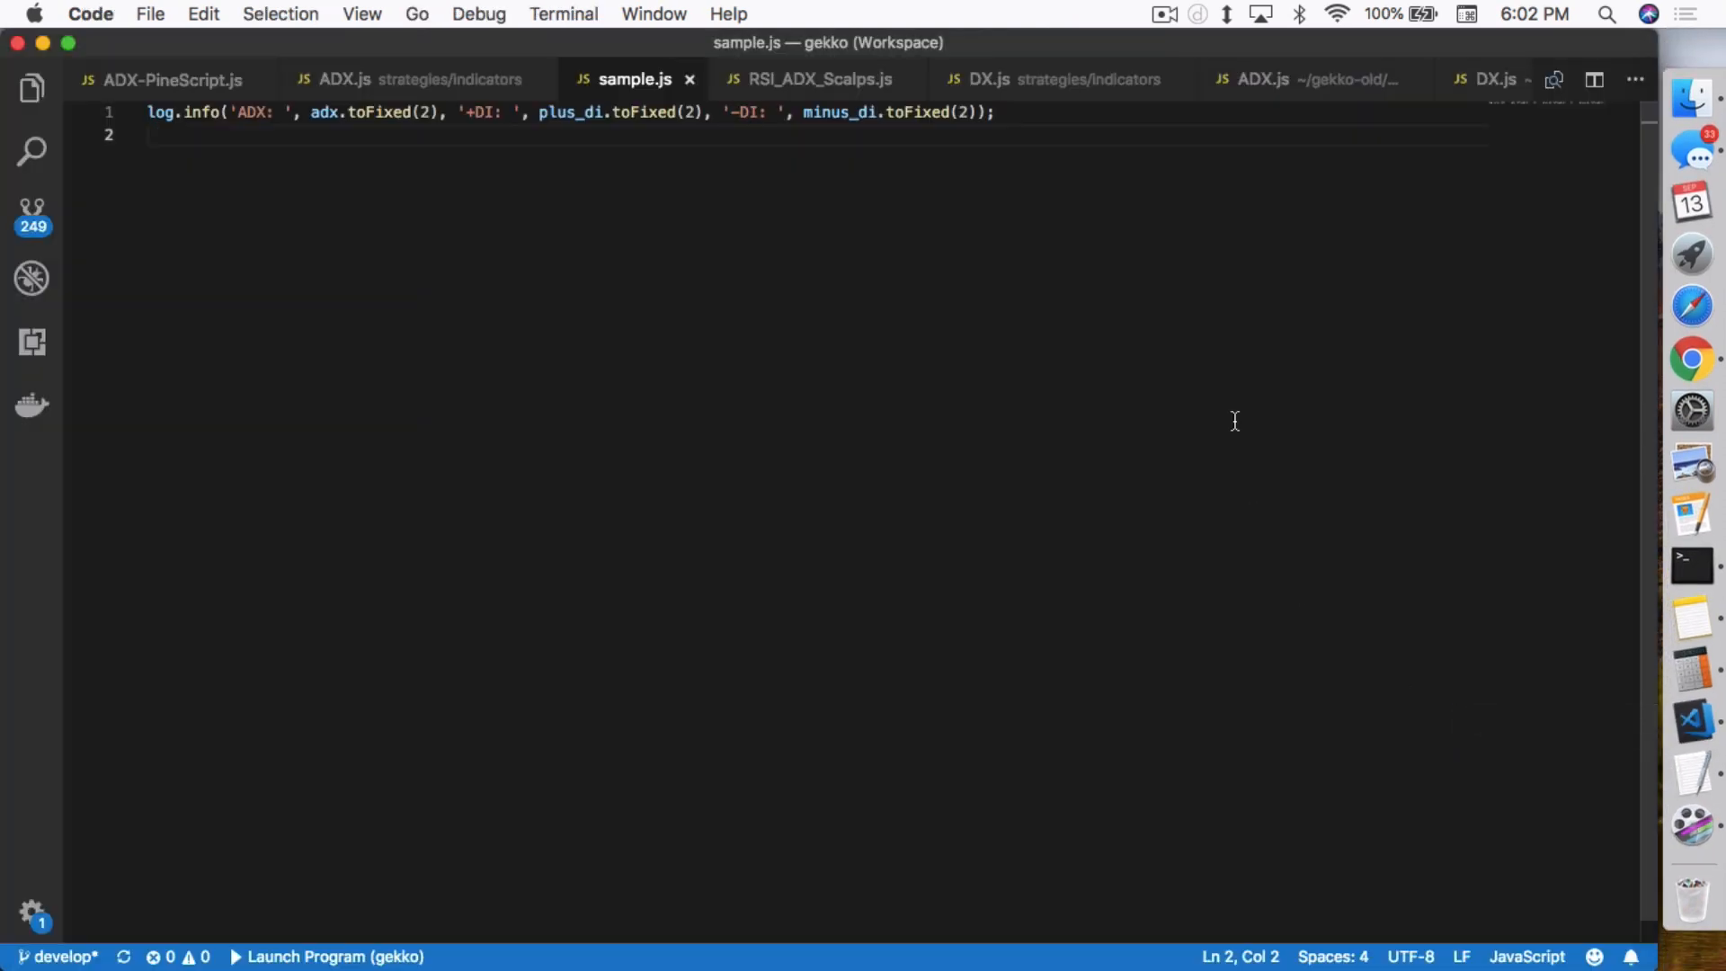
{"action": "mouse_move", "coordinate": [561, 209]}
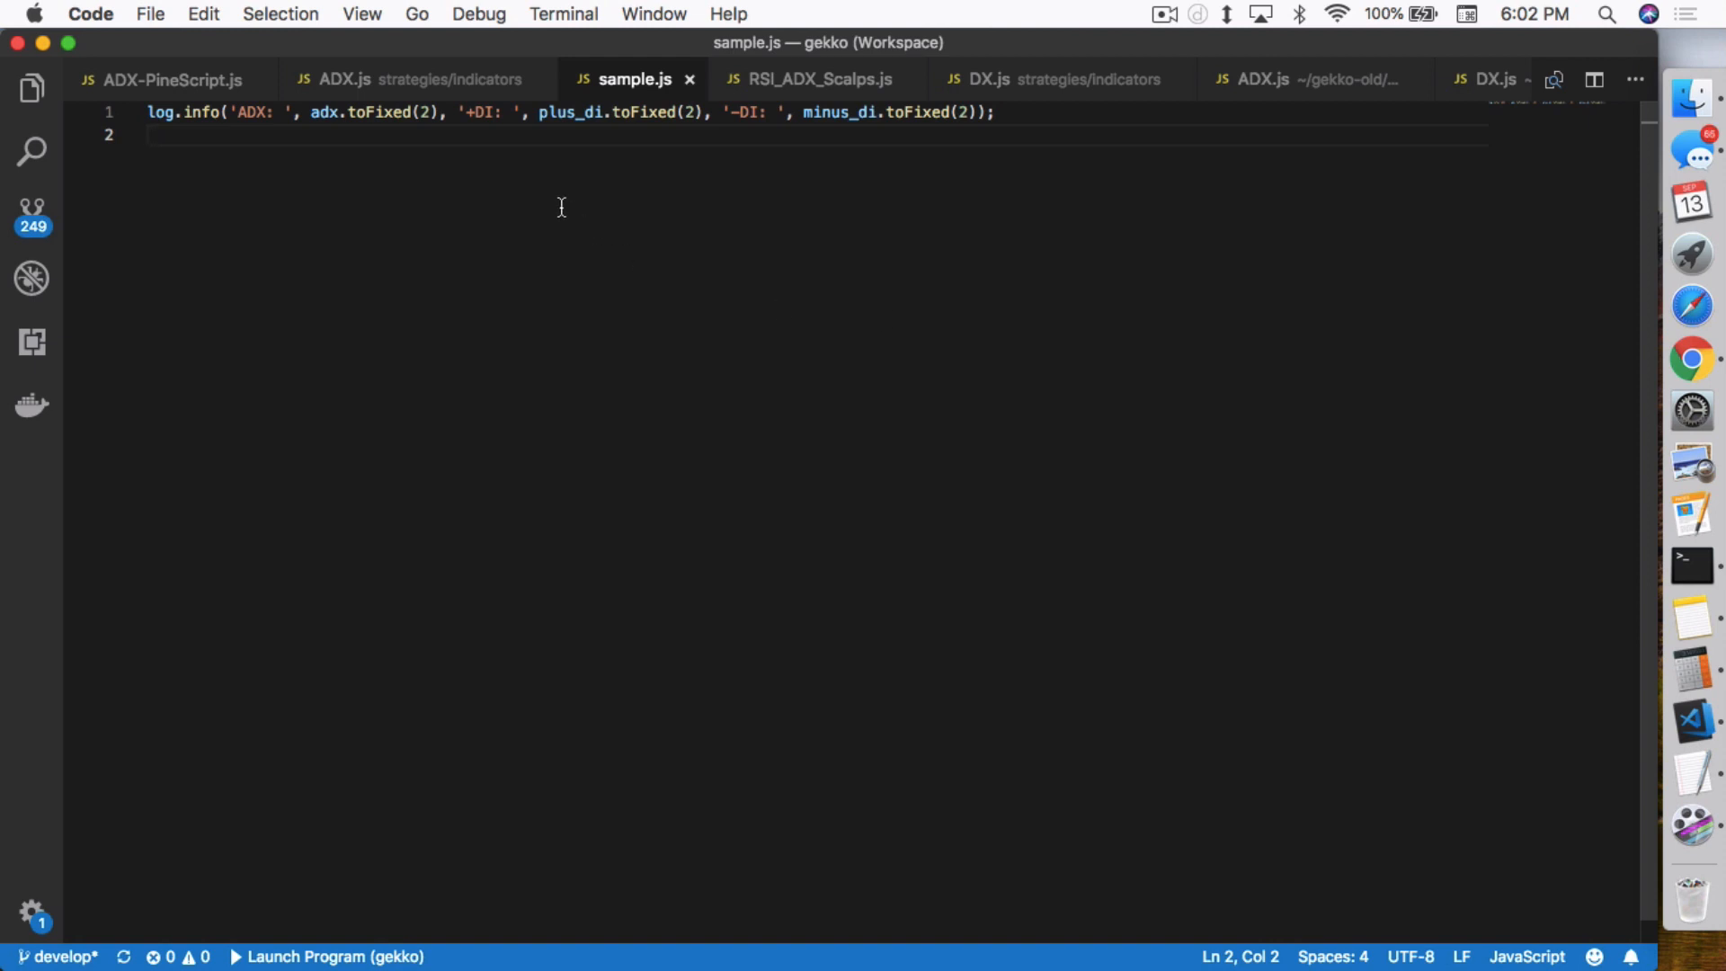
{"action": "mouse_move", "coordinate": [985, 345]}
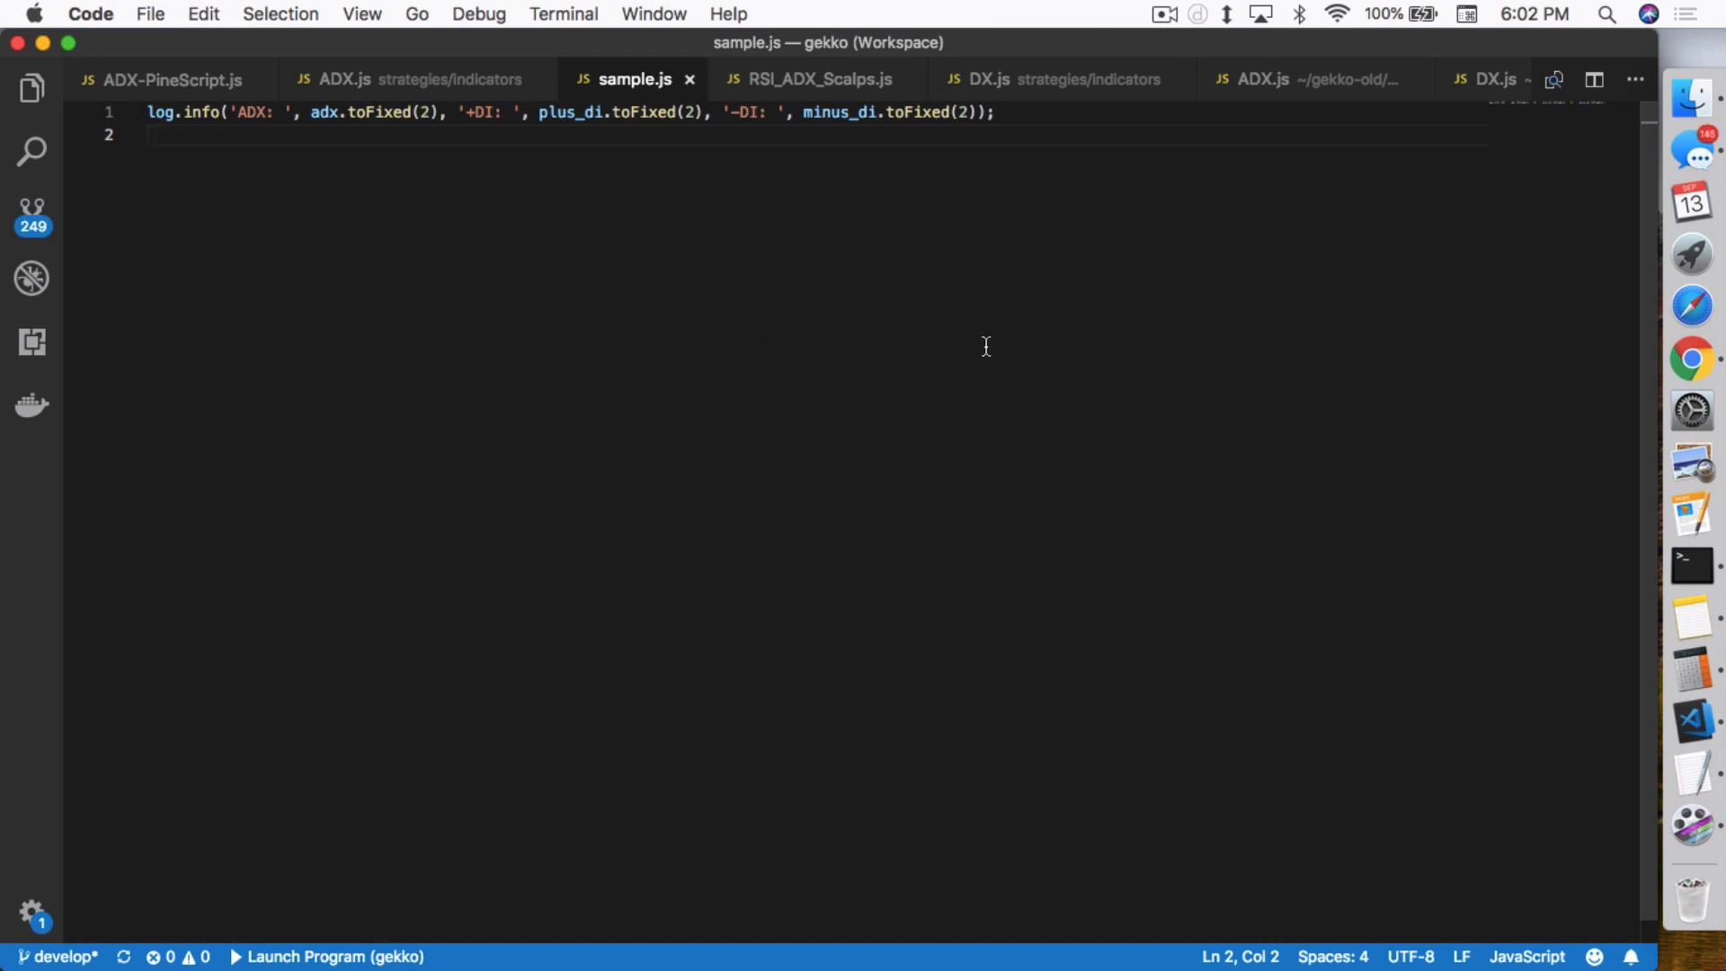
{"action": "mouse_move", "coordinate": [1431, 452]}
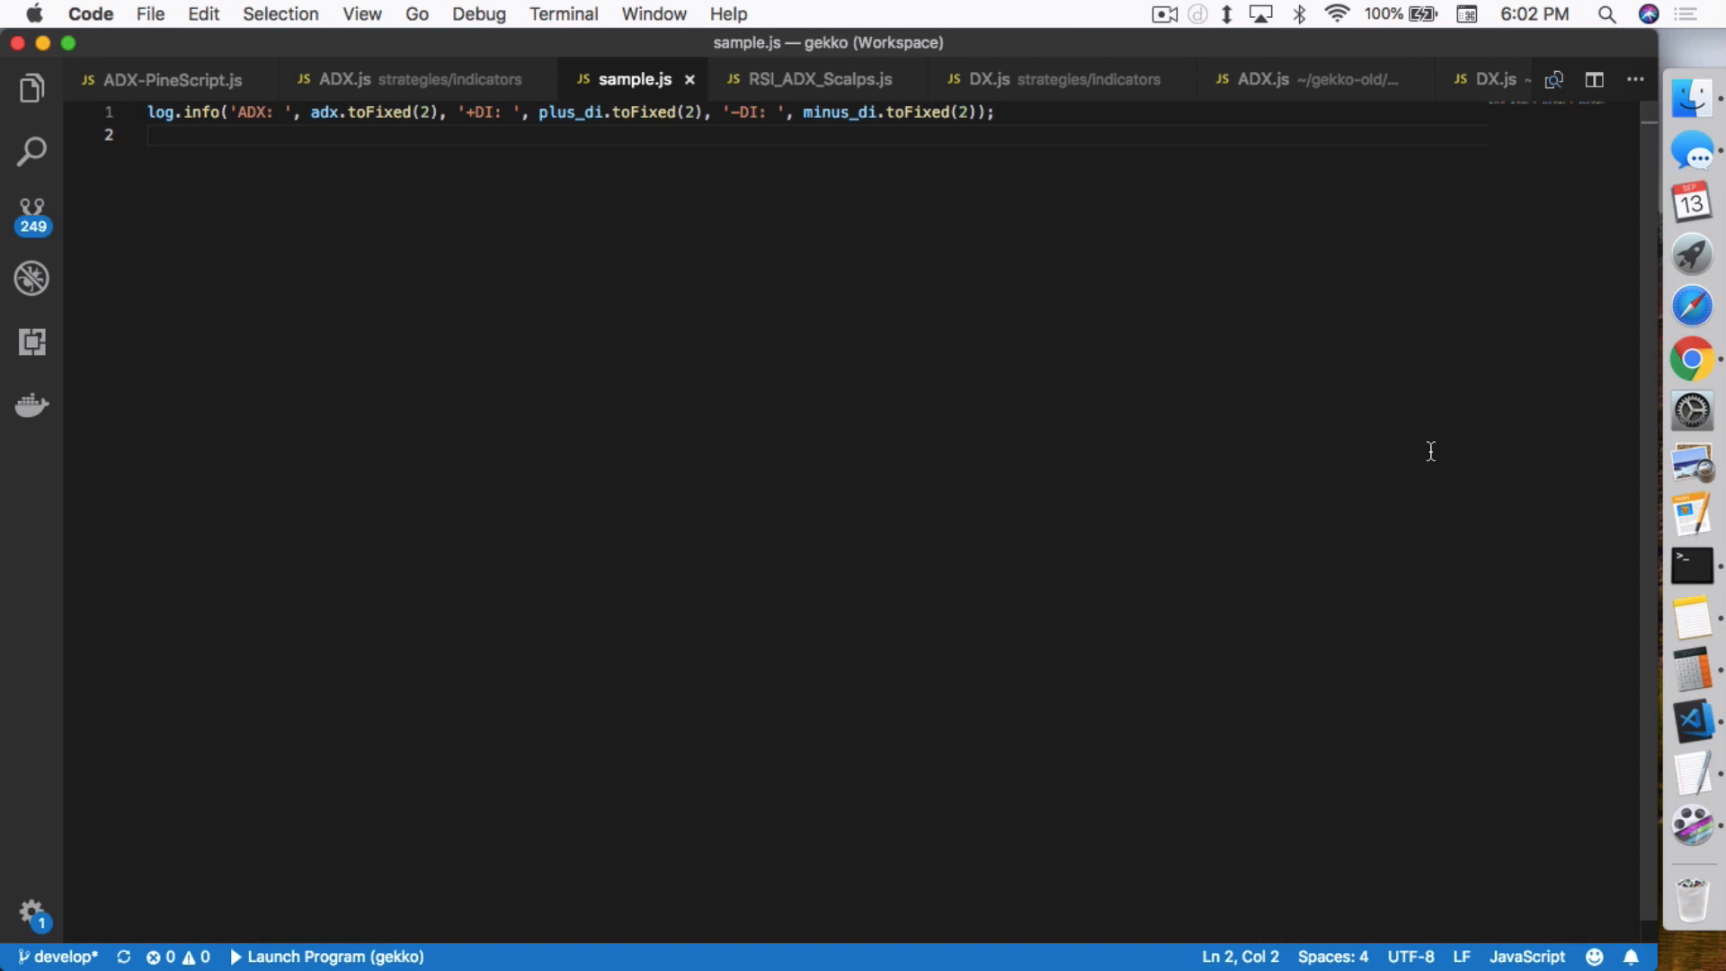
{"action": "left_click", "coordinate": [1689, 360]}
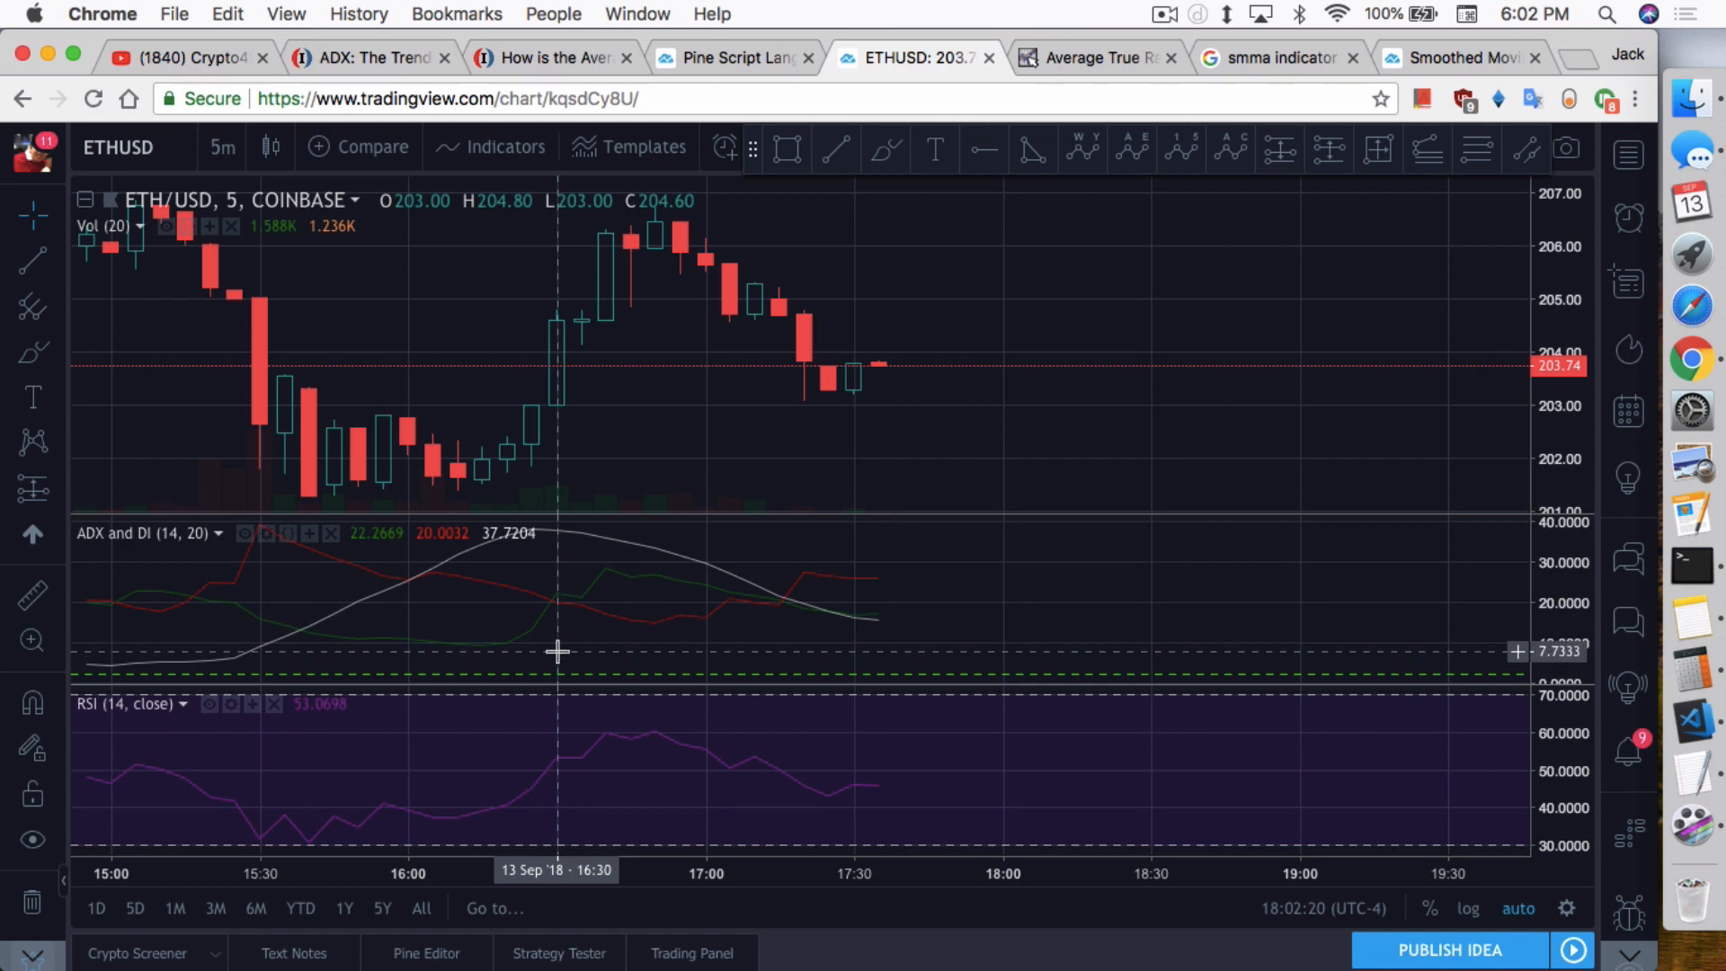
{"action": "mouse_move", "coordinate": [565, 654]}
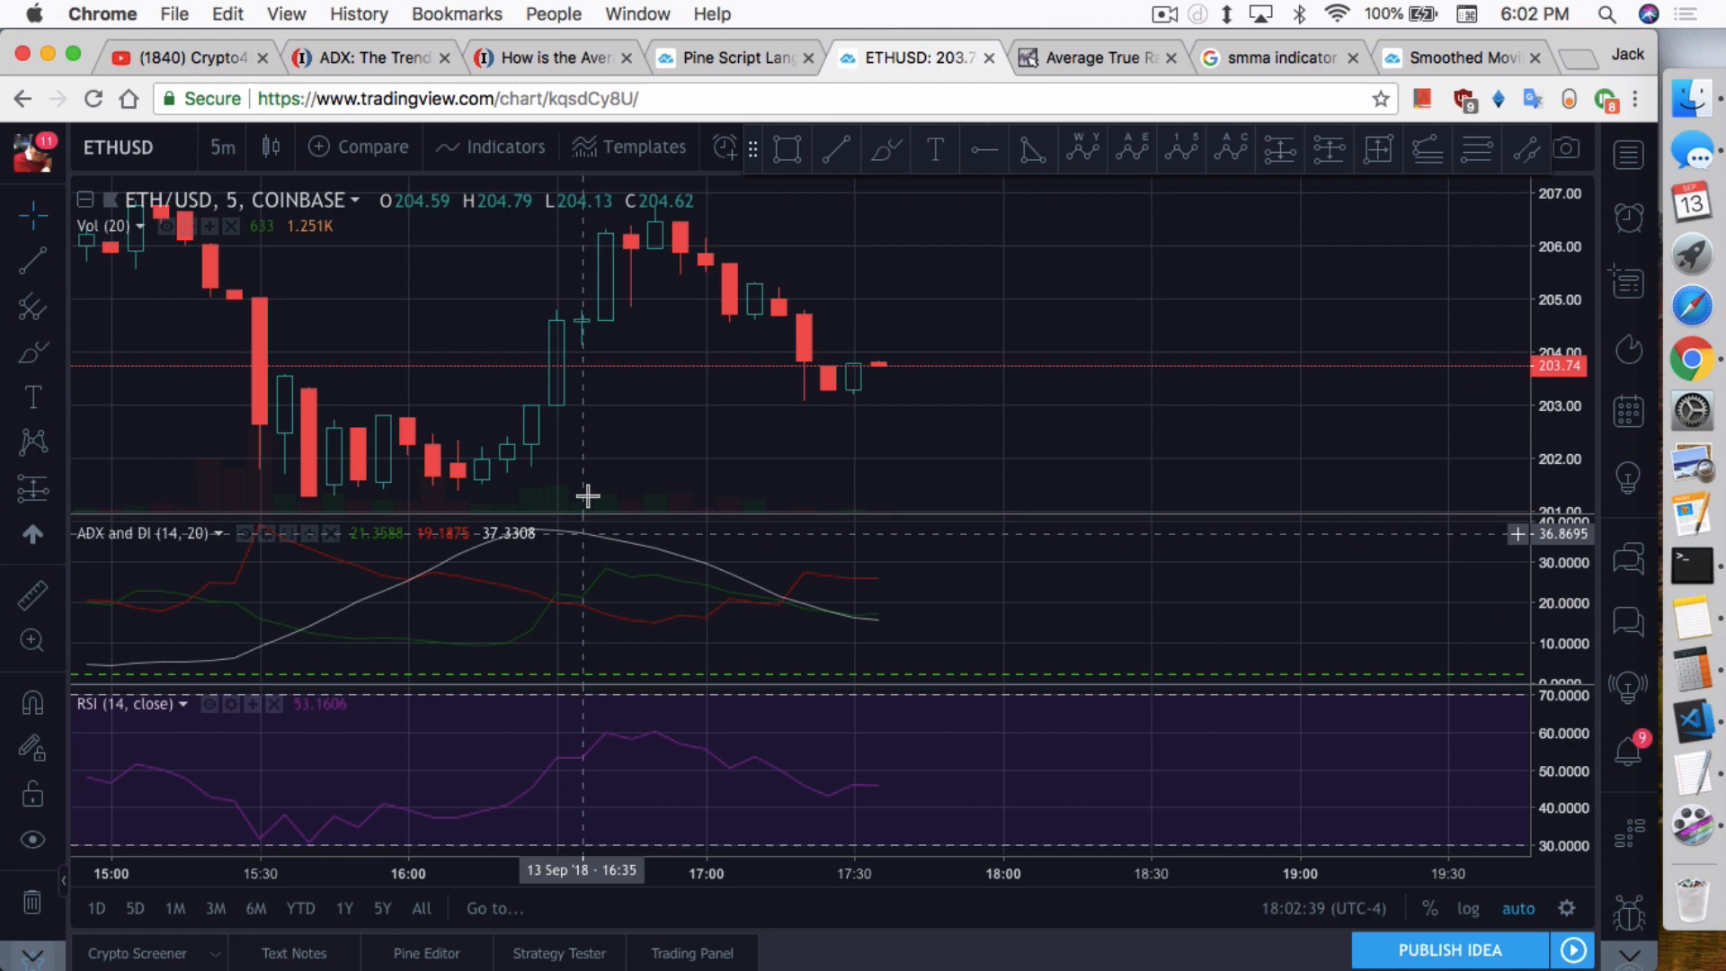
{"action": "mouse_move", "coordinate": [569, 647]}
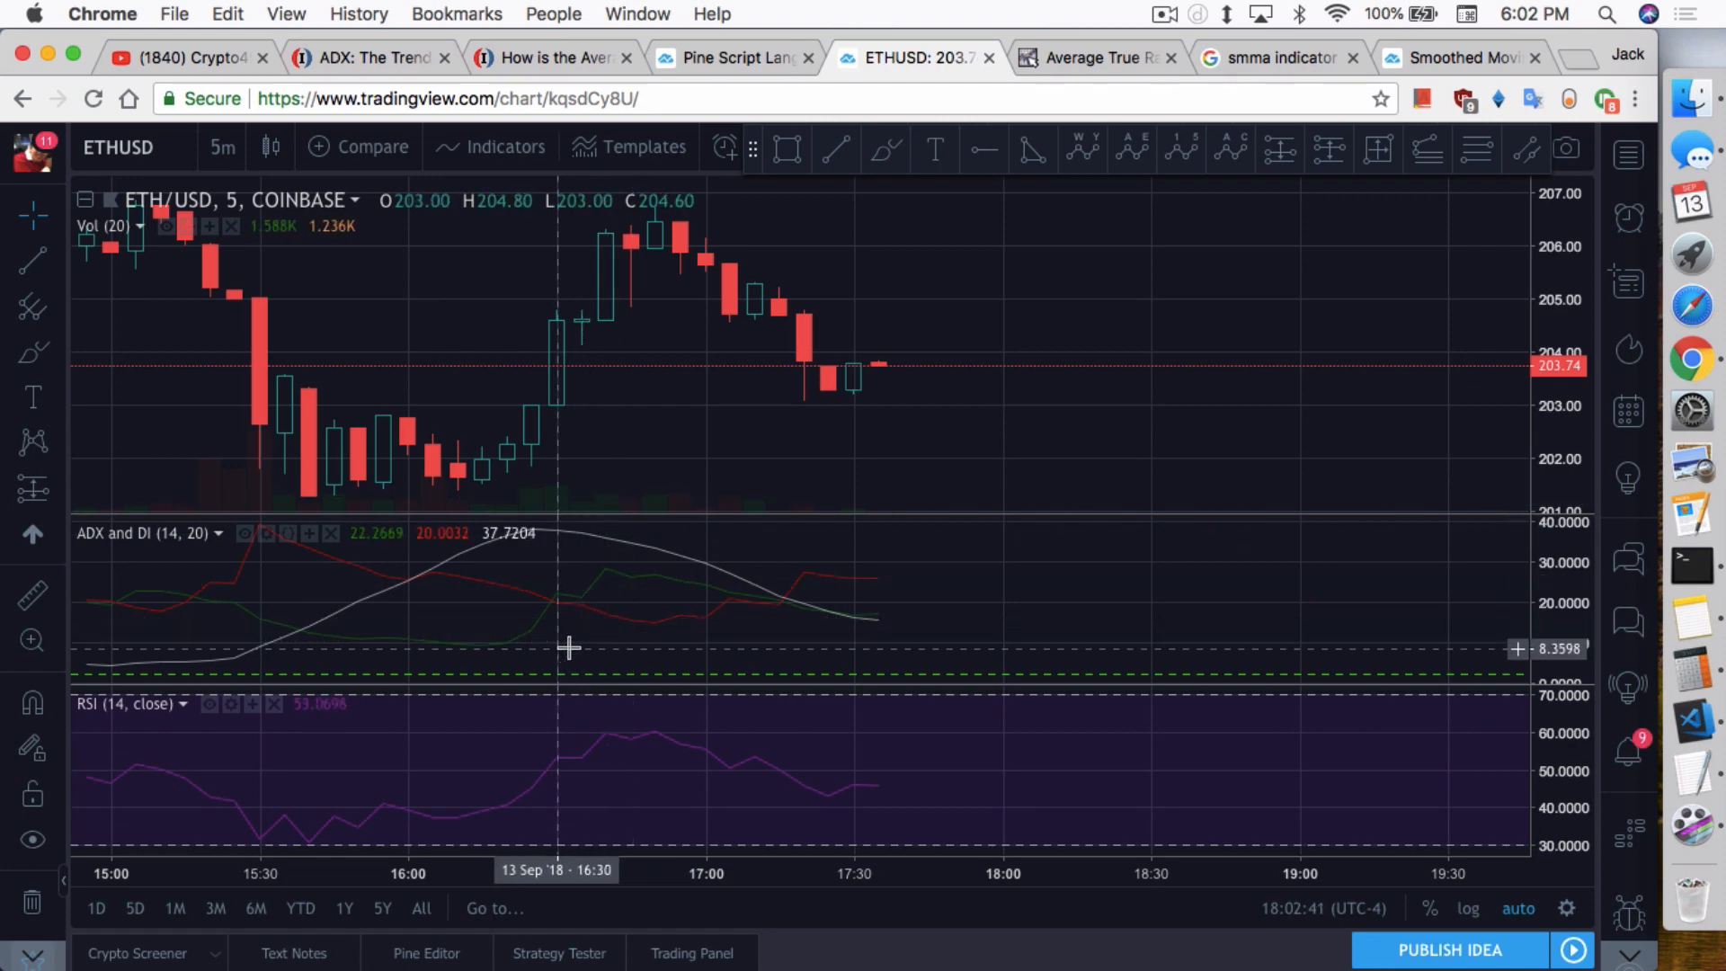
{"action": "mouse_move", "coordinate": [592, 633]}
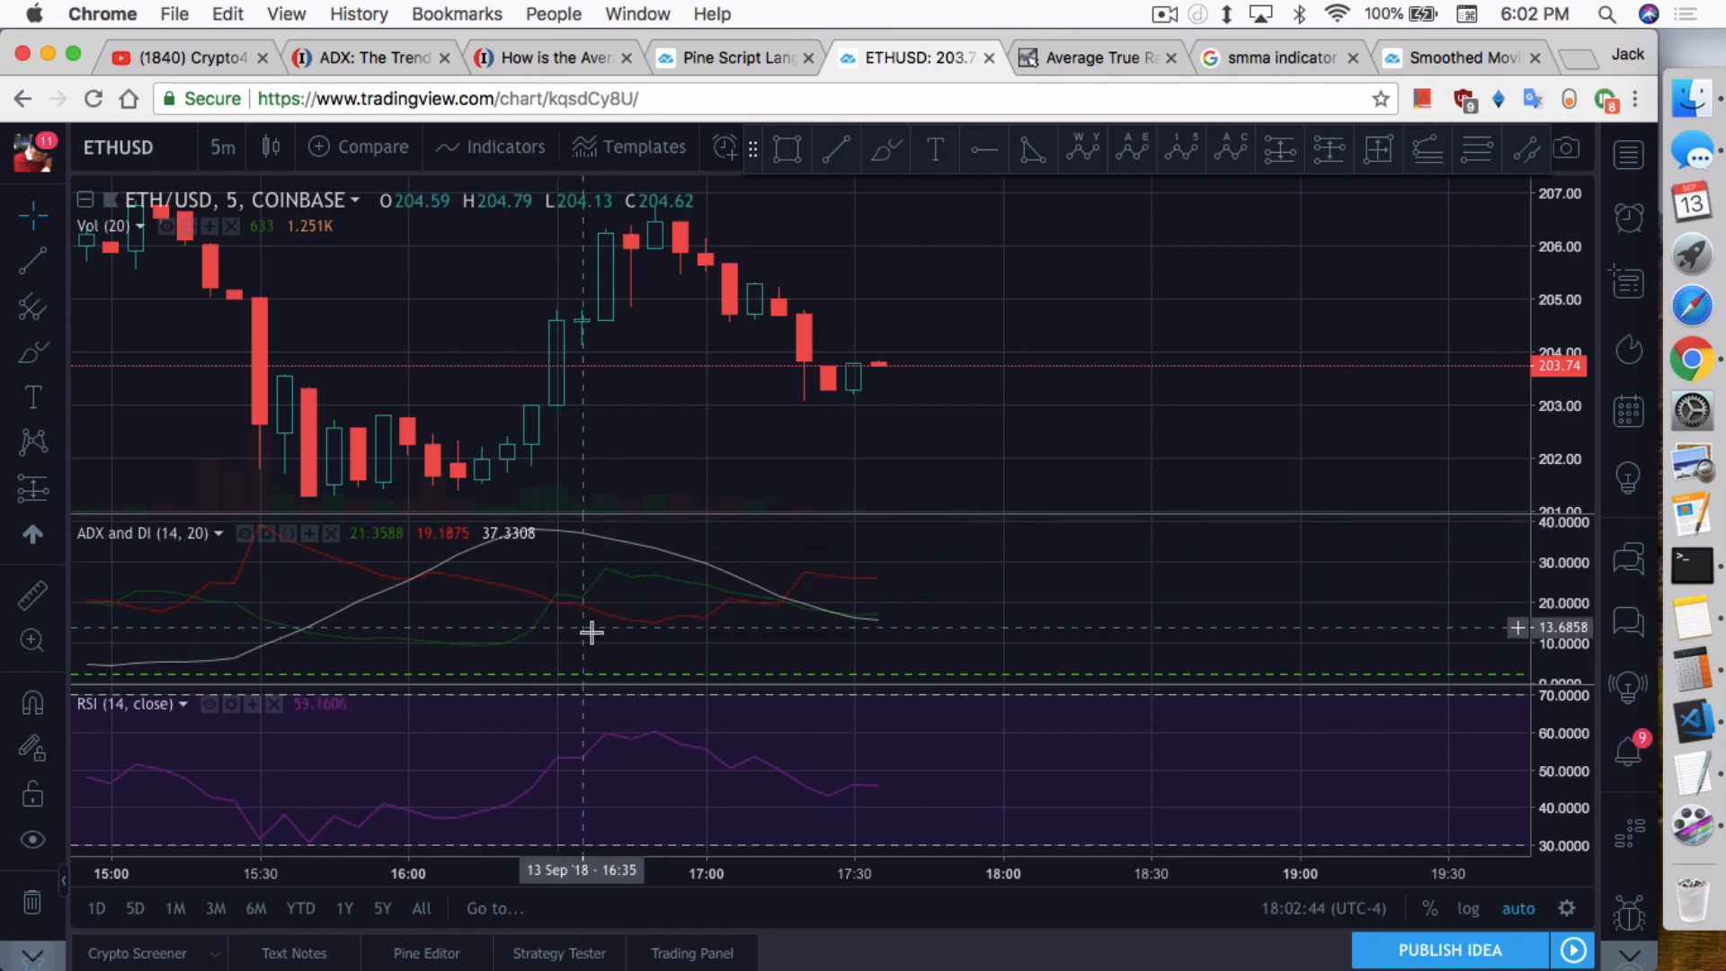
{"action": "mouse_move", "coordinate": [845, 631]}
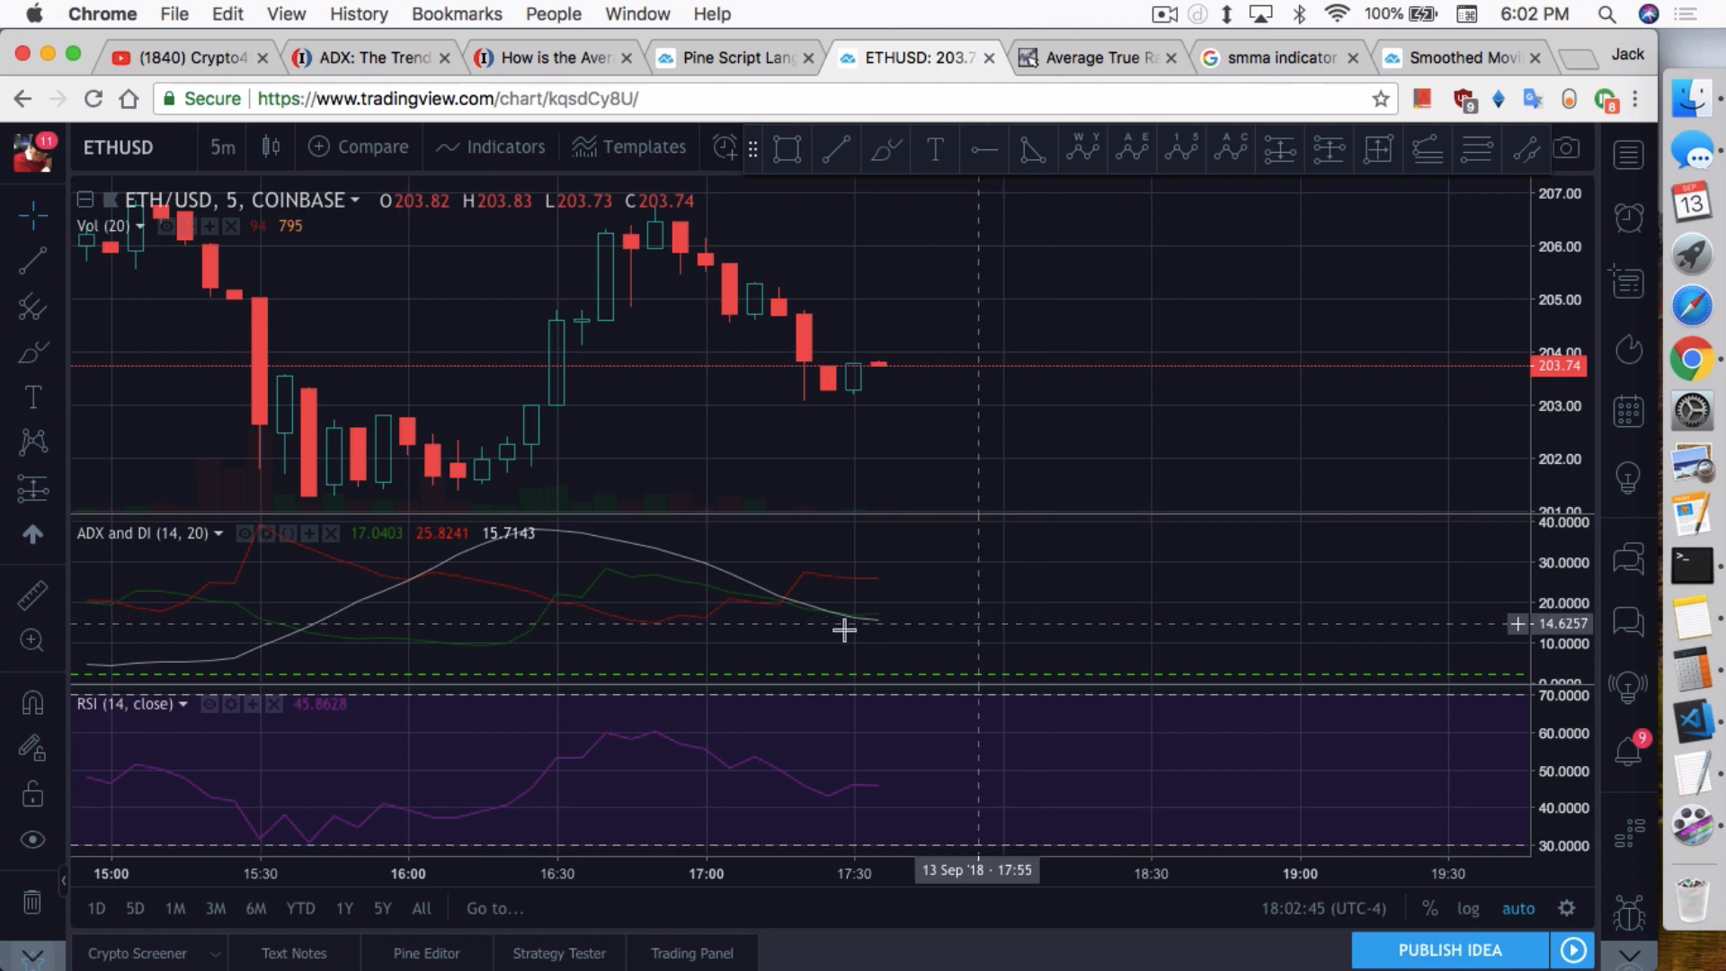
{"action": "mouse_move", "coordinate": [1700, 715]}
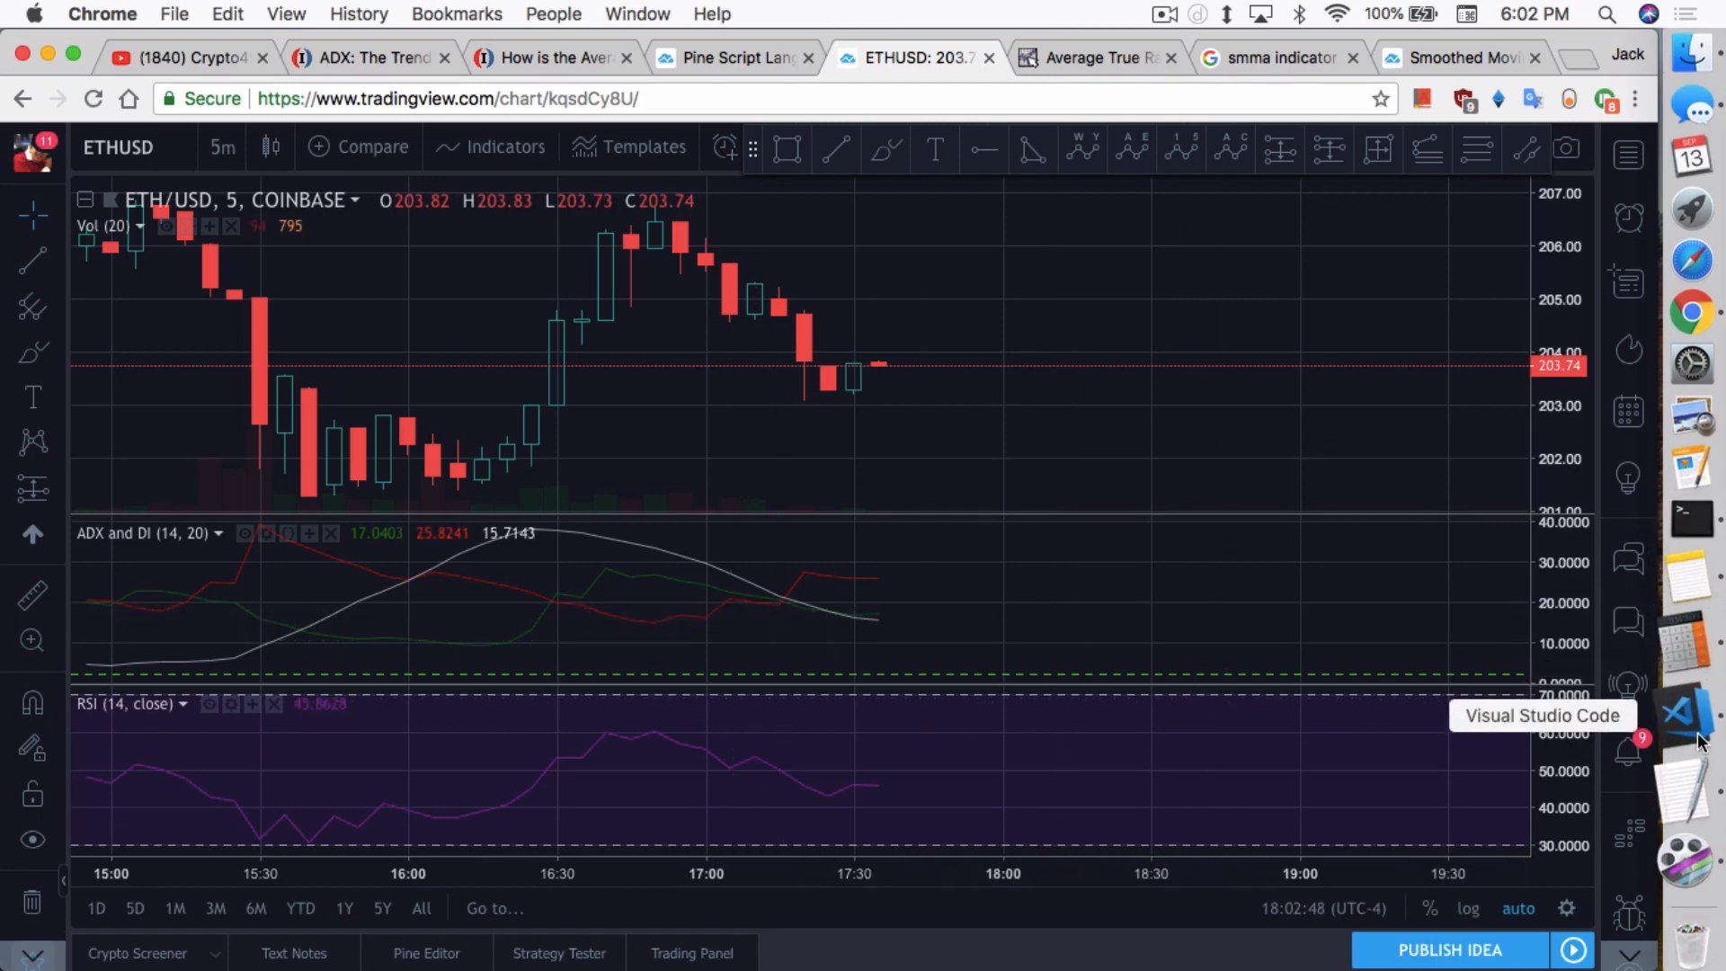
{"action": "left_click", "coordinate": [1693, 711]}
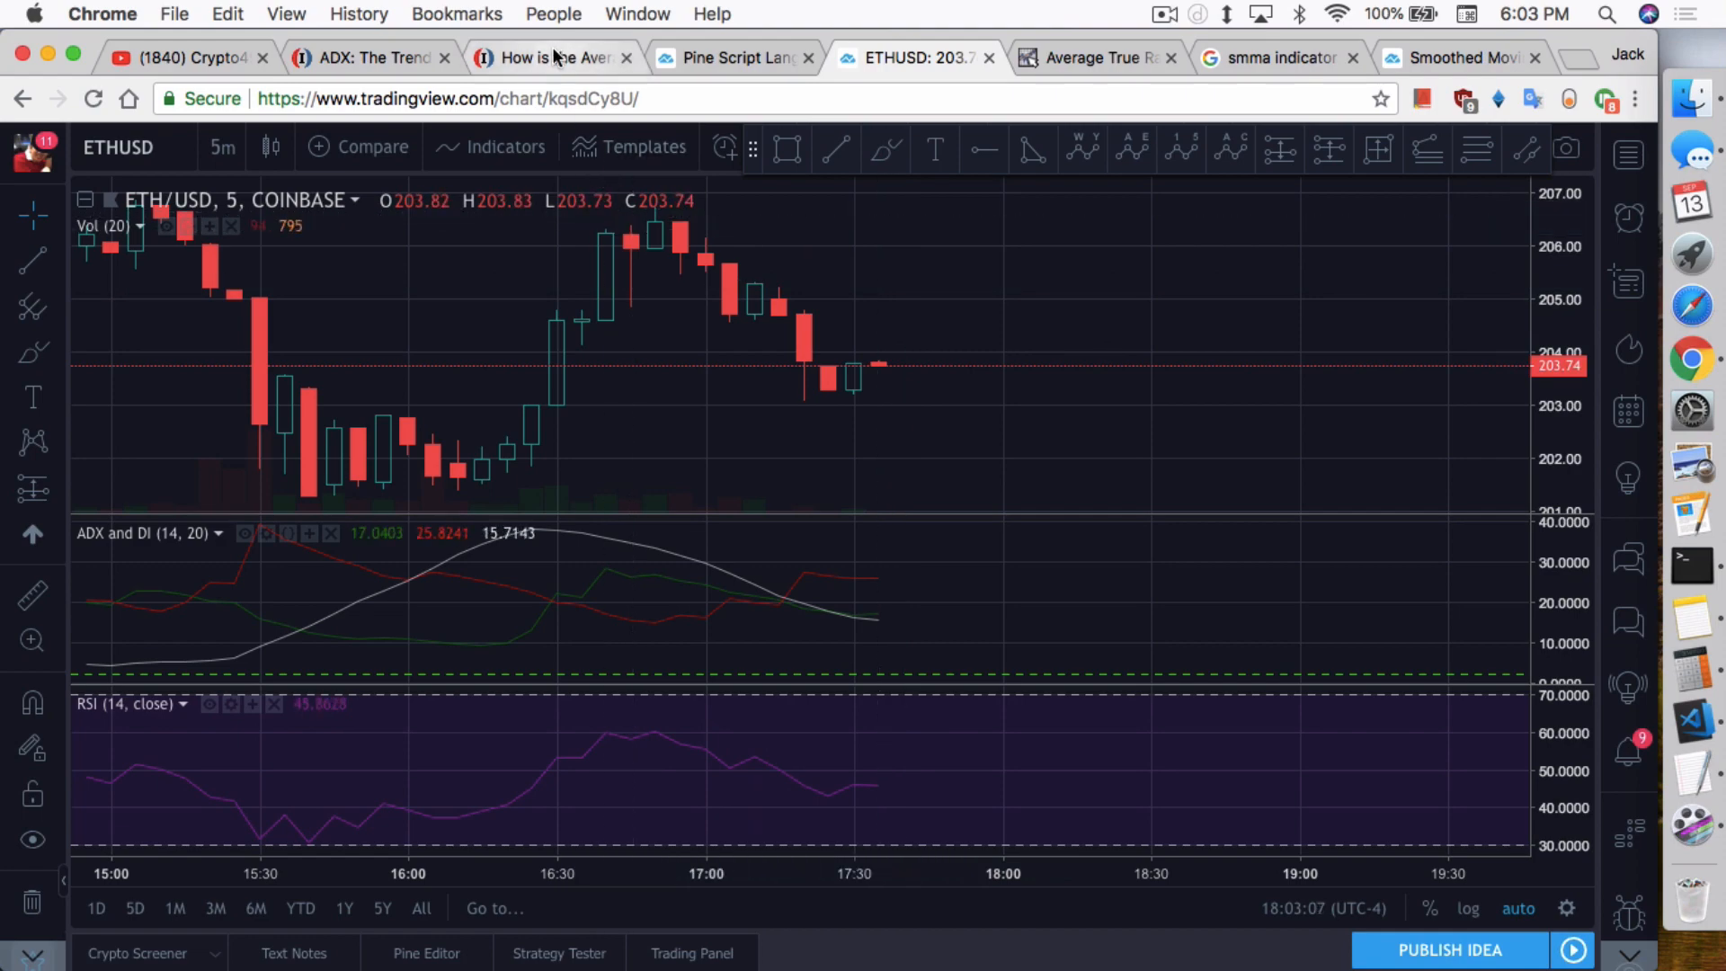
Step: Read the 'How is ADX calculated' article's +DI, -DI and ADX formula paragraphs
{"action": "left_click", "coordinate": [550, 58]}
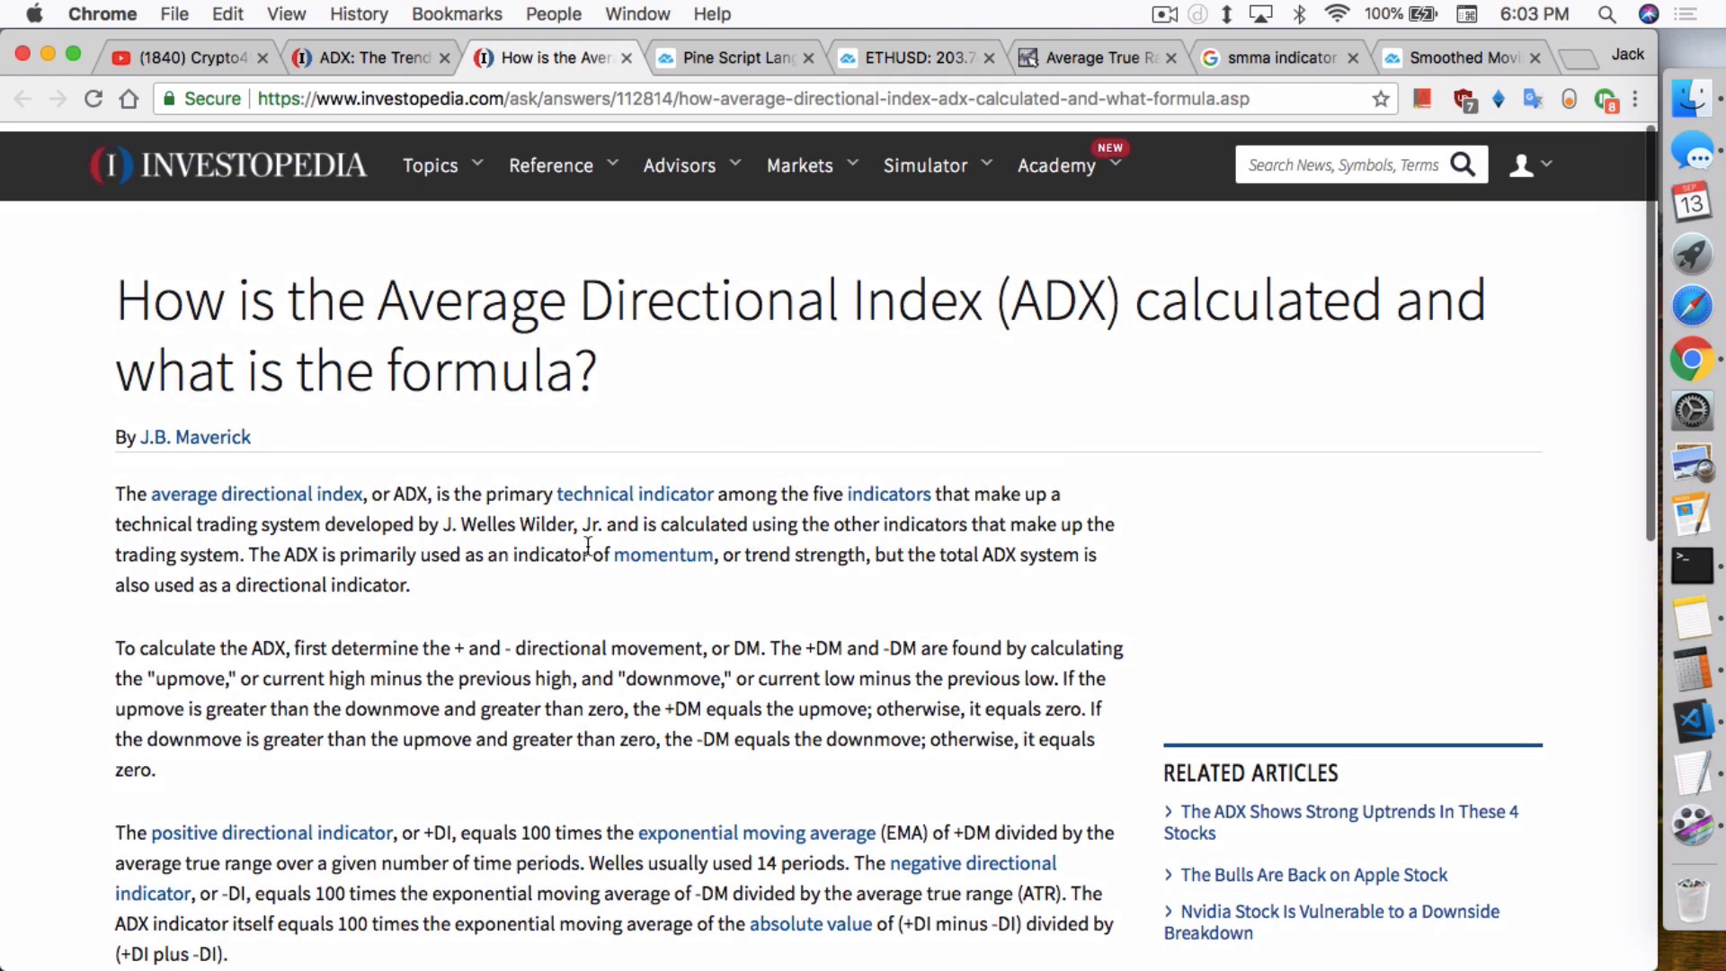
{"action": "scroll", "scroll_direction": "down", "scroll_amount": 3}
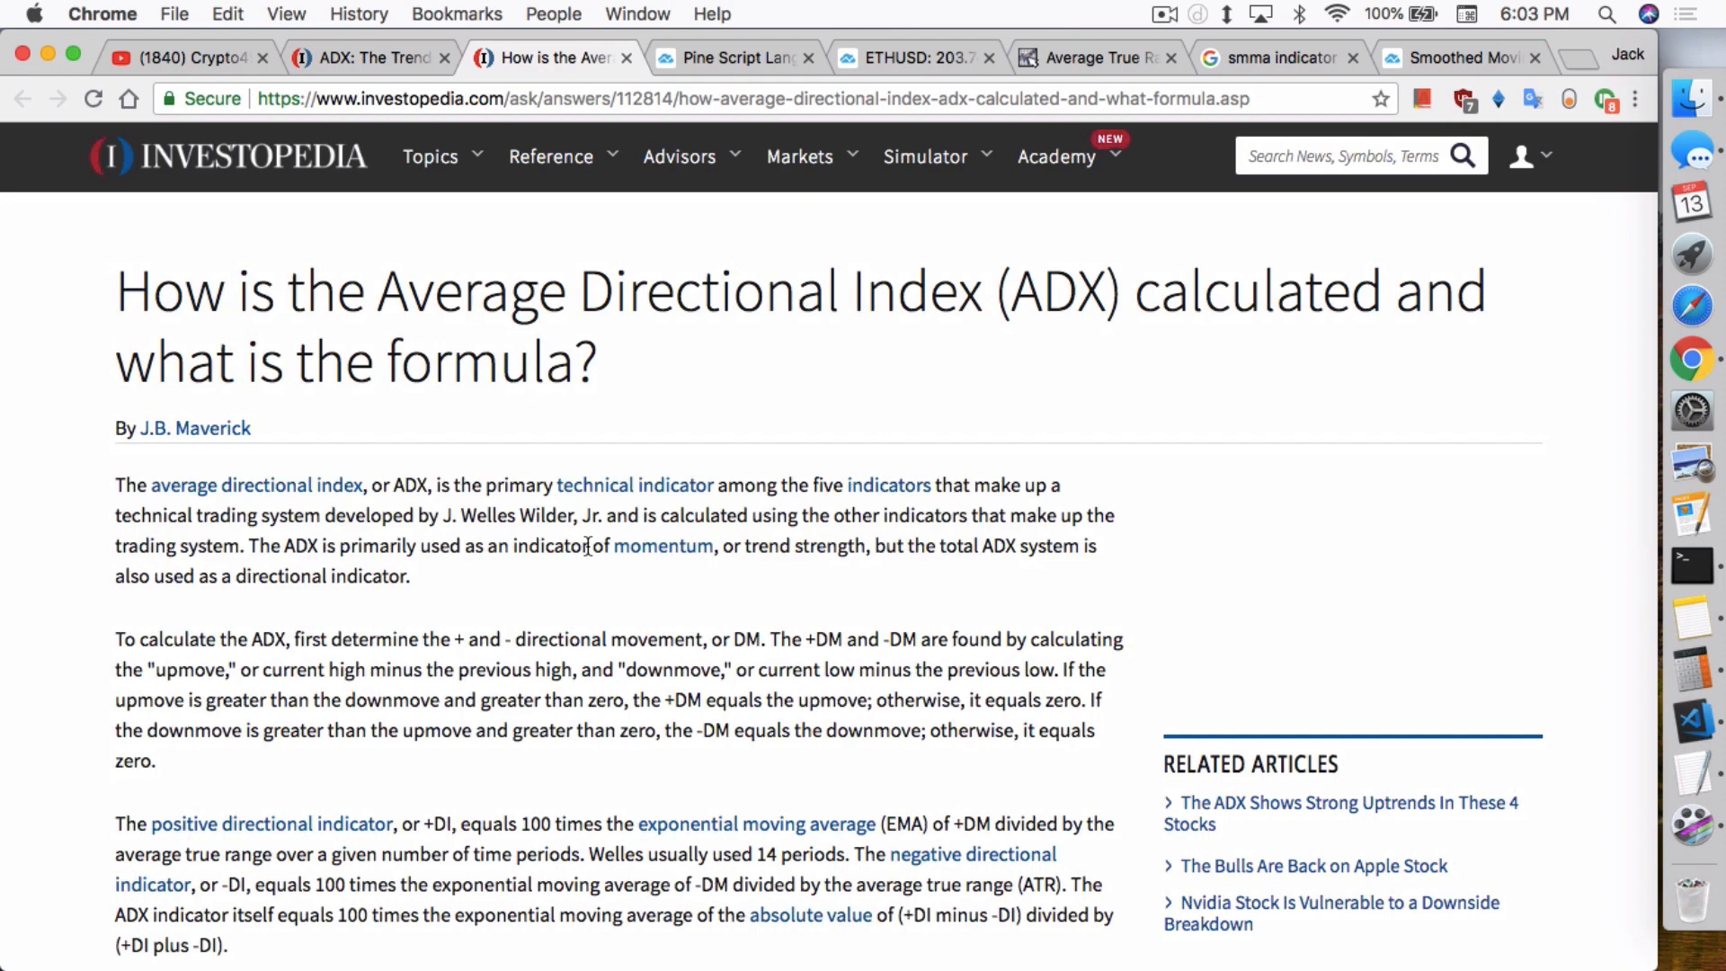
{"action": "scroll", "scroll_direction": "down", "scroll_amount": 3}
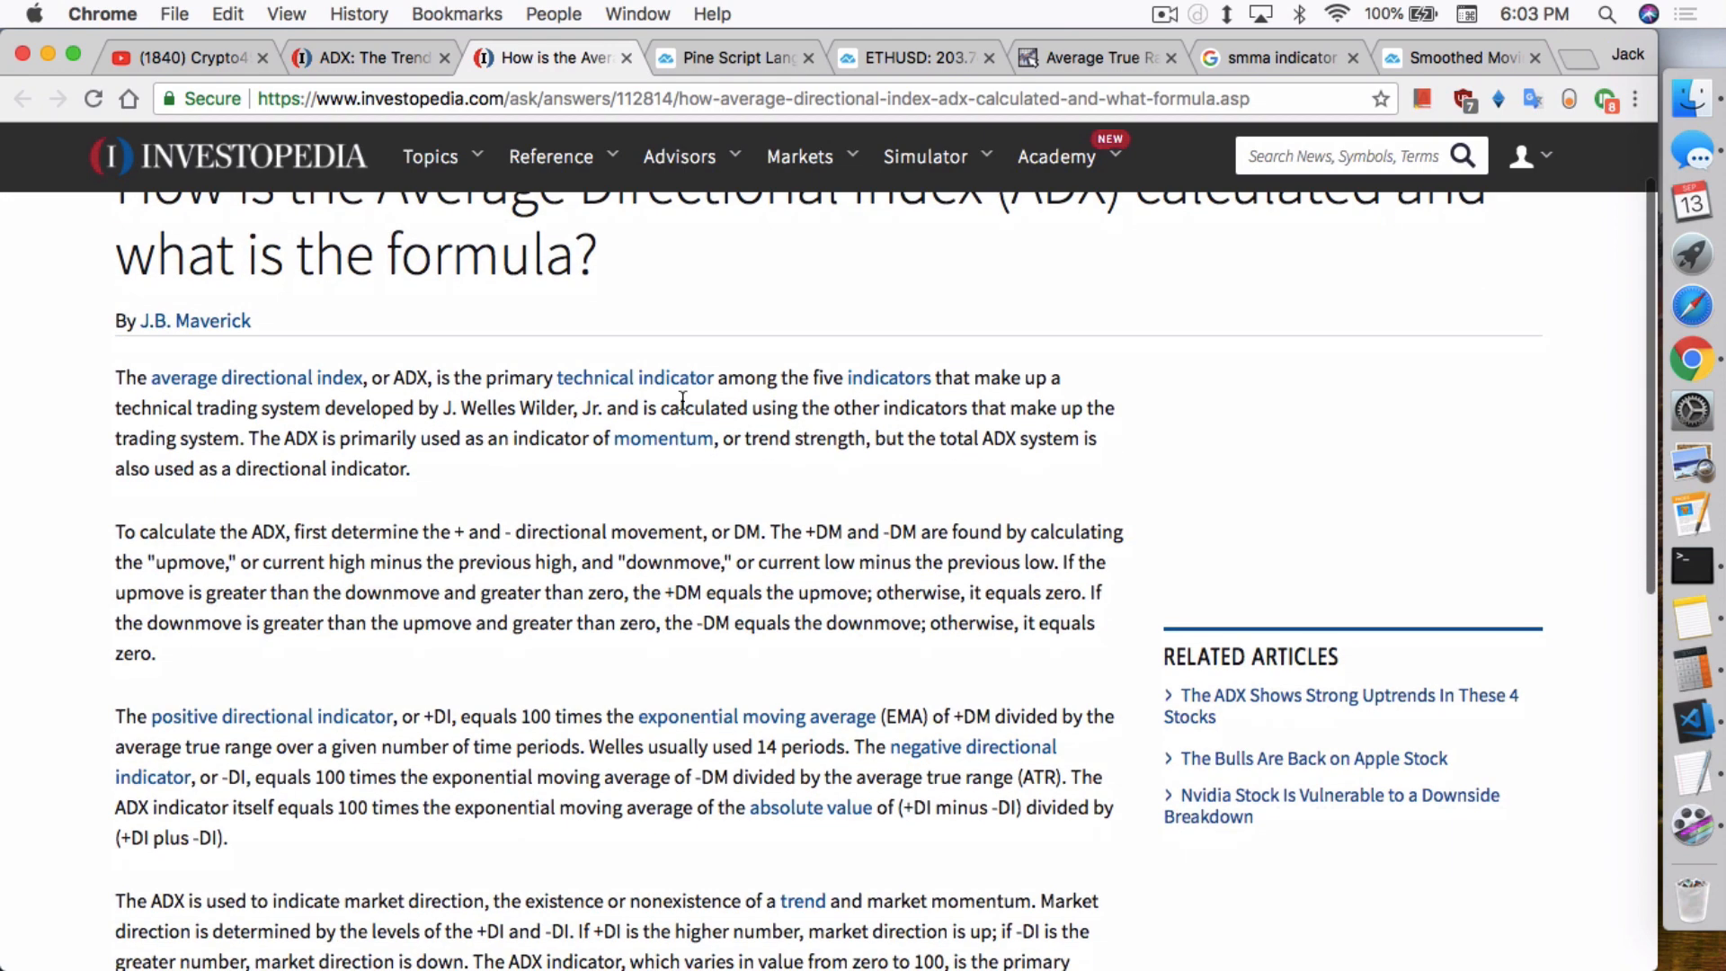
{"action": "scroll", "scroll_direction": "down", "scroll_amount": 3}
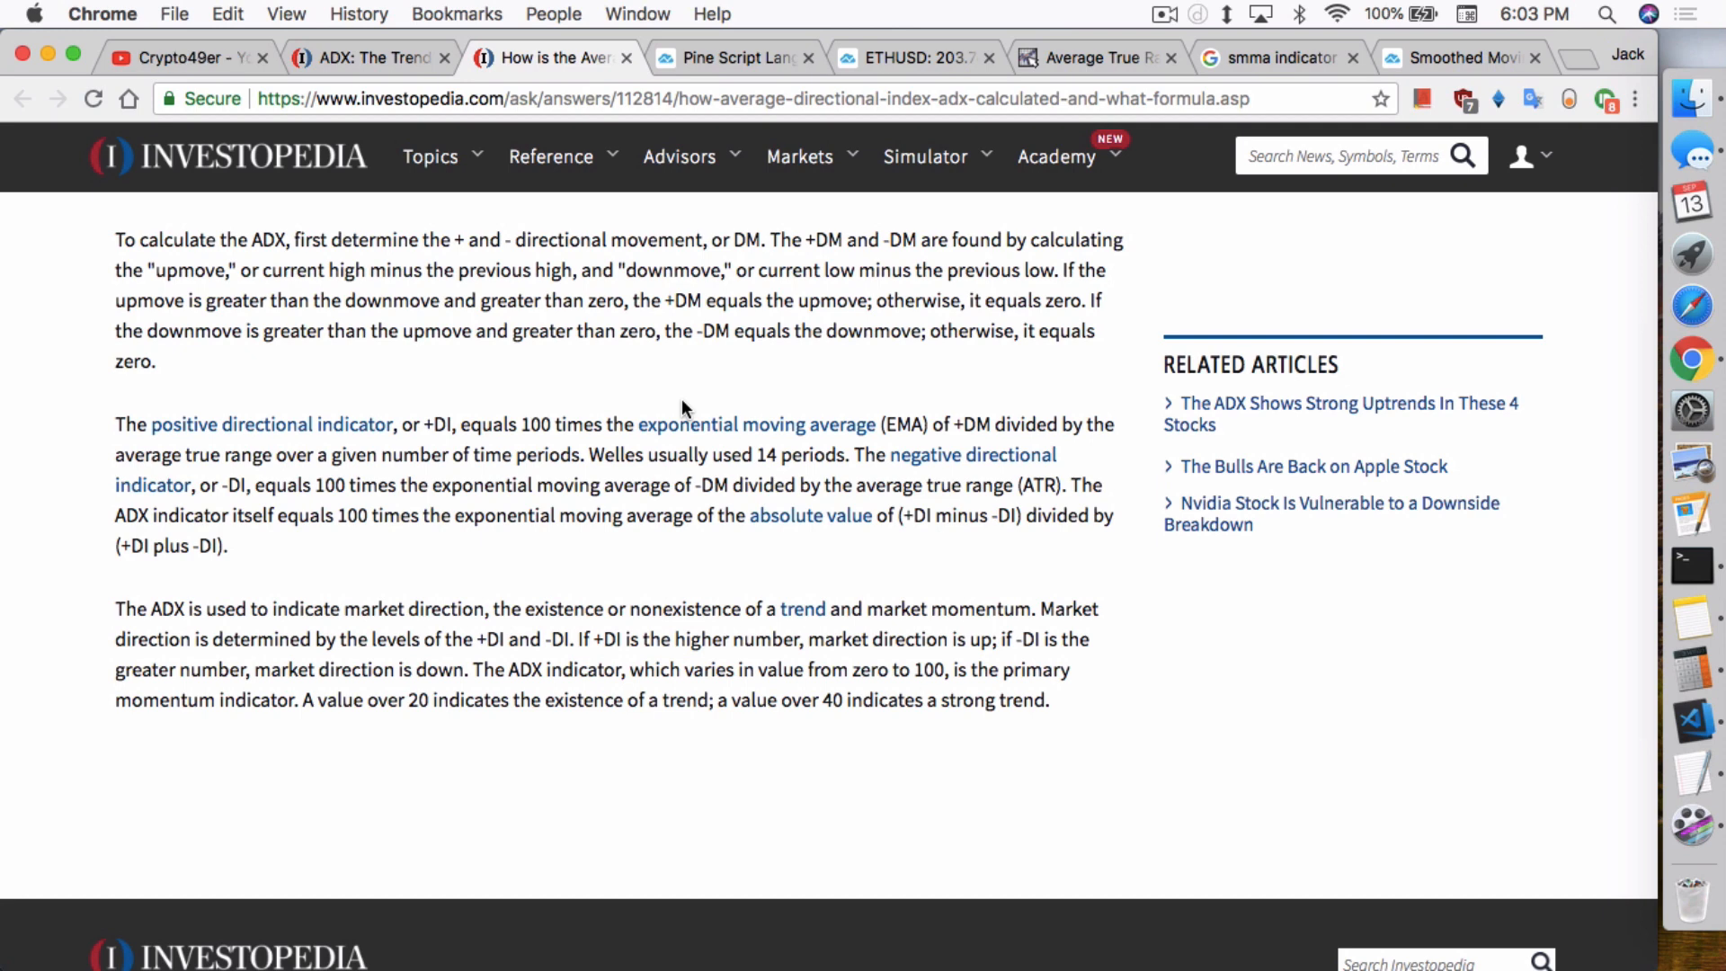
{"action": "mouse_move", "coordinate": [202, 451]}
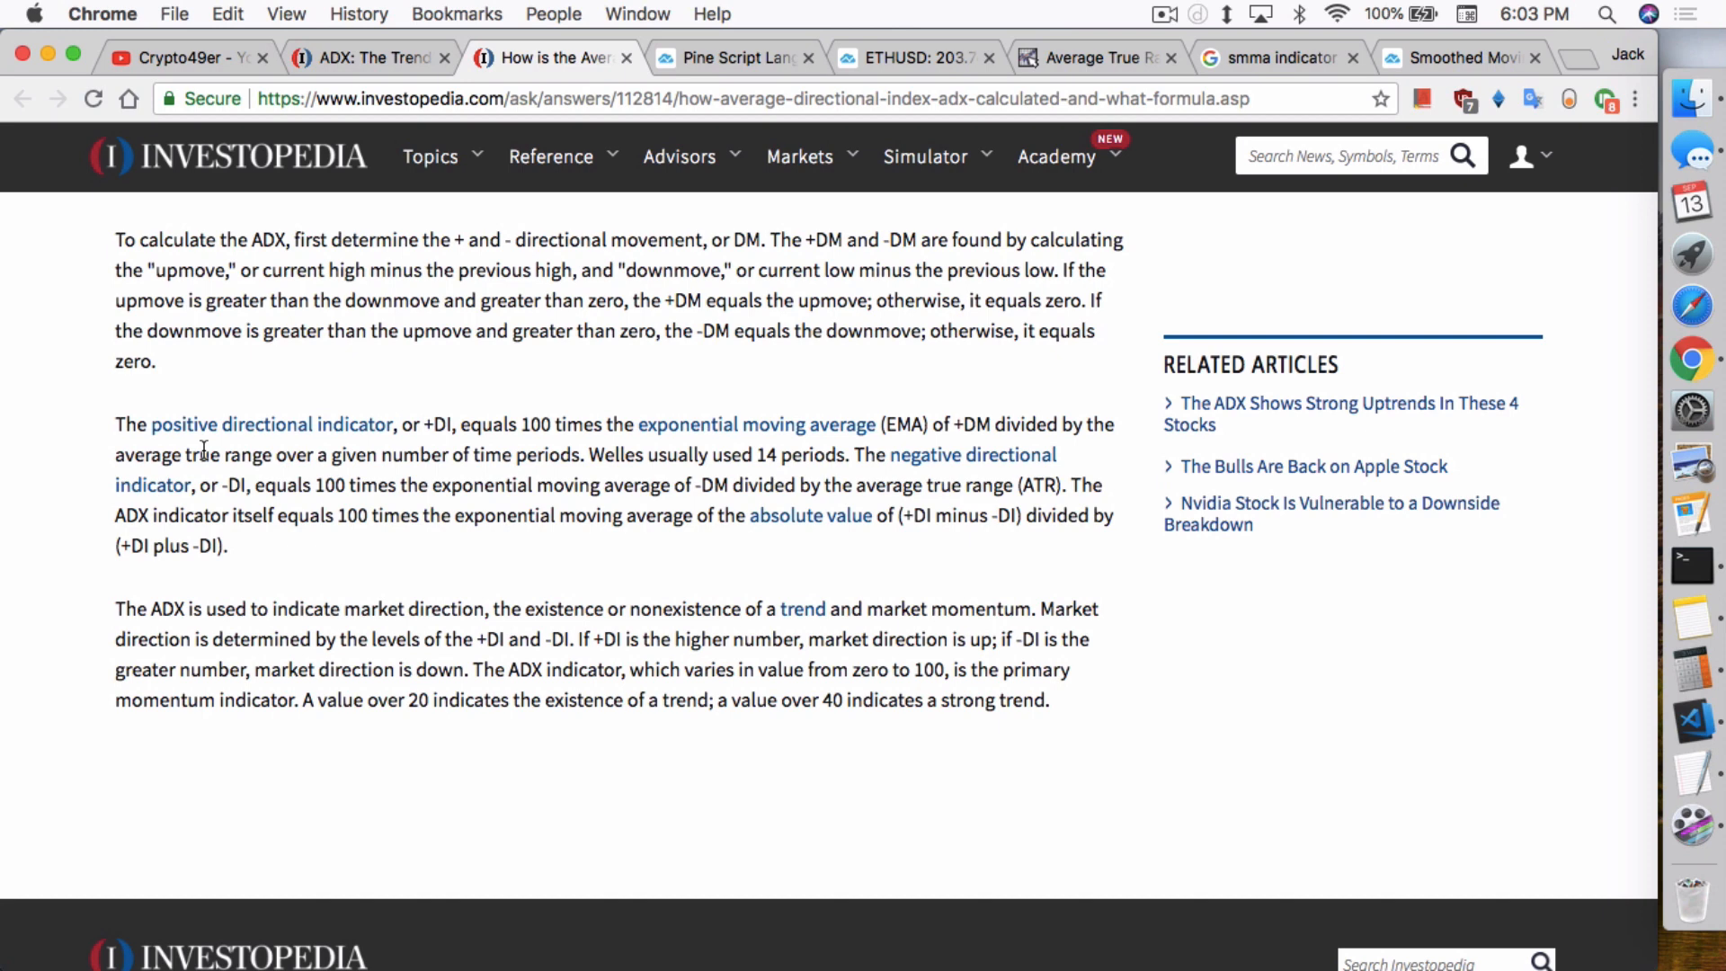
{"action": "mouse_move", "coordinate": [369, 450]}
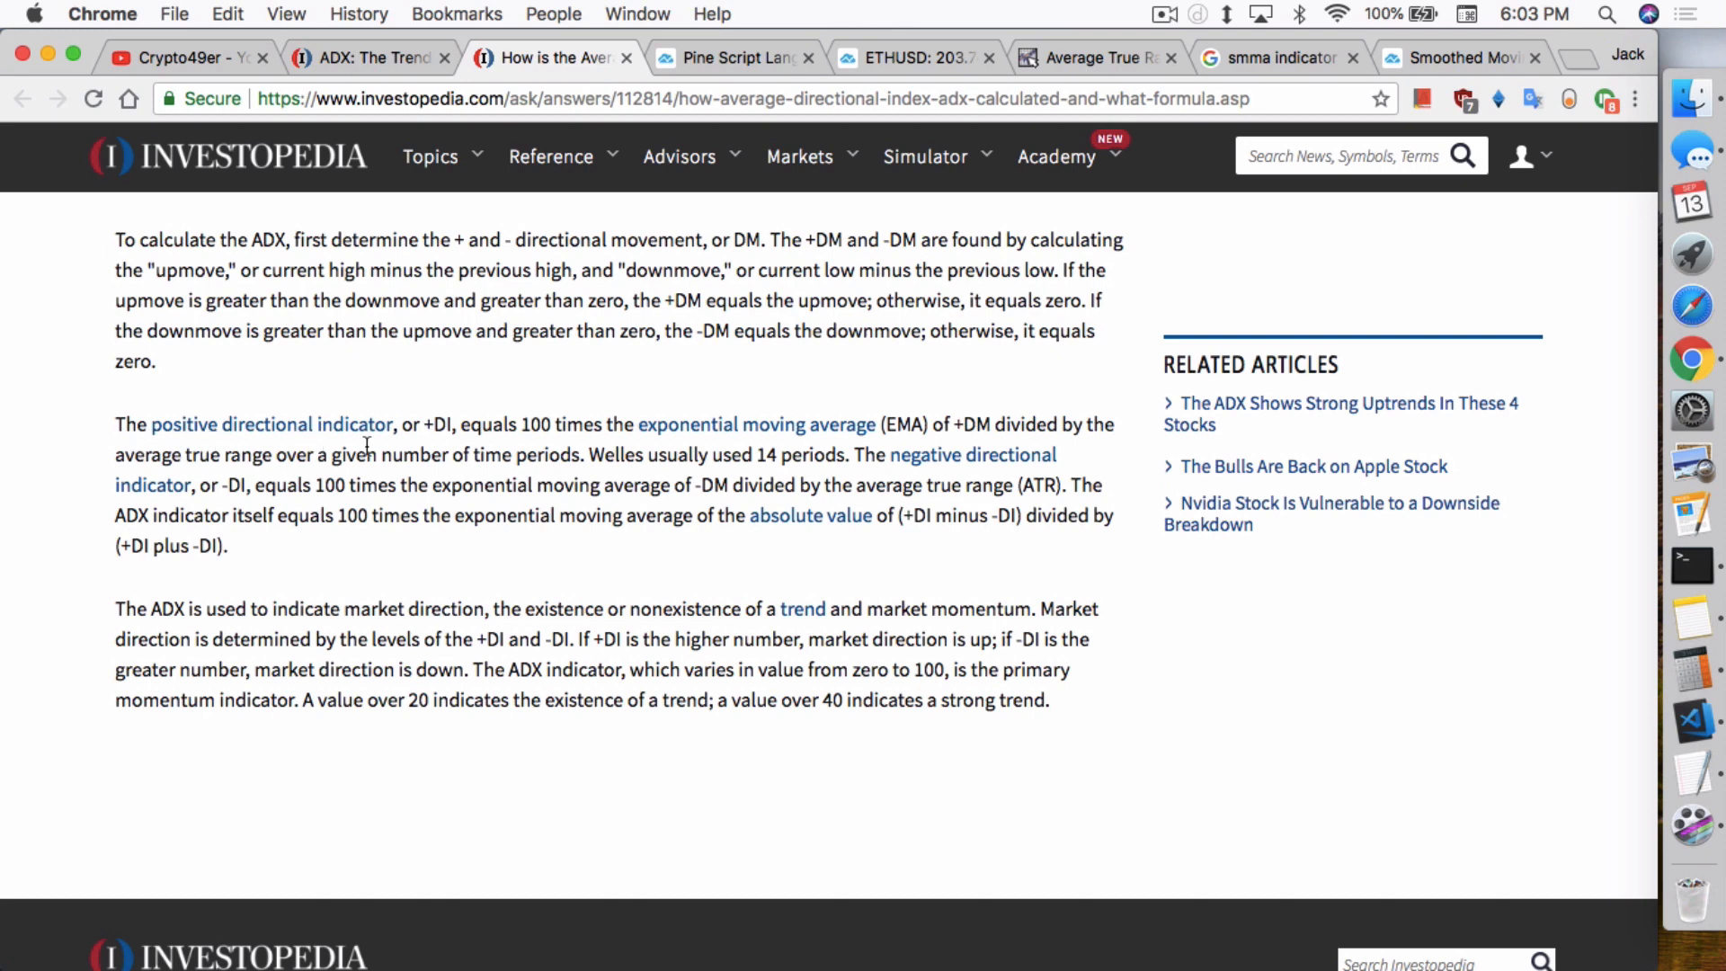
{"action": "mouse_move", "coordinate": [523, 433]}
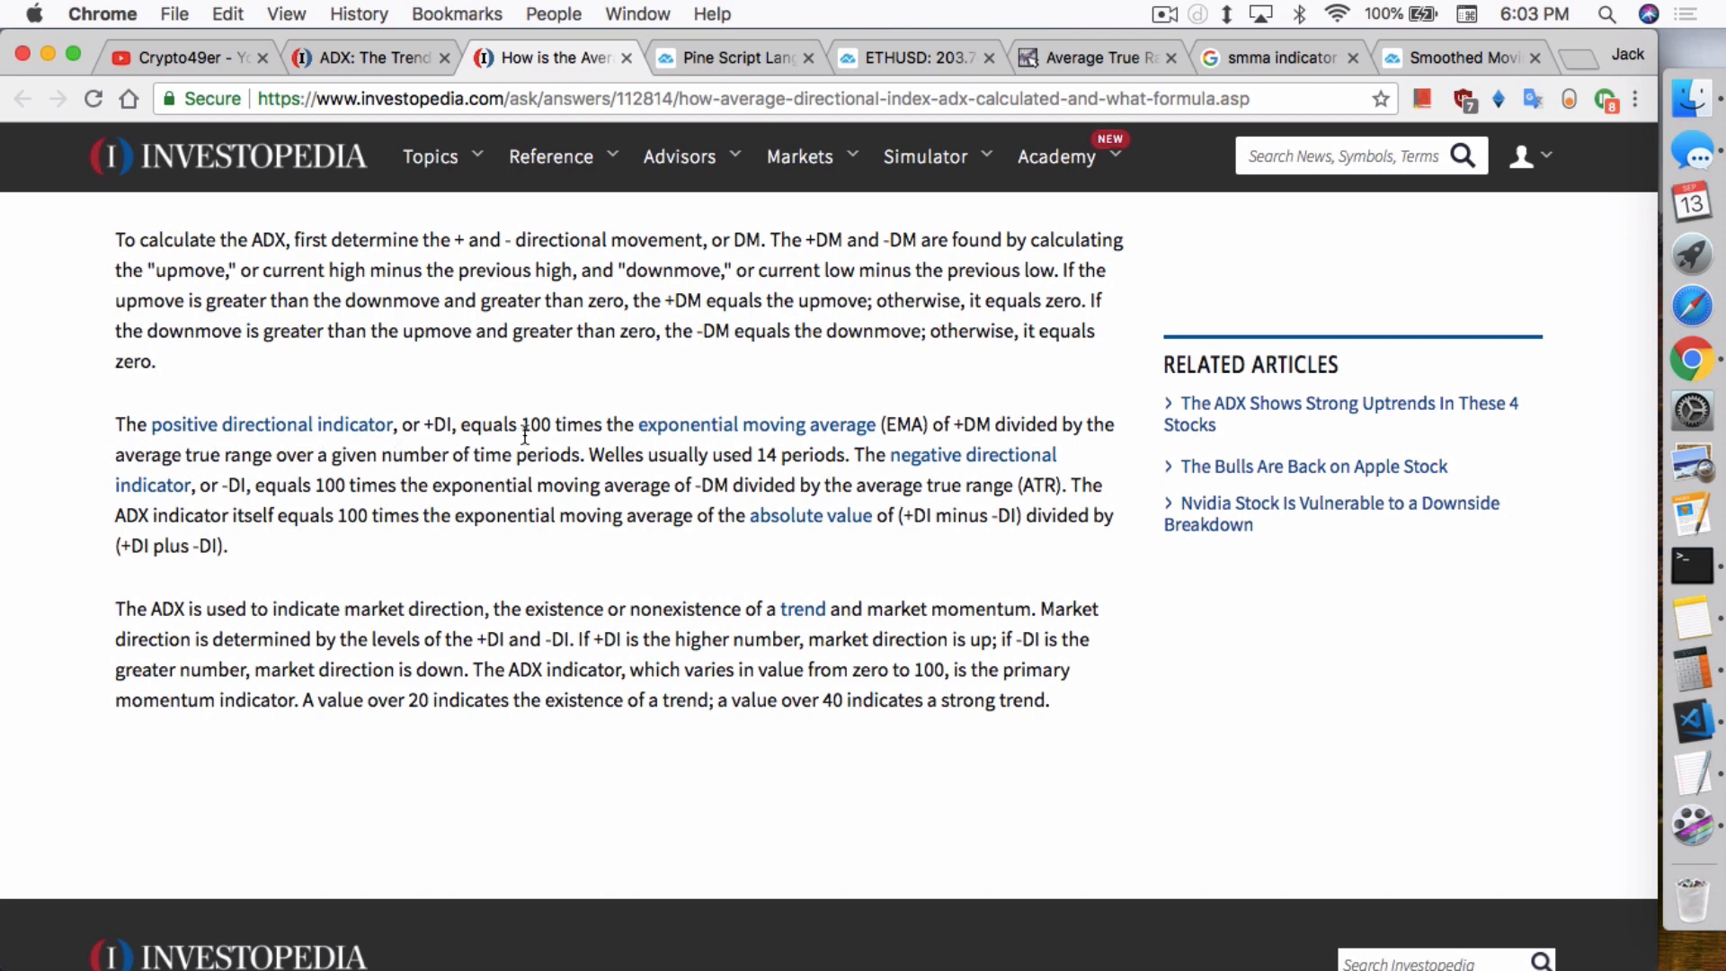
{"action": "mouse_move", "coordinate": [757, 424]}
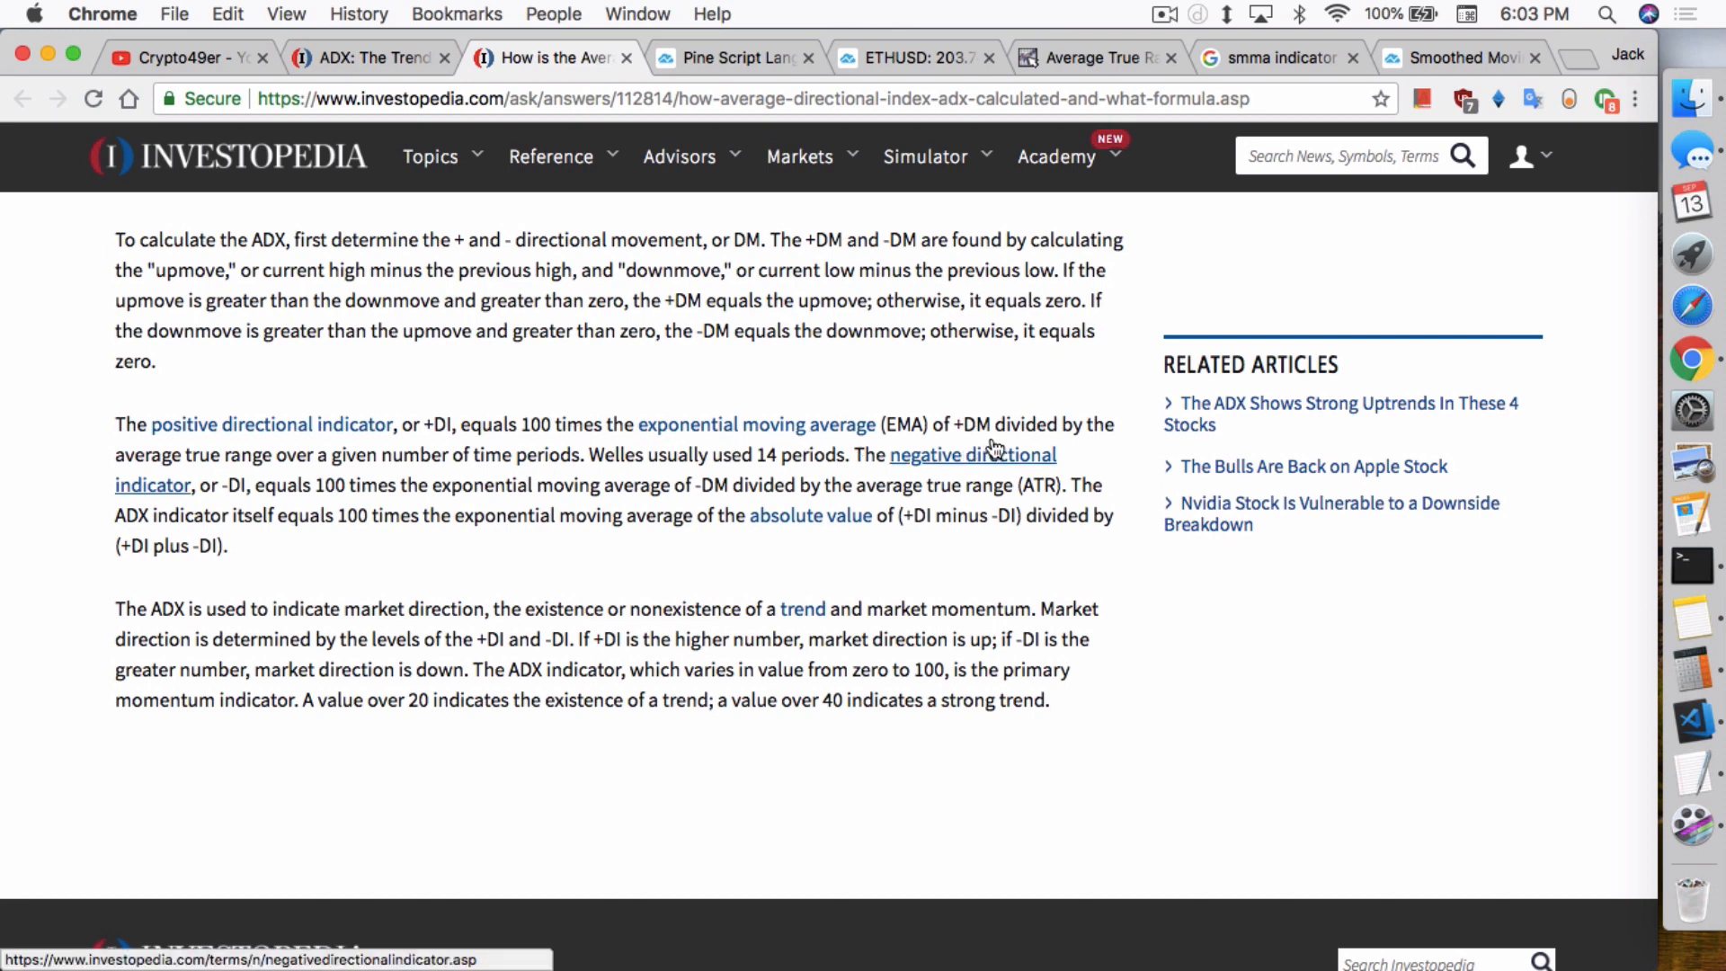
{"action": "mouse_move", "coordinate": [570, 416]}
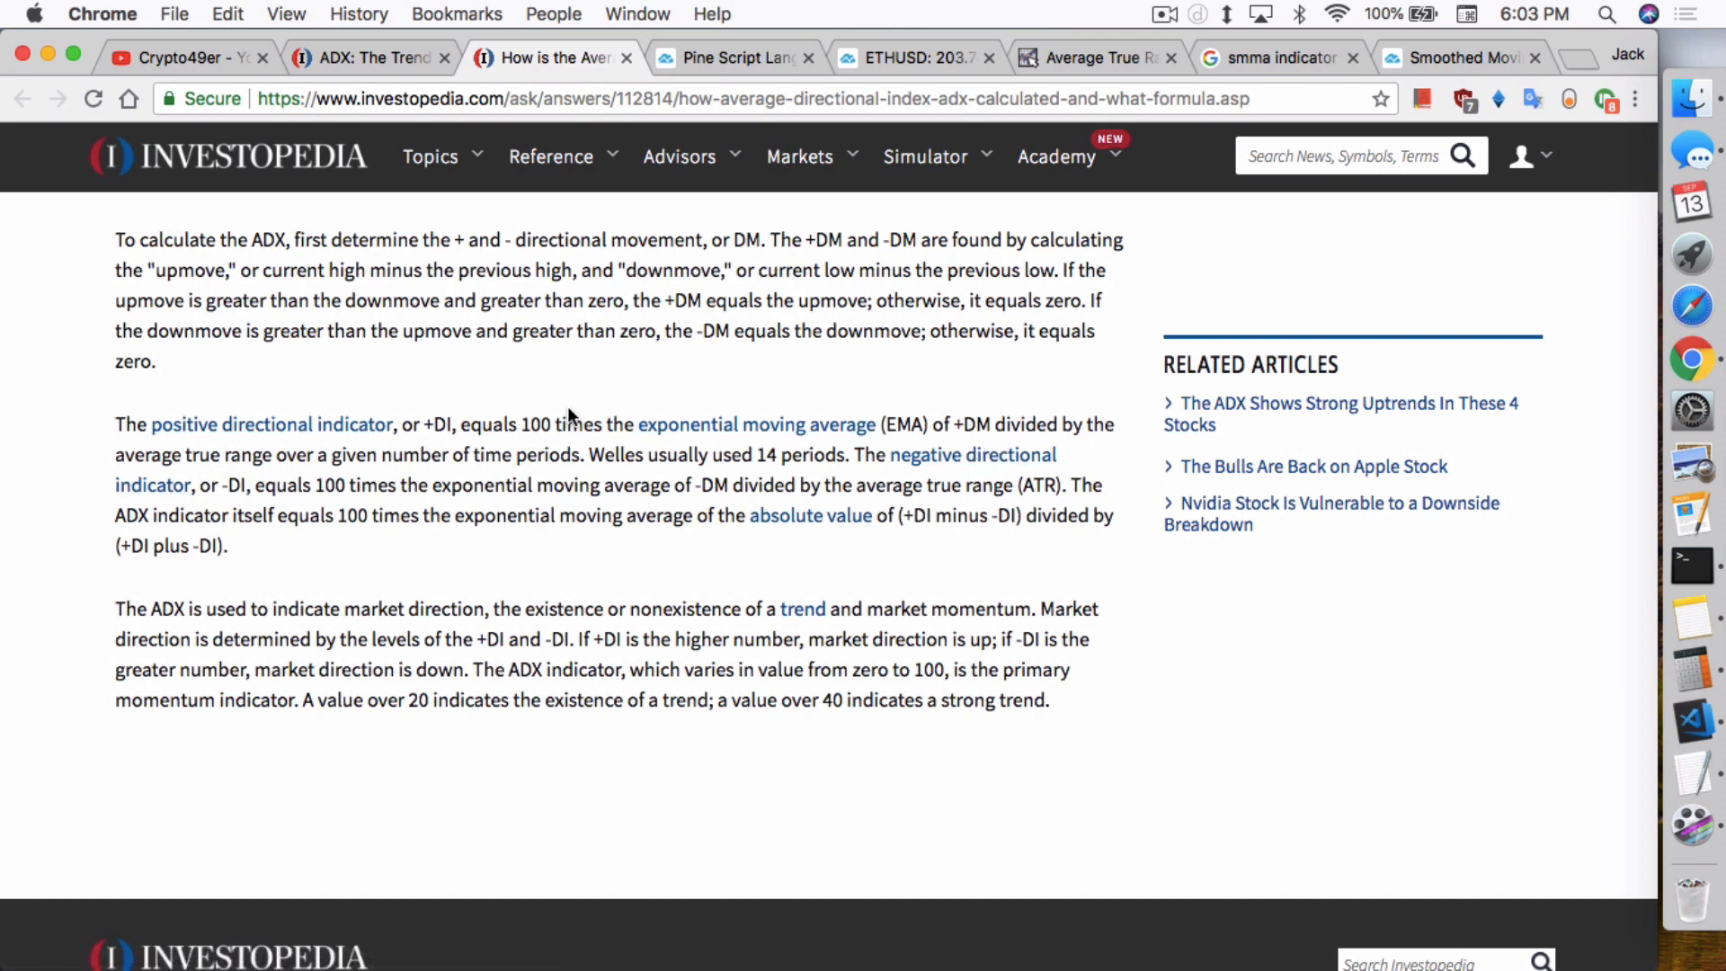
{"action": "mouse_move", "coordinate": [472, 461]}
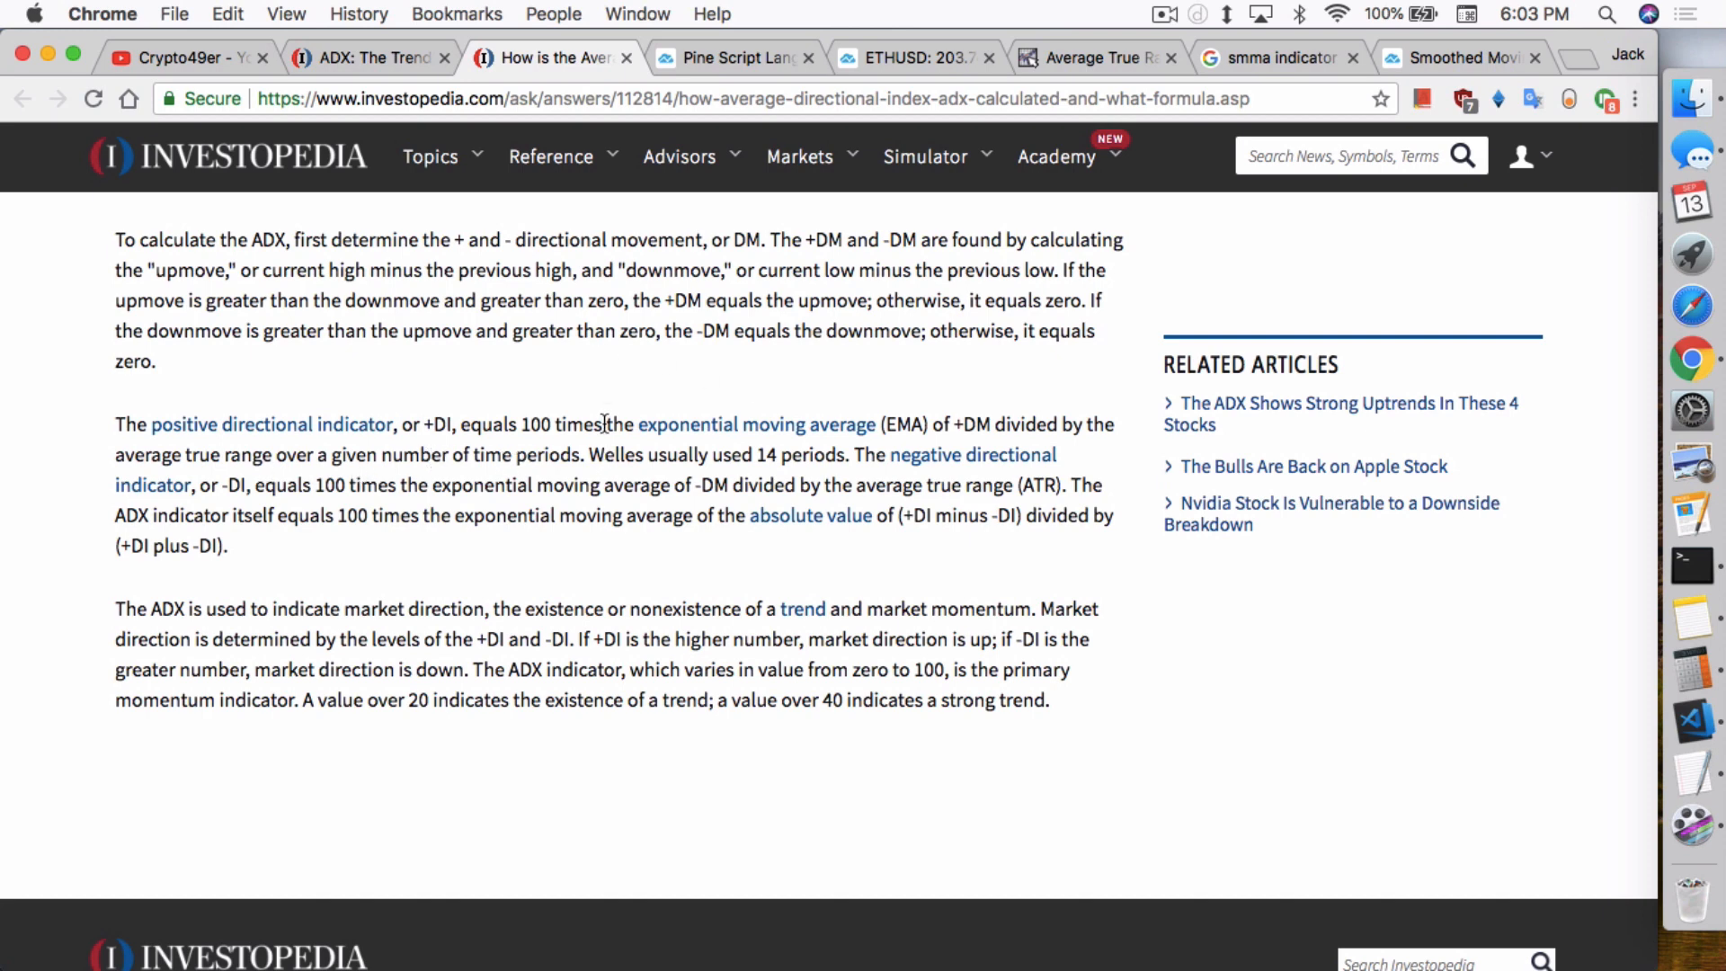
{"action": "mouse_move", "coordinate": [573, 435]}
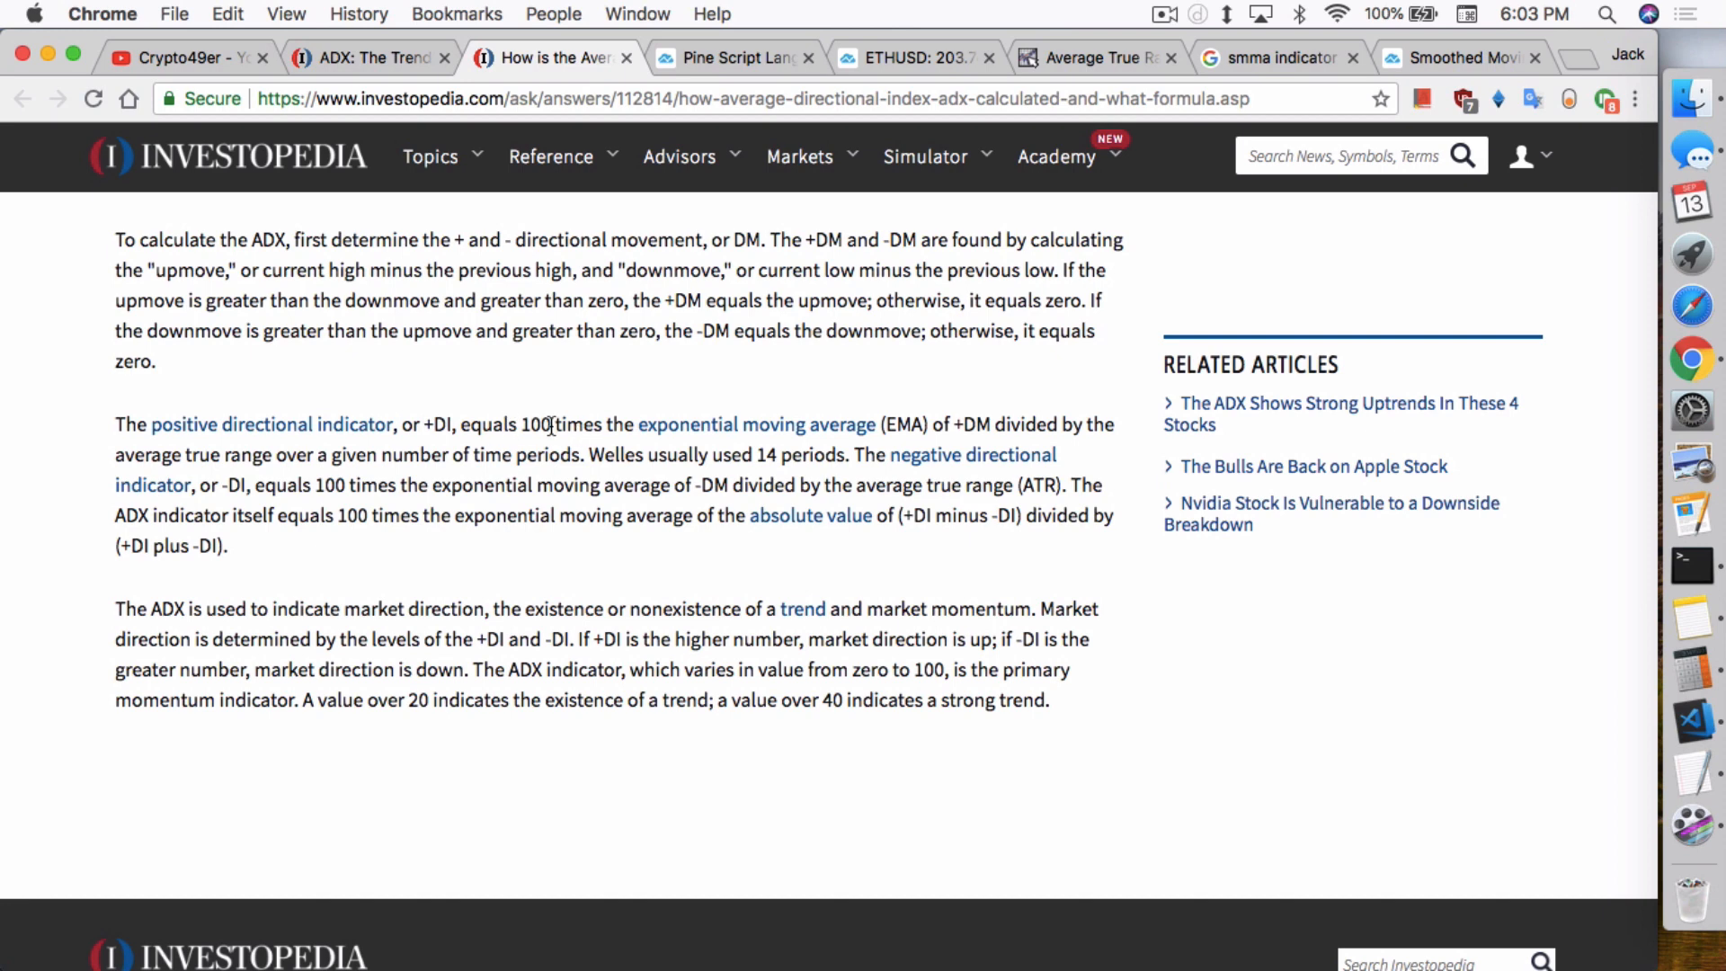
{"action": "mouse_move", "coordinate": [573, 429]}
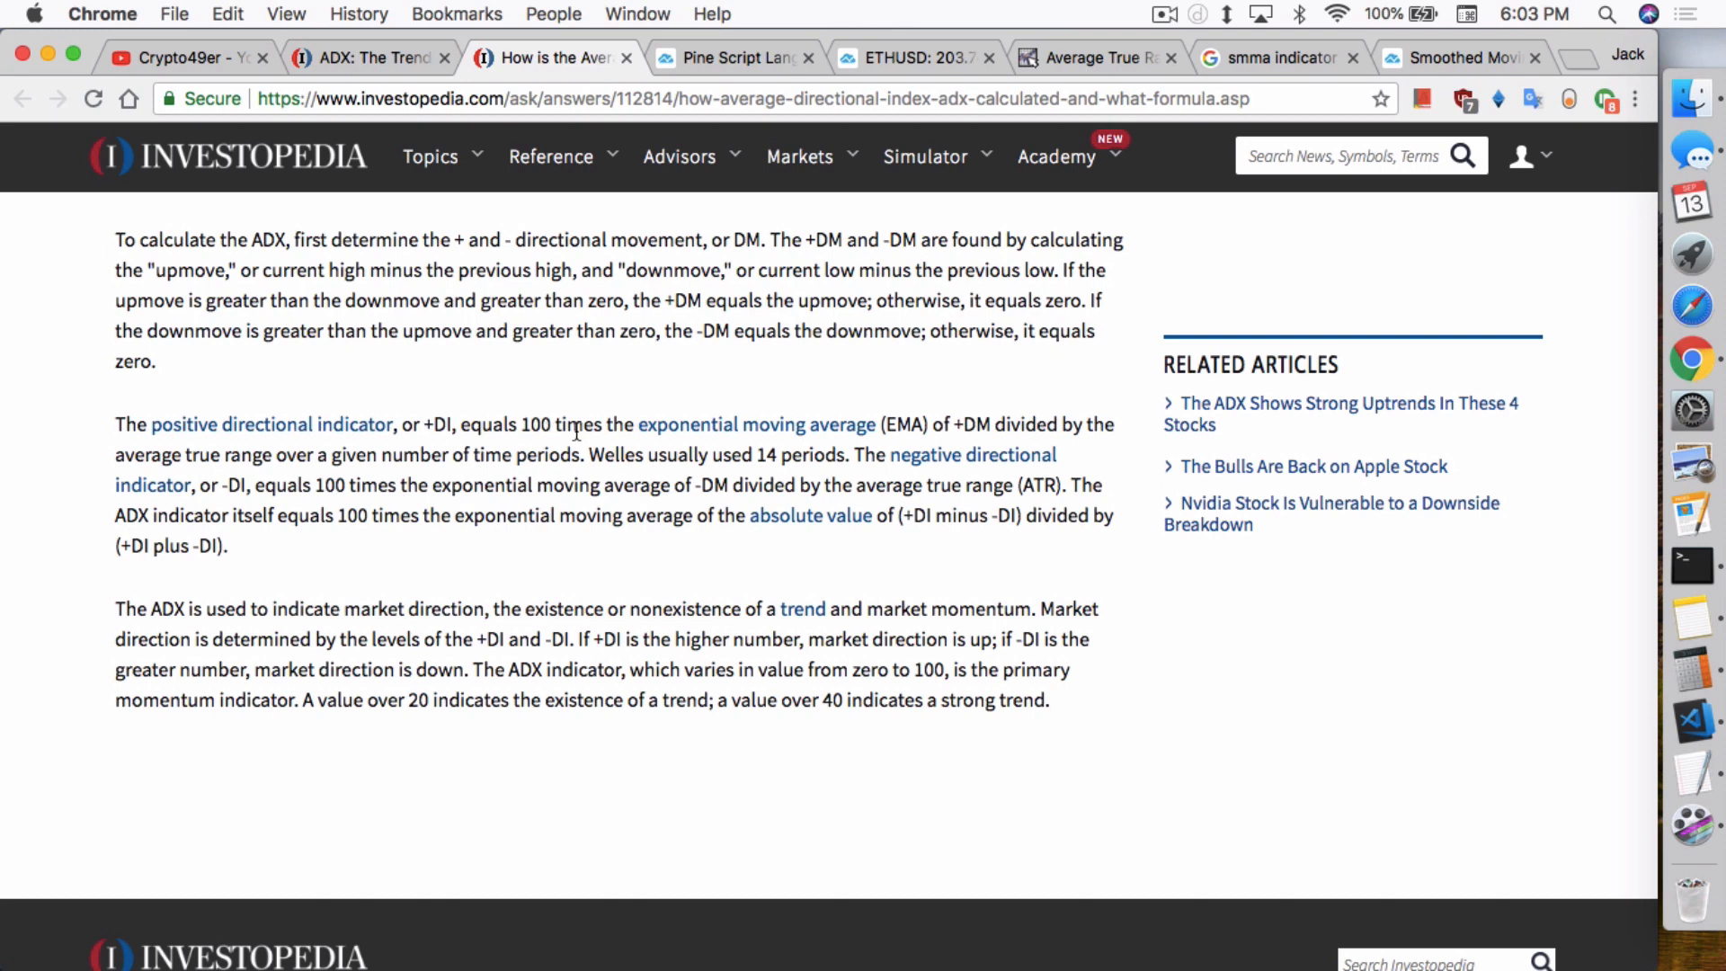
{"action": "mouse_move", "coordinate": [940, 424]}
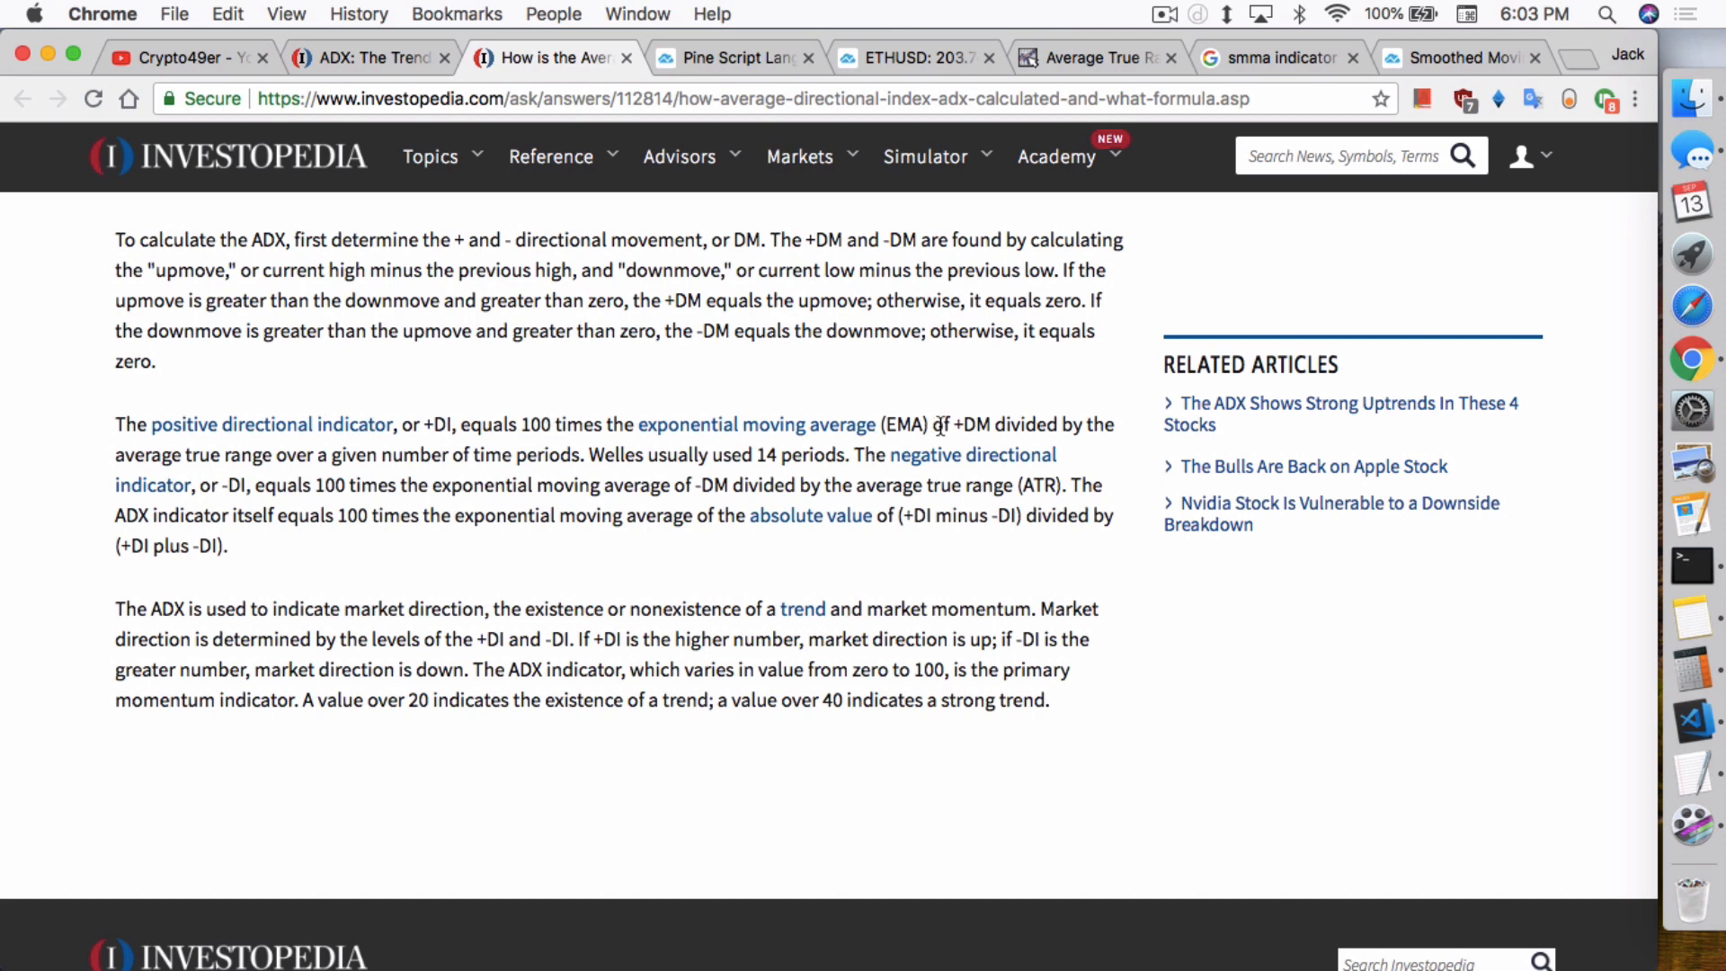
{"action": "scroll", "scroll_direction": "up", "scroll_amount": 3}
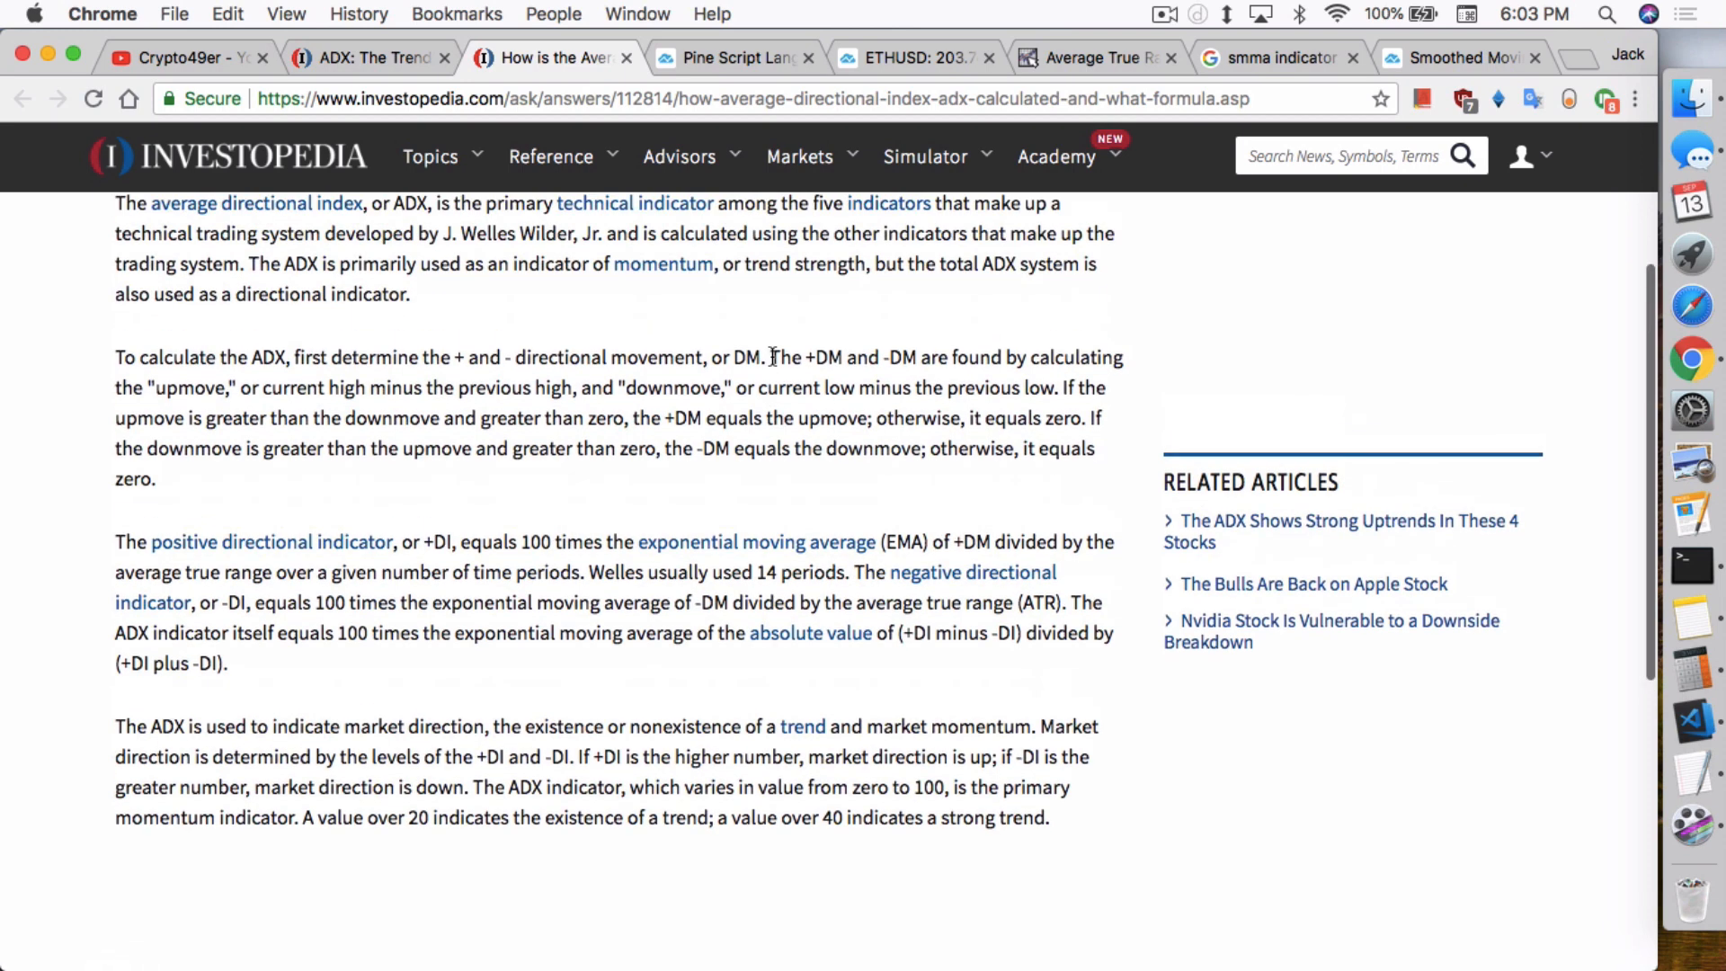
{"action": "scroll", "scroll_direction": "down", "scroll_amount": 3}
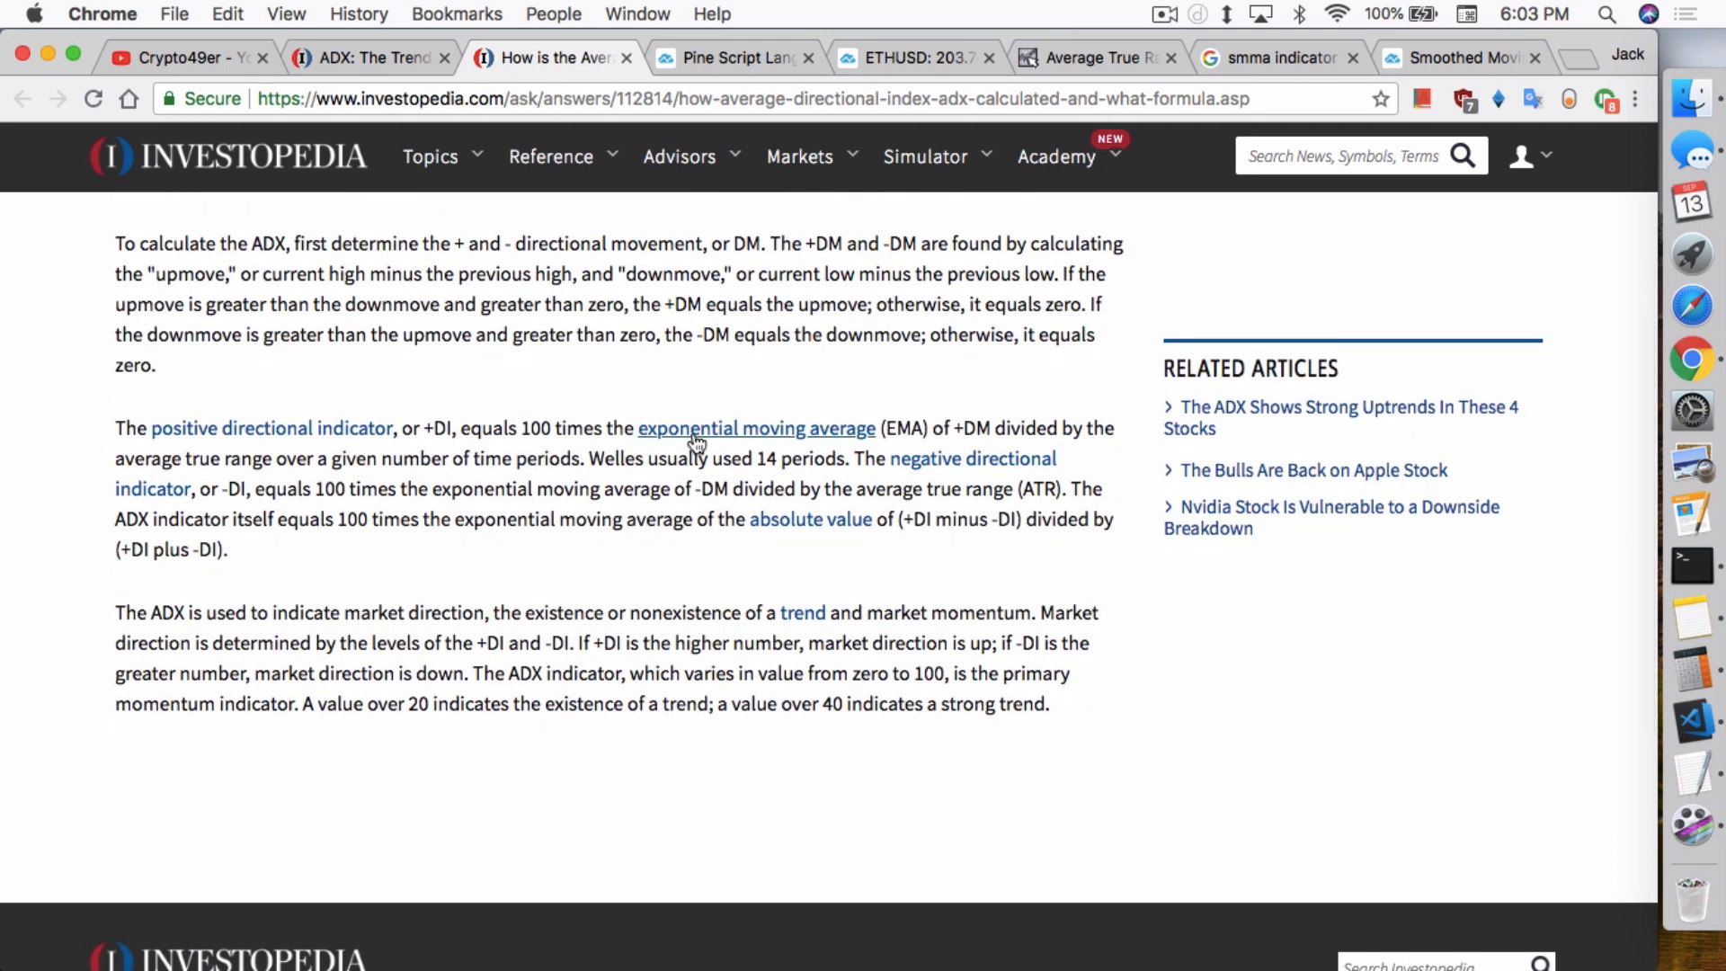
{"action": "mouse_move", "coordinate": [902, 458]}
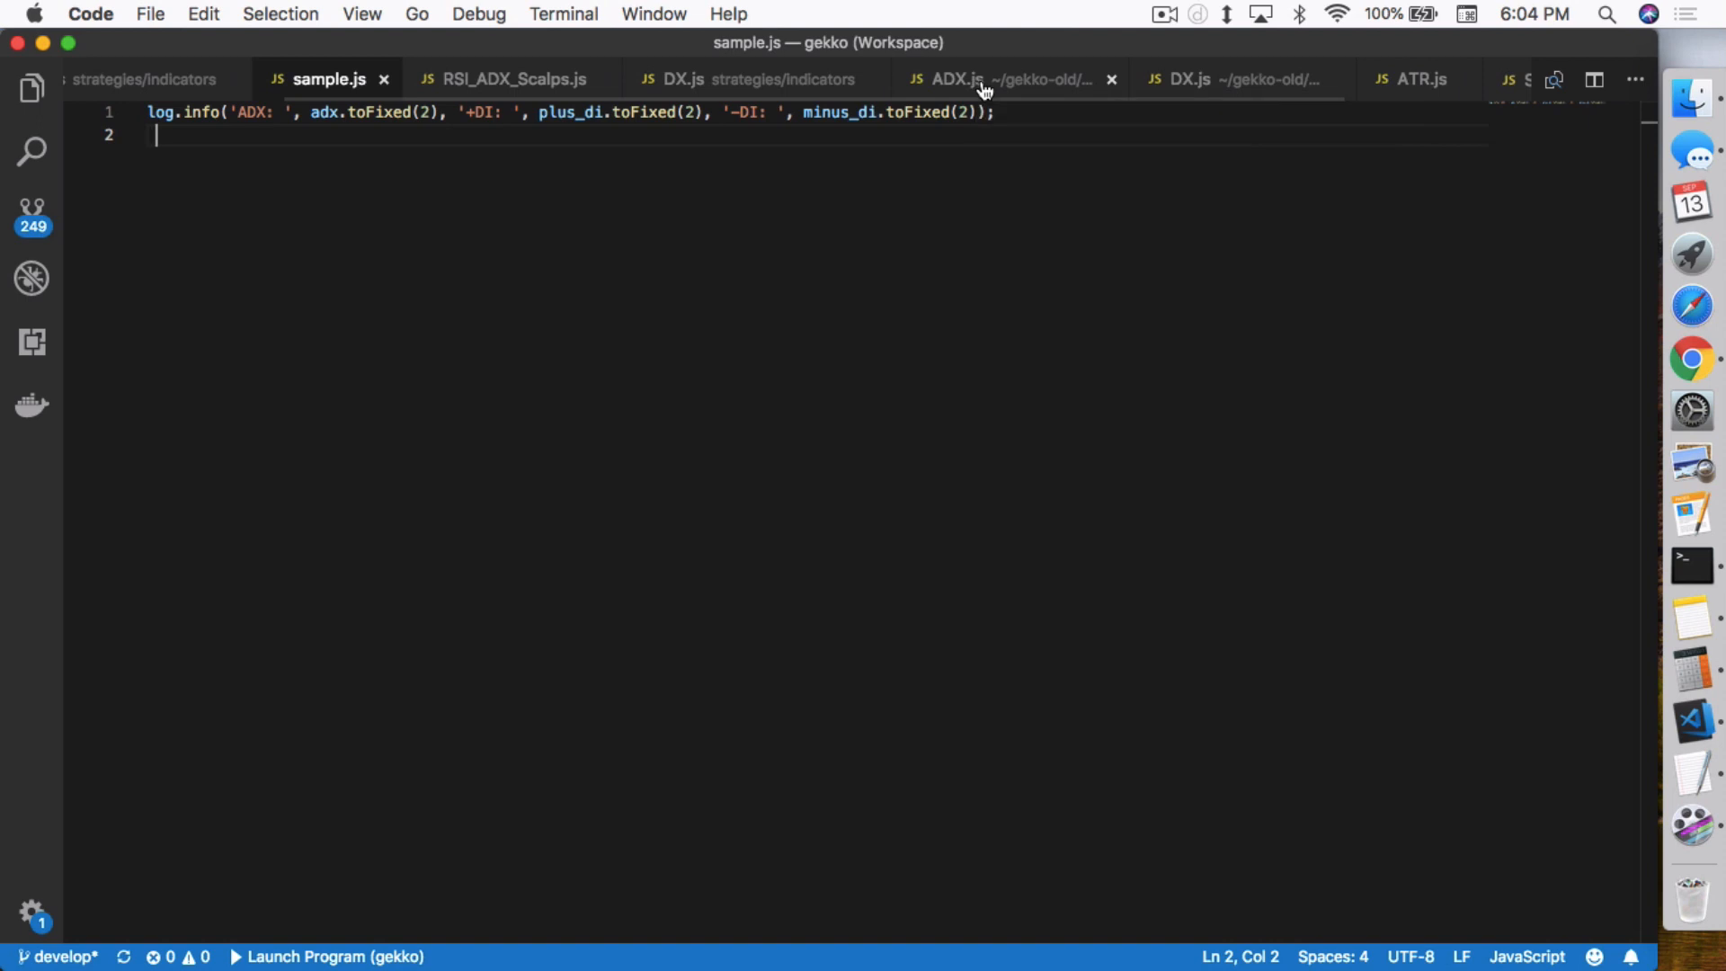
Step: Show the gekko-old ADX.js indicator with its constructor and update function
{"action": "left_click", "coordinate": [952, 79]}
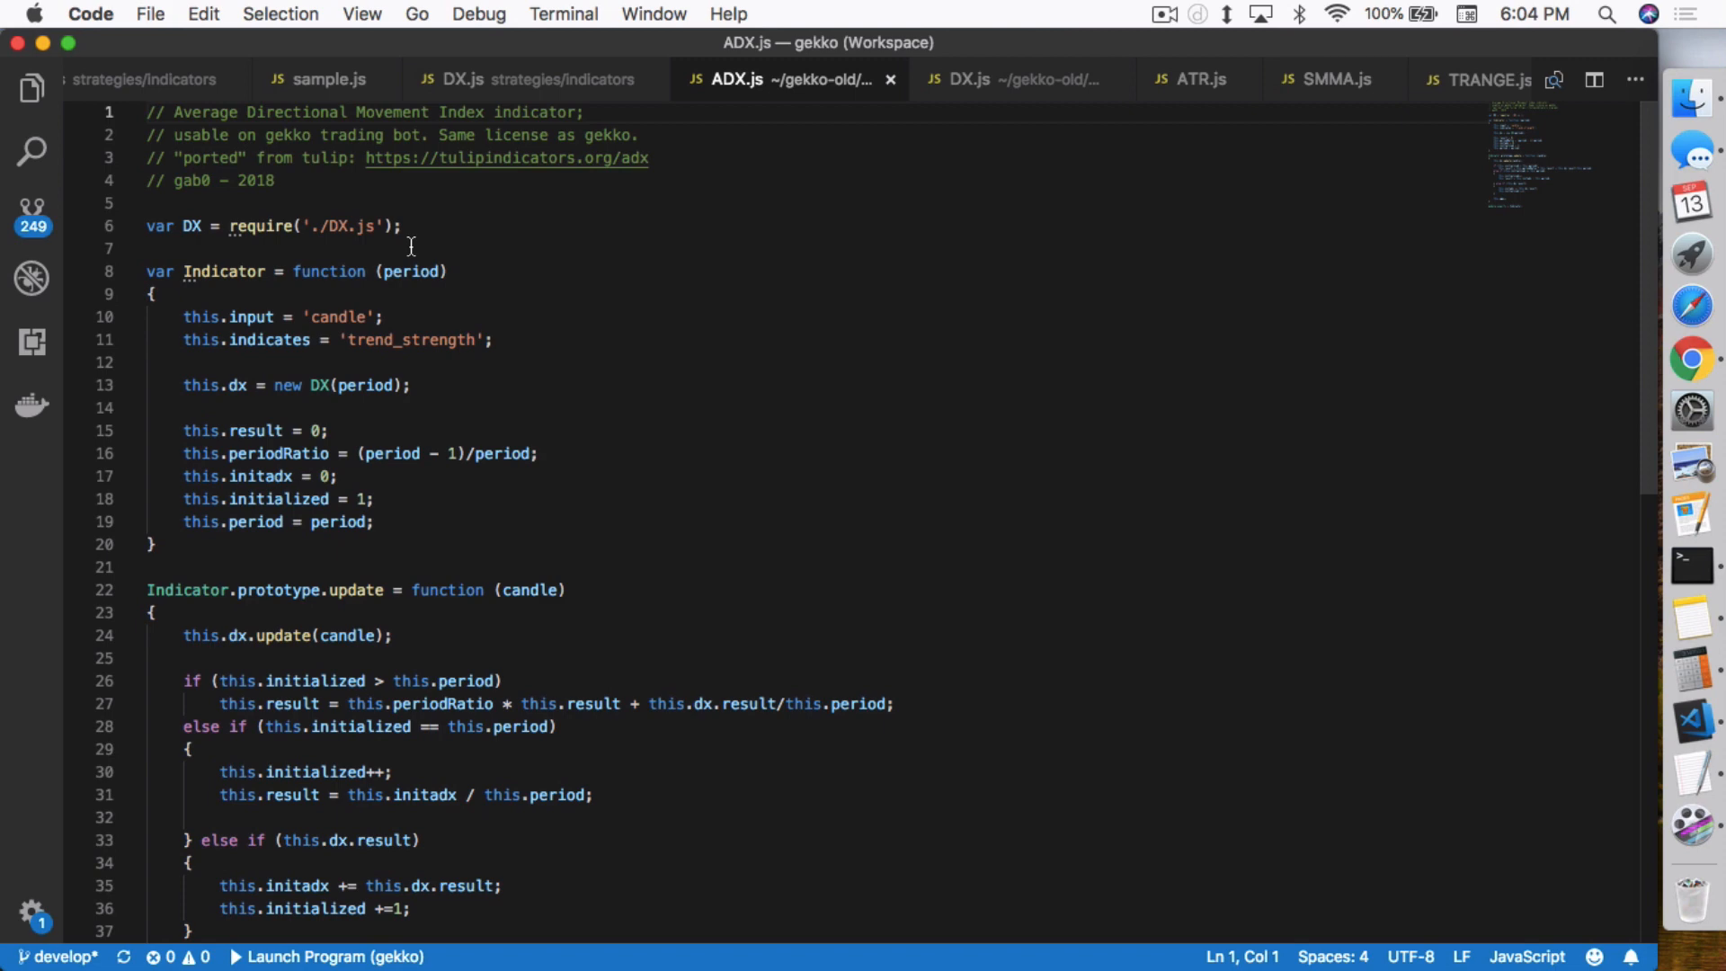
{"action": "mouse_move", "coordinate": [385, 221]}
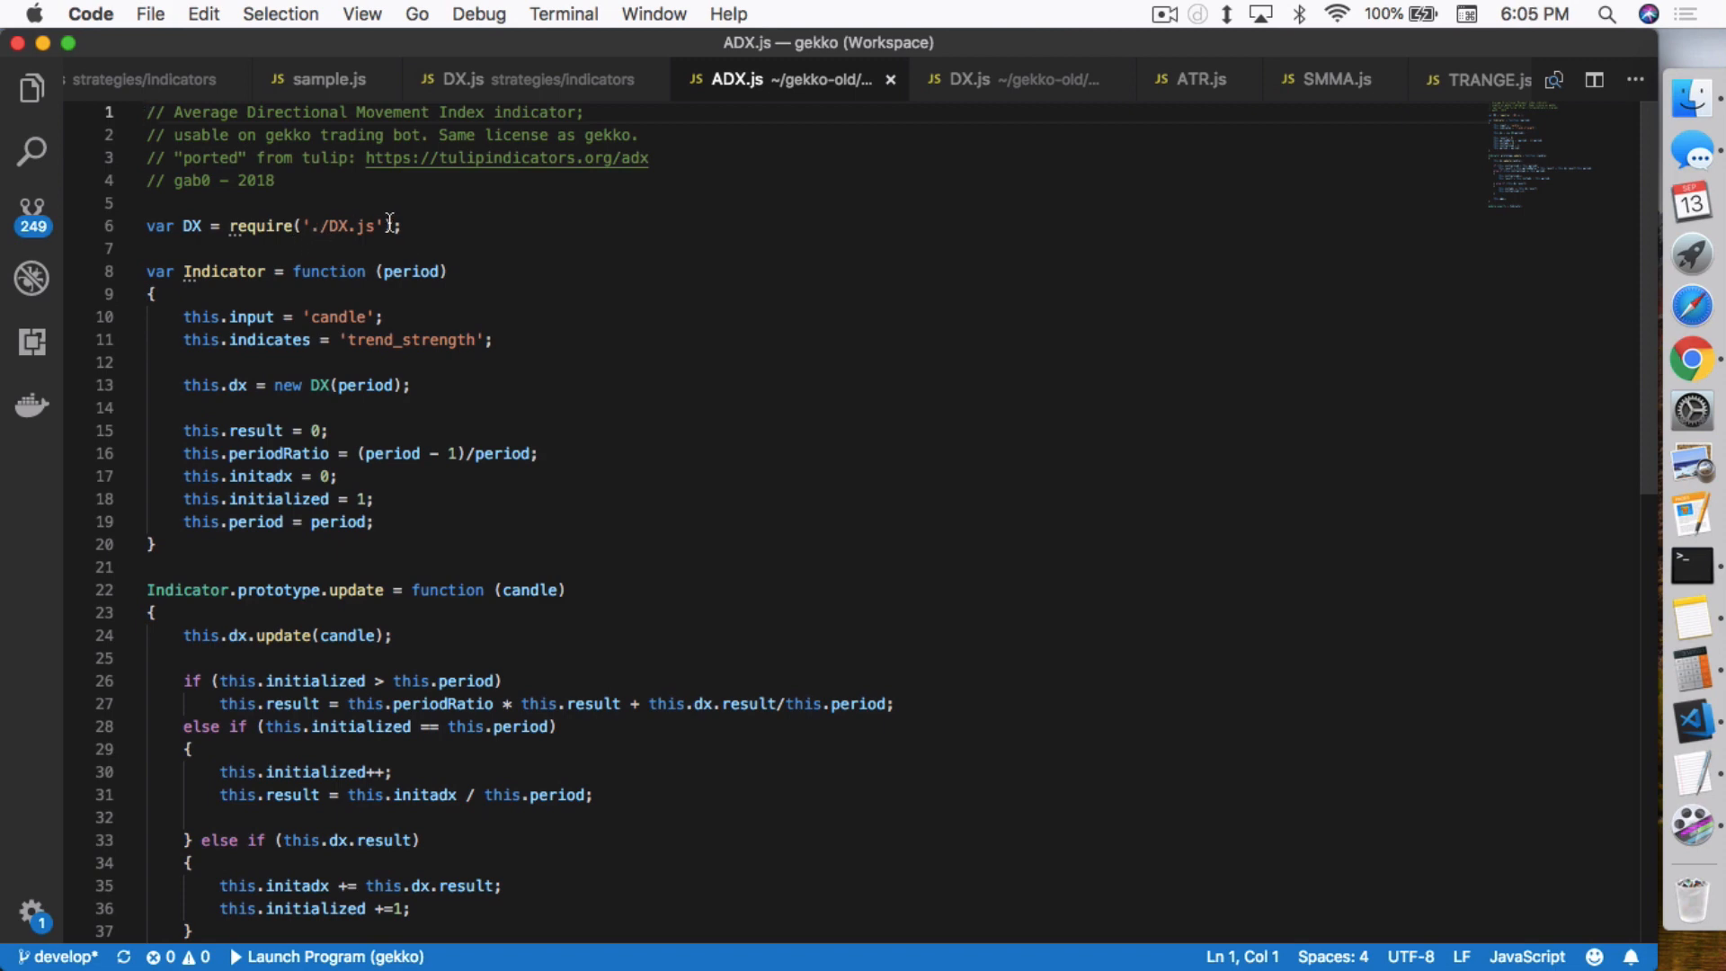
{"action": "mouse_move", "coordinate": [327, 272]}
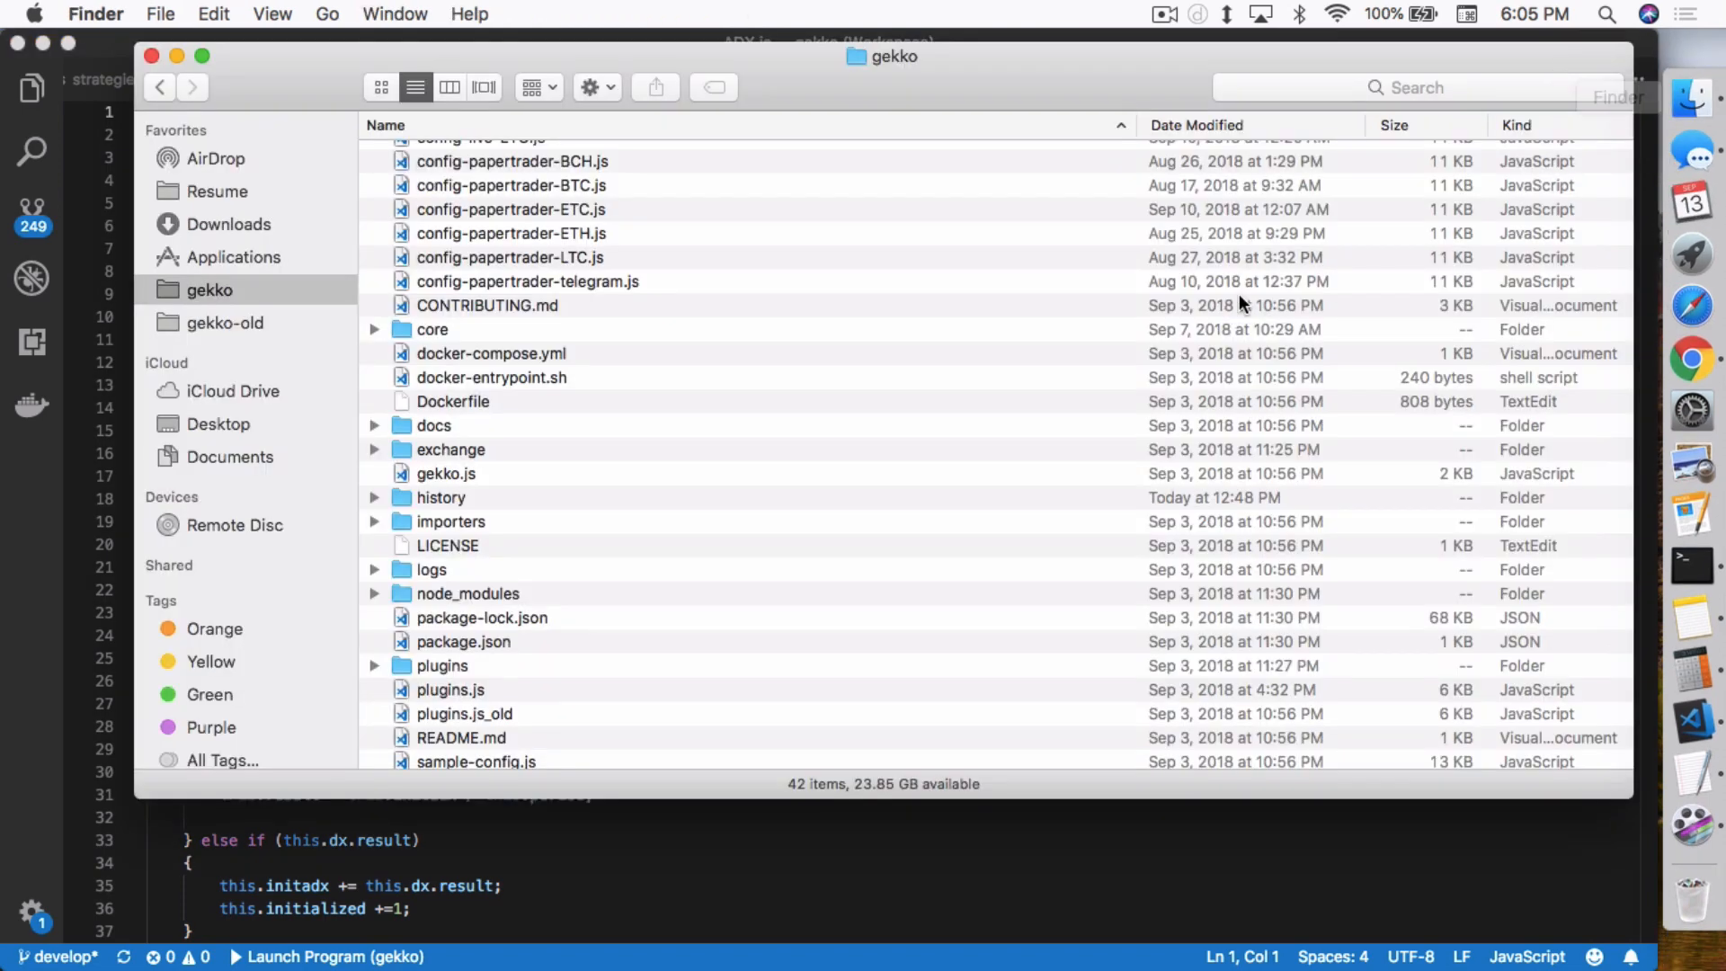
{"action": "mouse_move", "coordinate": [555, 604]}
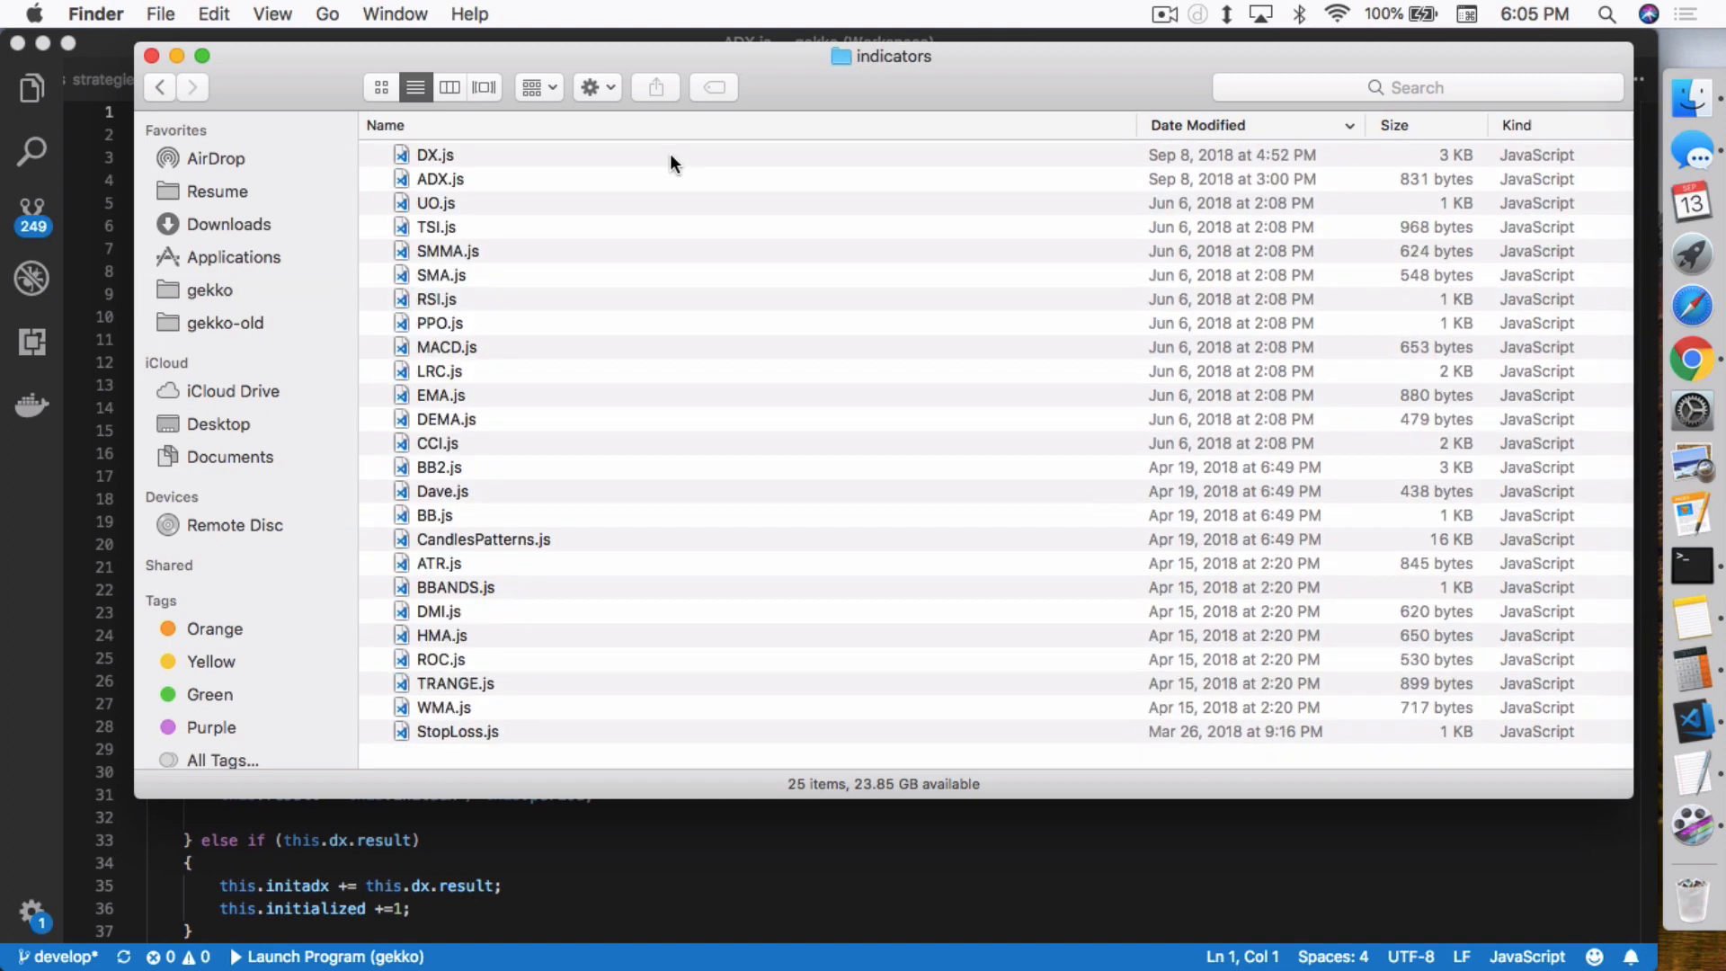
Step: Select ADX.js, ATR.js, SMMA.js, TRANGE.js and DX.js together in the indicators folder
{"action": "left_click", "coordinate": [385, 124]}
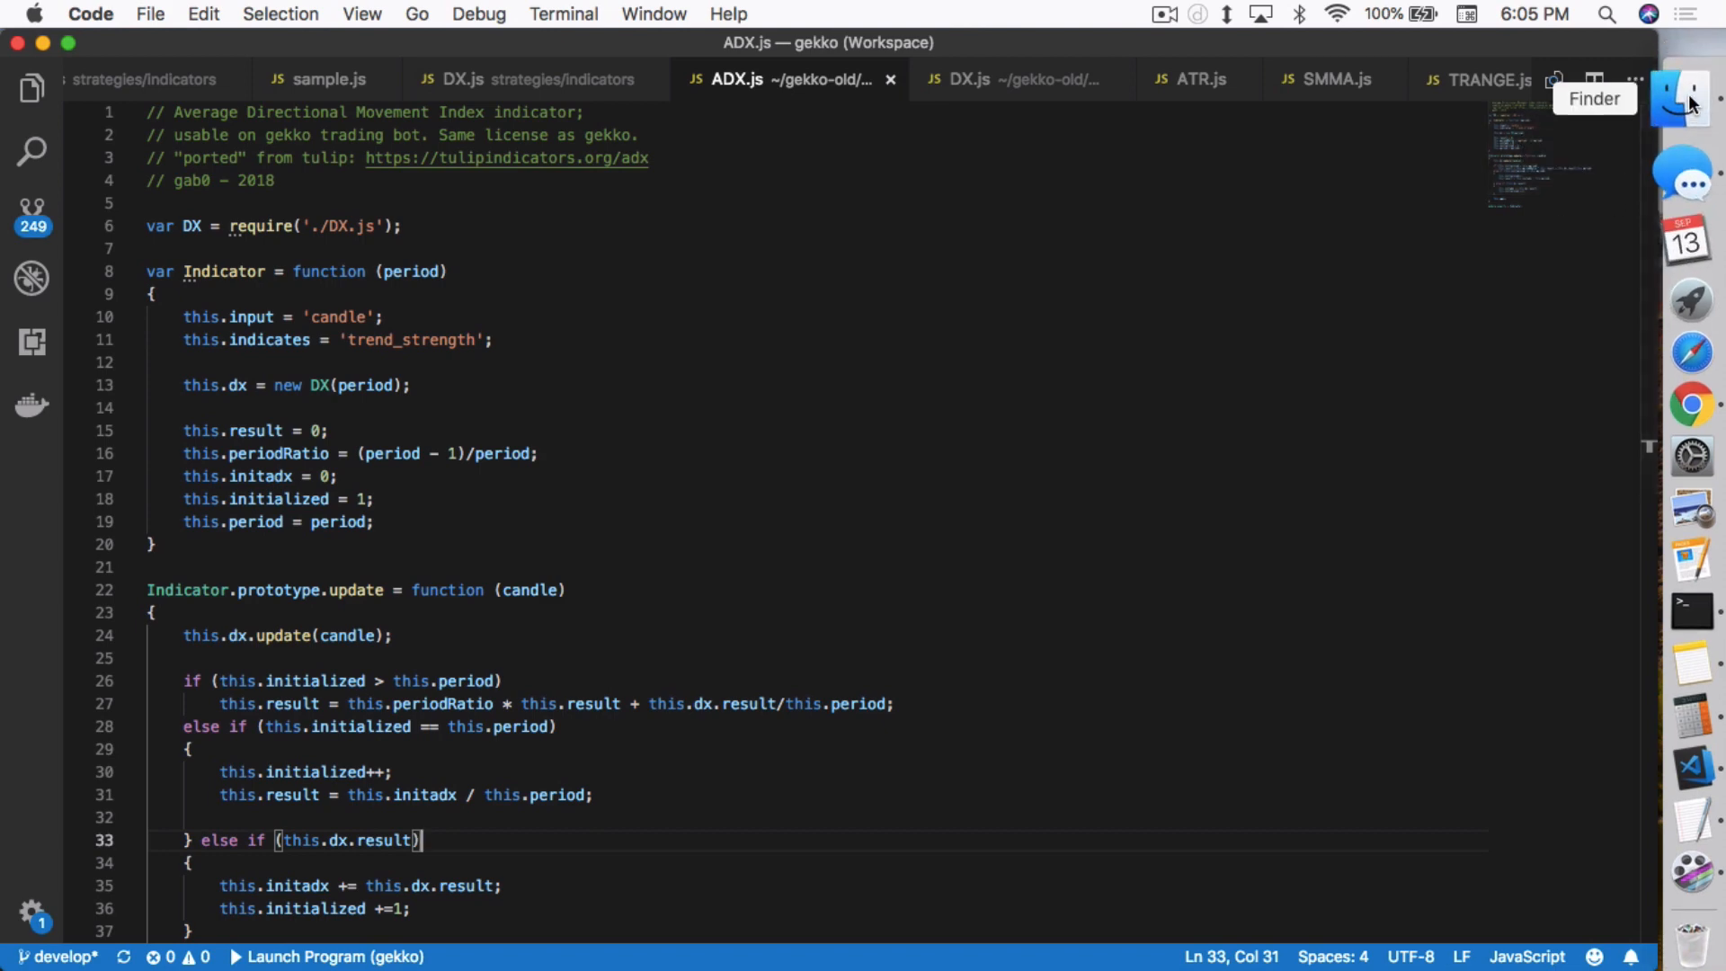
{"action": "left_click", "coordinate": [1693, 97]}
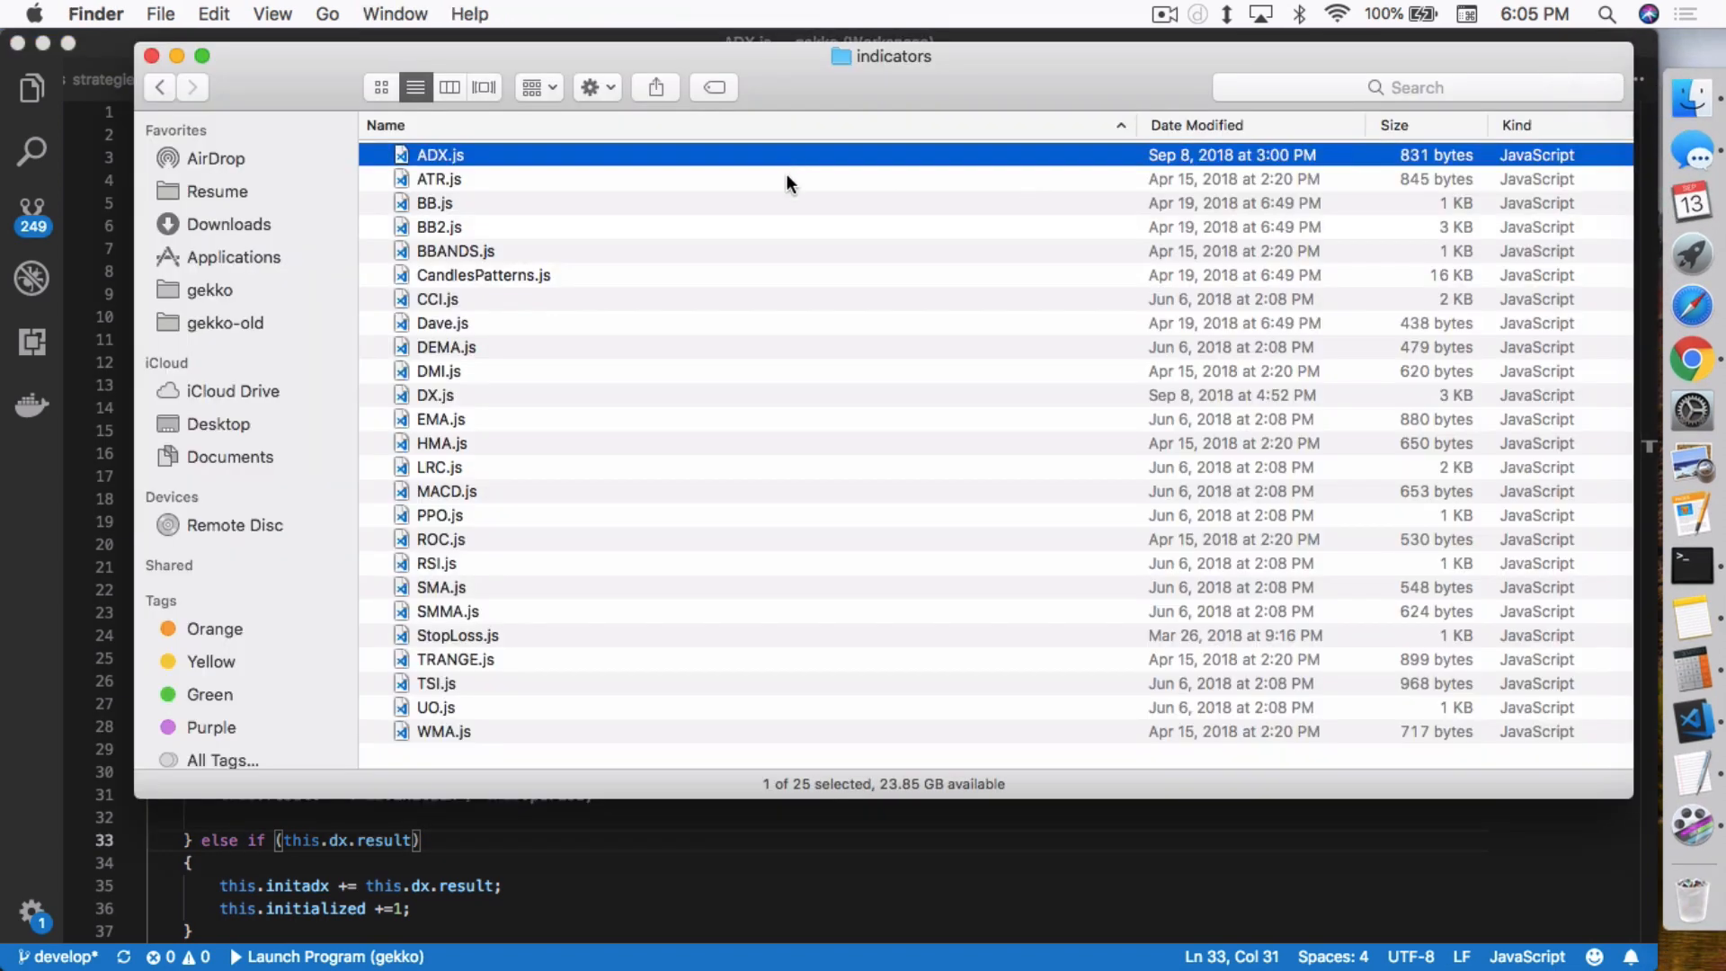
{"action": "left_click", "coordinate": [439, 178]}
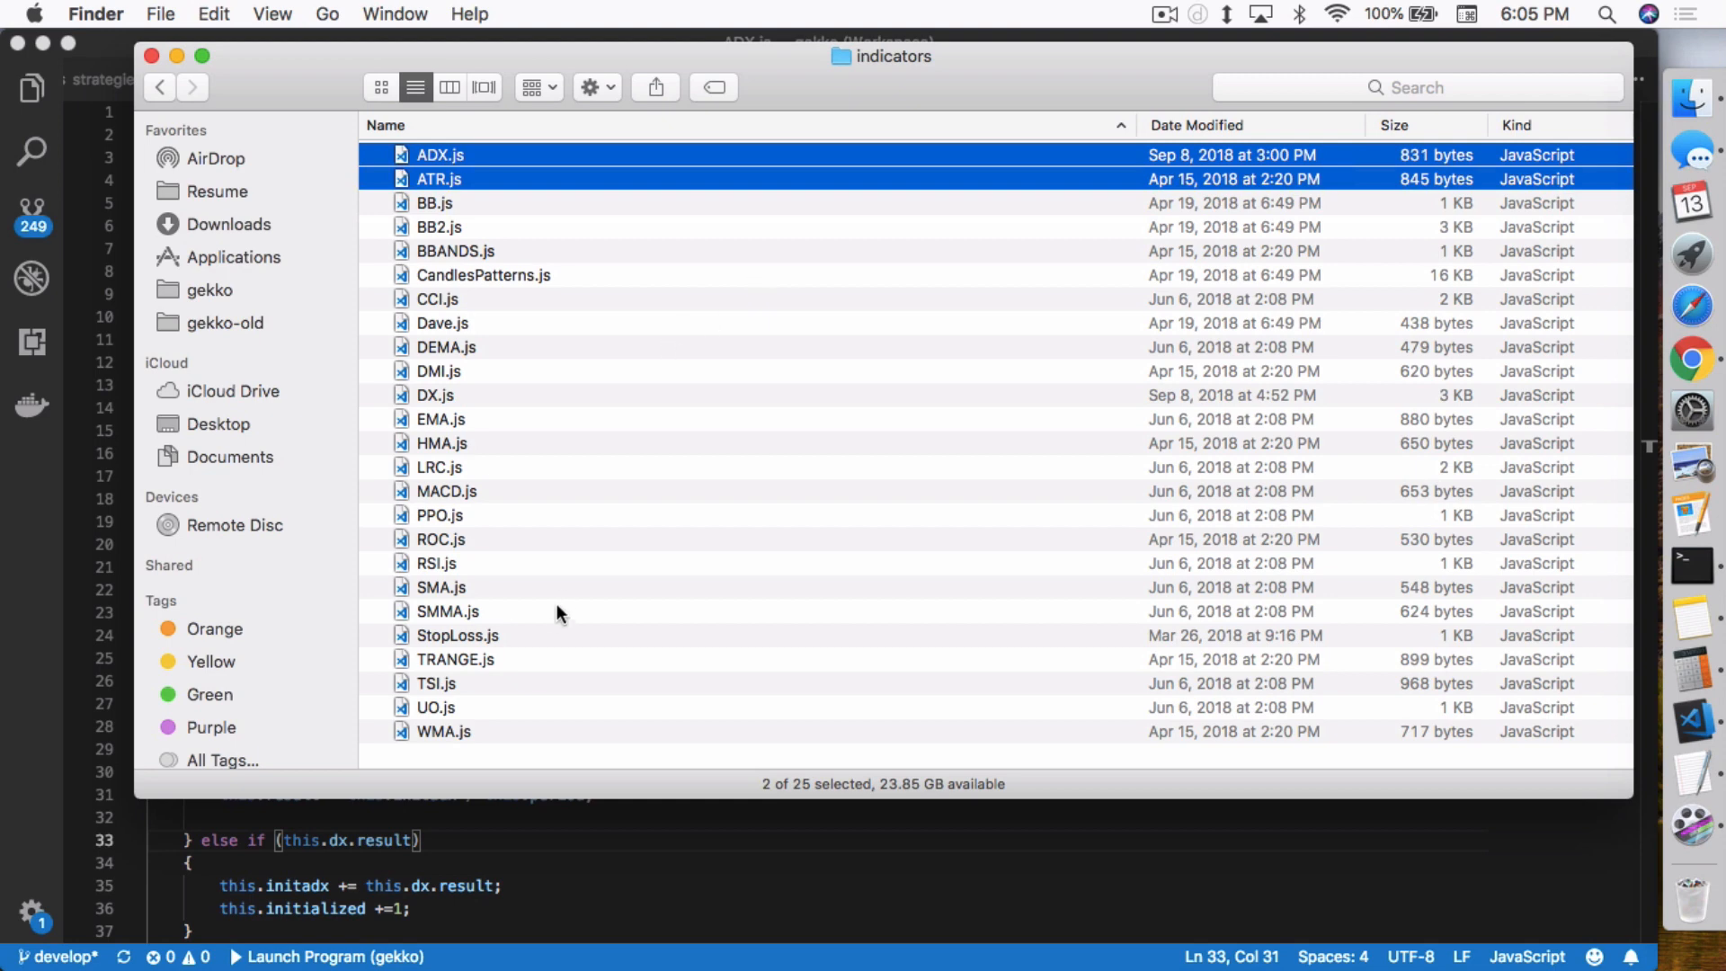
{"action": "left_click", "coordinate": [447, 611]}
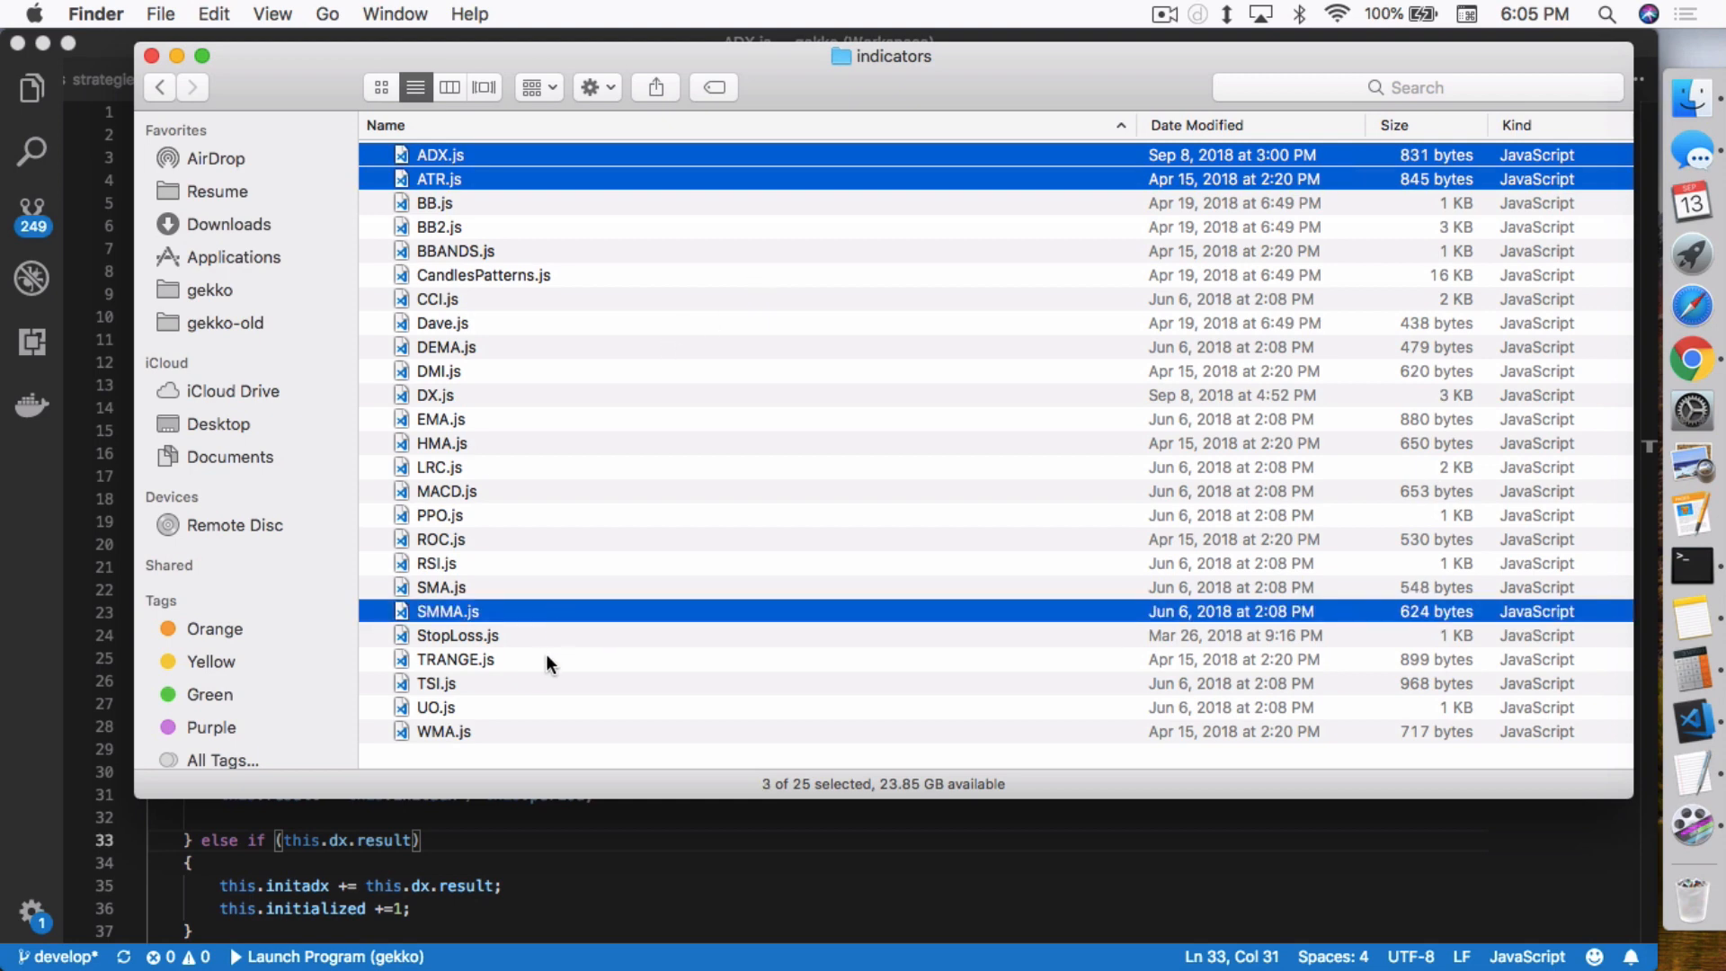
{"action": "left_click", "coordinate": [455, 658]}
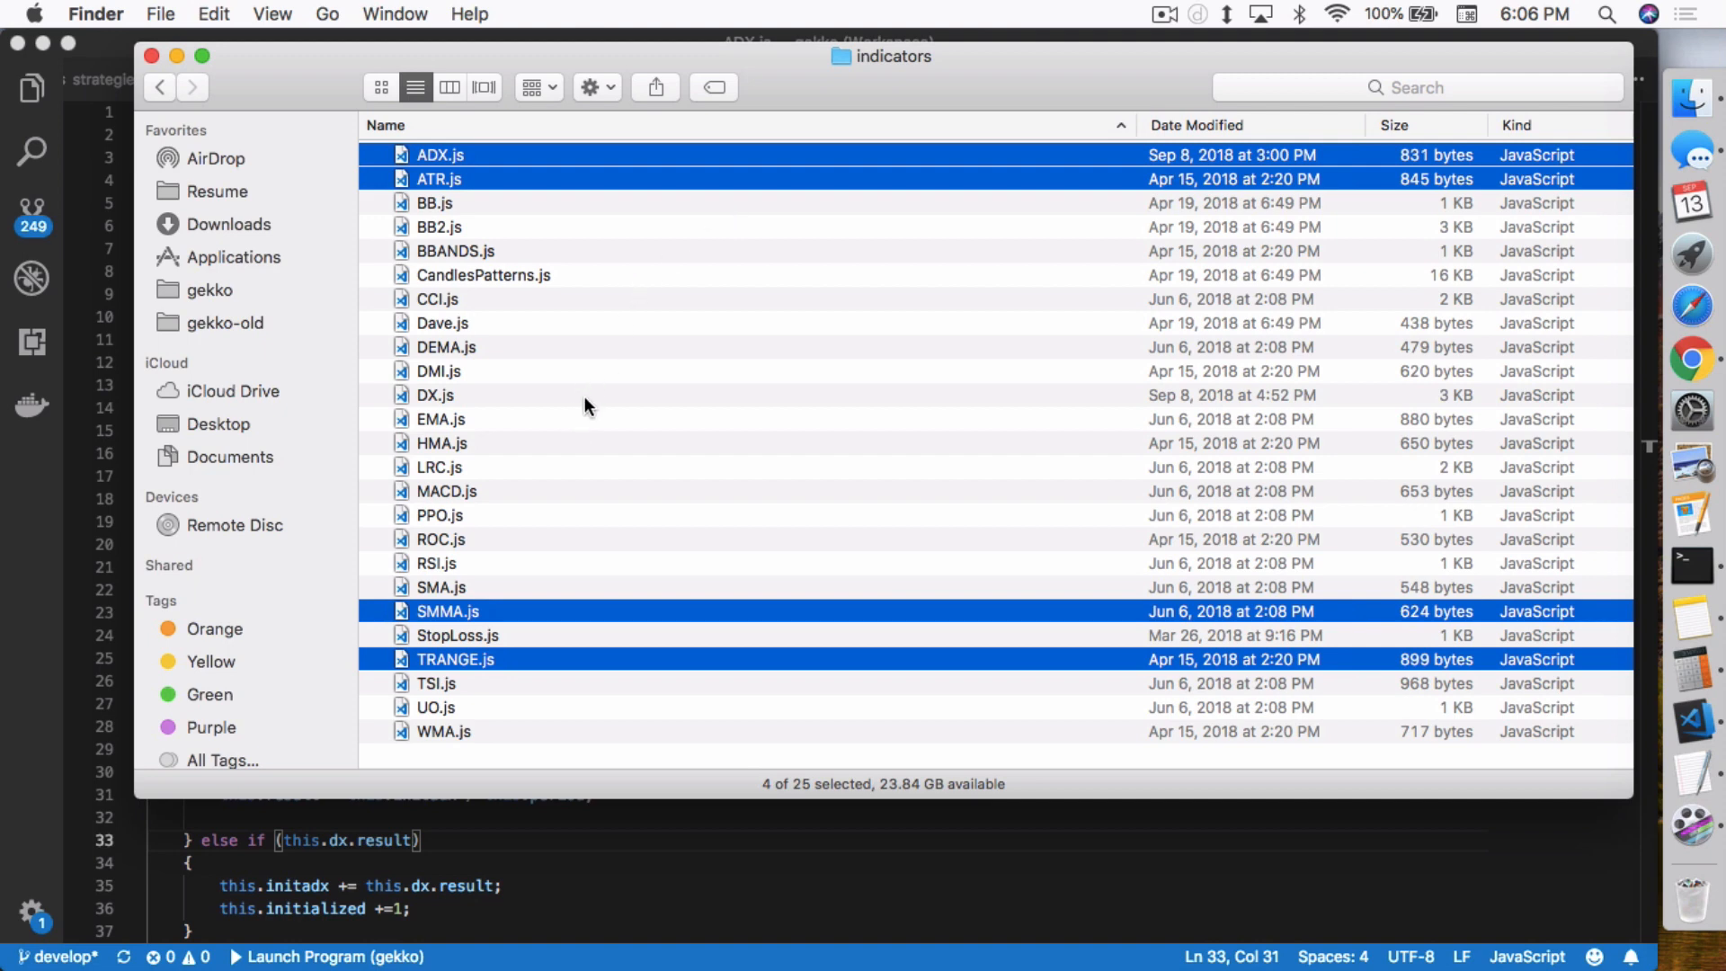
{"action": "left_click", "coordinate": [435, 393]}
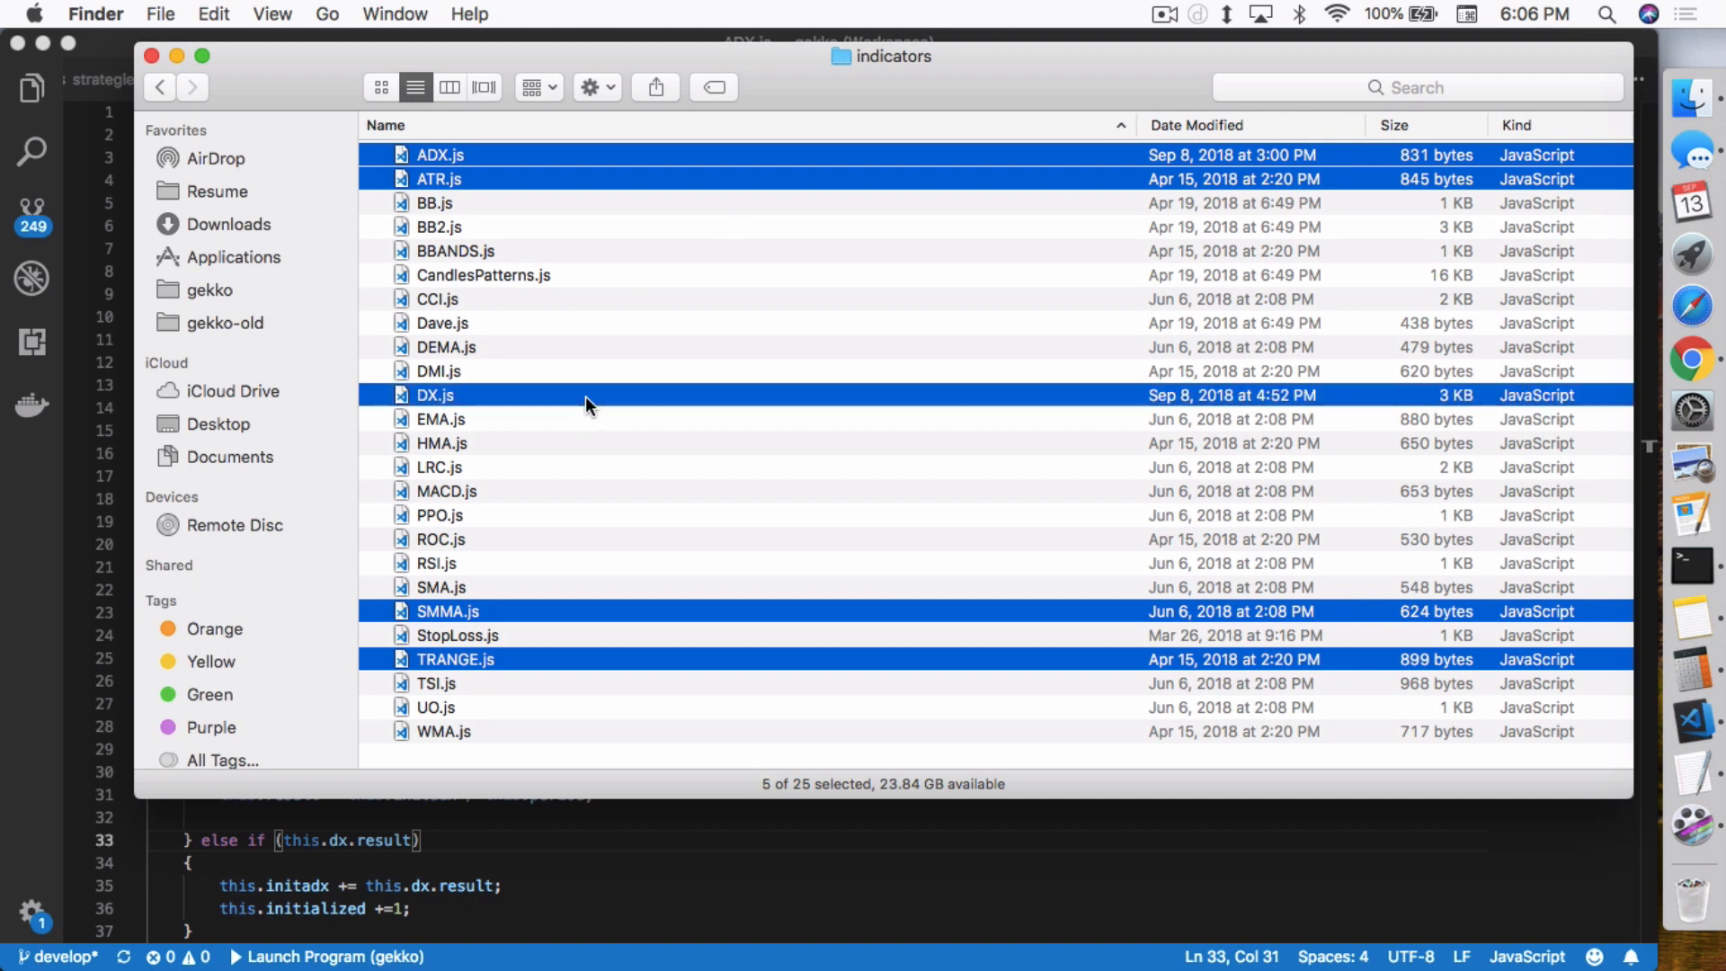
{"action": "mouse_move", "coordinate": [643, 268]}
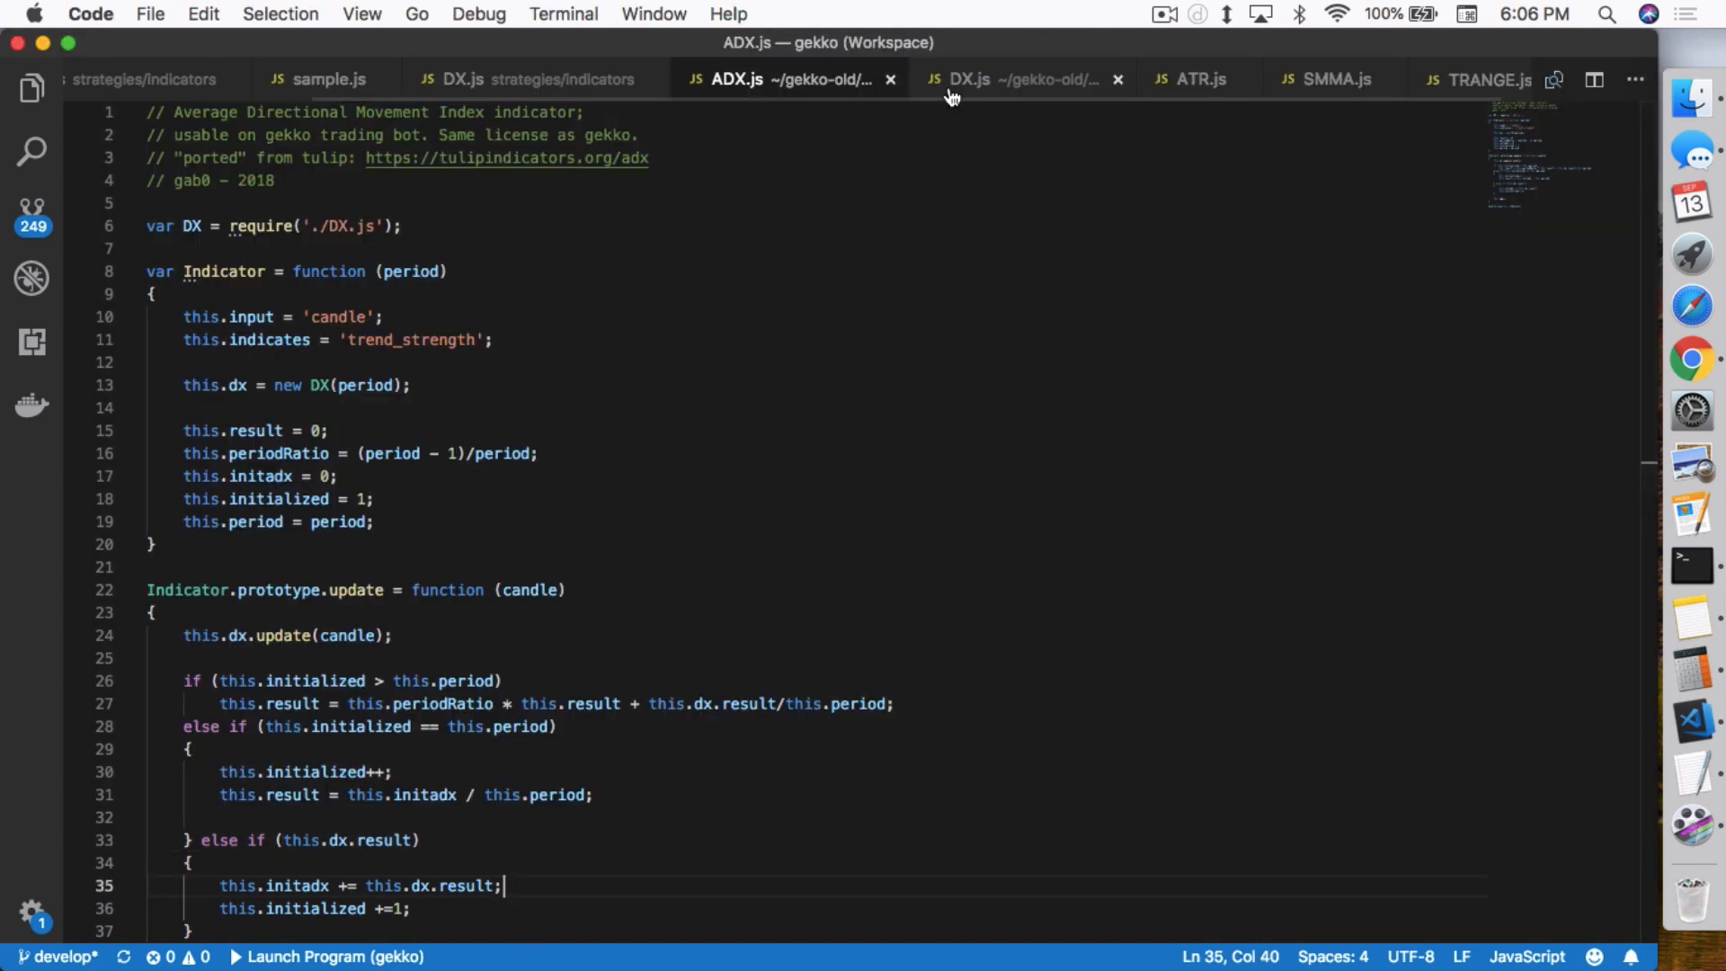
Step: Scroll gekko-old DX.js down to its CALCULATE RESULT section with the DI values and DX formula
{"action": "left_click", "coordinate": [969, 79]}
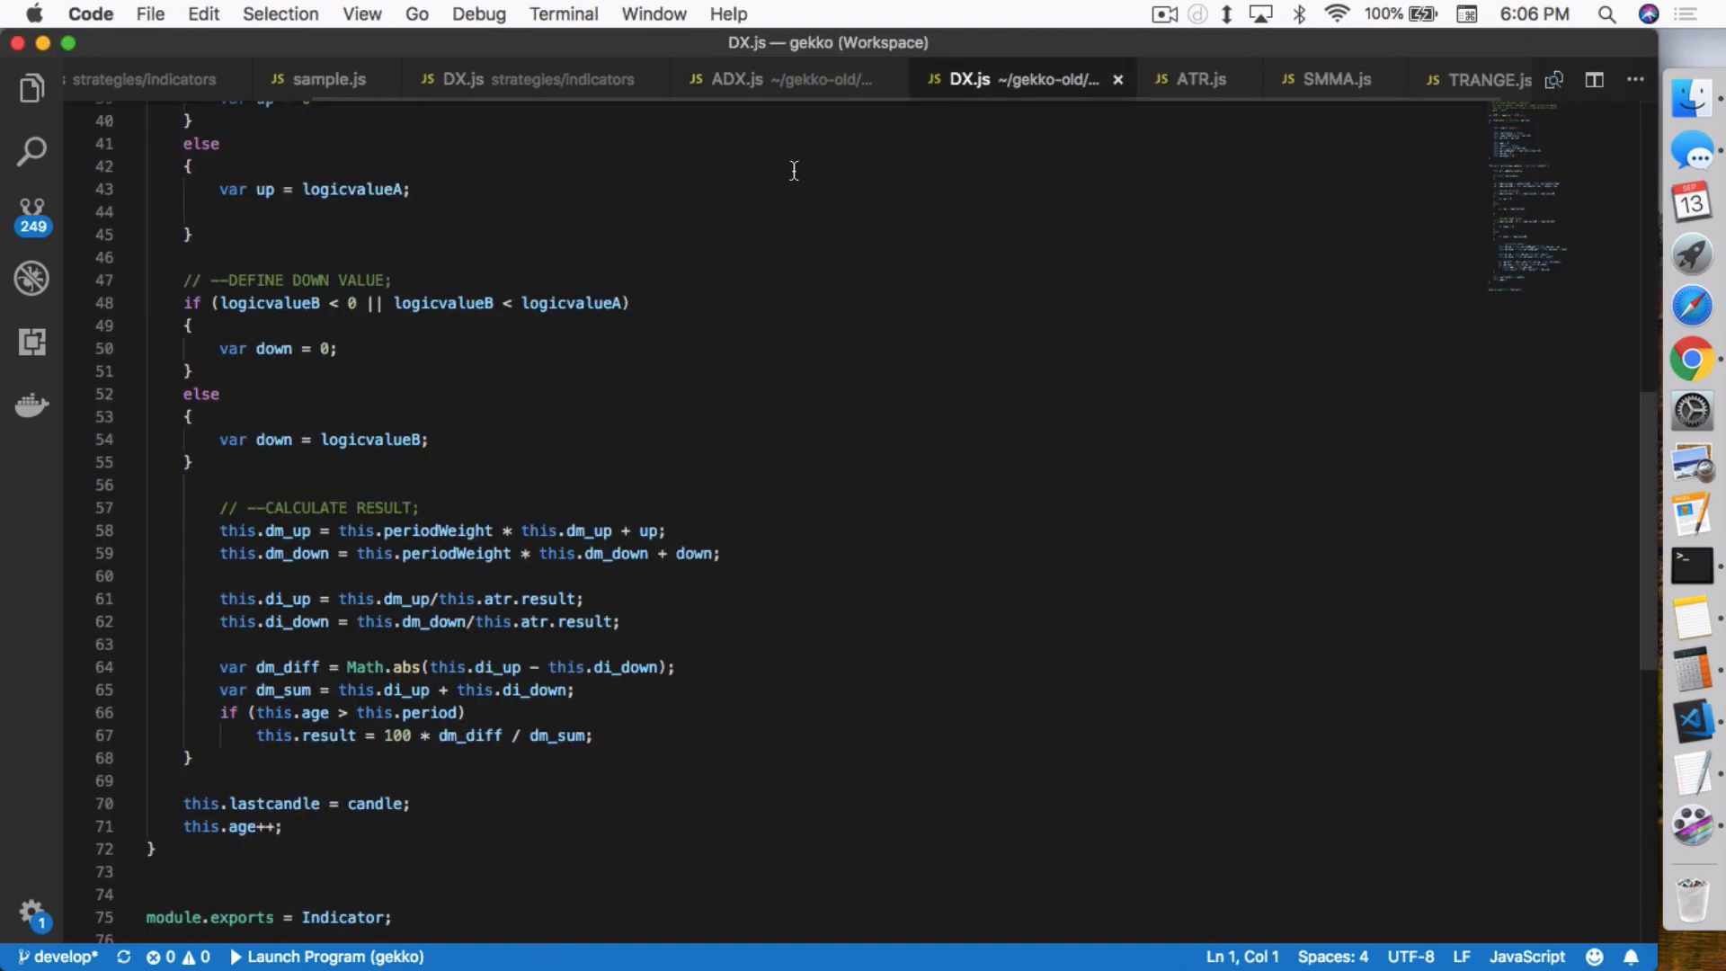
{"action": "scroll", "scroll_direction": "down", "scroll_amount": 3}
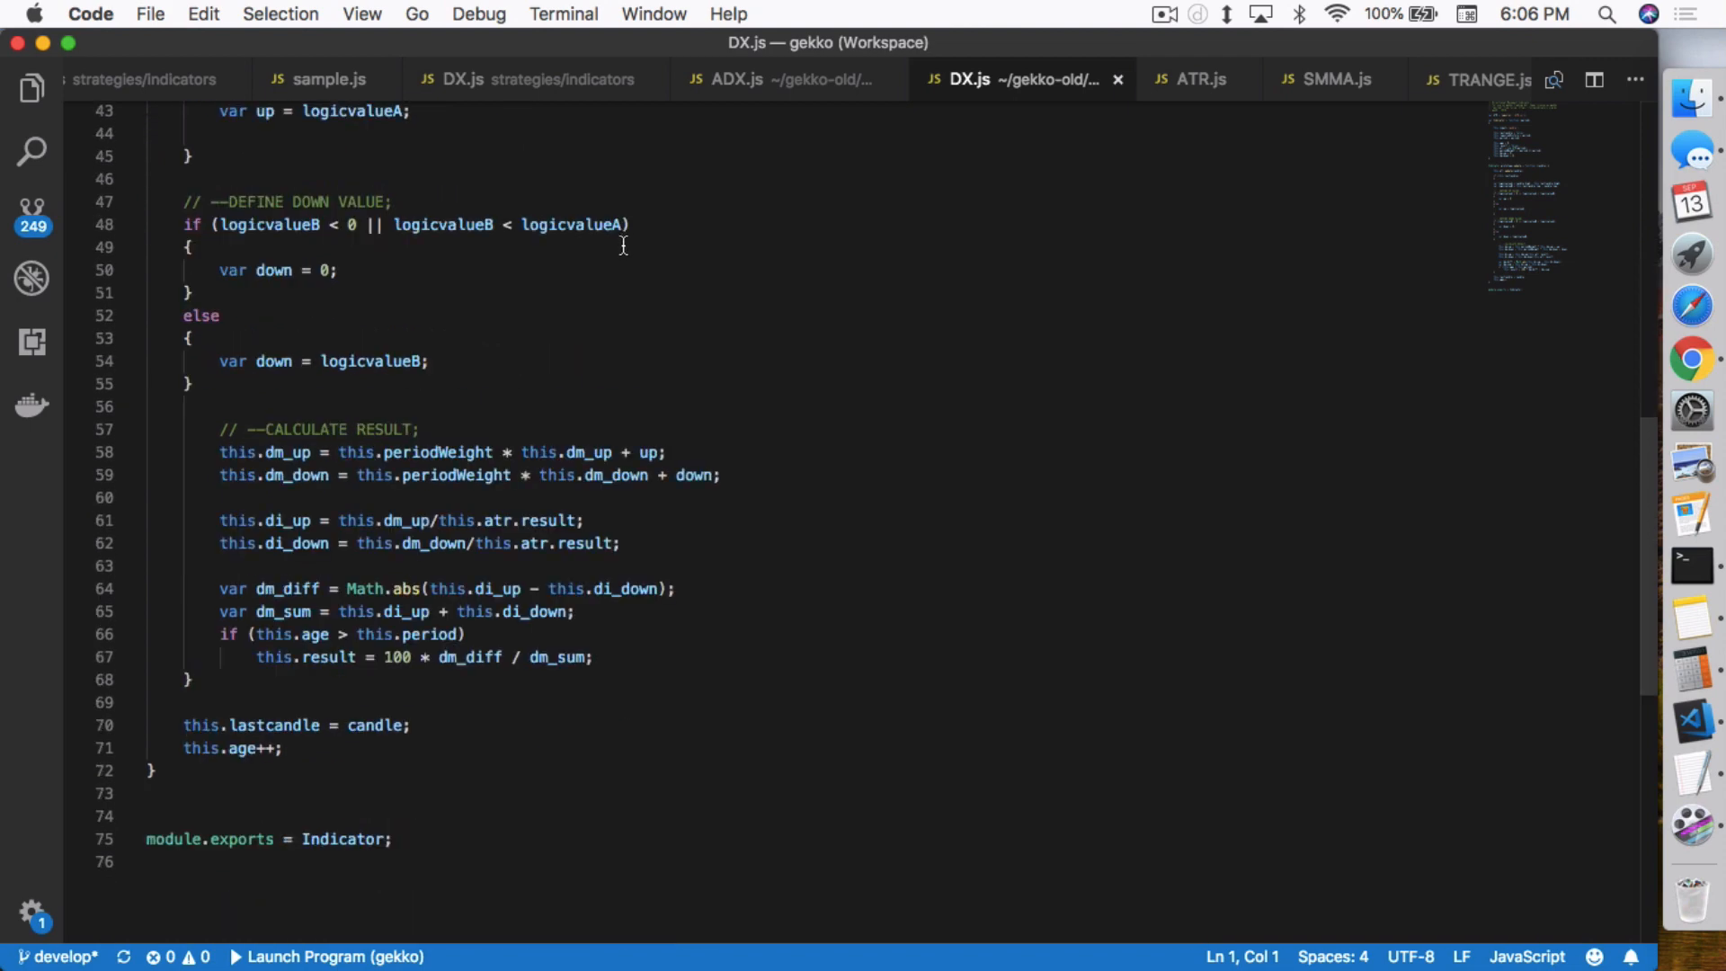
{"action": "mouse_move", "coordinate": [428, 473]}
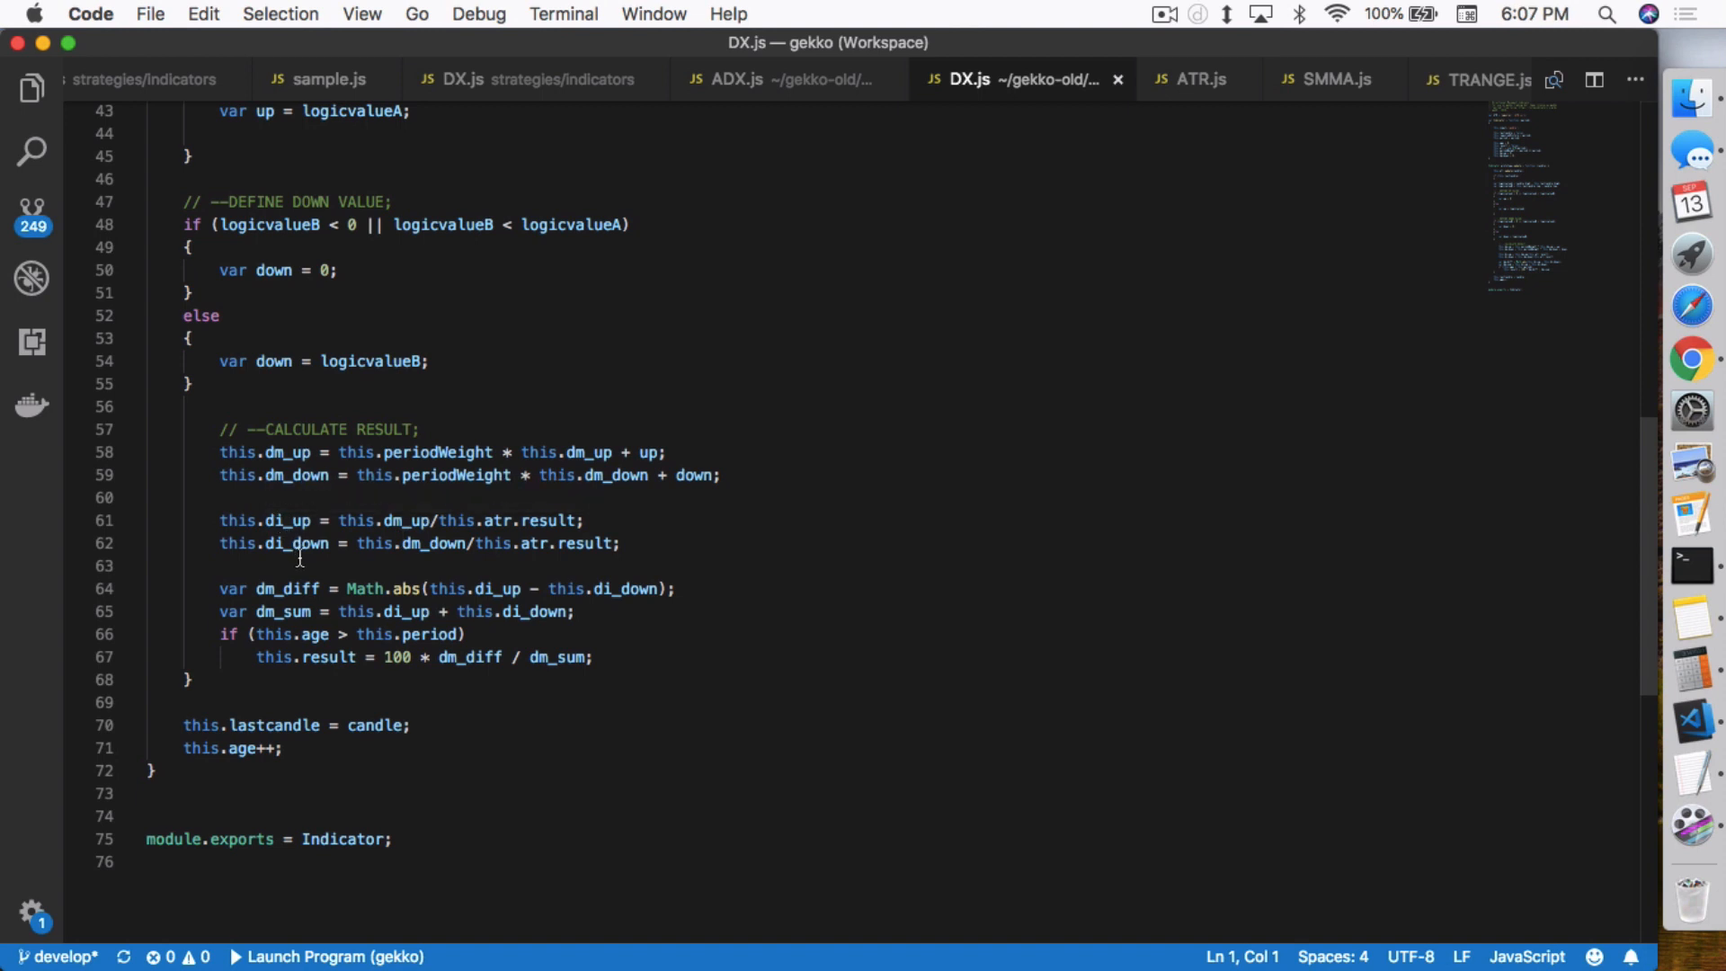
{"action": "mouse_move", "coordinate": [699, 511]}
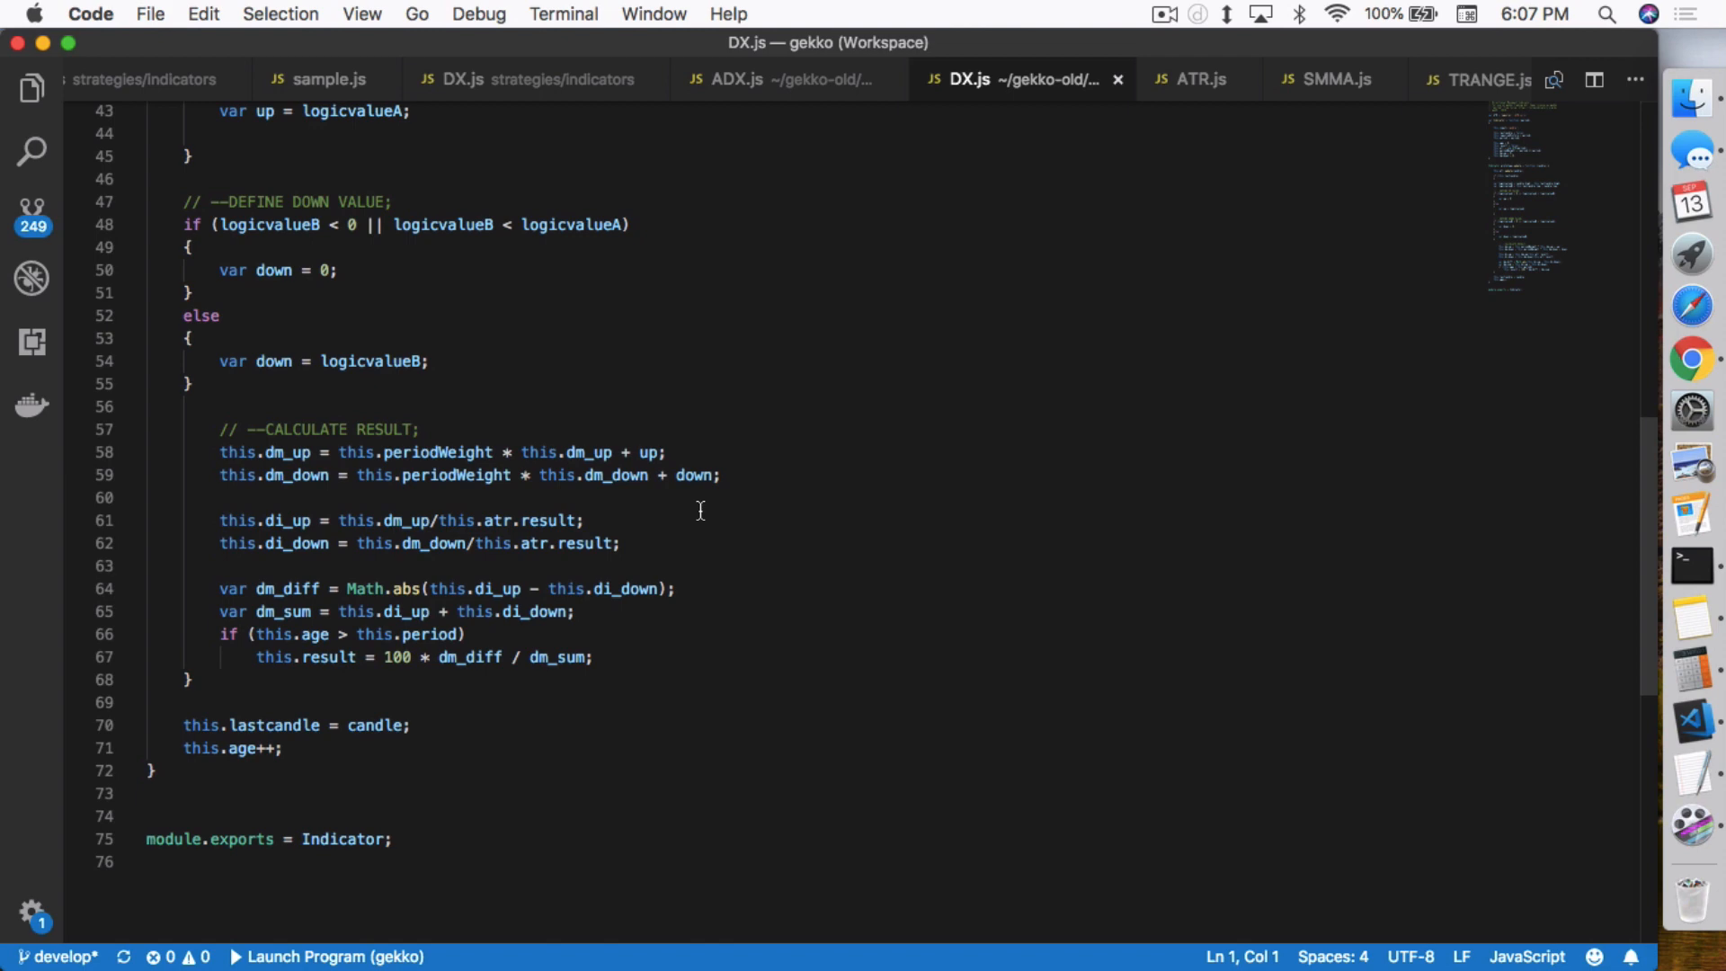
{"action": "mouse_move", "coordinate": [345, 555]}
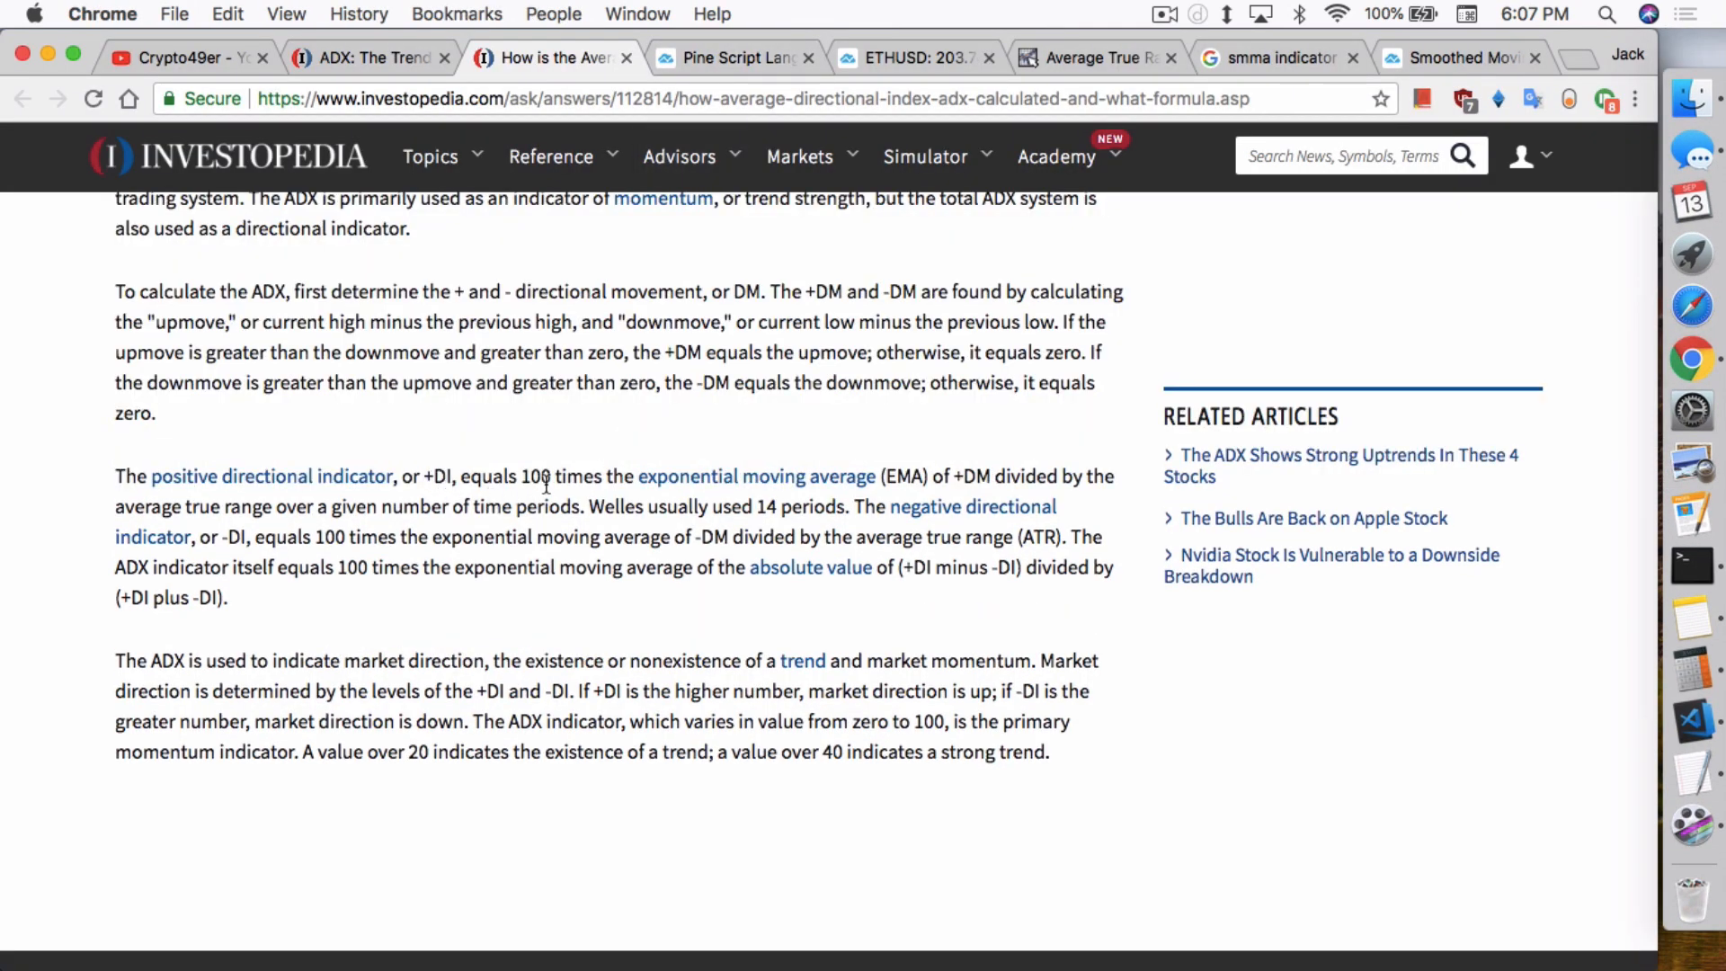
{"action": "mouse_move", "coordinate": [906, 473]}
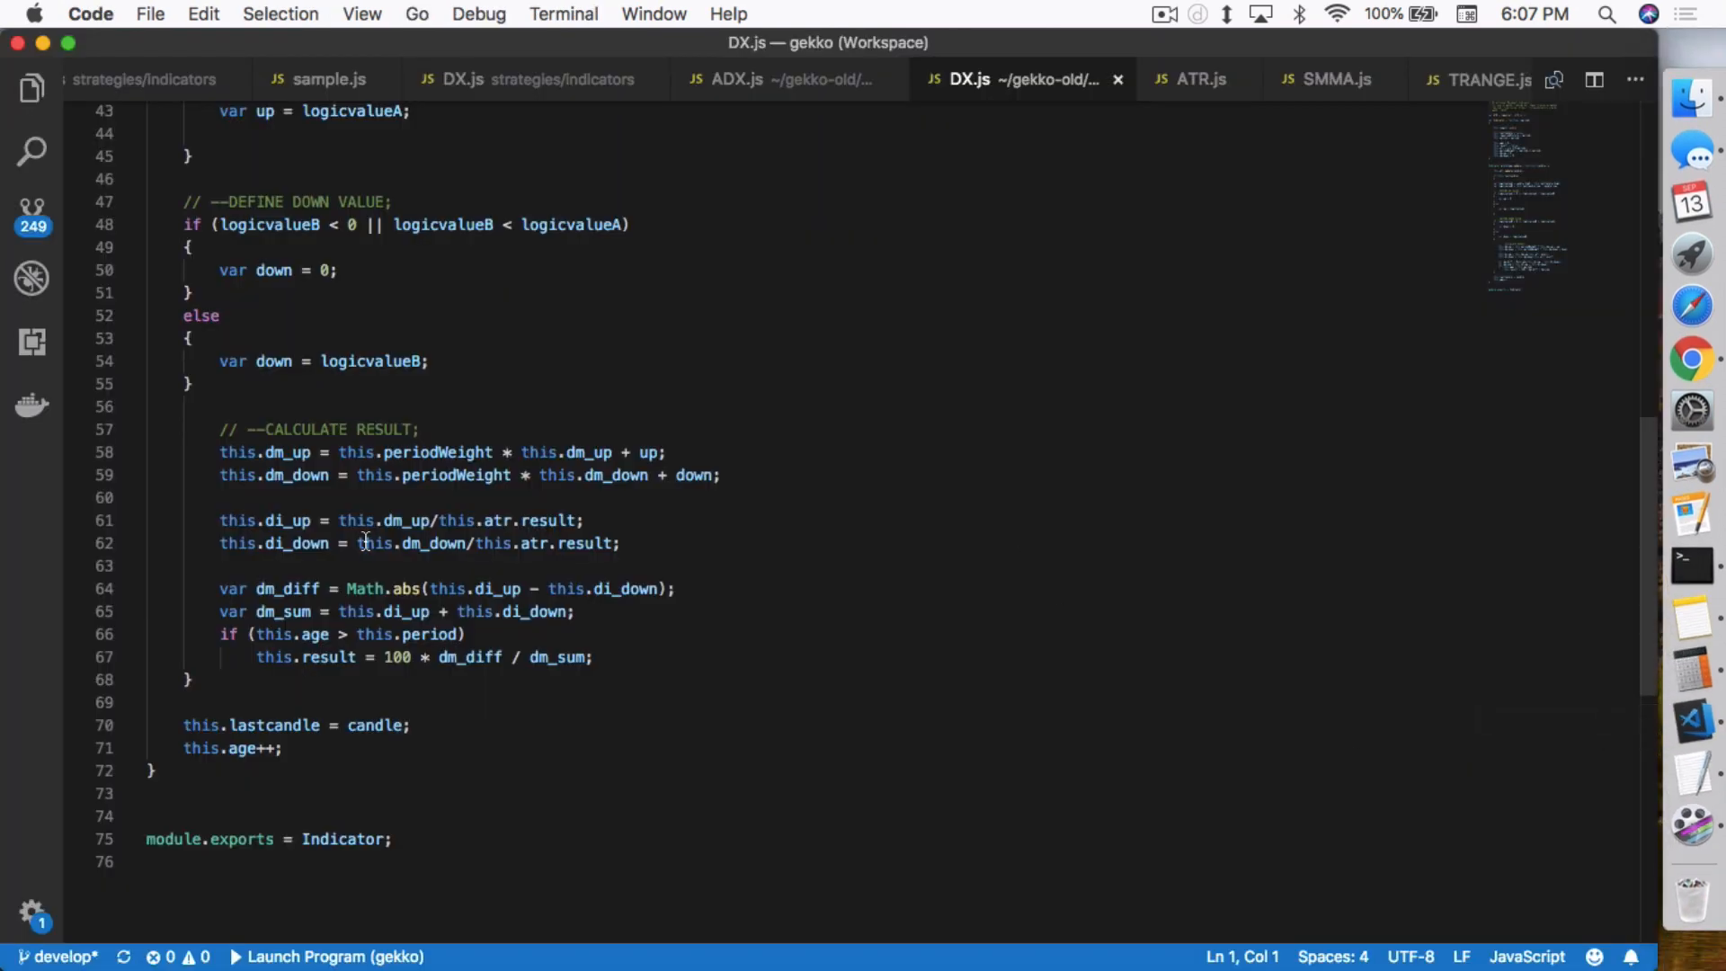
{"action": "mouse_move", "coordinate": [591, 519]}
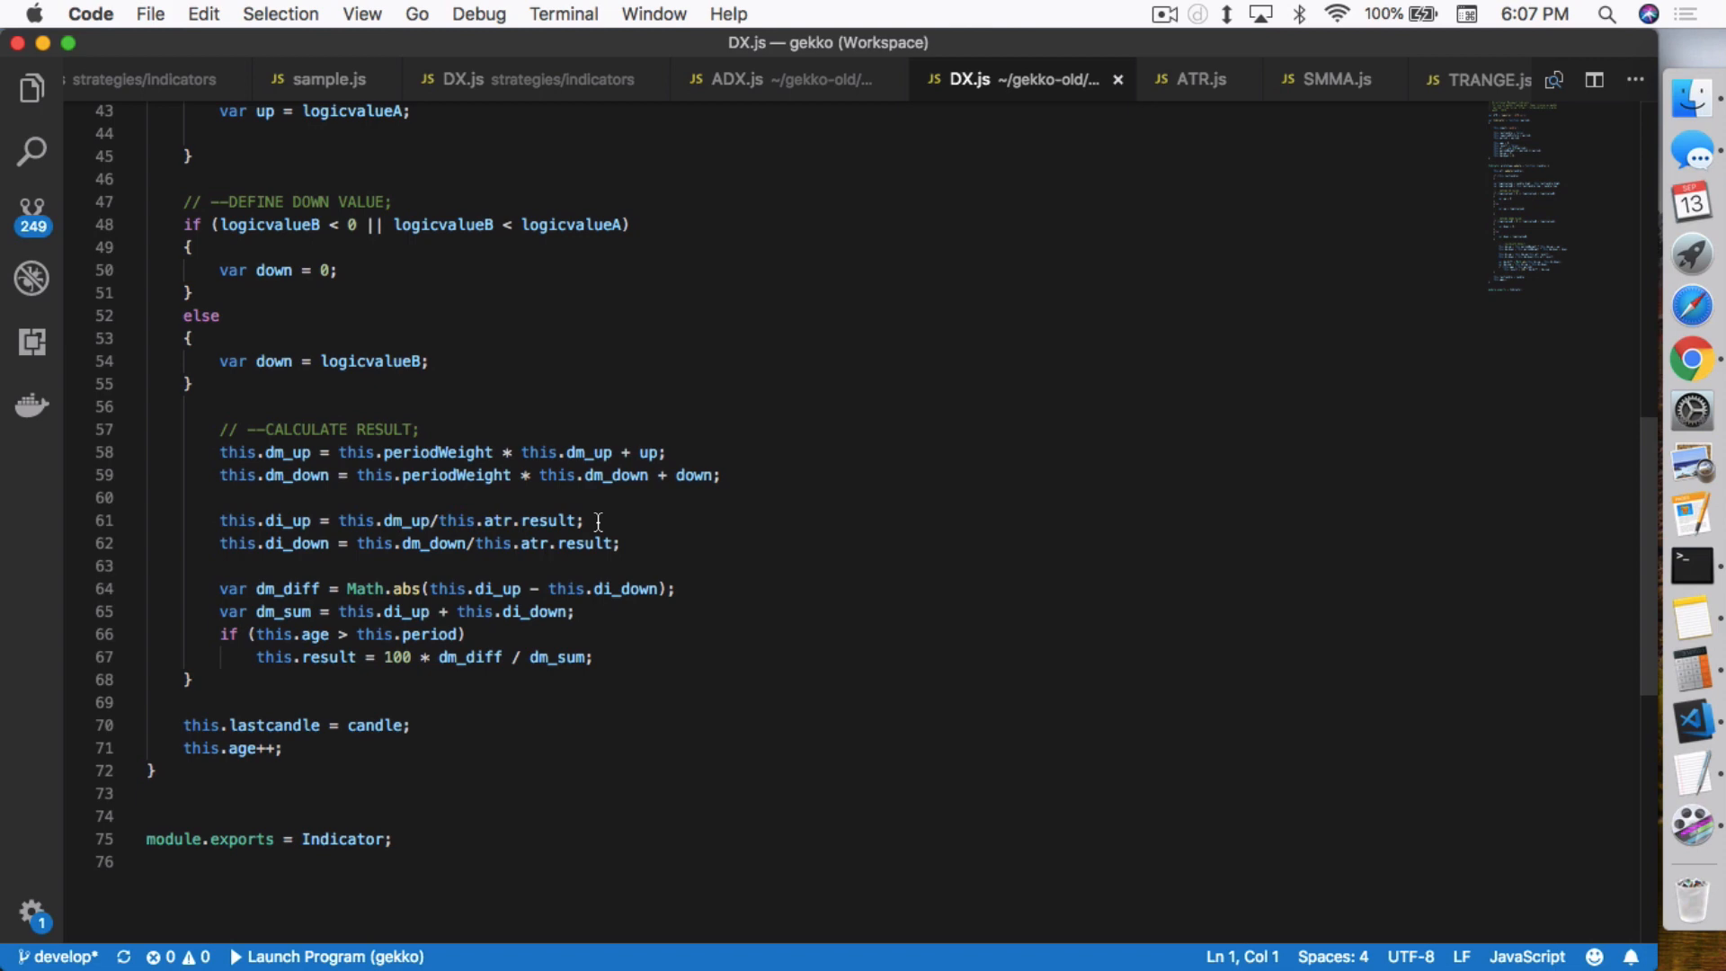
{"action": "mouse_move", "coordinate": [399, 520]}
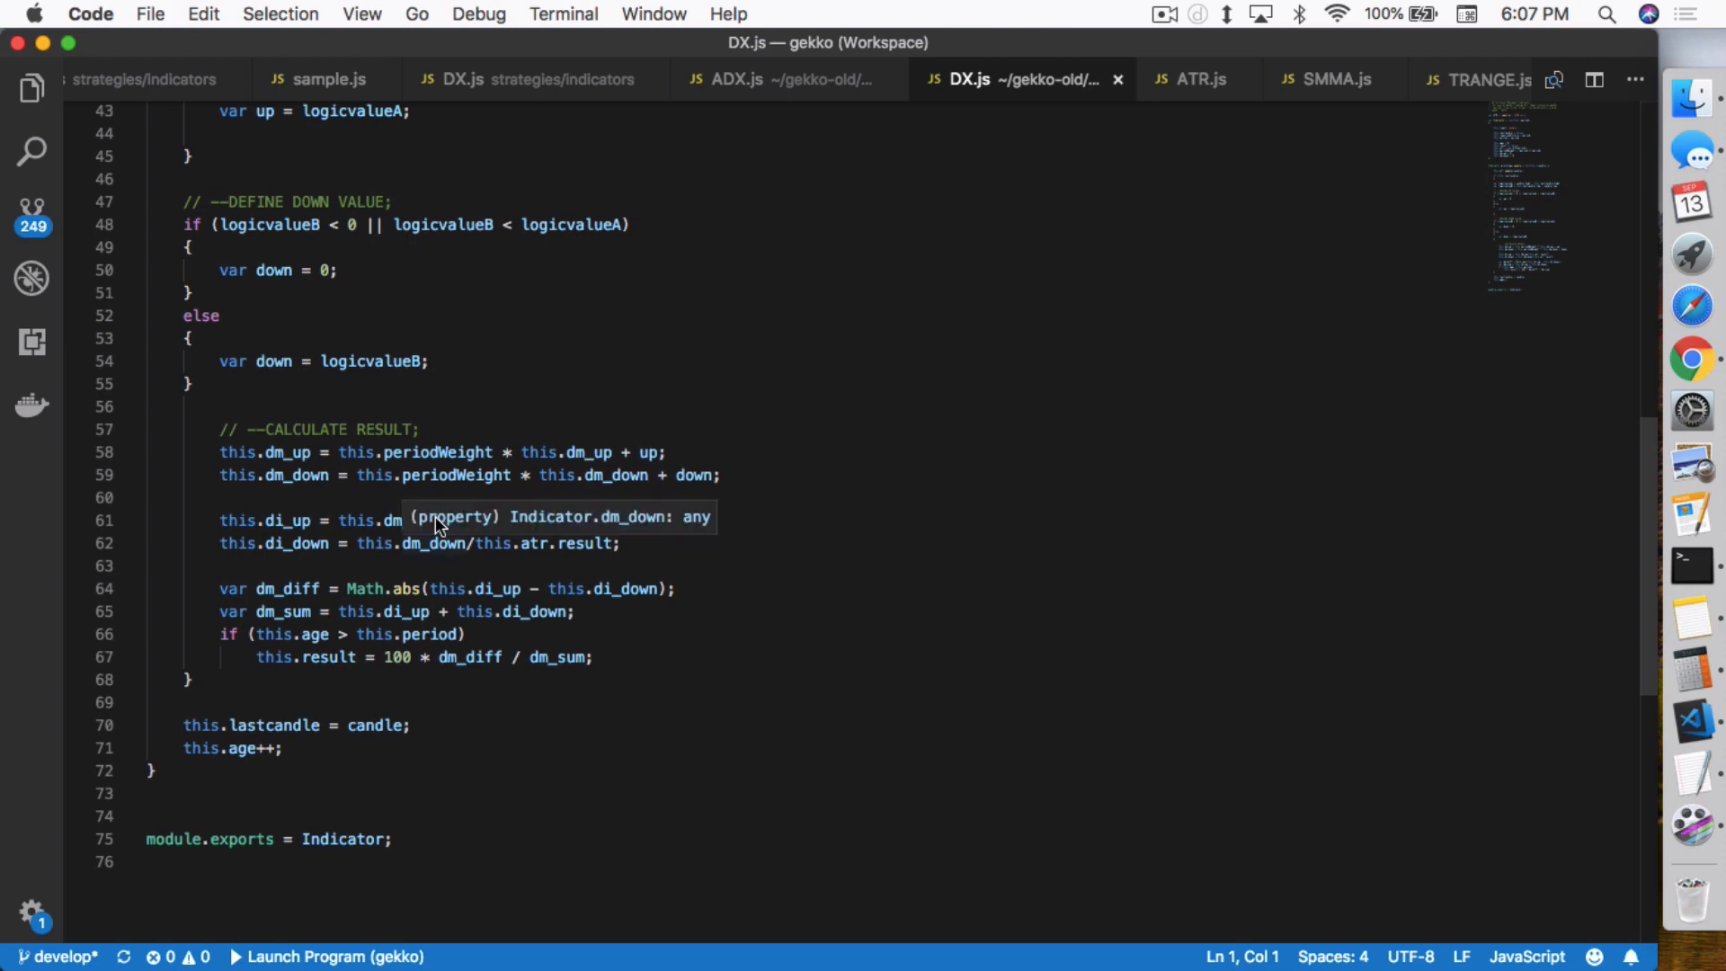
{"action": "mouse_move", "coordinate": [496, 451]}
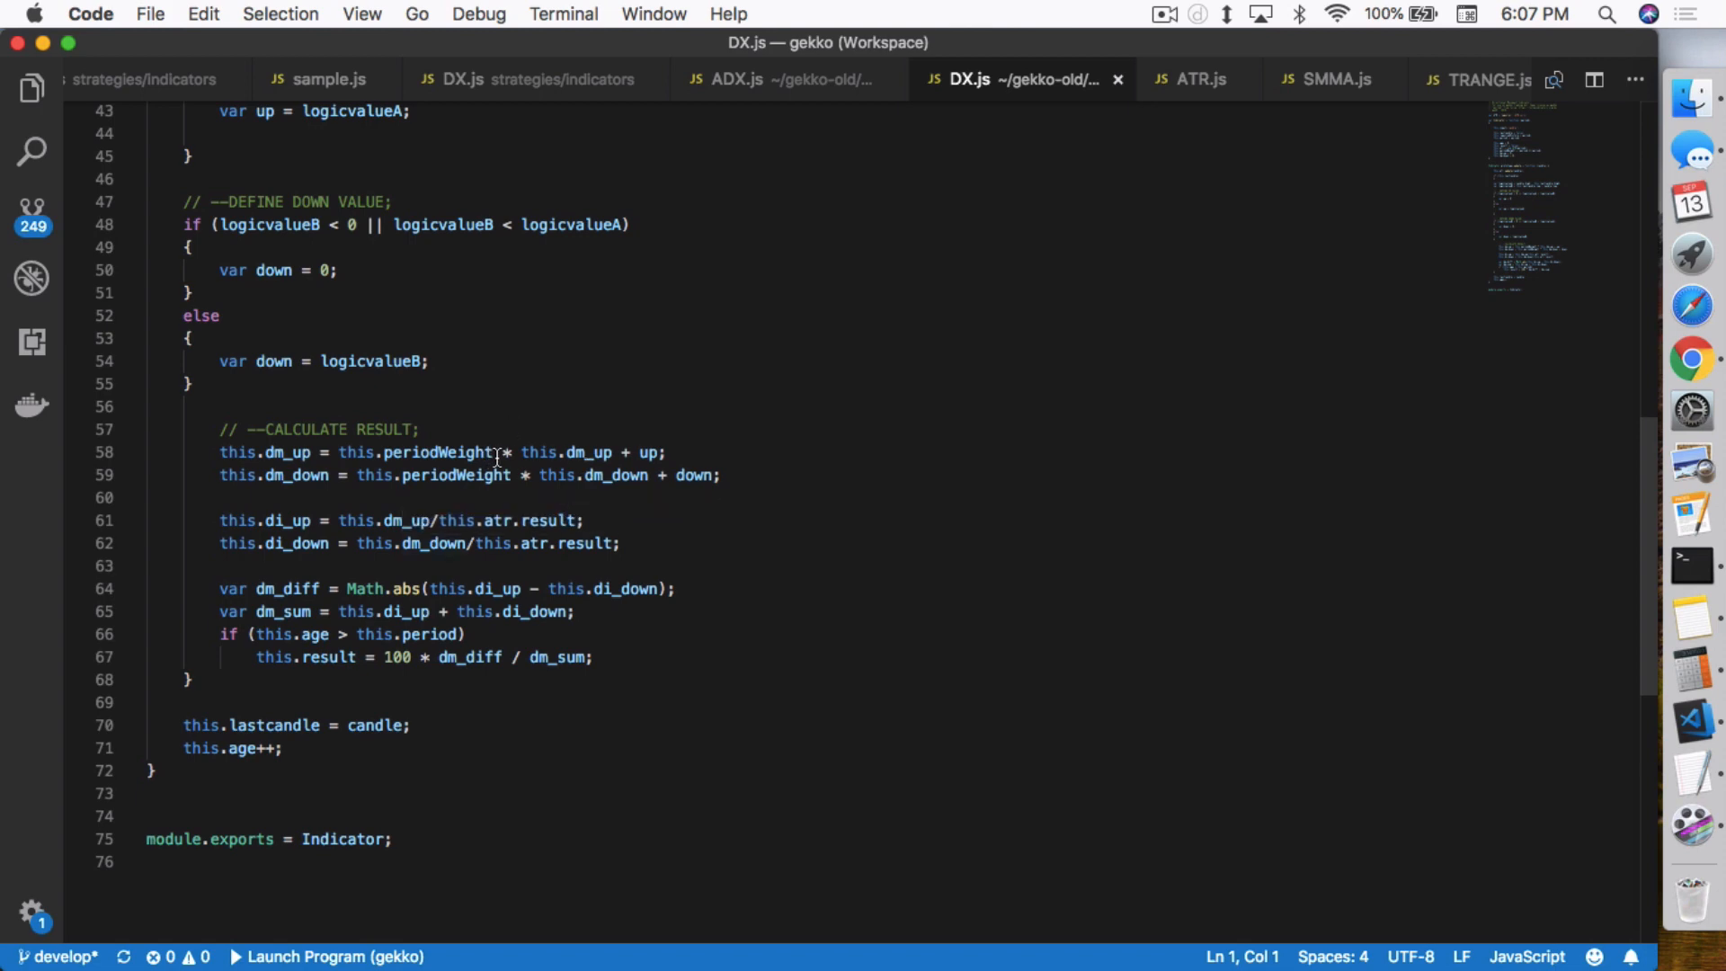
{"action": "mouse_move", "coordinate": [737, 430]}
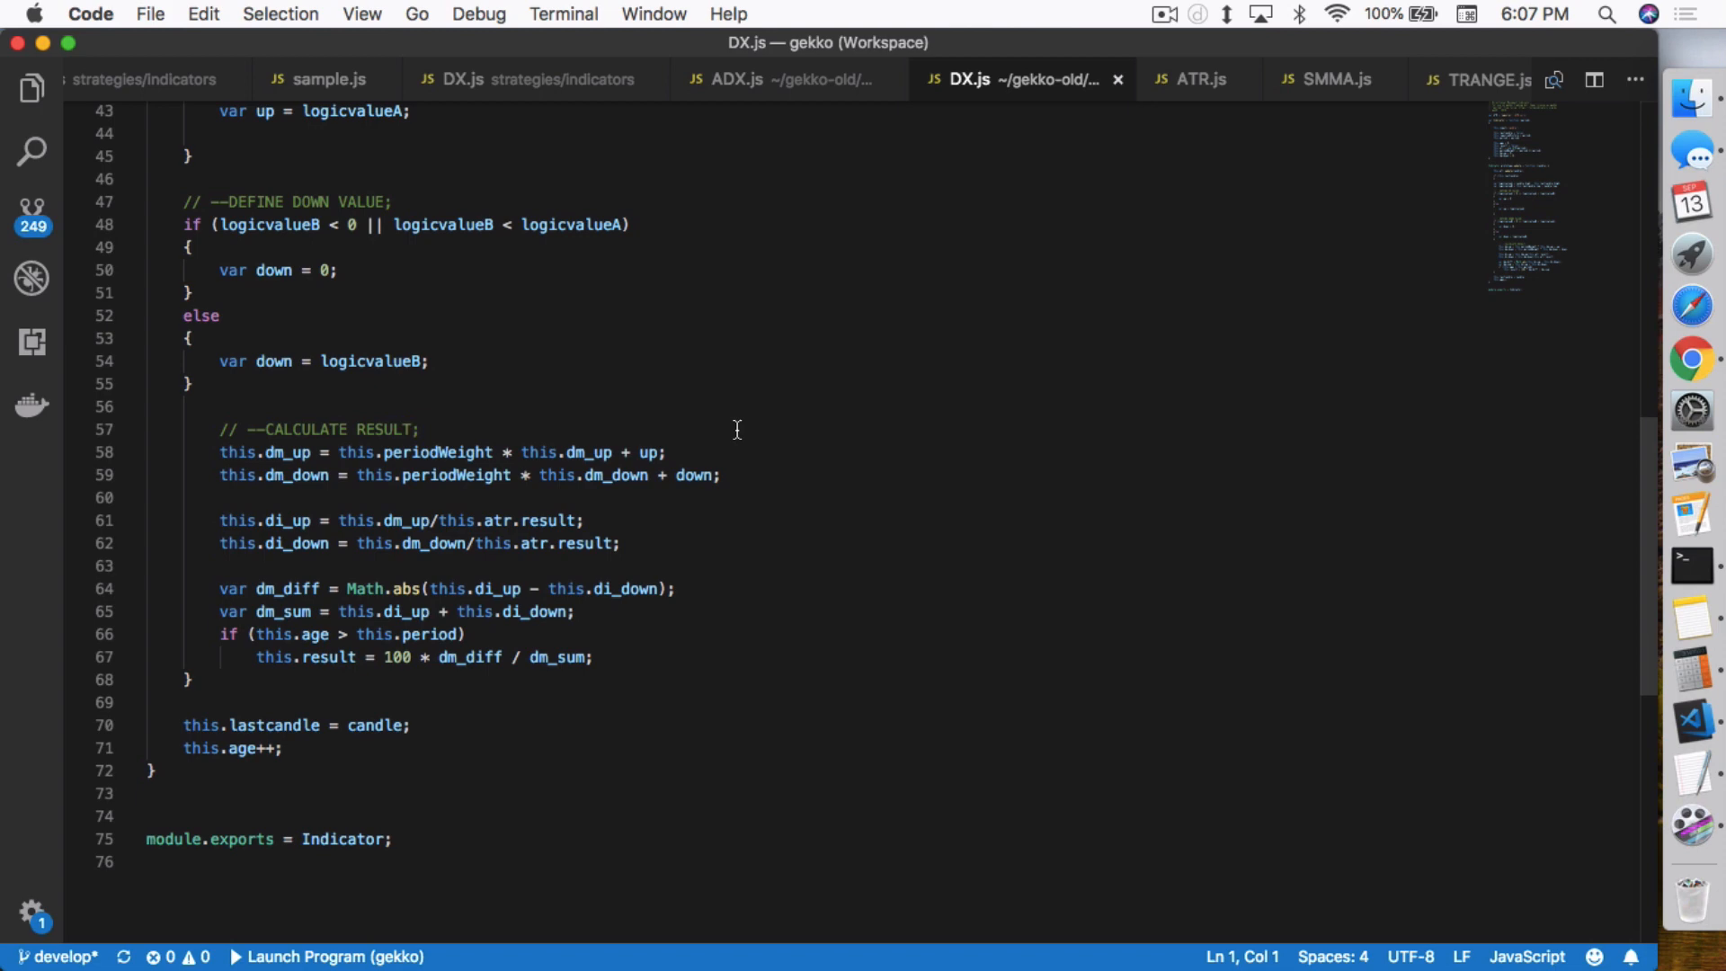
{"action": "mouse_move", "coordinate": [496, 529]}
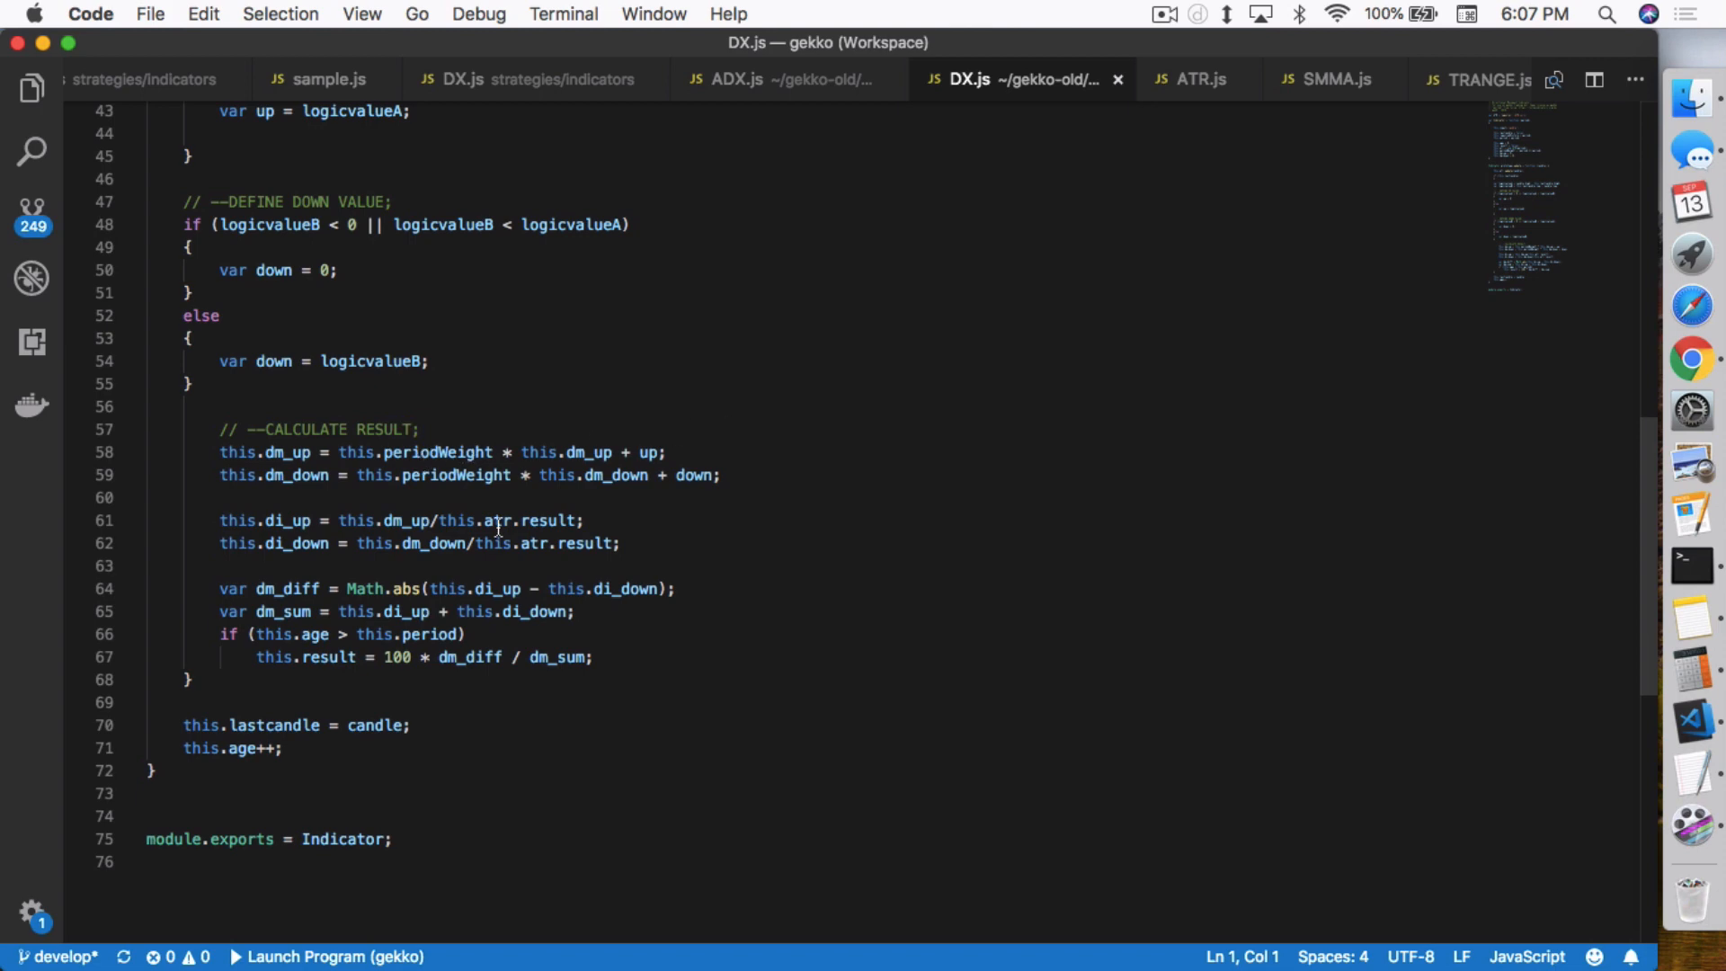
{"action": "mouse_move", "coordinate": [430, 541]}
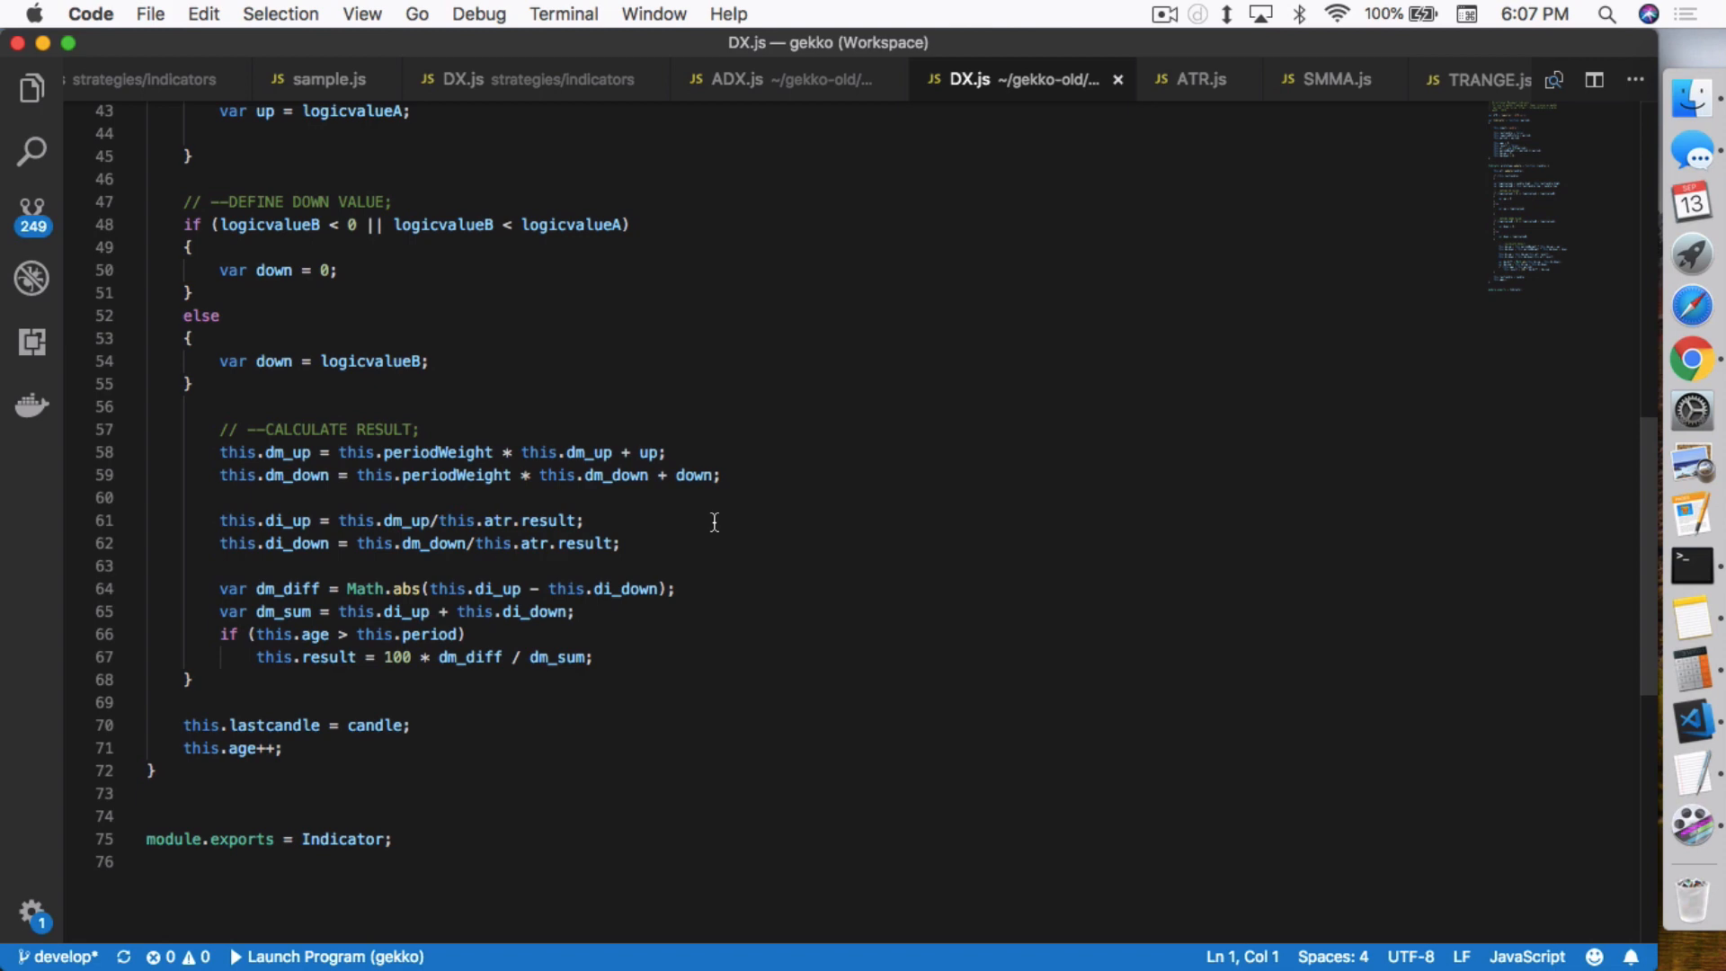
{"action": "mouse_move", "coordinate": [1014, 198]}
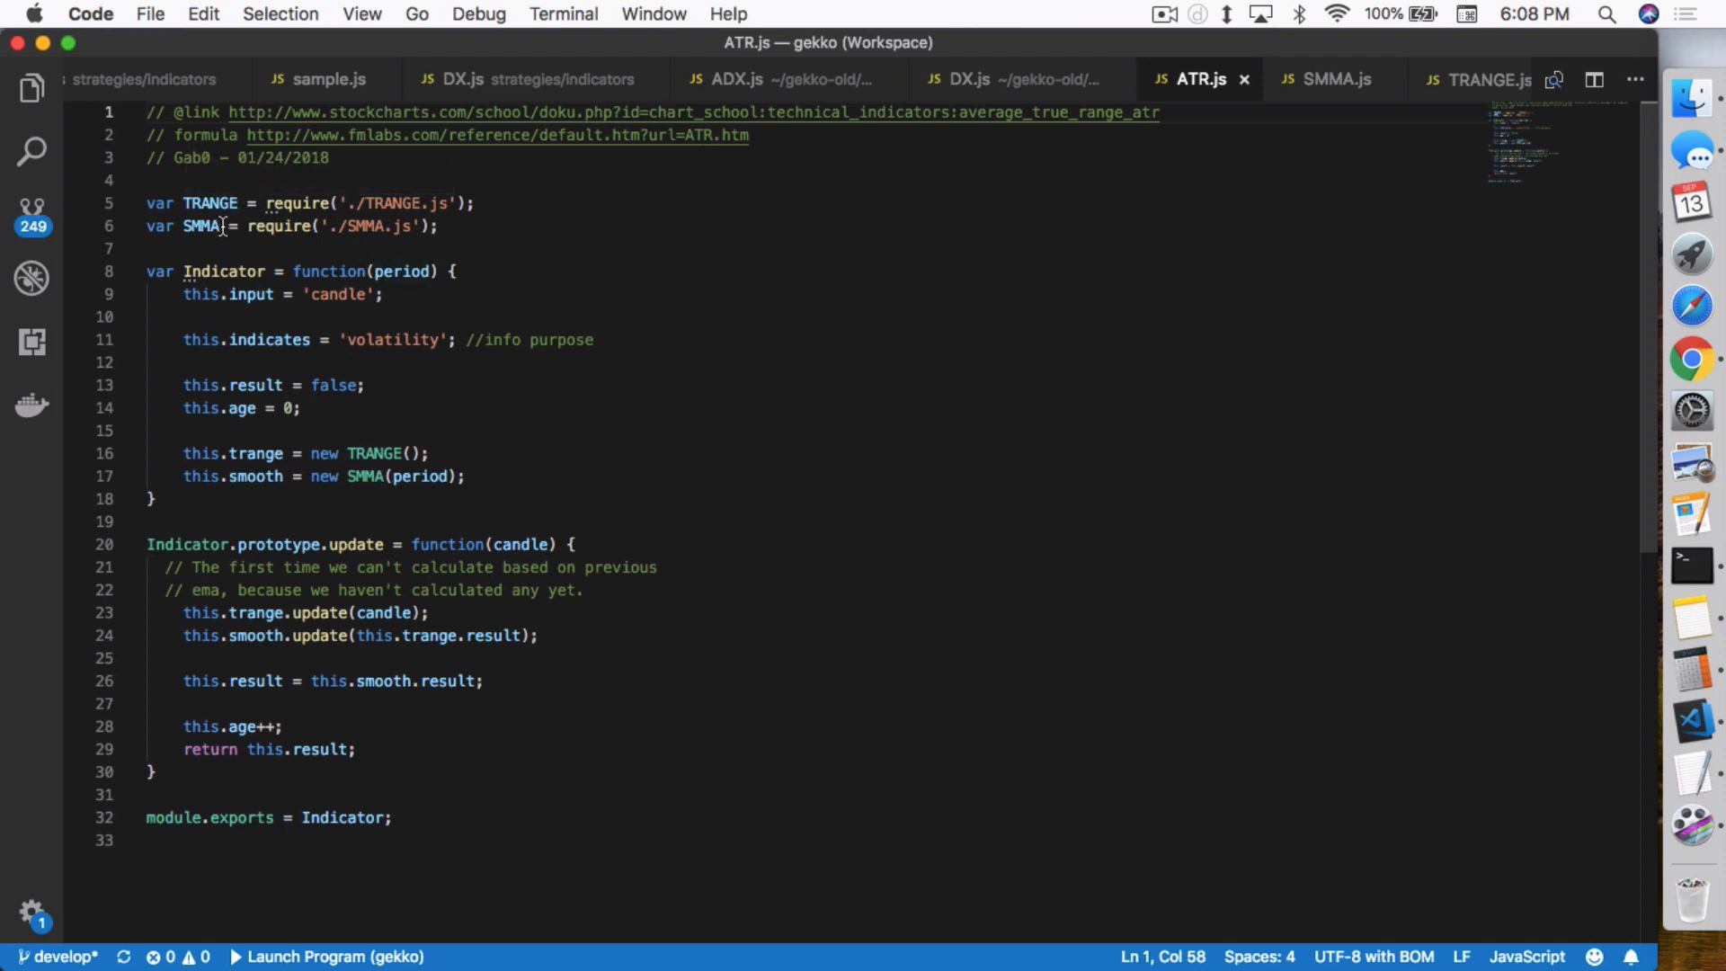
{"action": "mouse_move", "coordinate": [224, 271]}
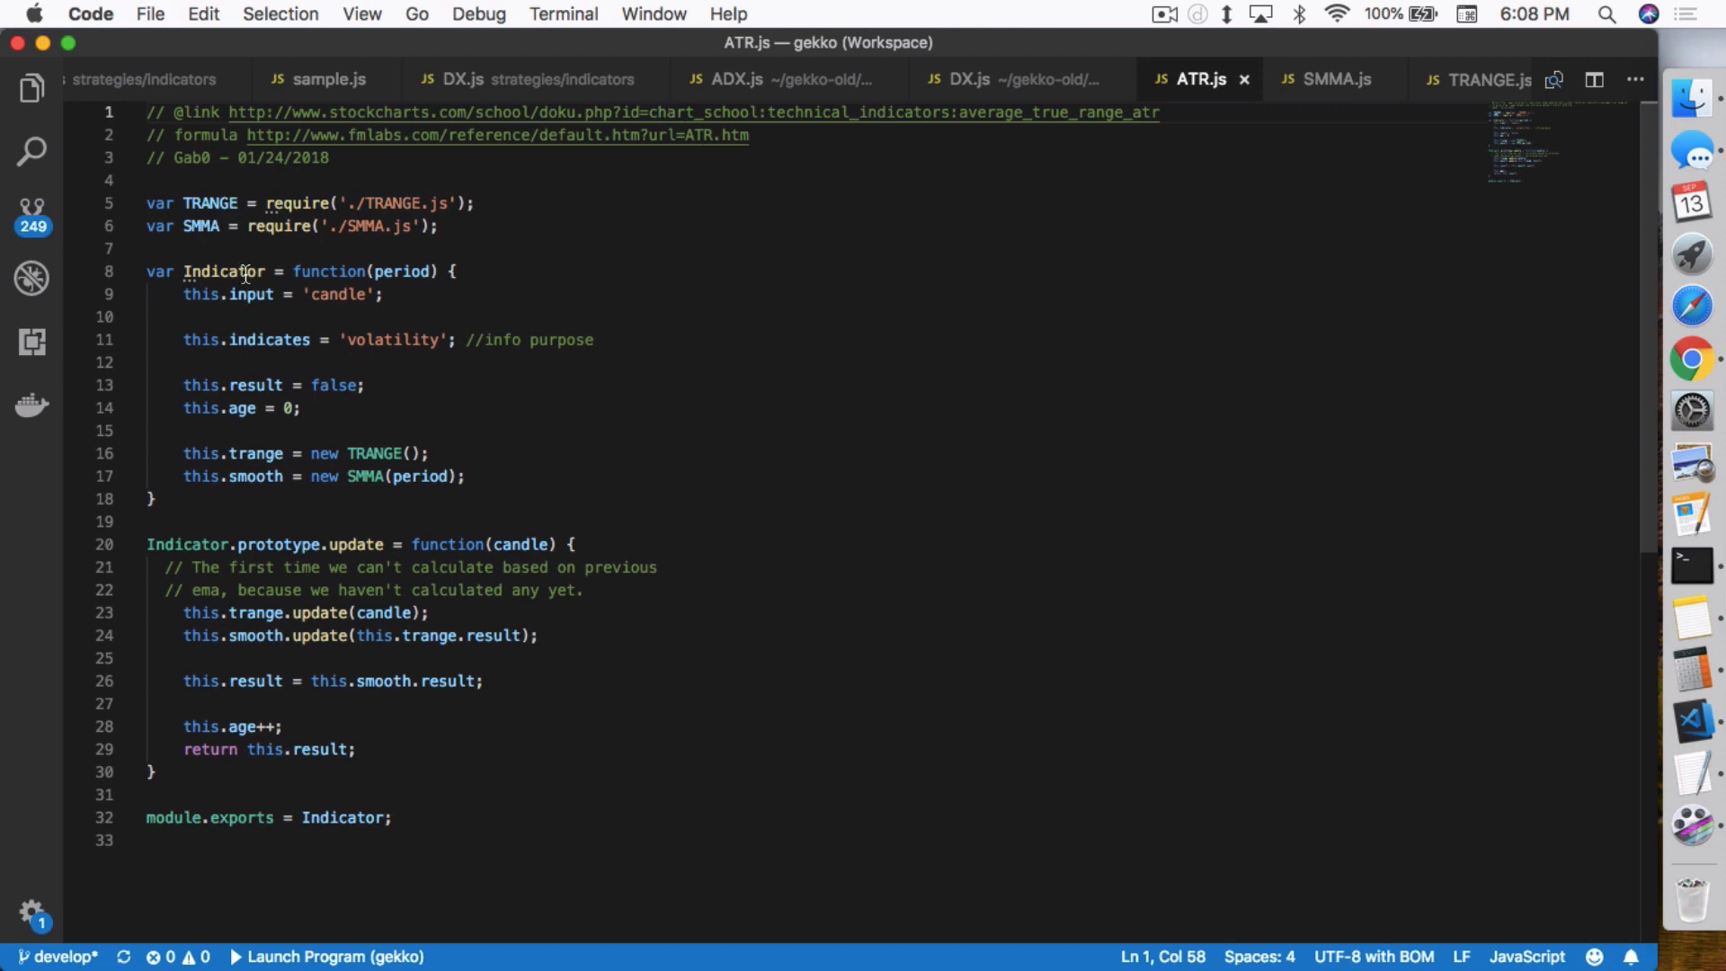
{"action": "mouse_move", "coordinate": [259, 248]}
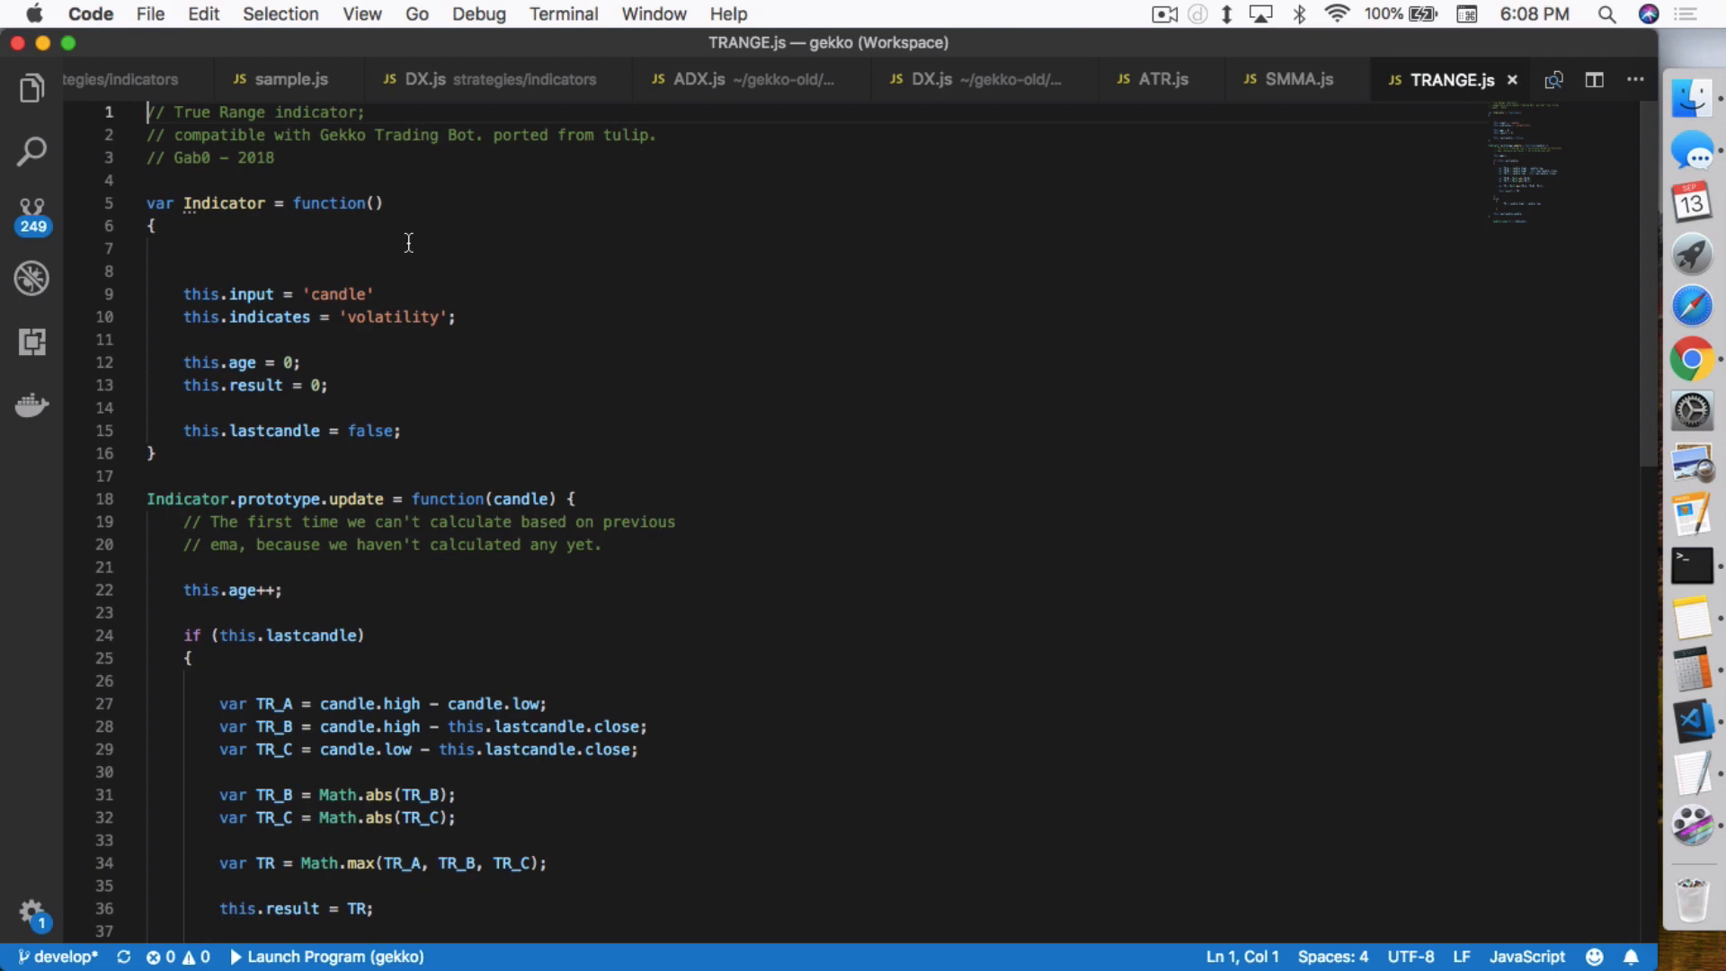
{"action": "left_click", "coordinate": [1161, 79]}
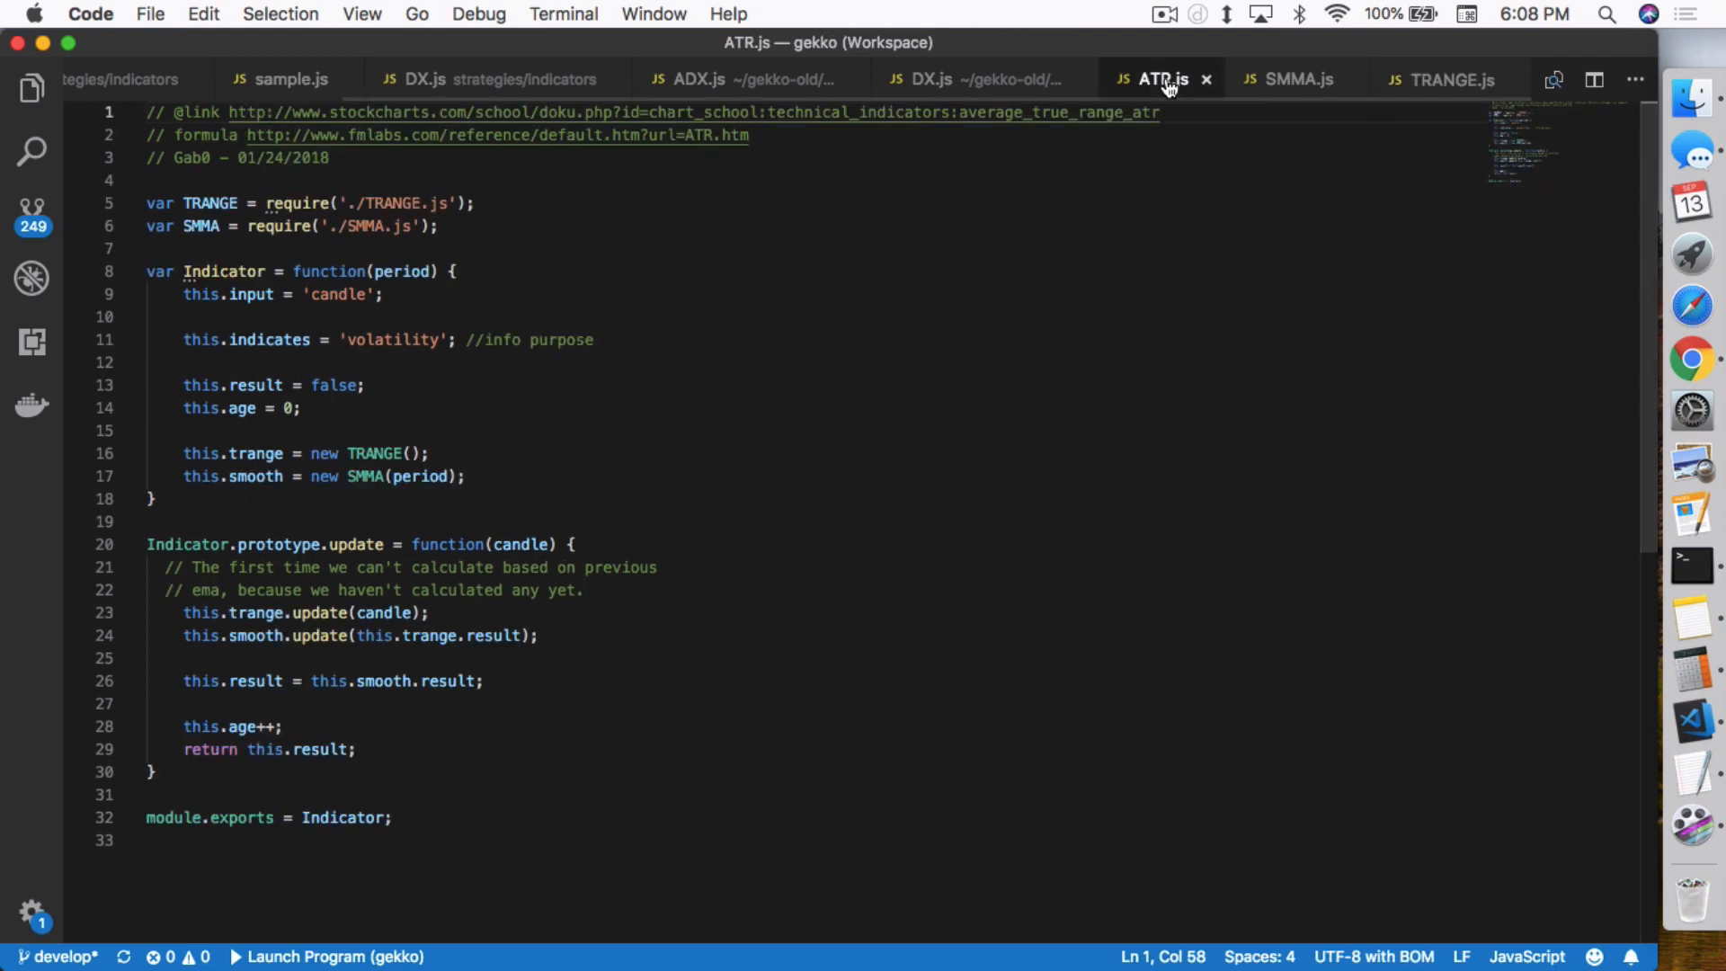
{"action": "left_click", "coordinate": [1447, 79]}
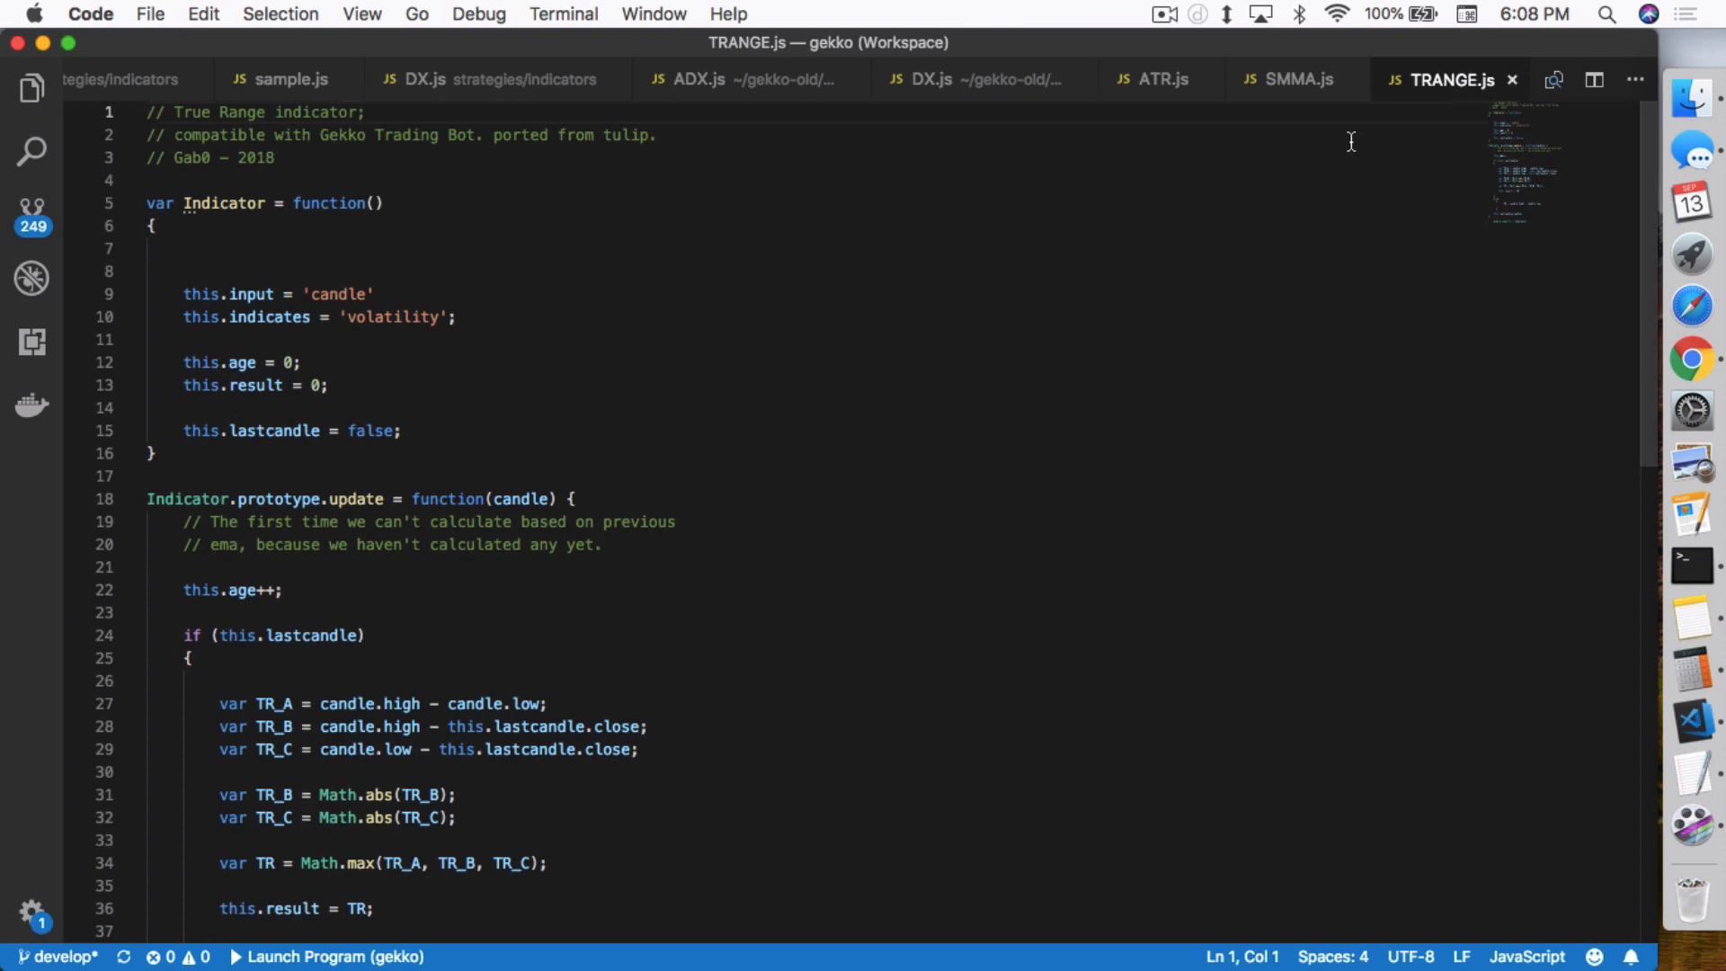
{"action": "mouse_move", "coordinate": [1180, 146]}
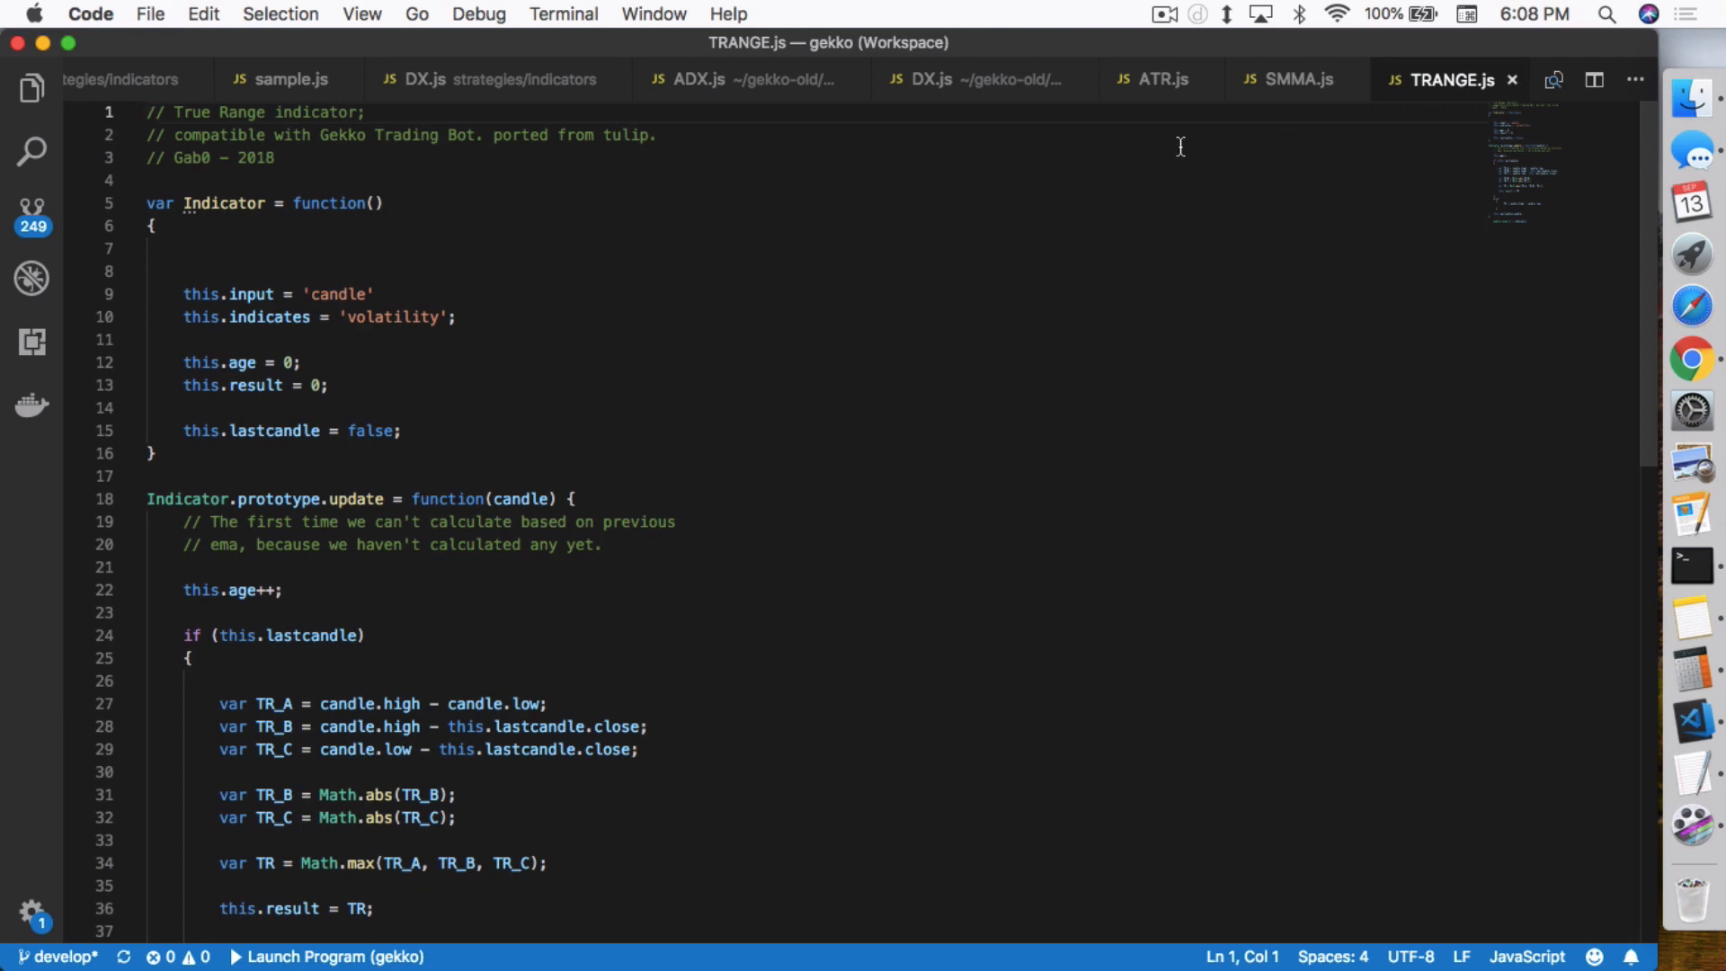
{"action": "left_click", "coordinate": [1161, 79]}
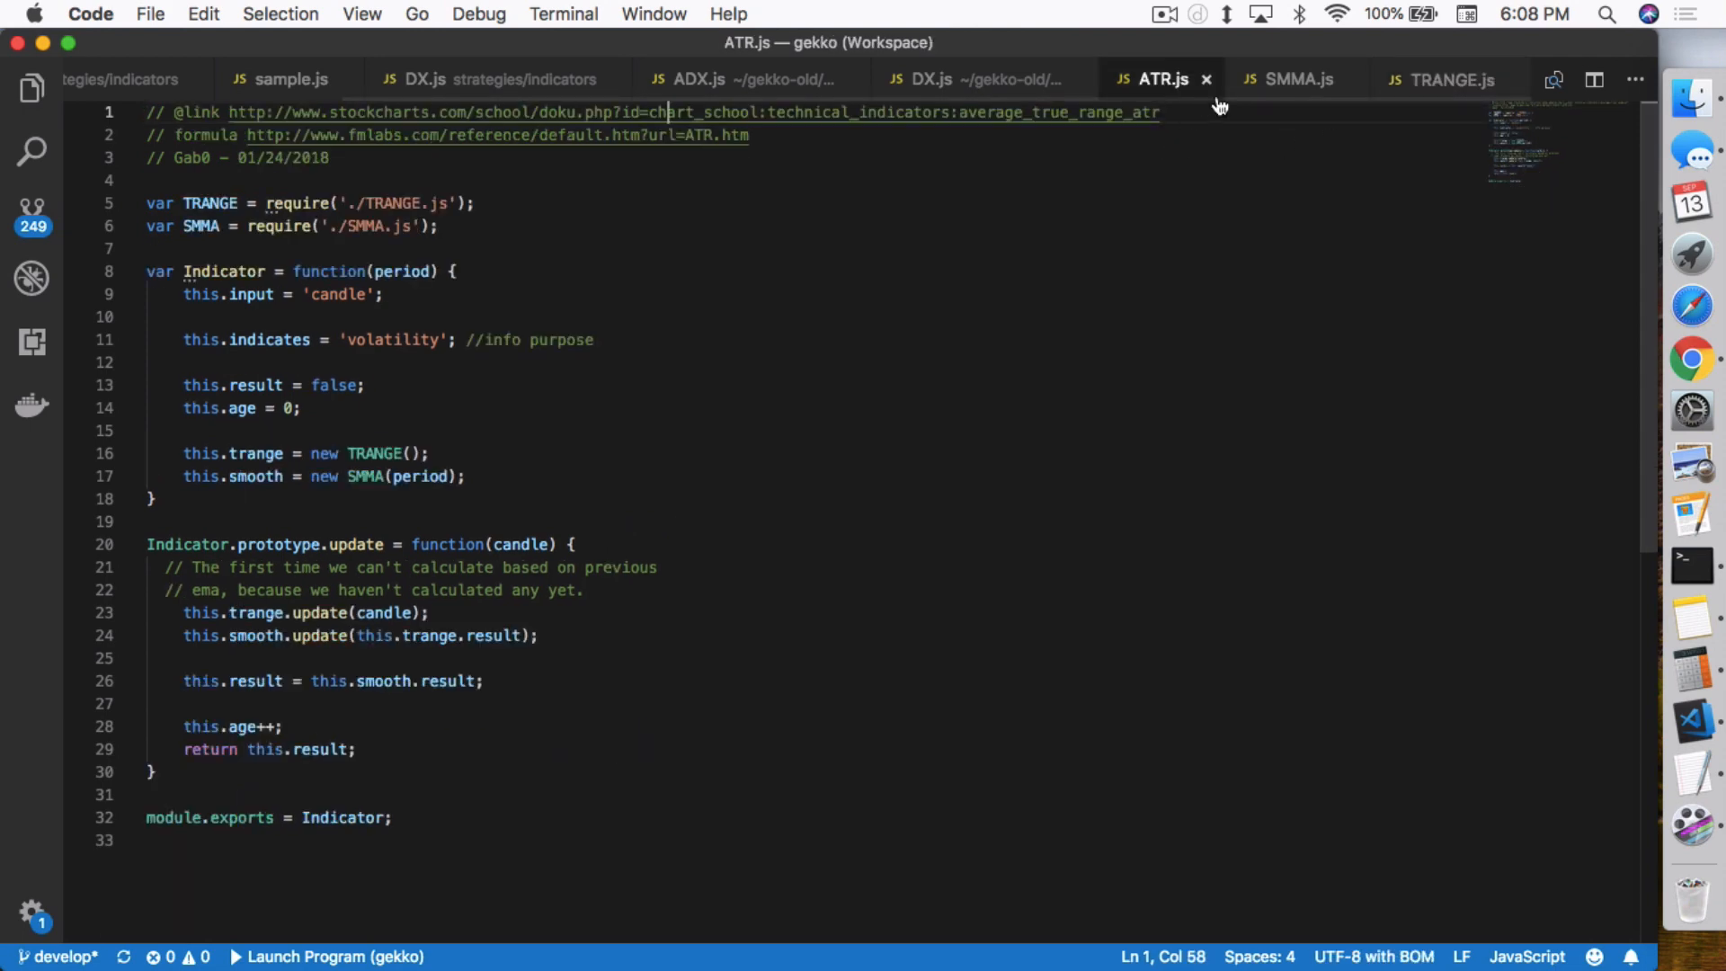
{"action": "left_click", "coordinate": [1296, 80]}
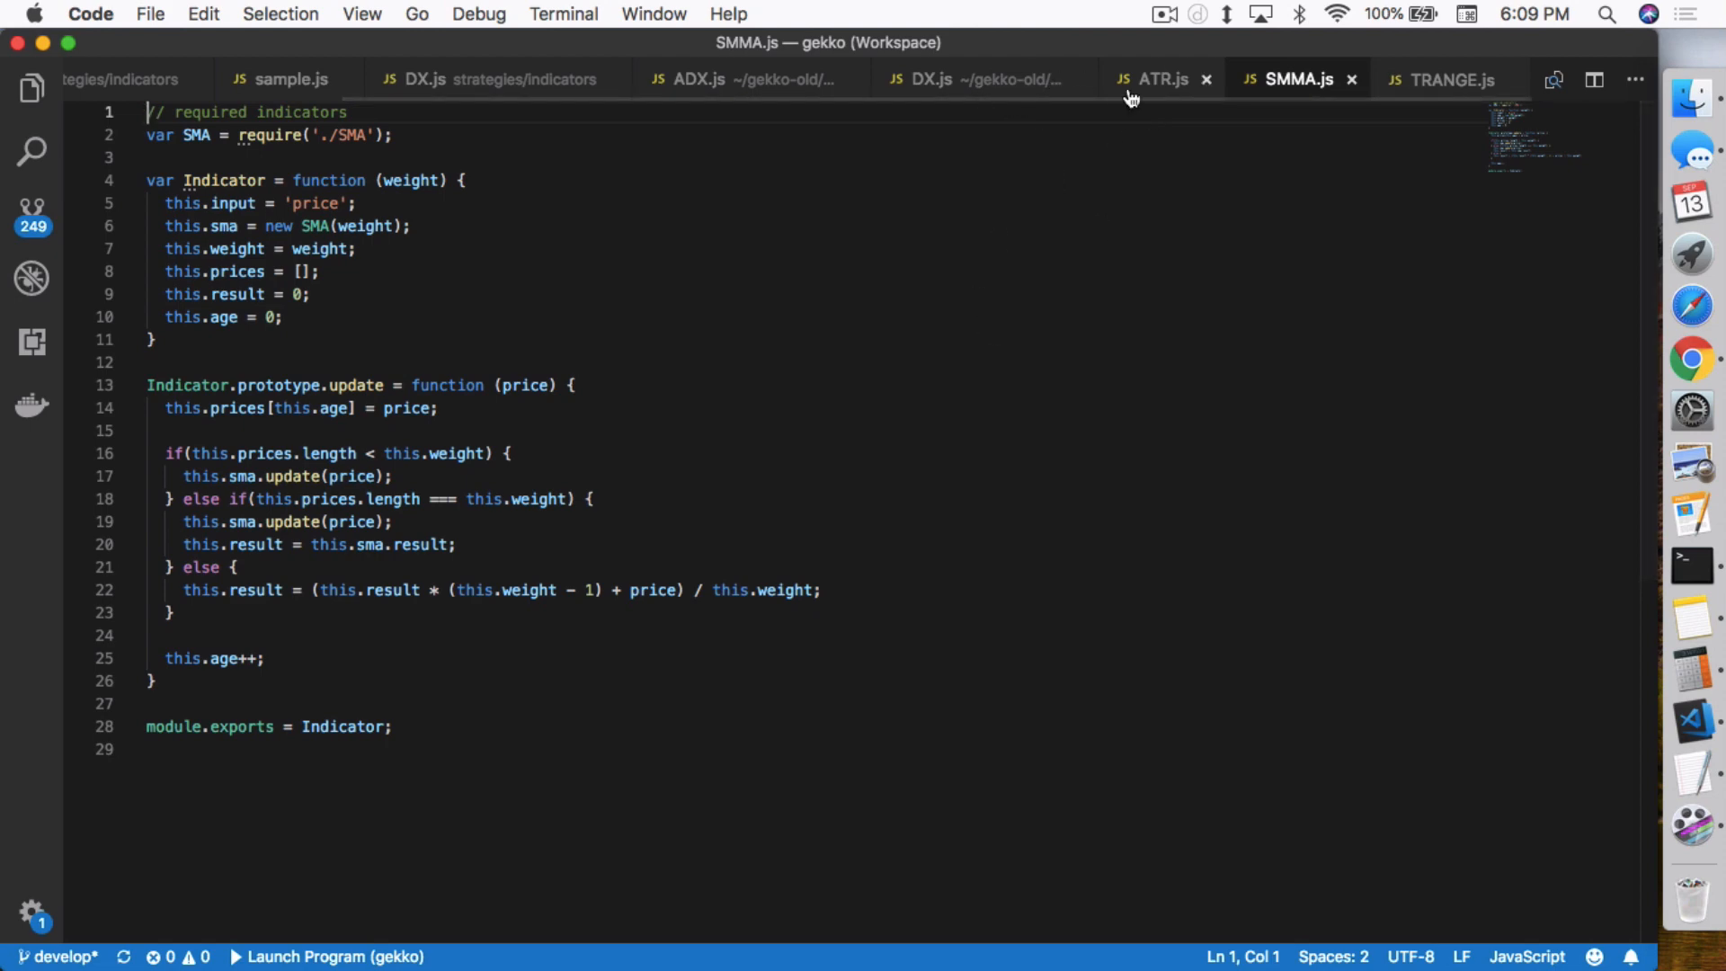
{"action": "left_click", "coordinate": [1155, 79]}
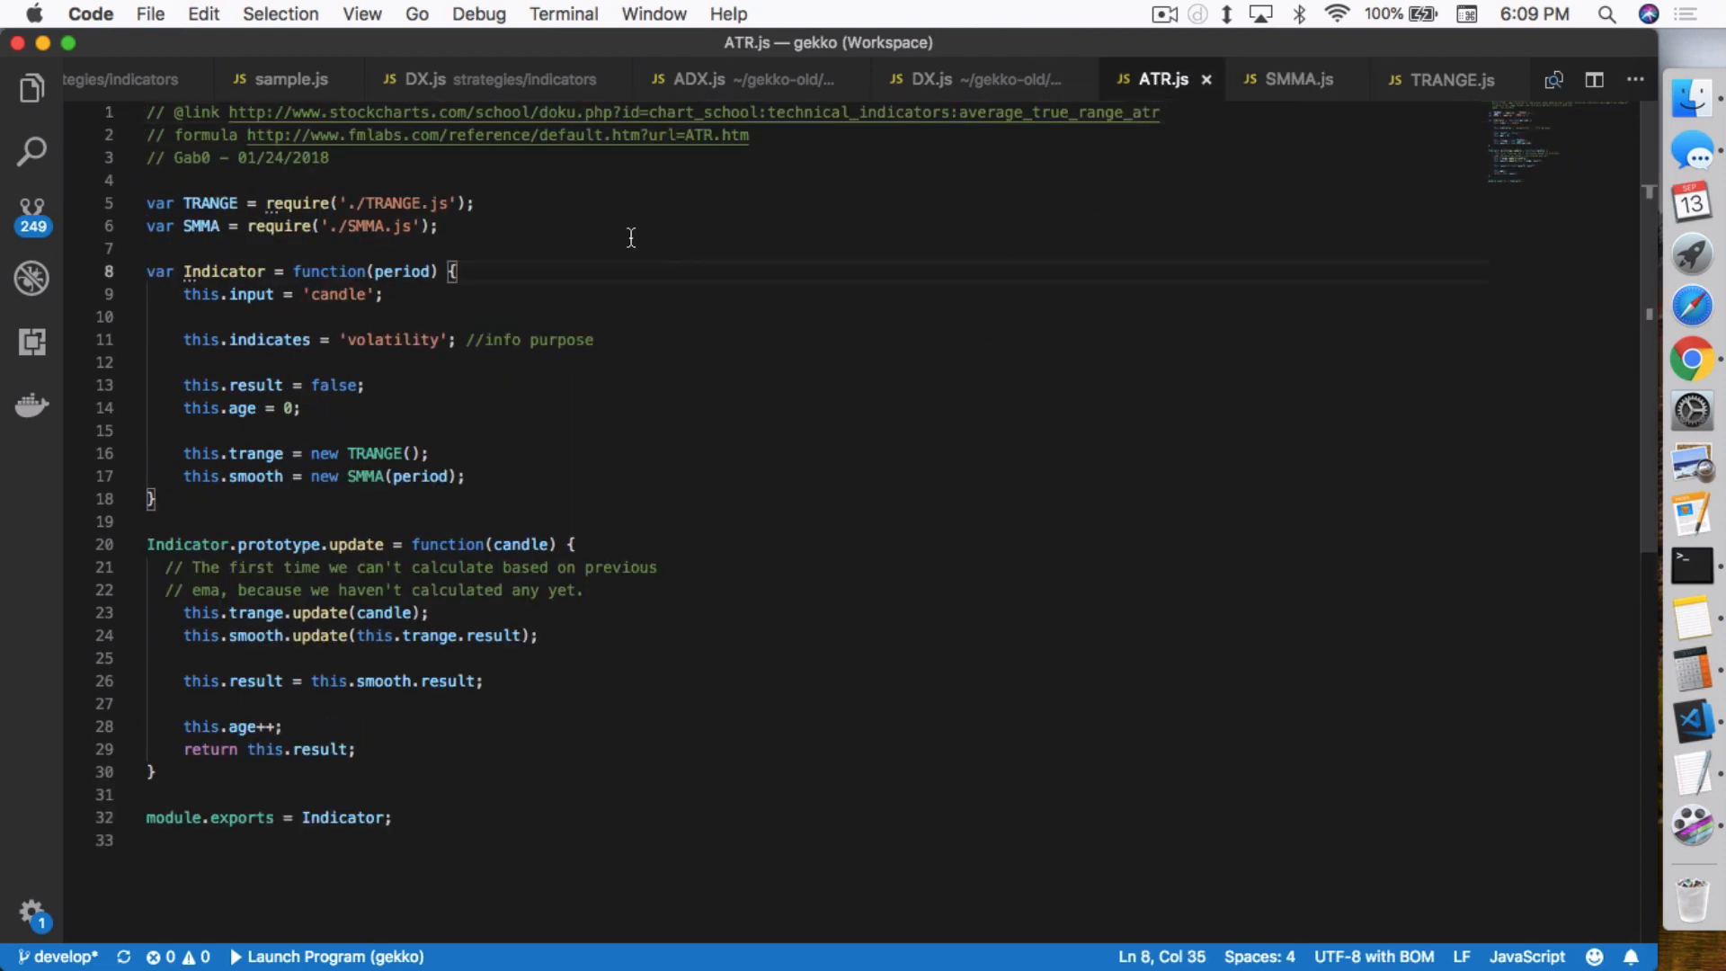
{"action": "left_click", "coordinate": [954, 79]}
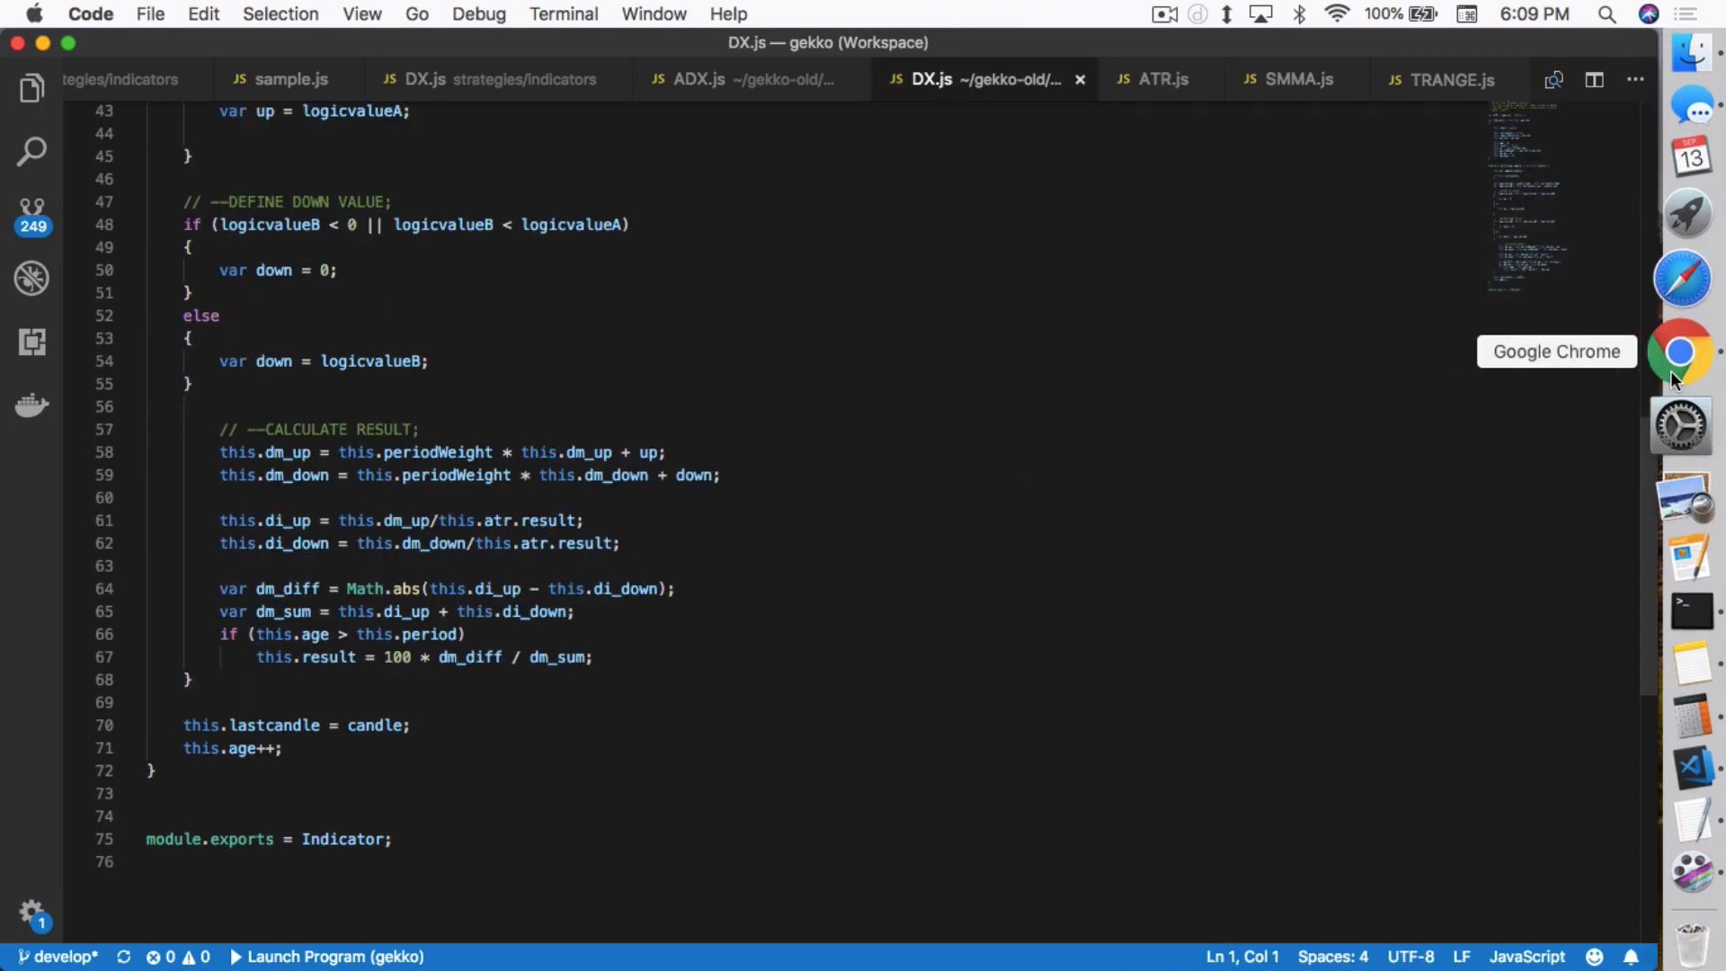
Step: Show the ADX and DI indicator's Pine source, then the Pine reference's [] series subscript entry
{"action": "left_click", "coordinate": [1677, 352]}
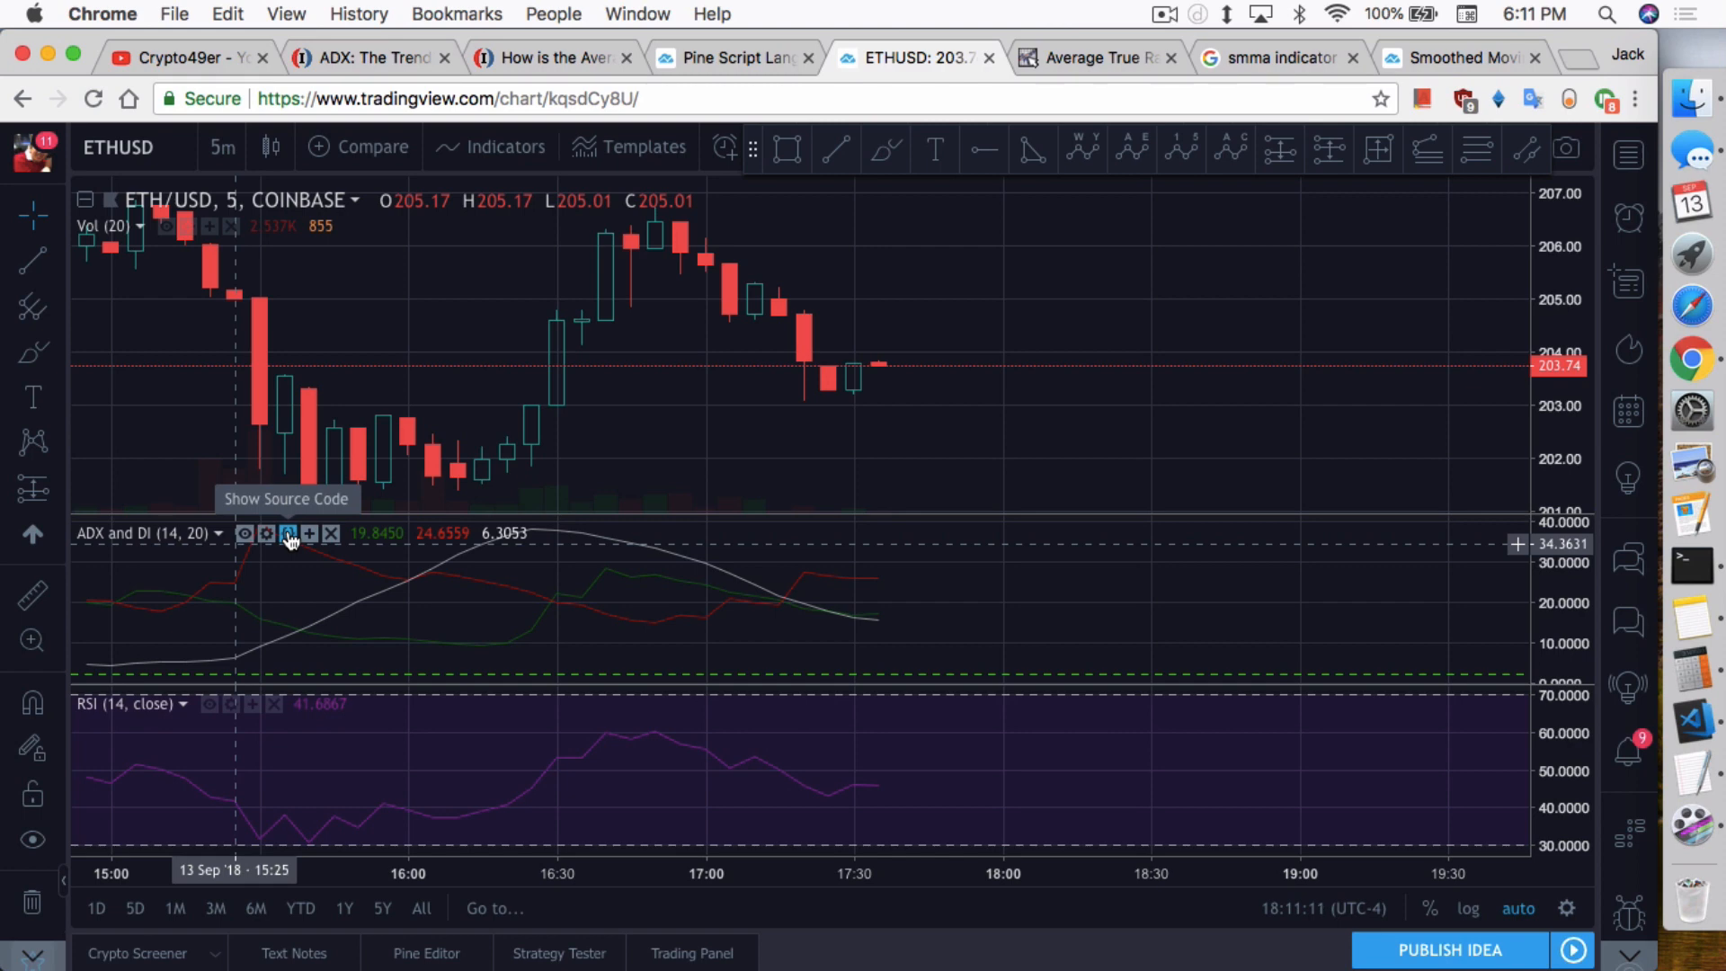
{"action": "left_click", "coordinate": [289, 534]}
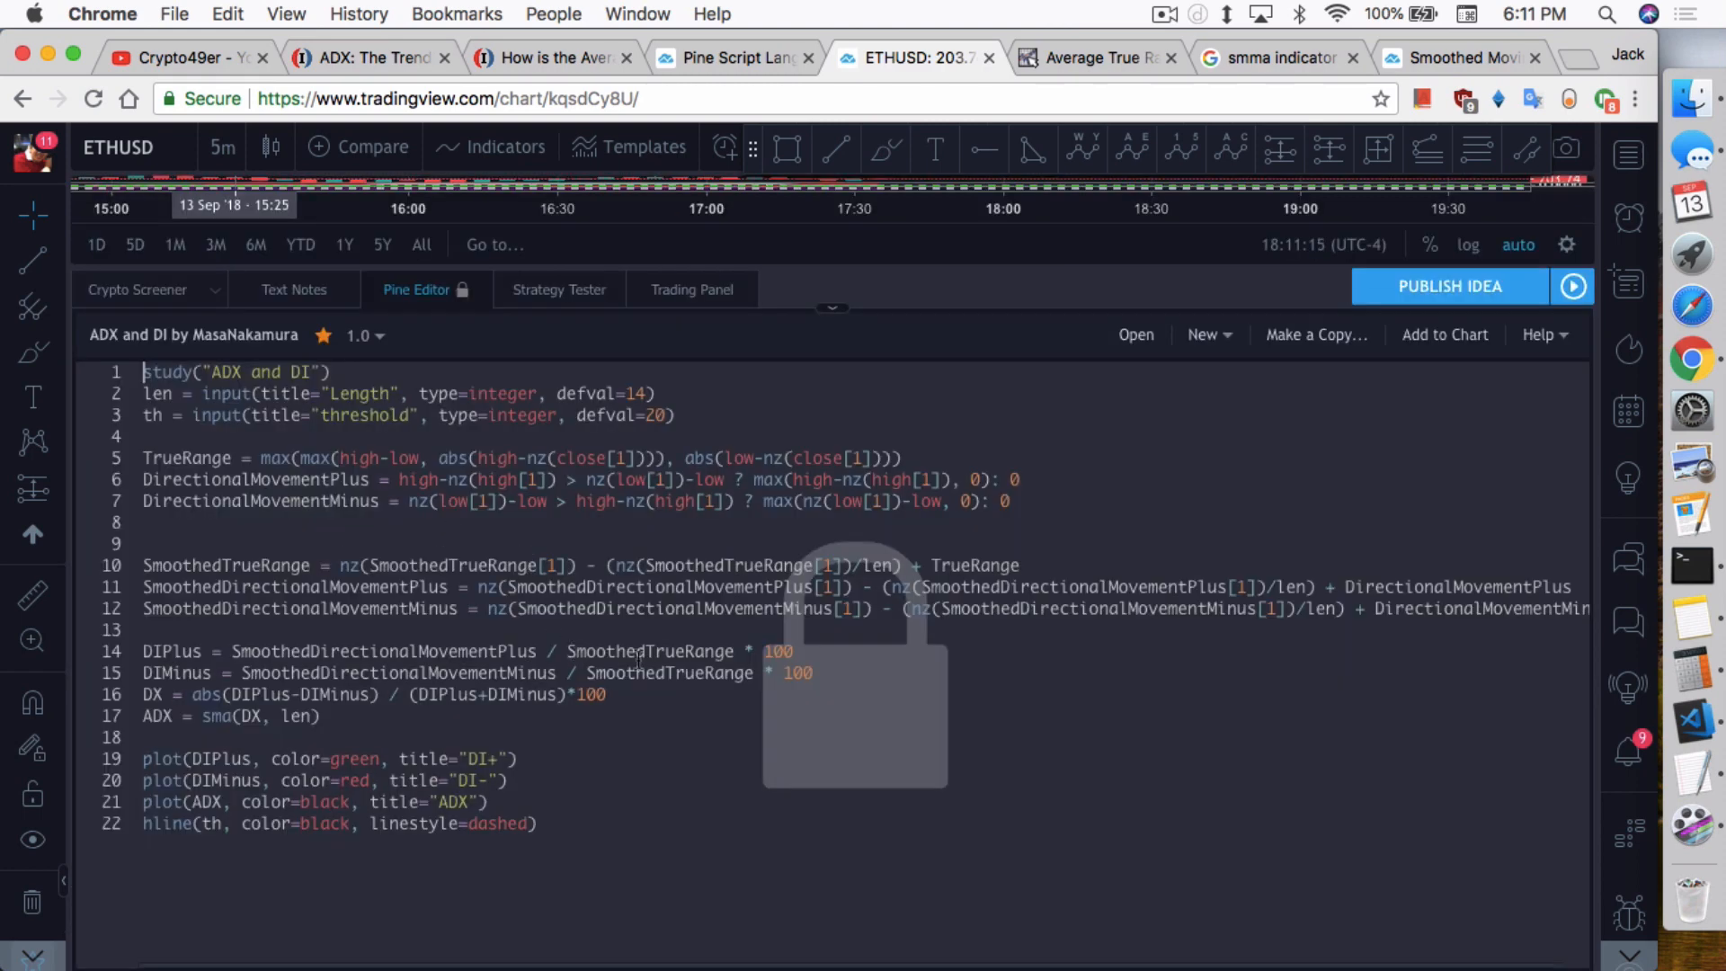
{"action": "mouse_move", "coordinate": [288, 354]}
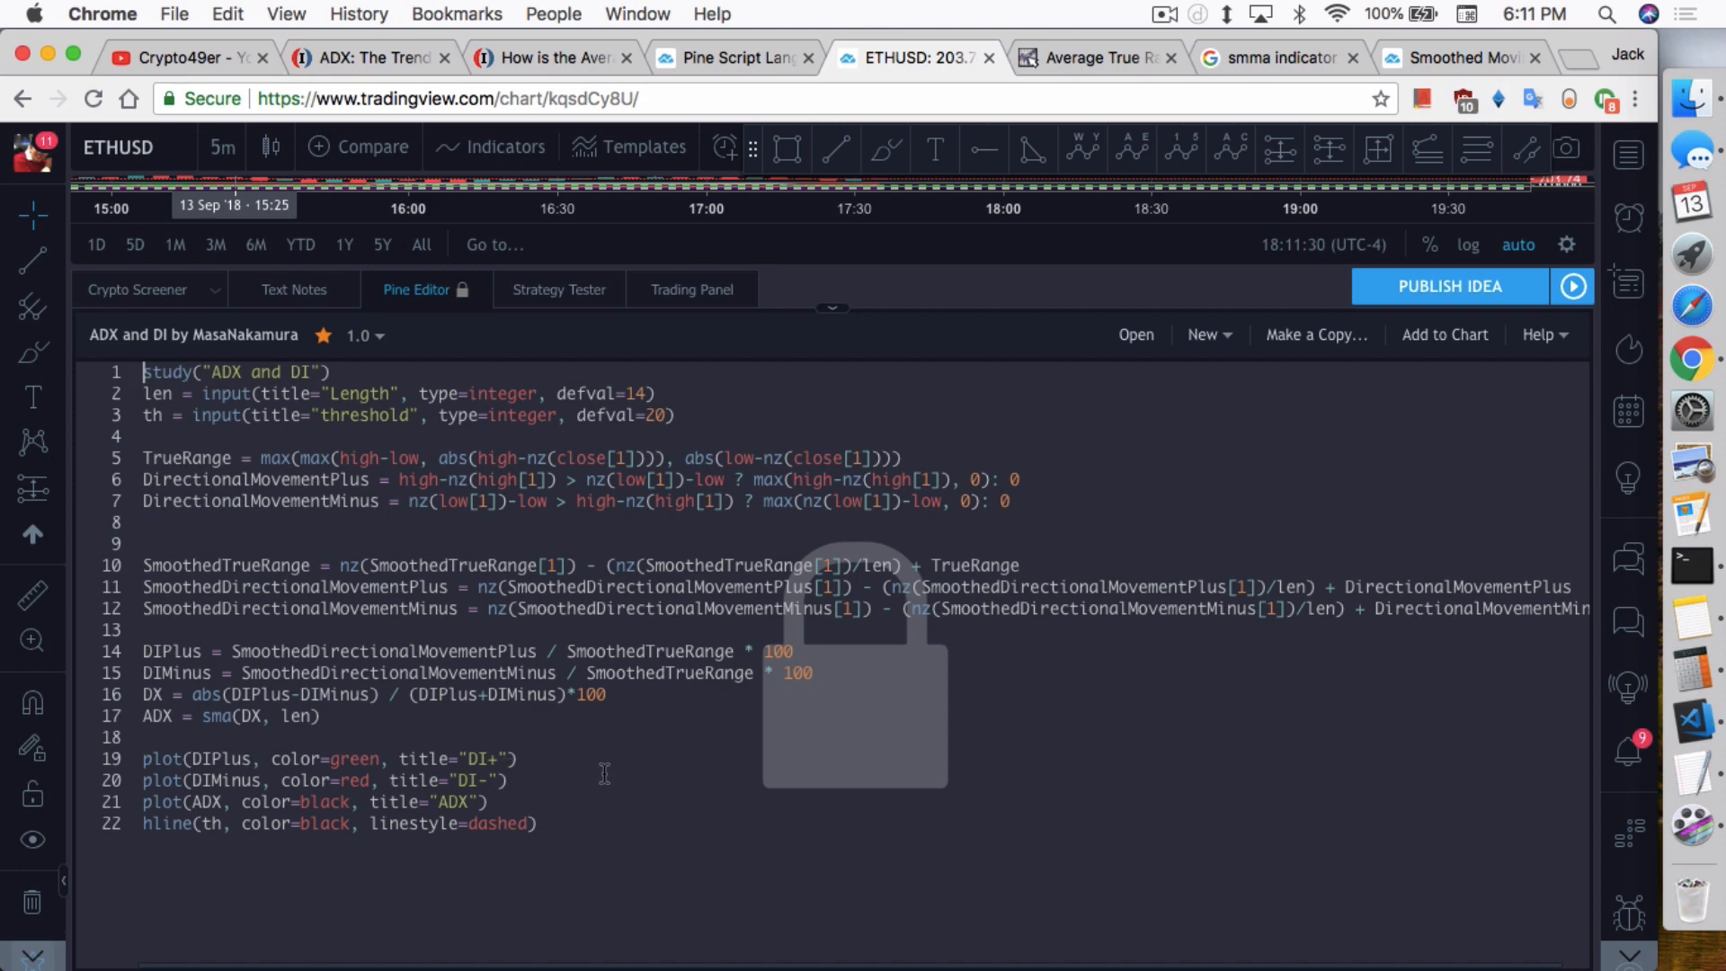
{"action": "left_click", "coordinate": [730, 58]}
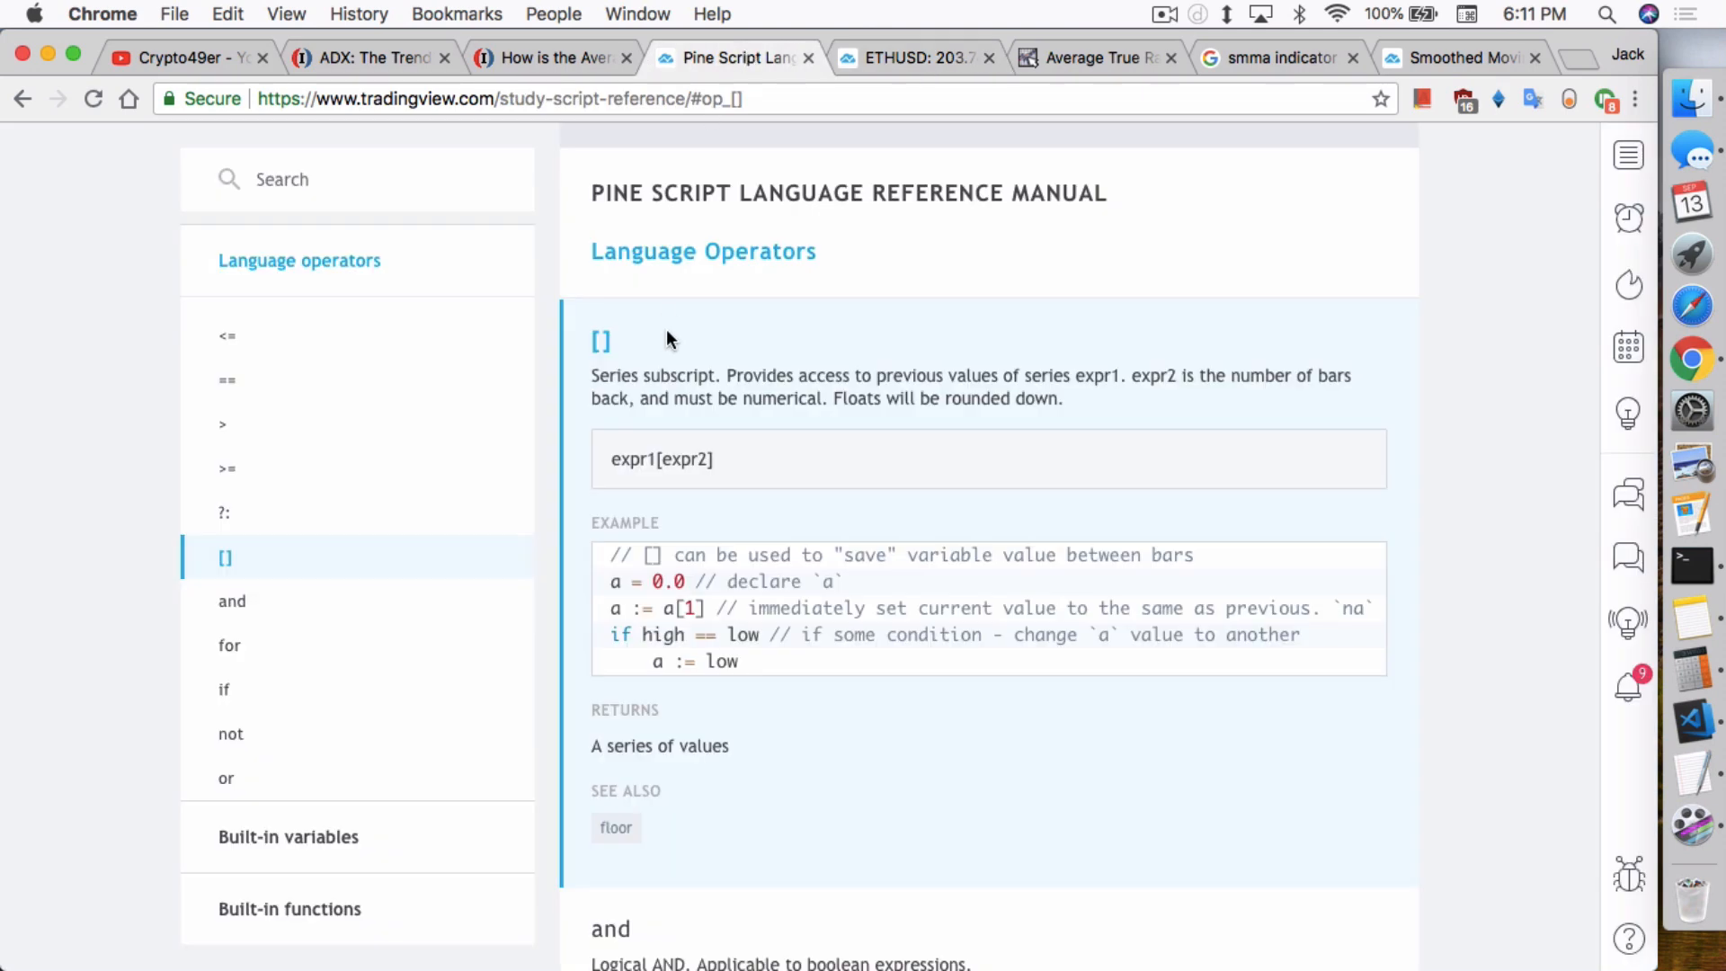
{"action": "mouse_move", "coordinate": [897, 257]}
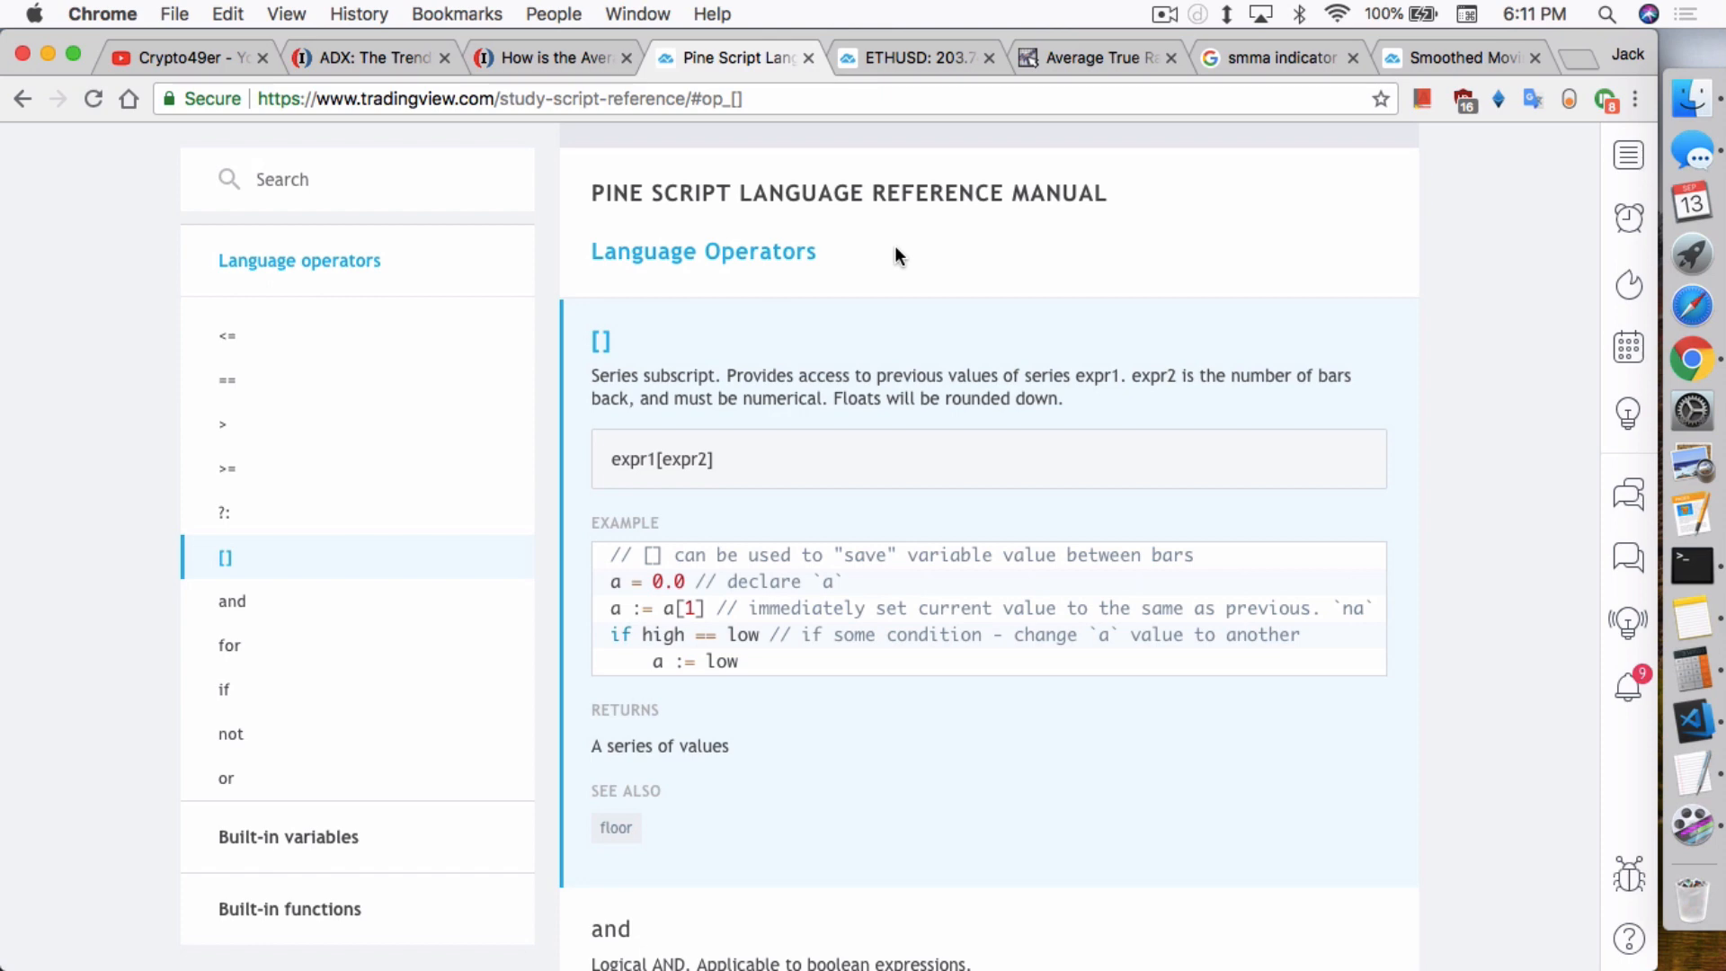
{"action": "left_click", "coordinate": [911, 57]}
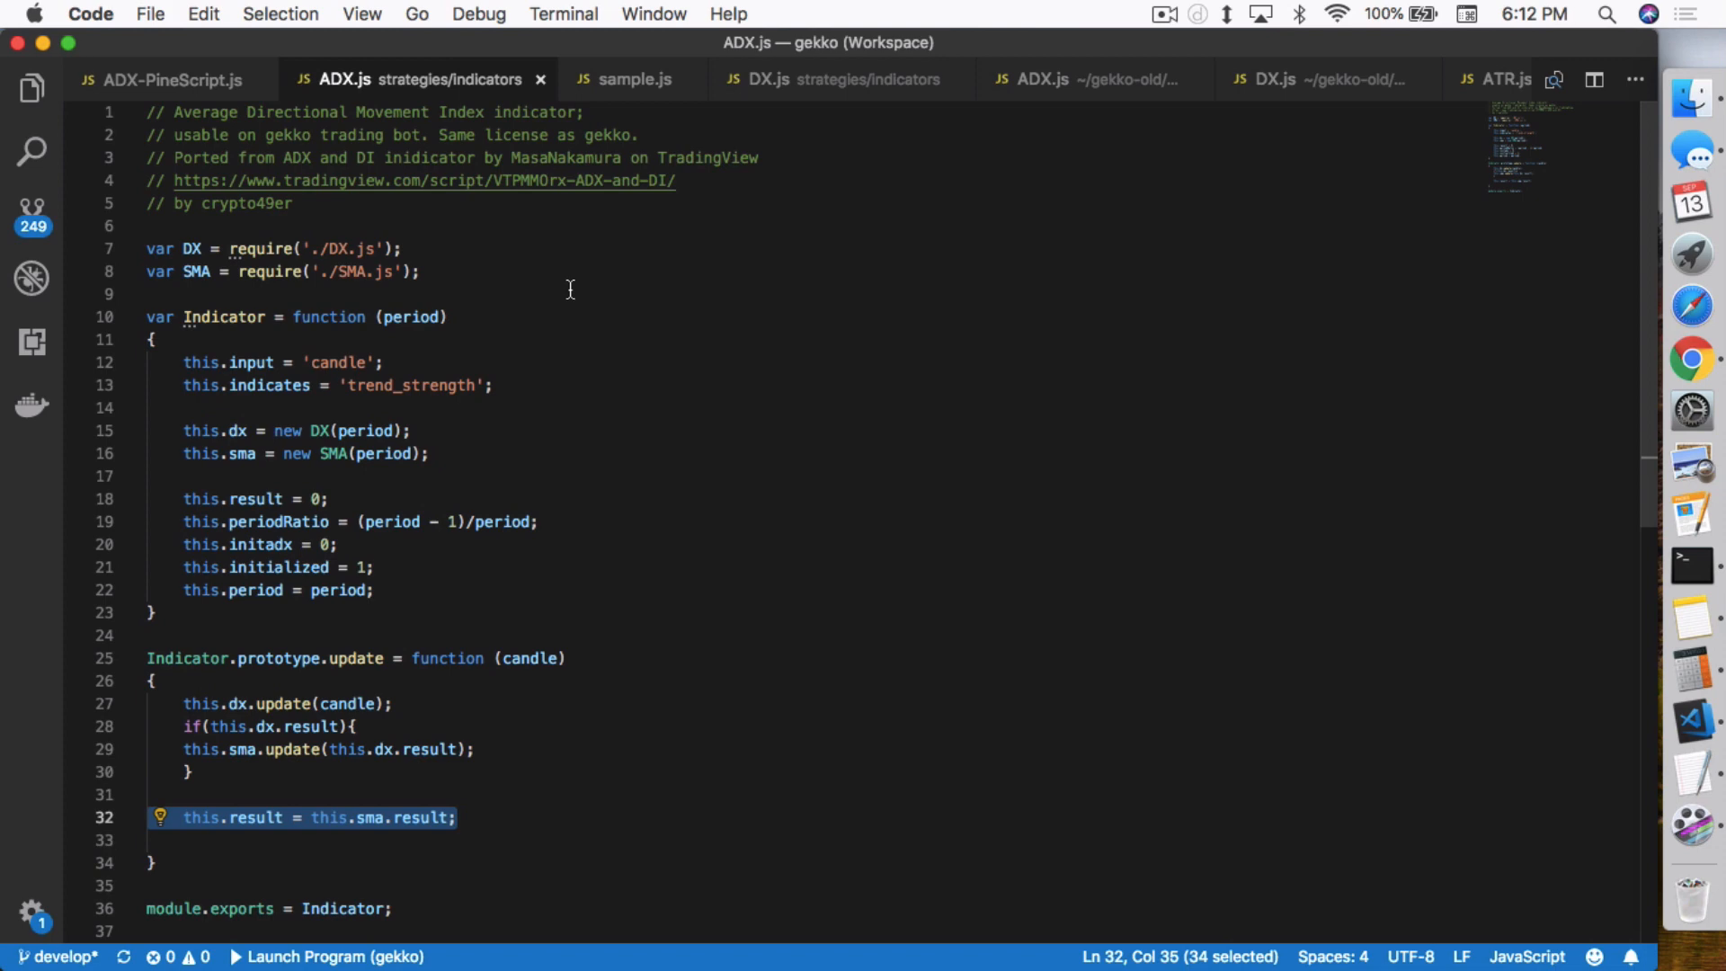
{"action": "mouse_move", "coordinate": [550, 293]}
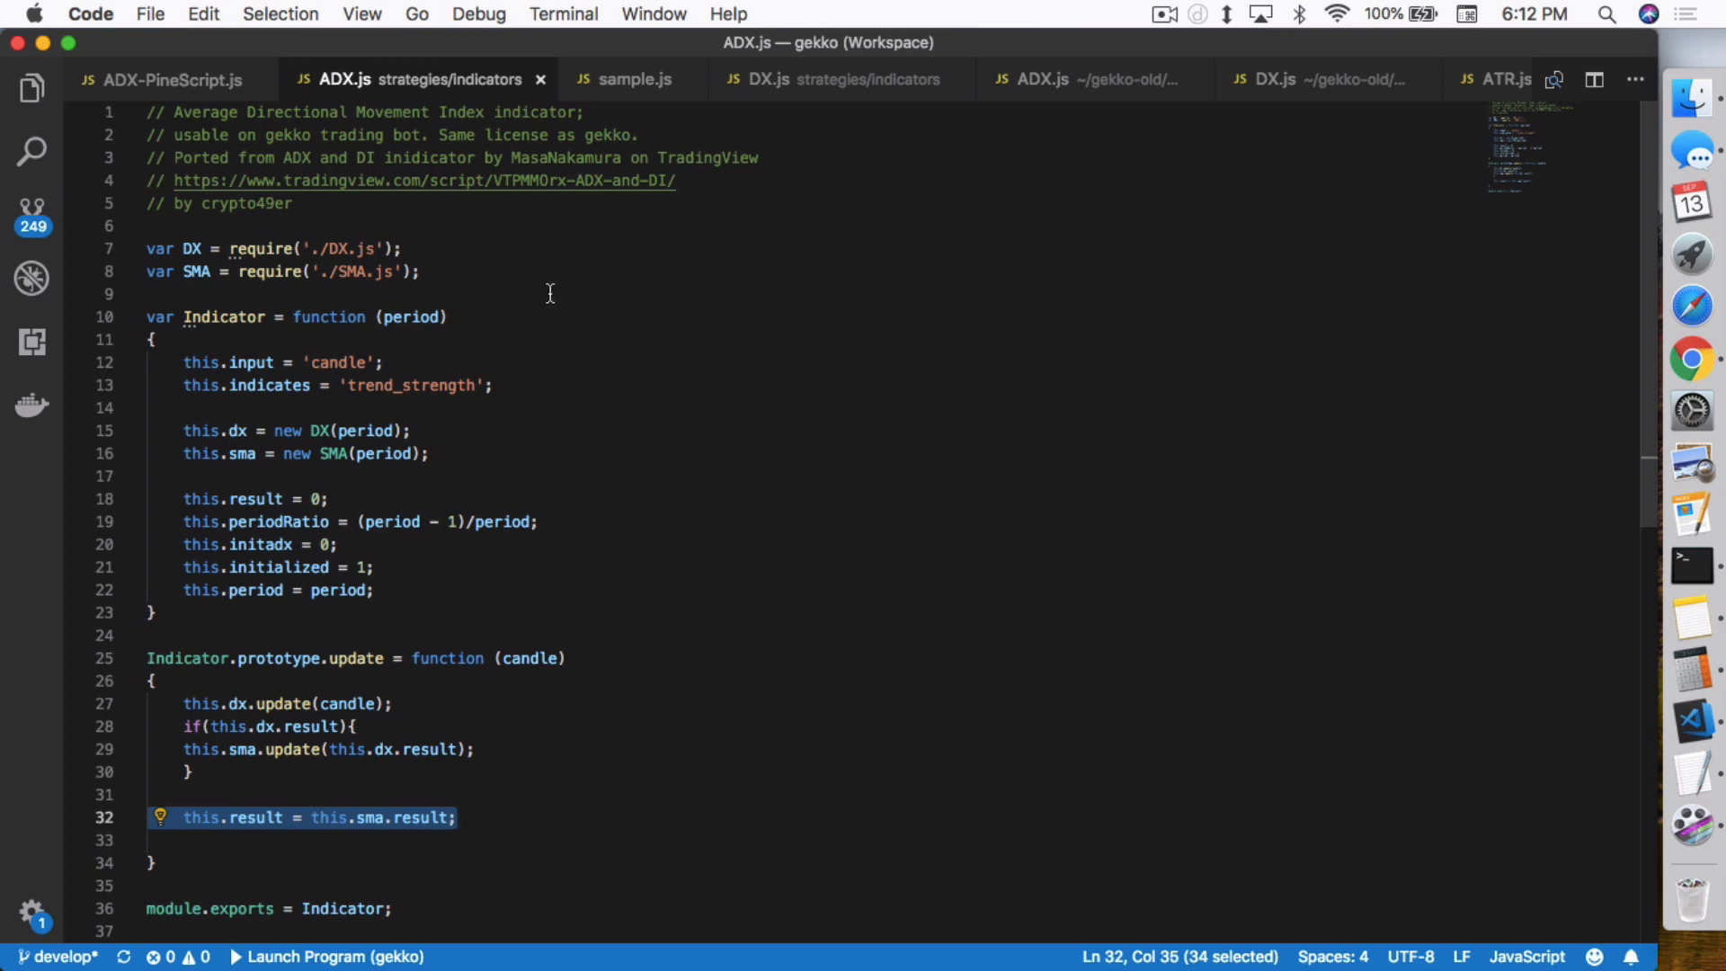
{"action": "mouse_move", "coordinate": [637, 94]}
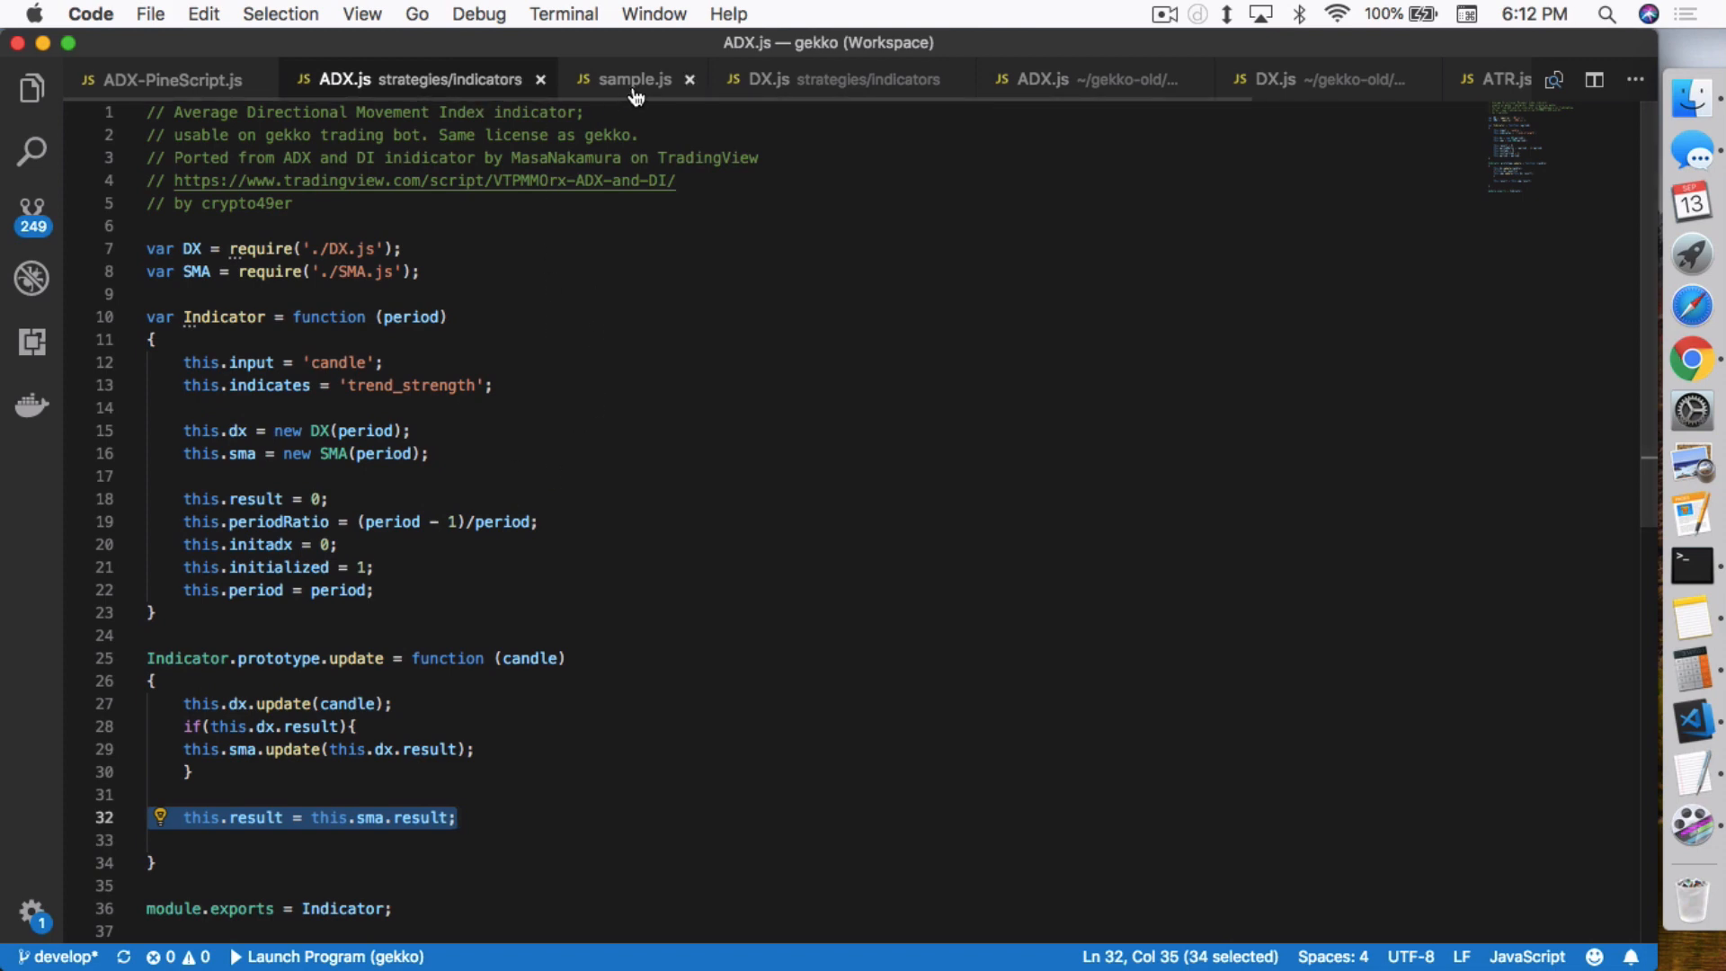
Step: Review the ported DX.js, then bring up ADX-PineScript.js with the Pine ADX and DI source
{"action": "left_click", "coordinate": [841, 80]}
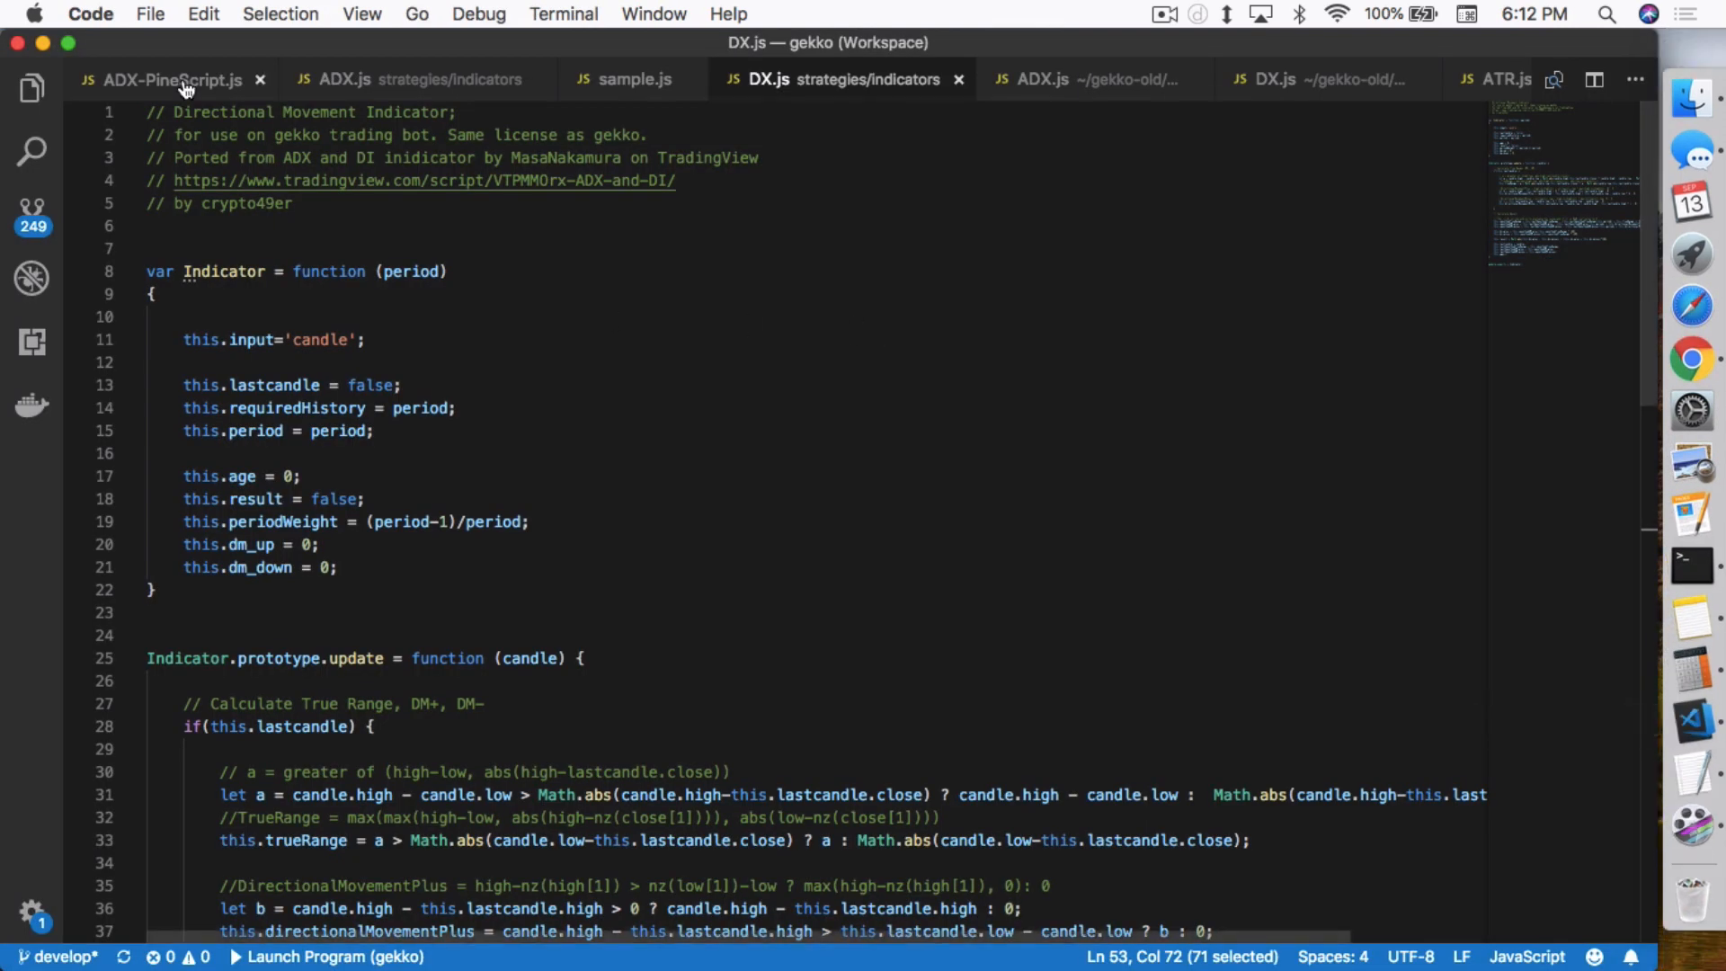
{"action": "left_click", "coordinate": [166, 79]}
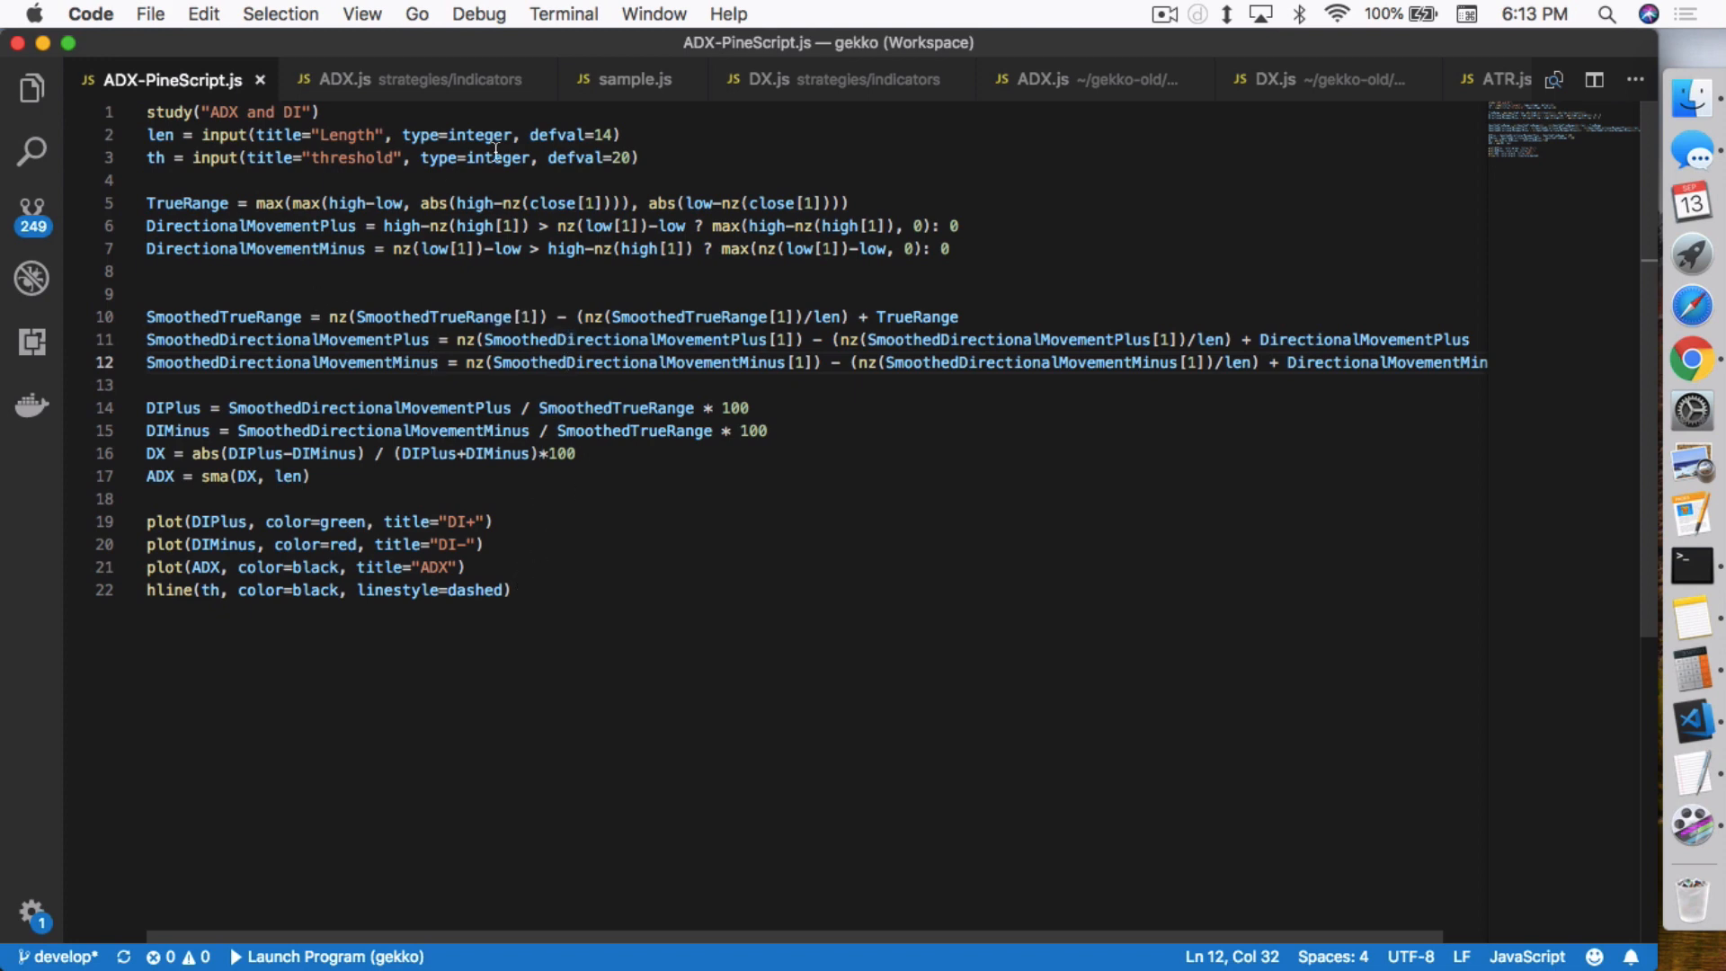
{"action": "mouse_move", "coordinate": [313, 368]}
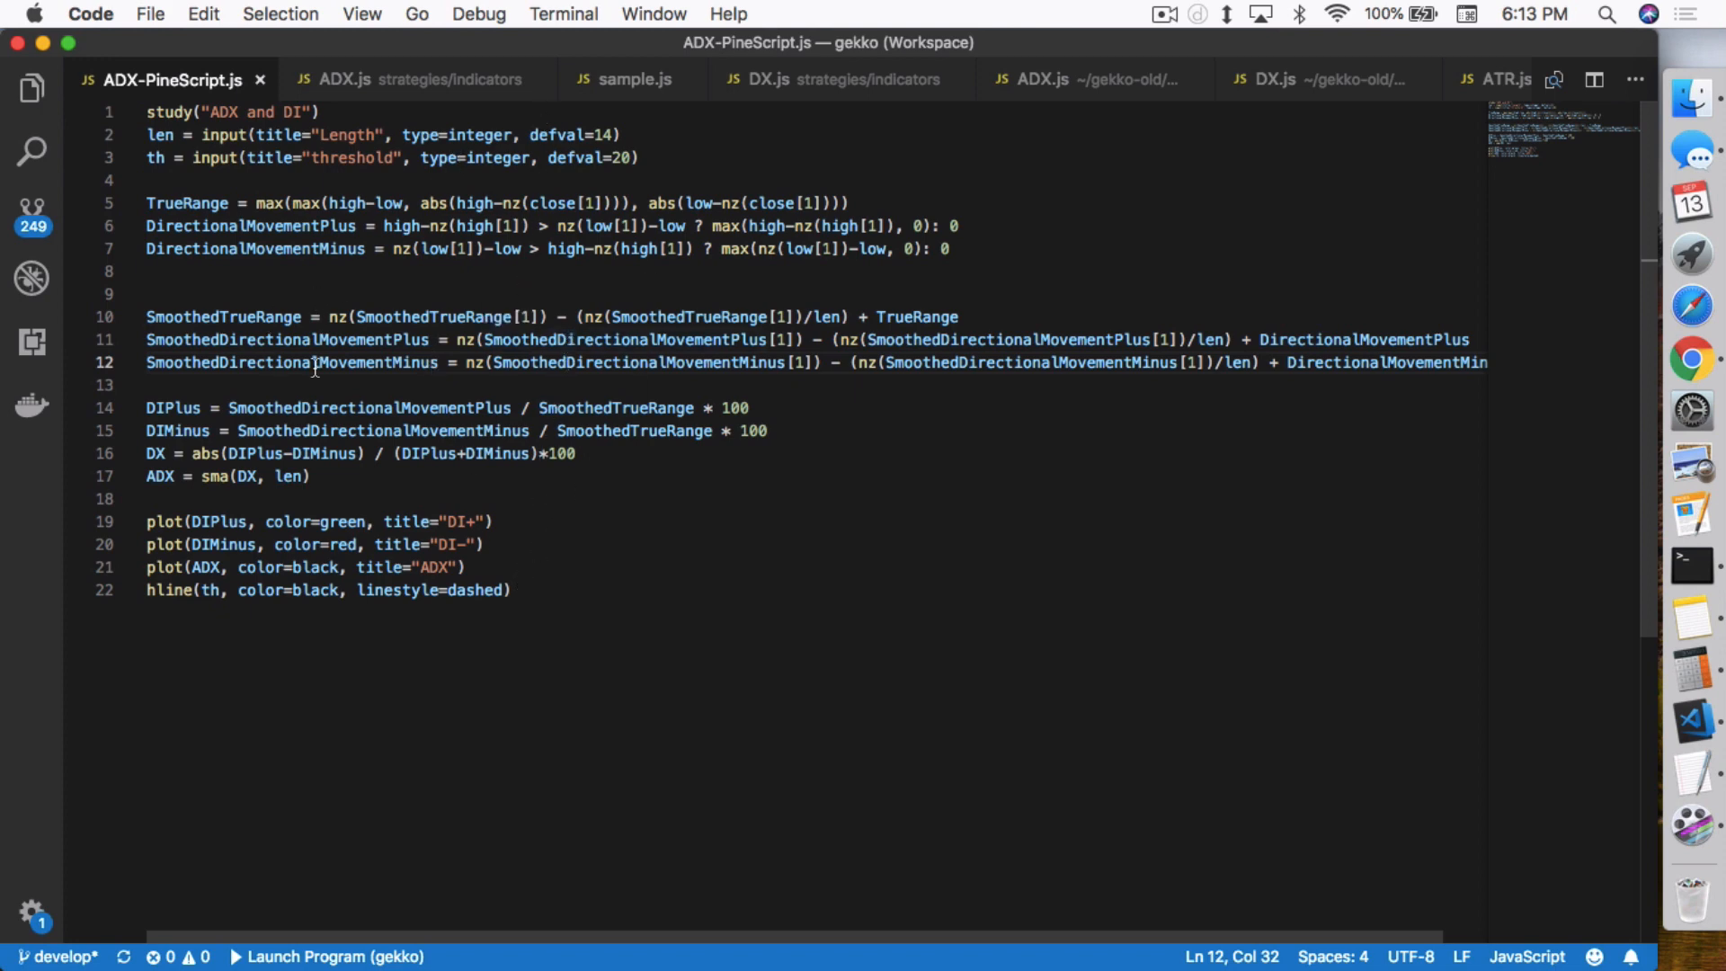
{"action": "mouse_move", "coordinate": [468, 106]}
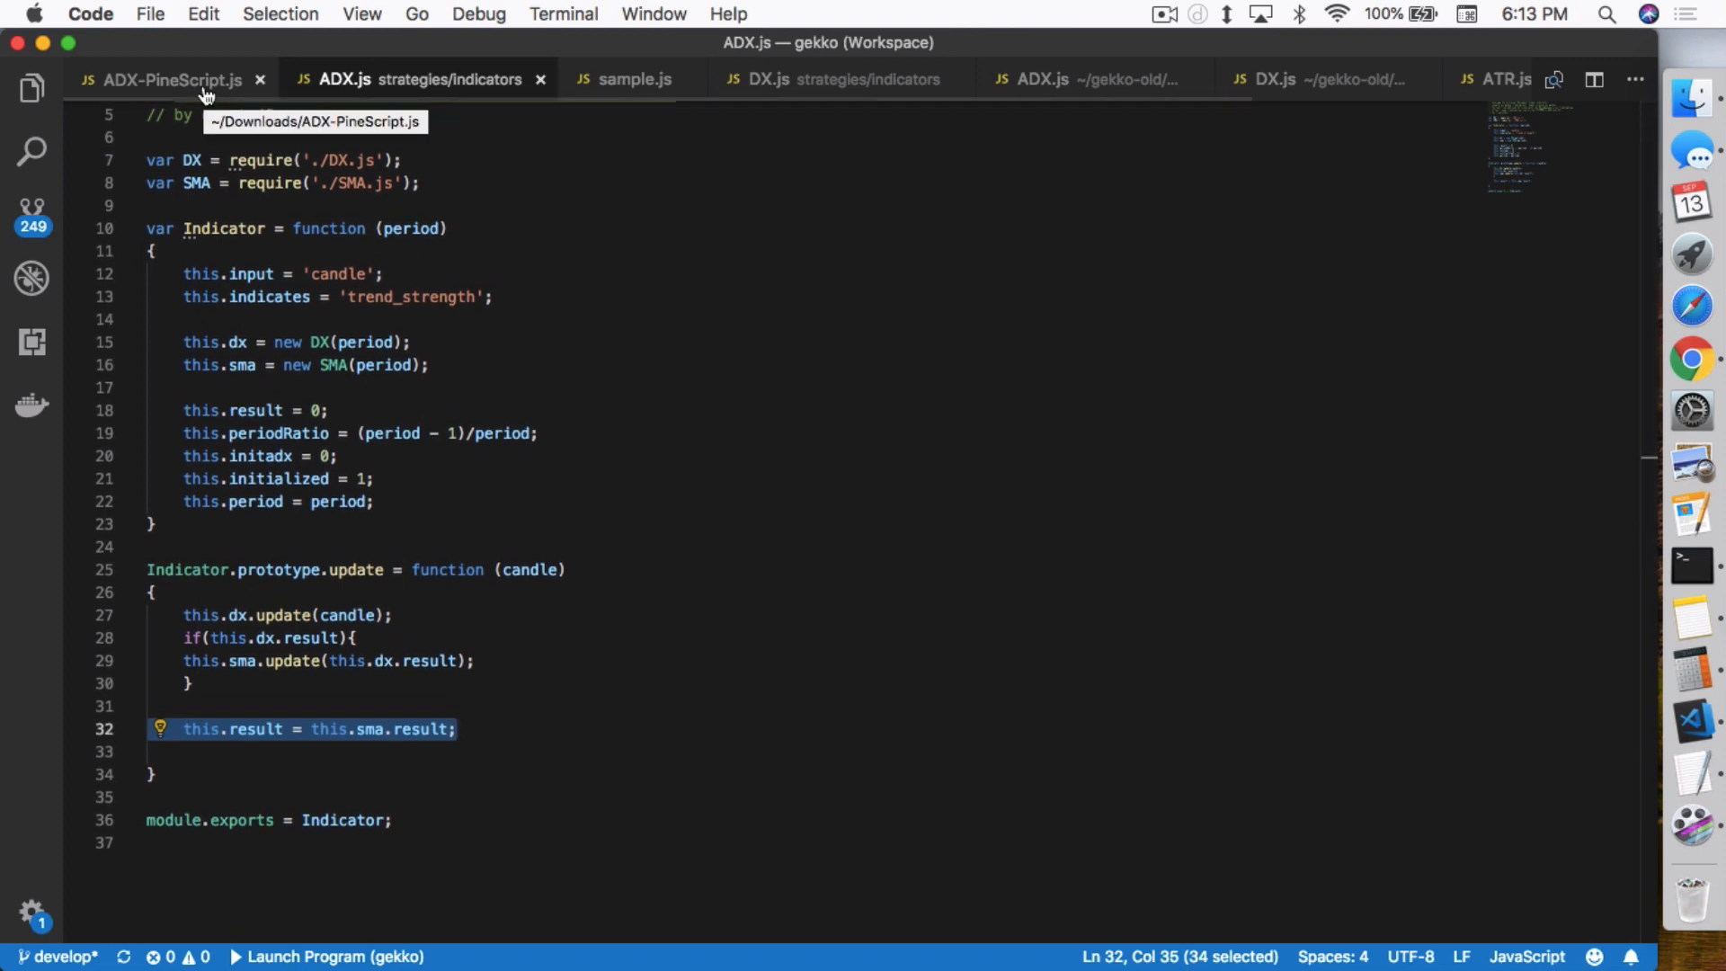
Step: Toggle between ADX-PineScript.js and ADX.js to compare formulas, ending on ADX.js
{"action": "left_click", "coordinate": [167, 78]}
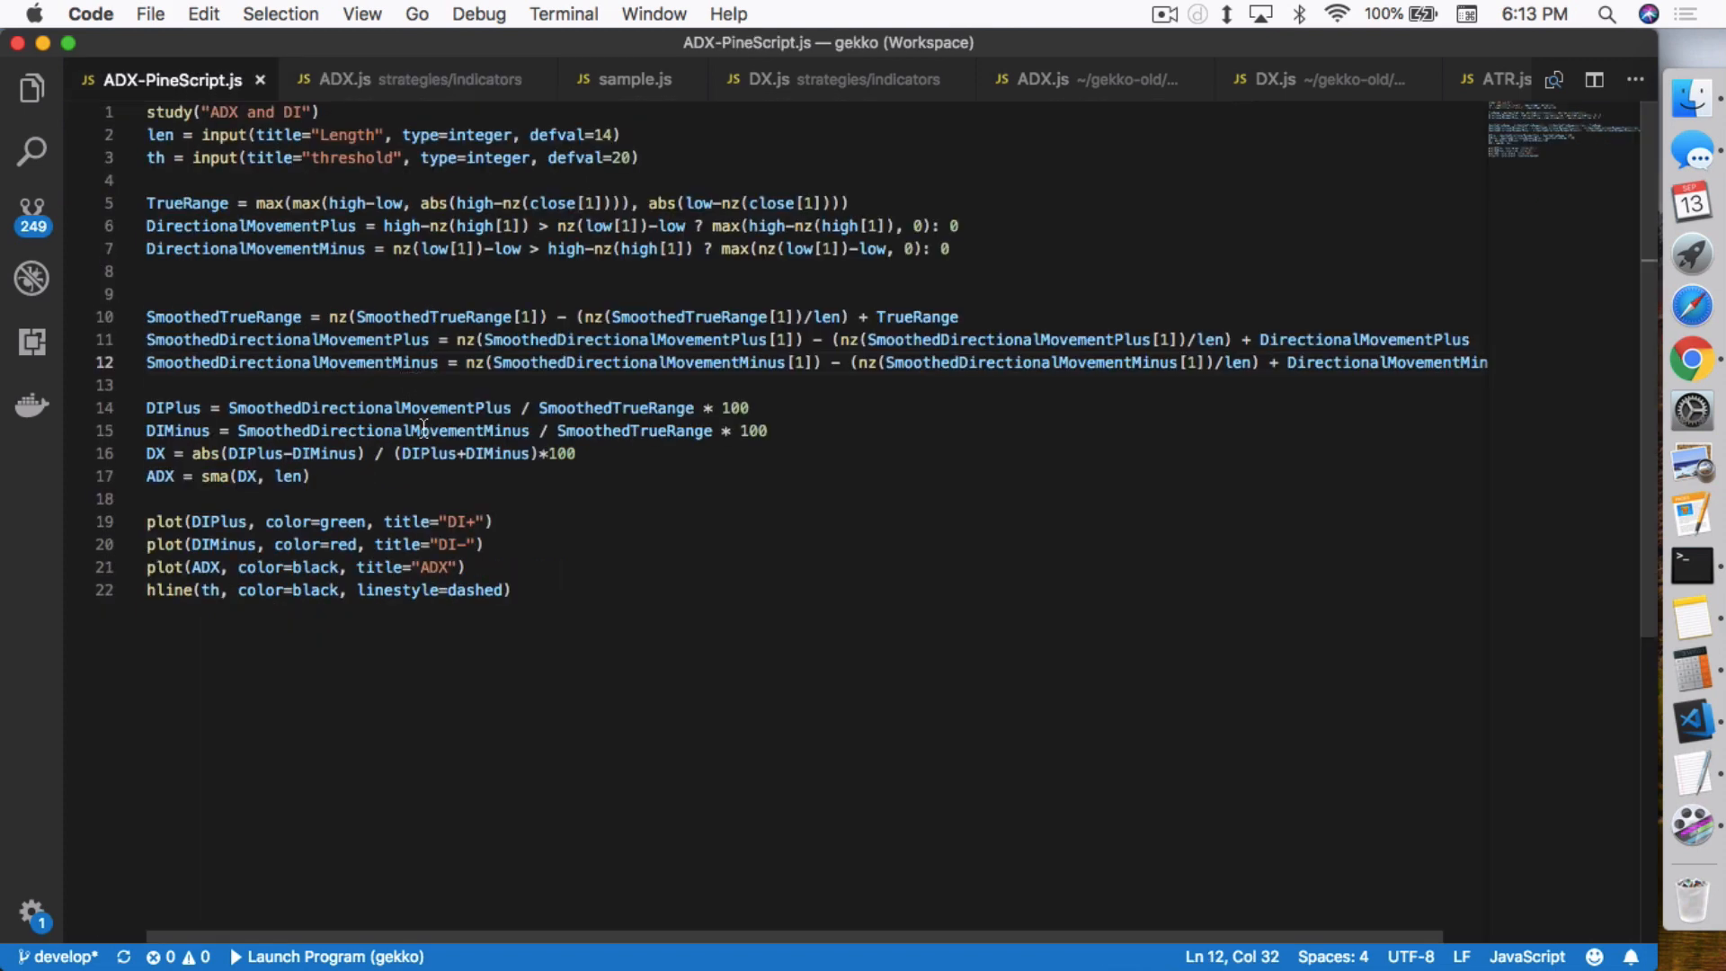
{"action": "mouse_move", "coordinate": [201, 492]}
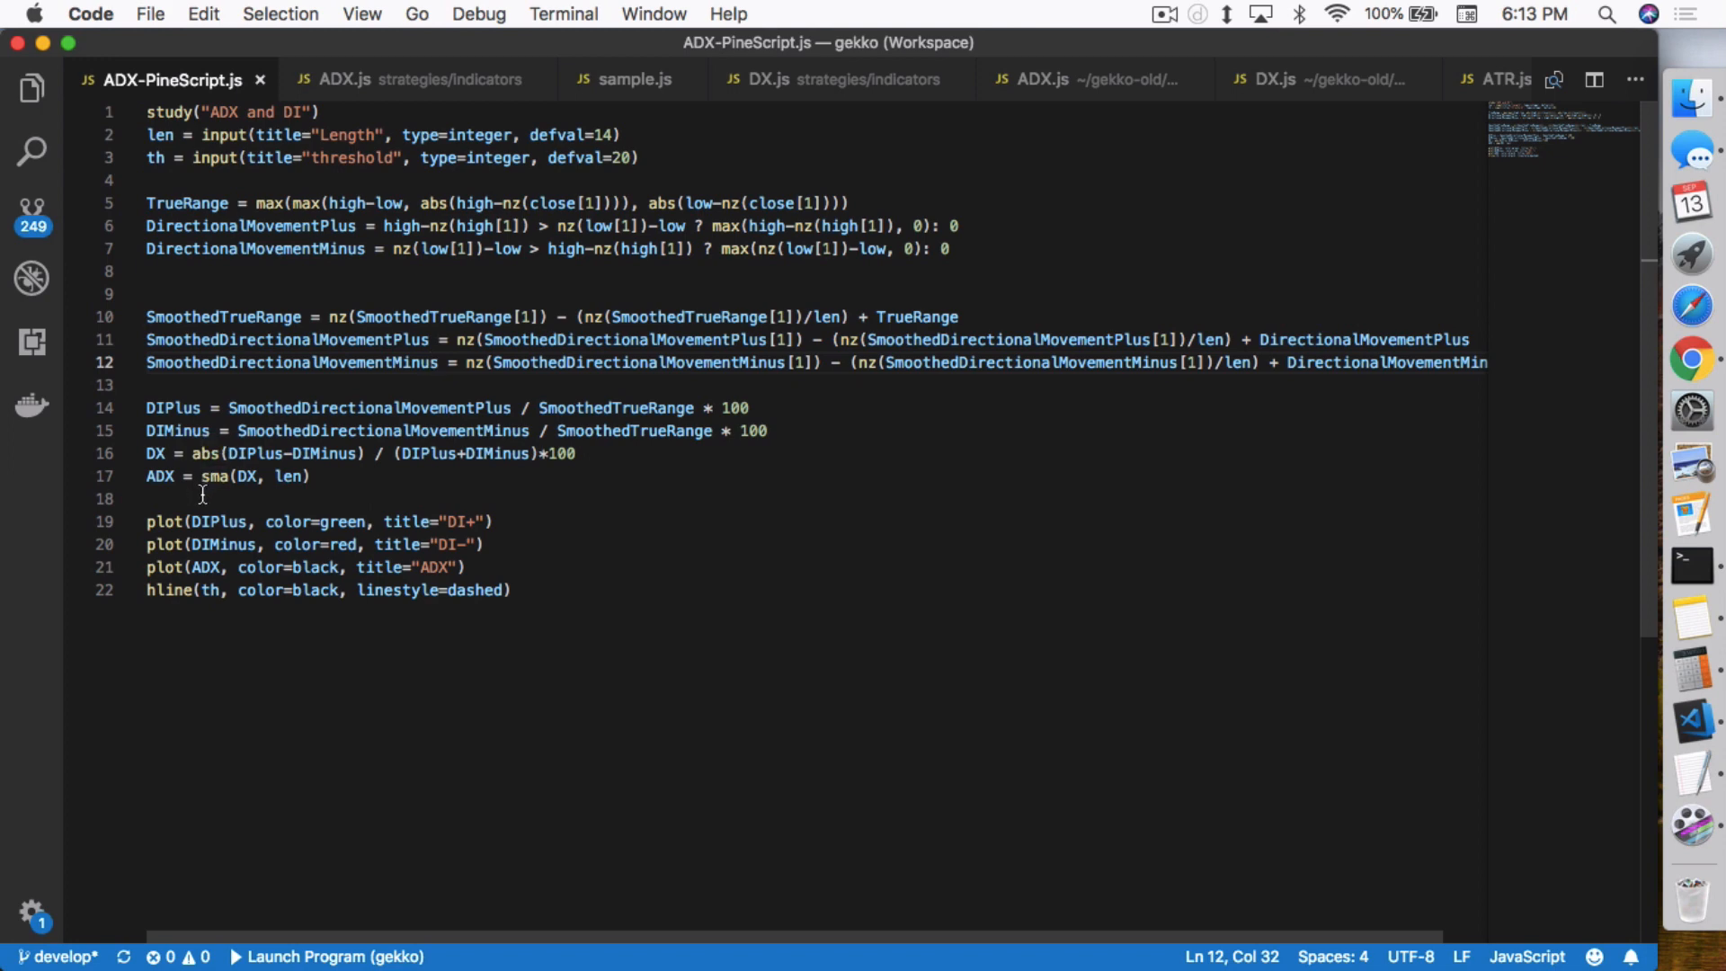
{"action": "mouse_move", "coordinate": [232, 496]}
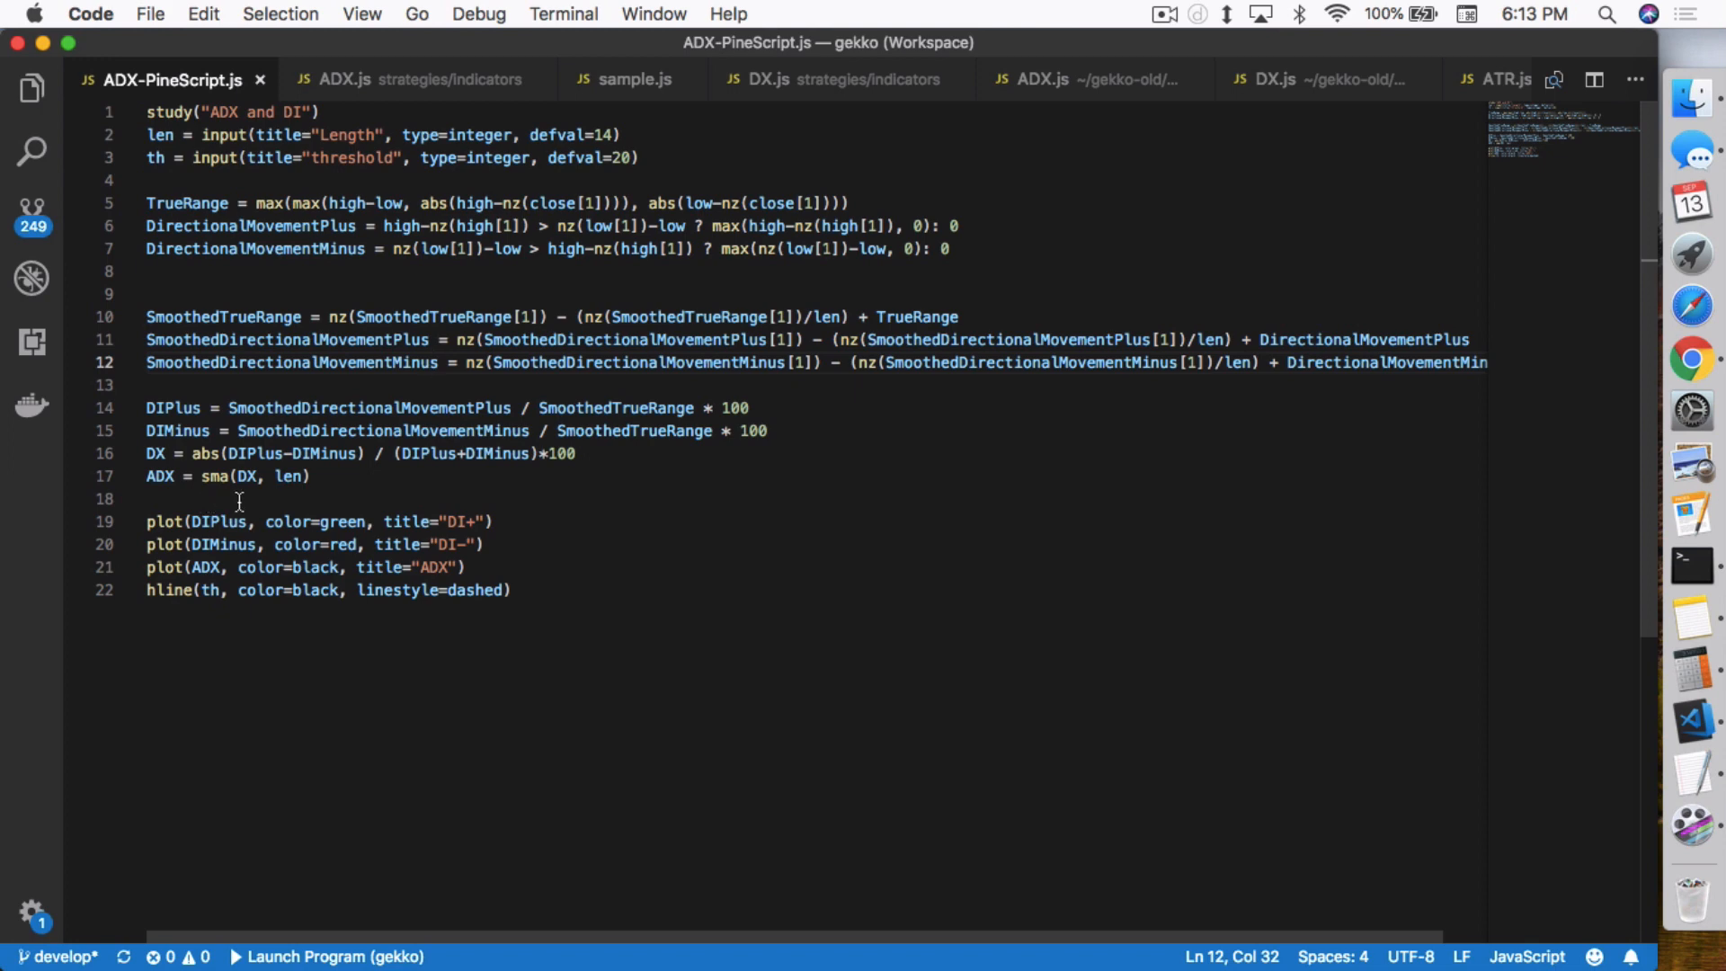
{"action": "mouse_move", "coordinate": [269, 489]}
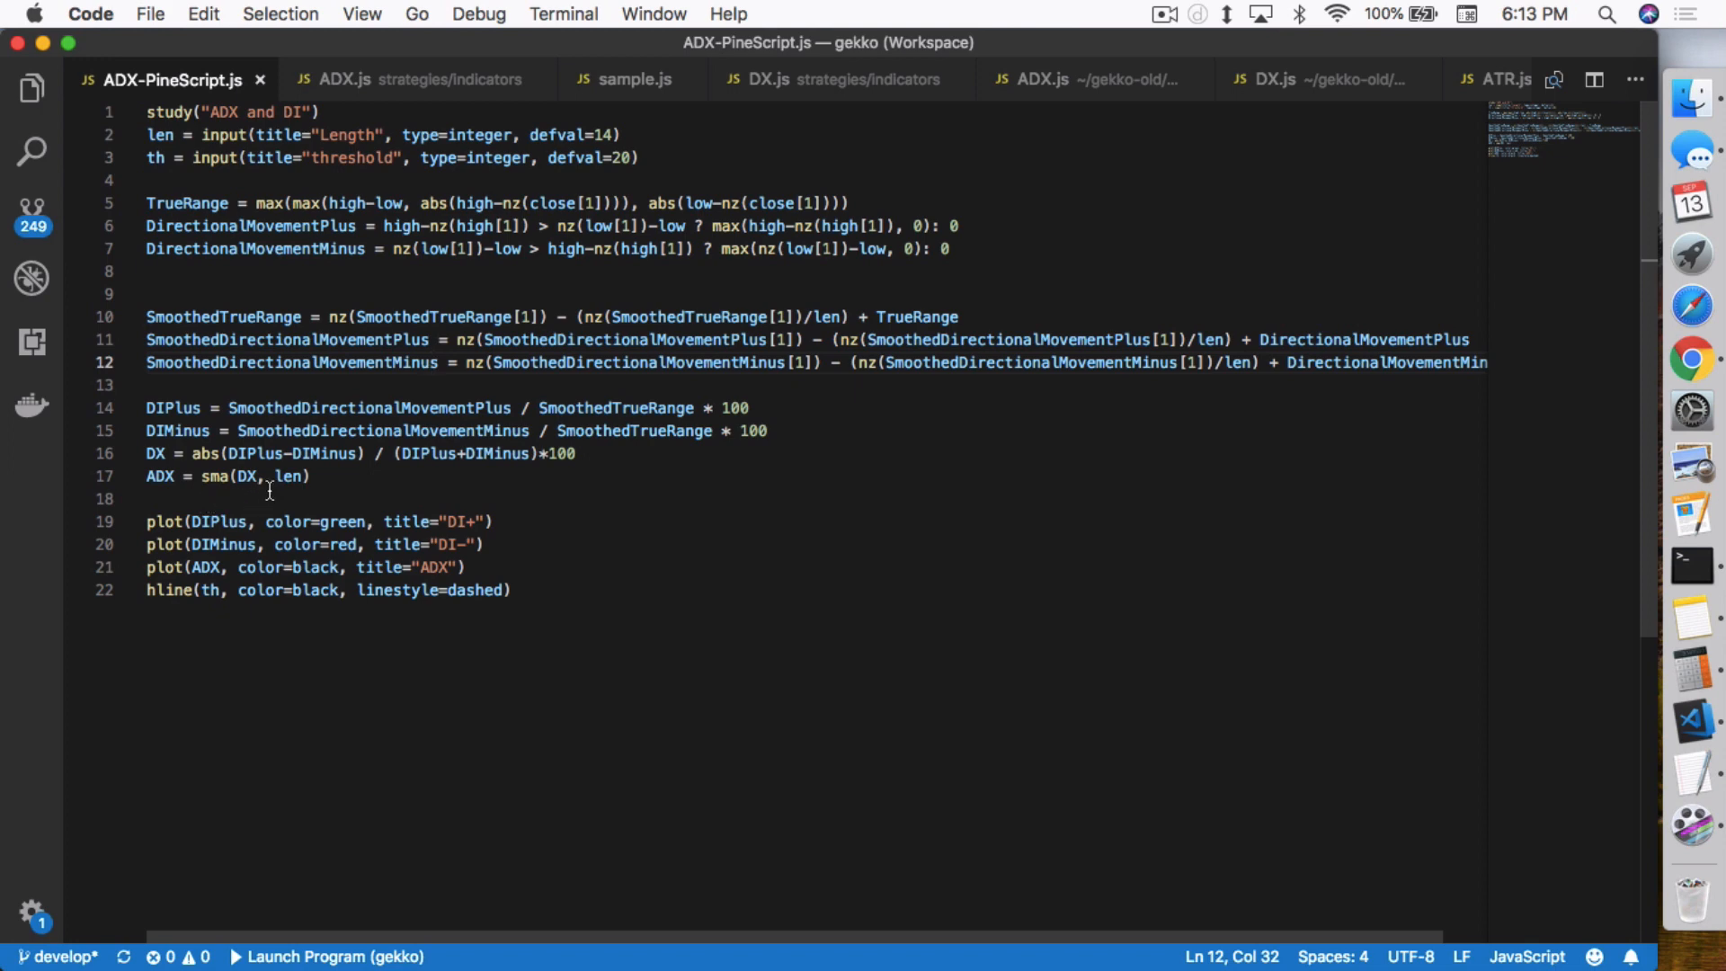
{"action": "left_click", "coordinate": [415, 78]}
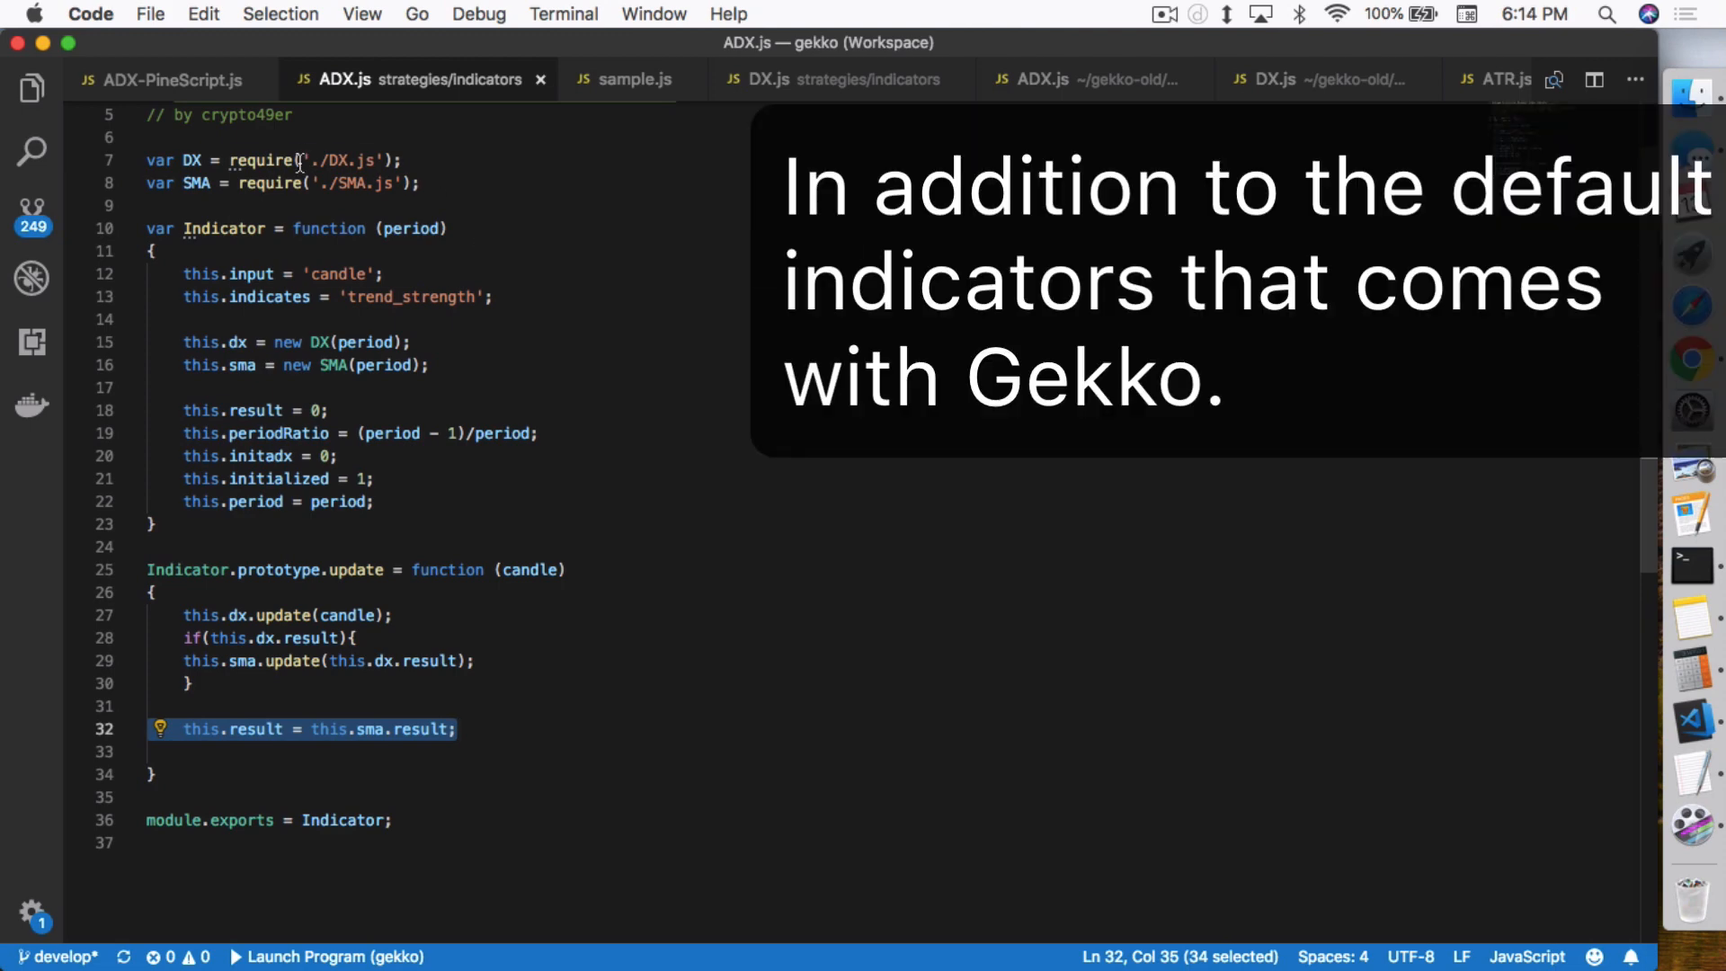
Step: Close ADX-PineScript.js and return to the ported DX.js indicator
{"action": "left_click", "coordinate": [840, 79]}
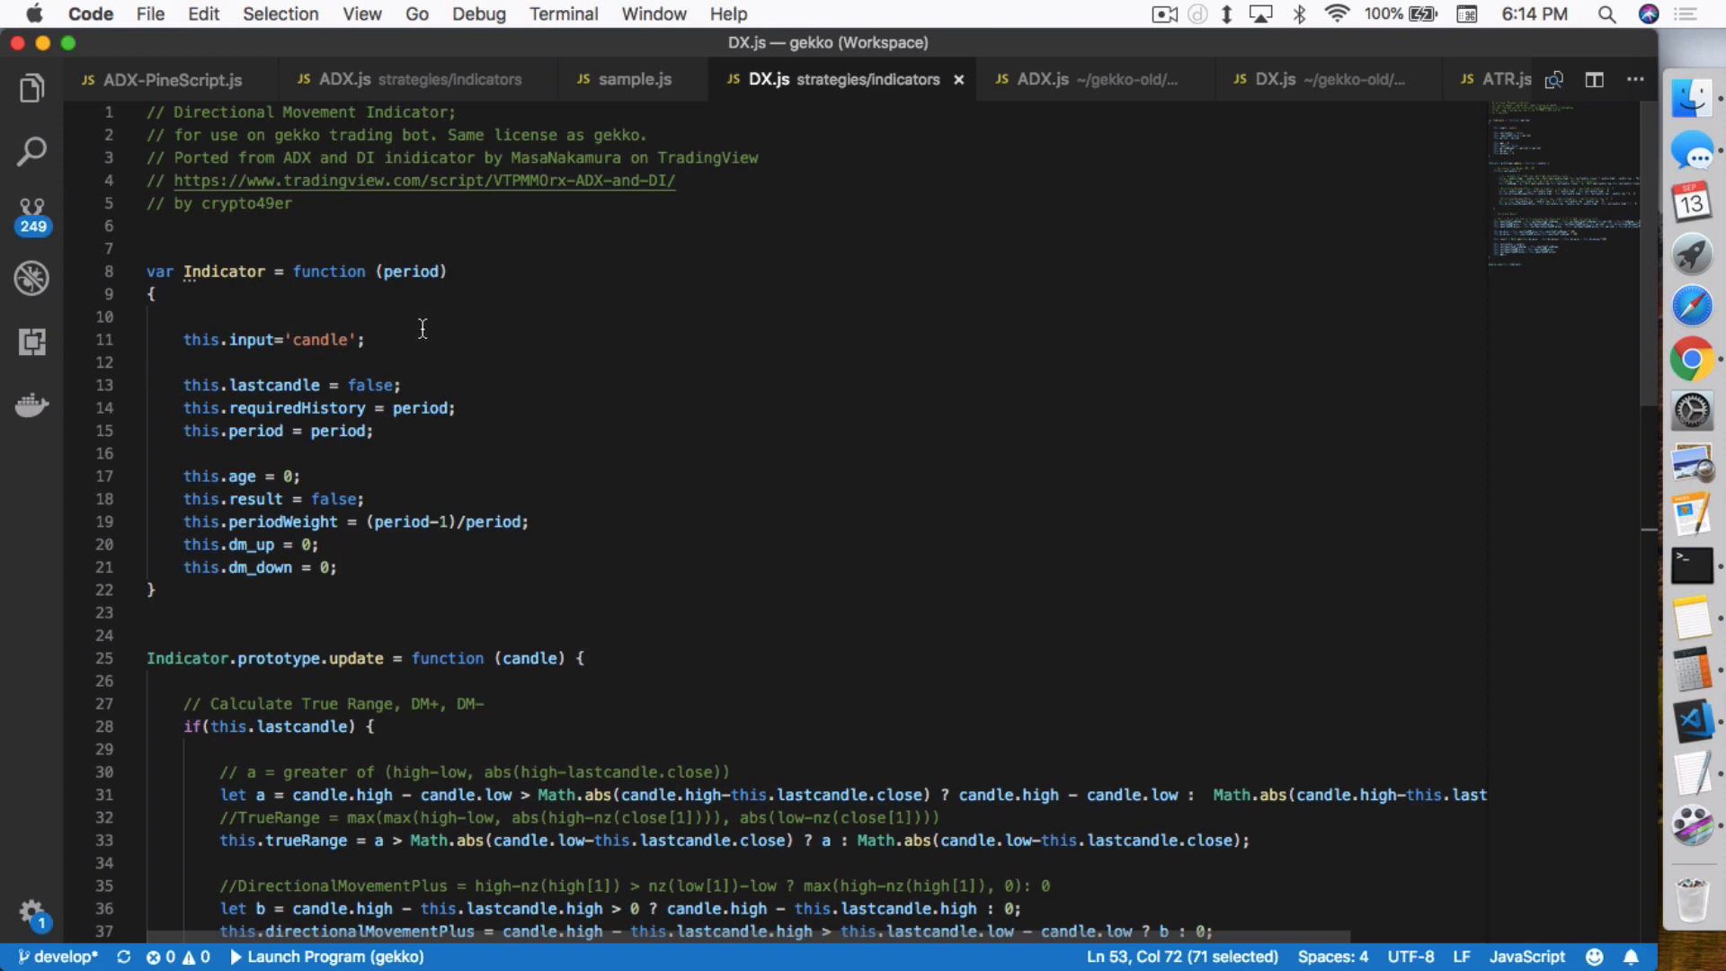
{"action": "mouse_move", "coordinate": [426, 327]}
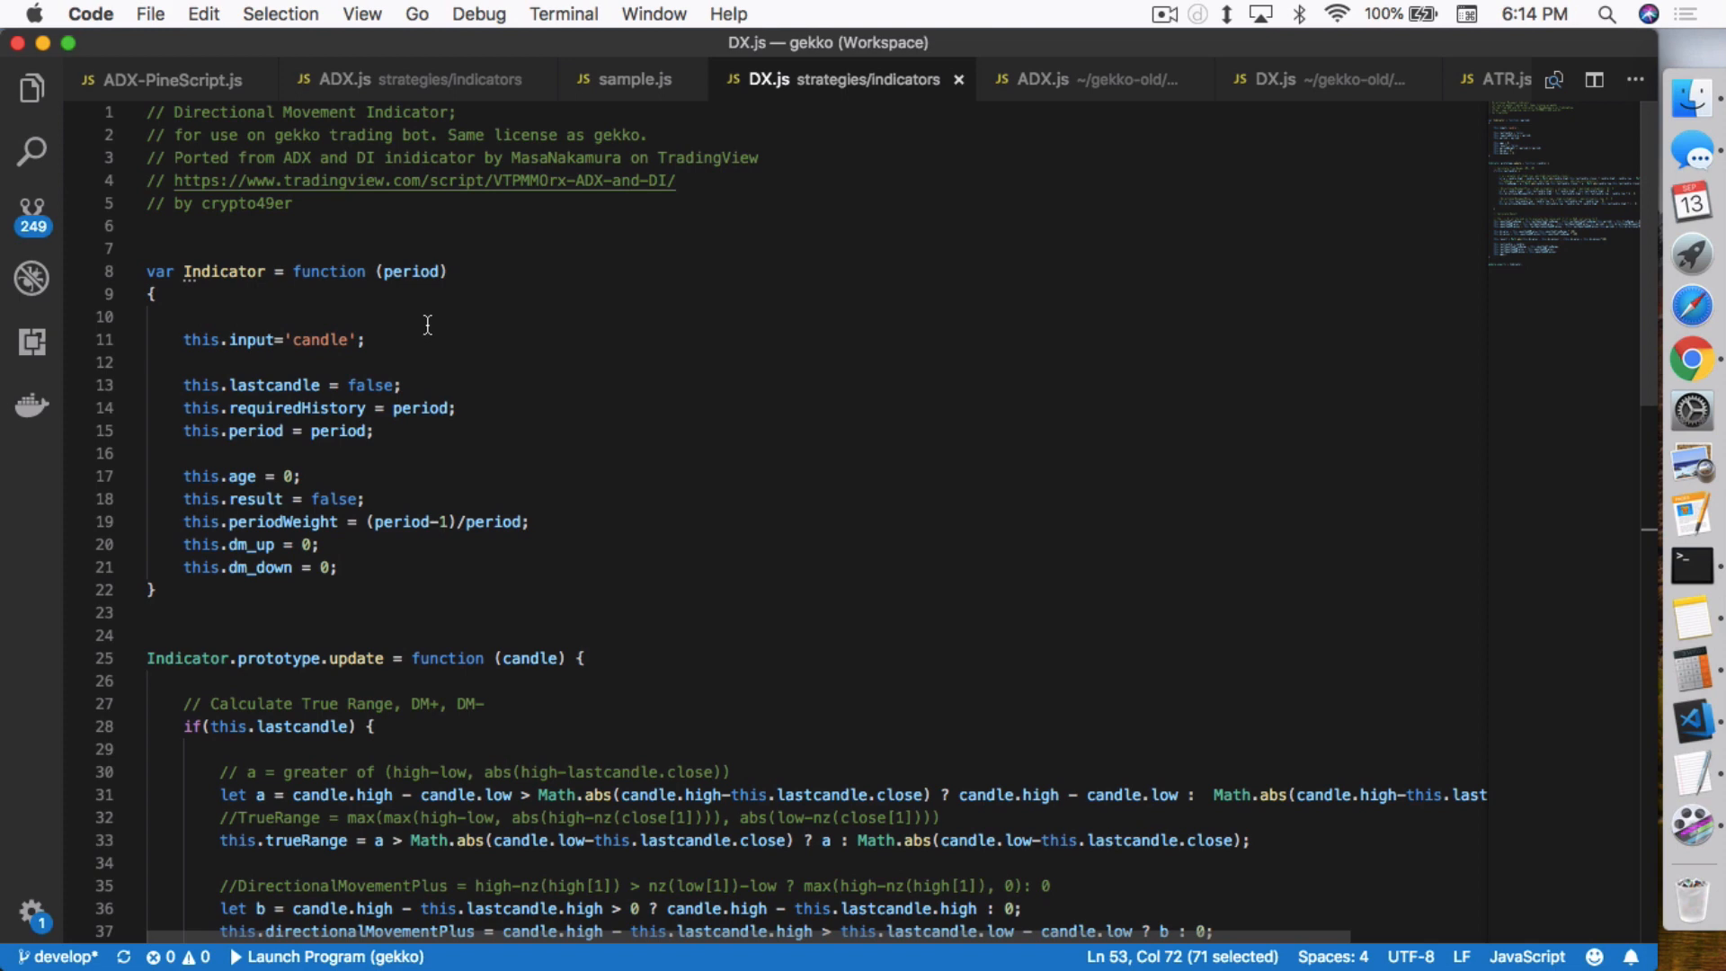
{"action": "mouse_move", "coordinate": [408, 272]}
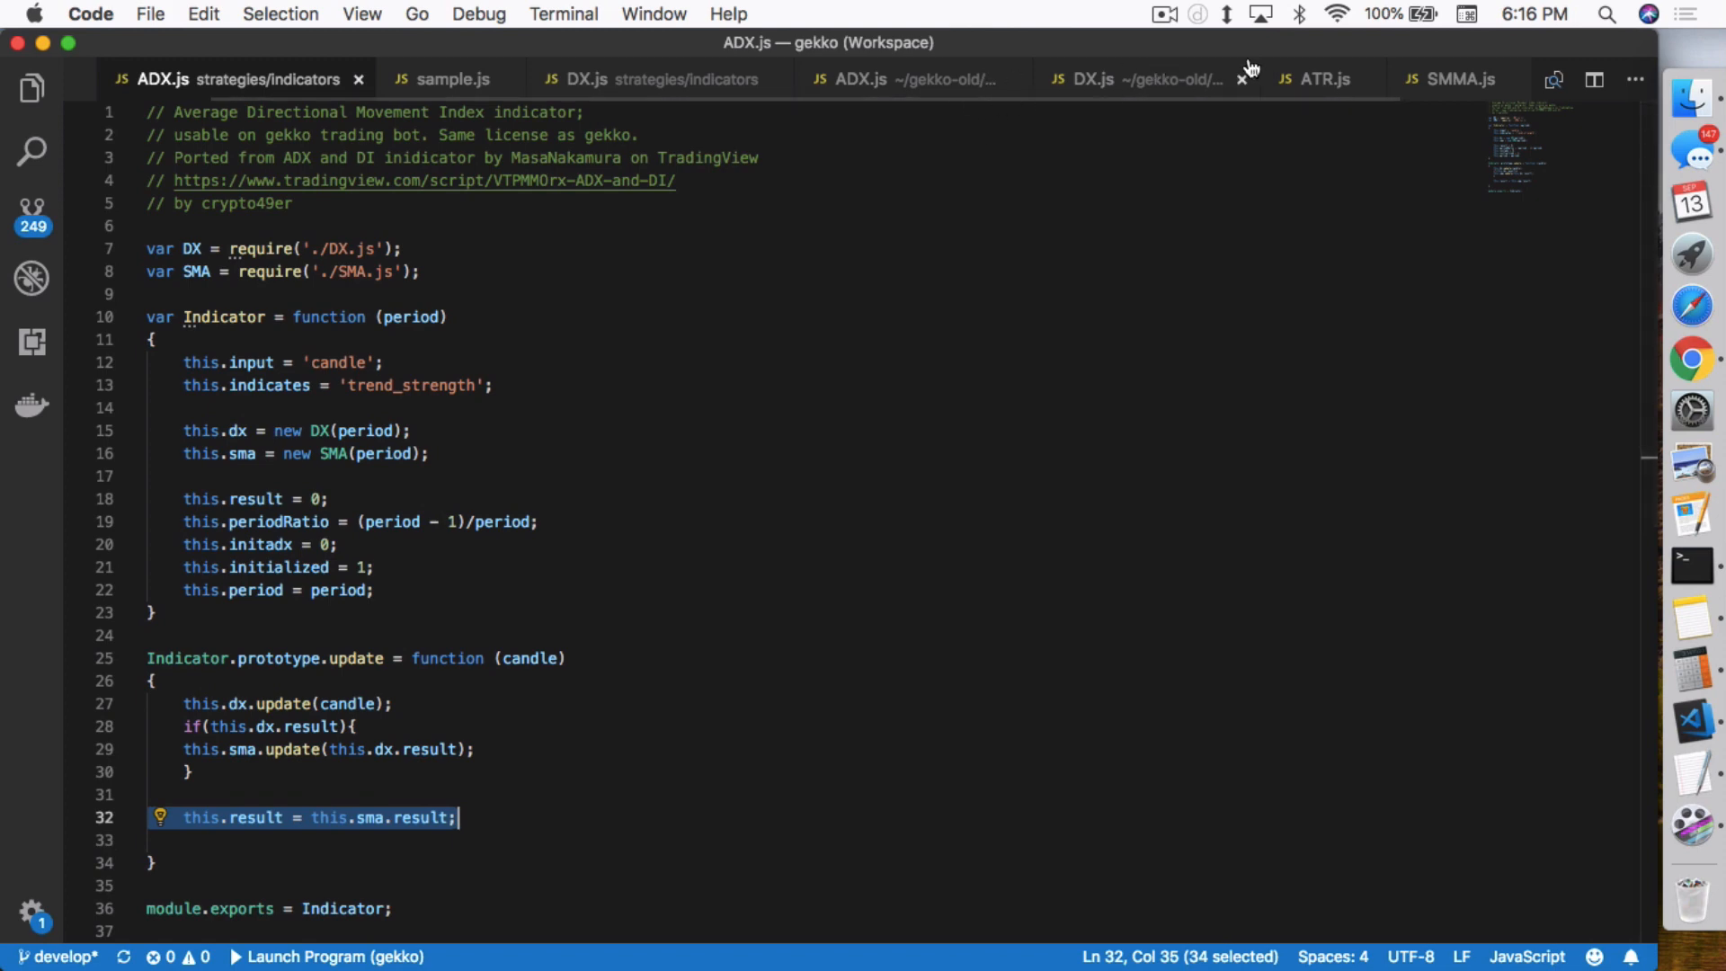
{"action": "left_click", "coordinate": [638, 78]}
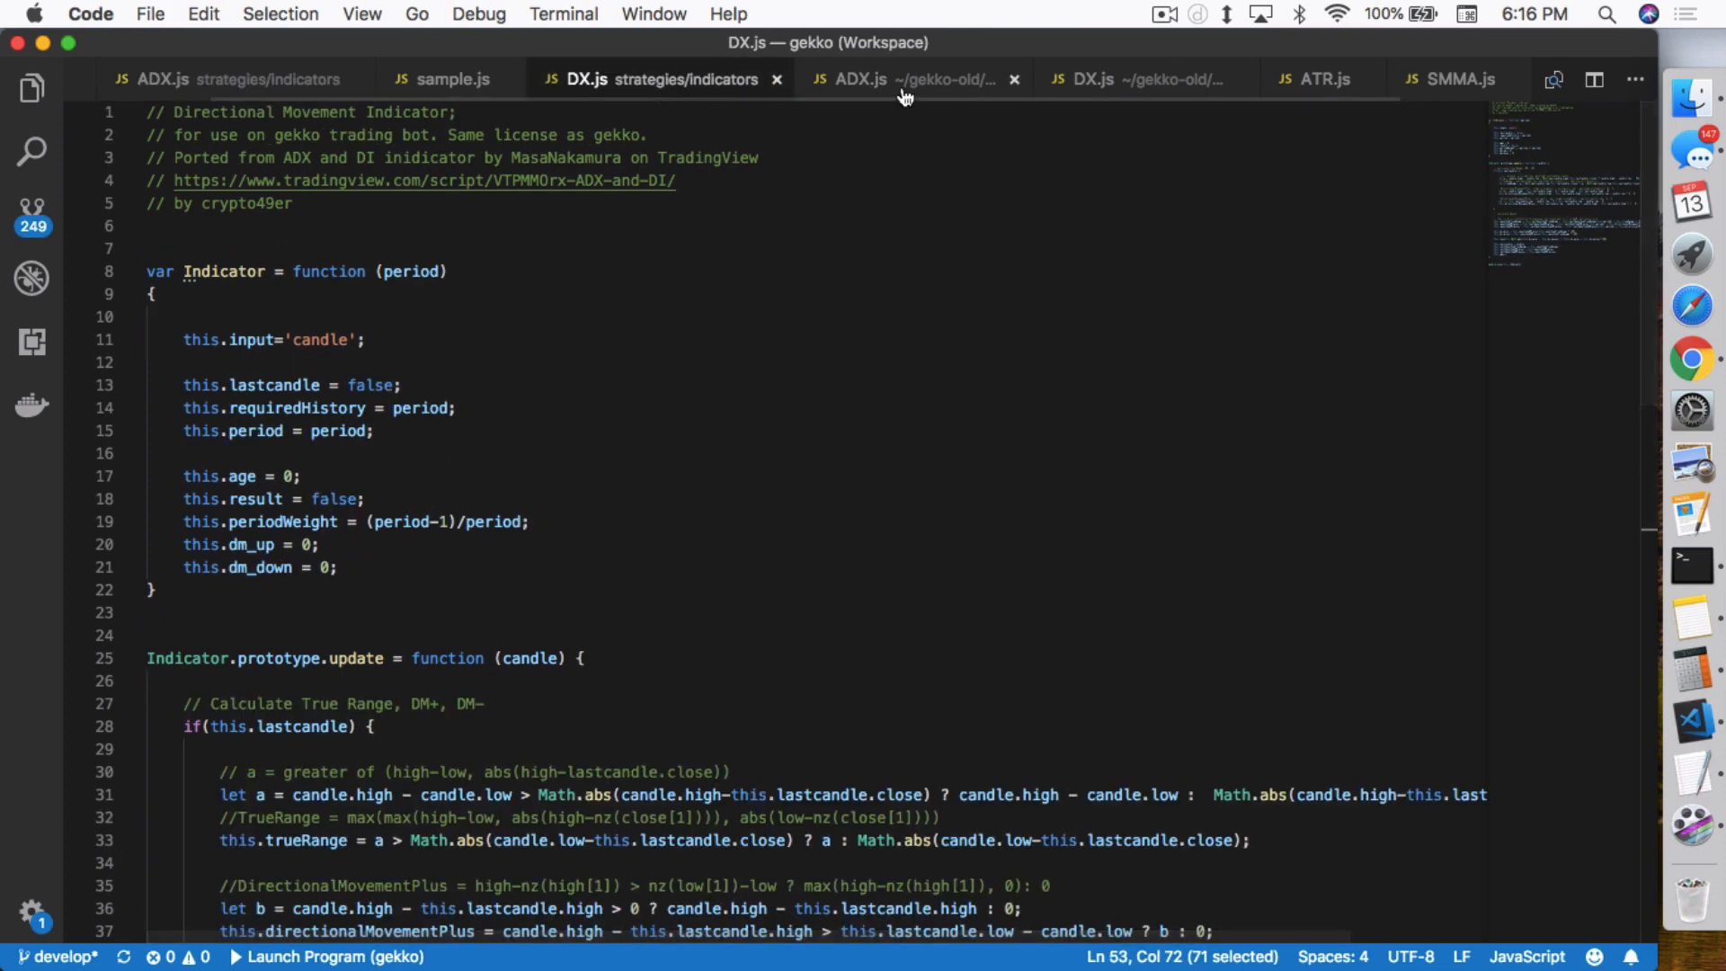
{"action": "left_click", "coordinate": [913, 77]}
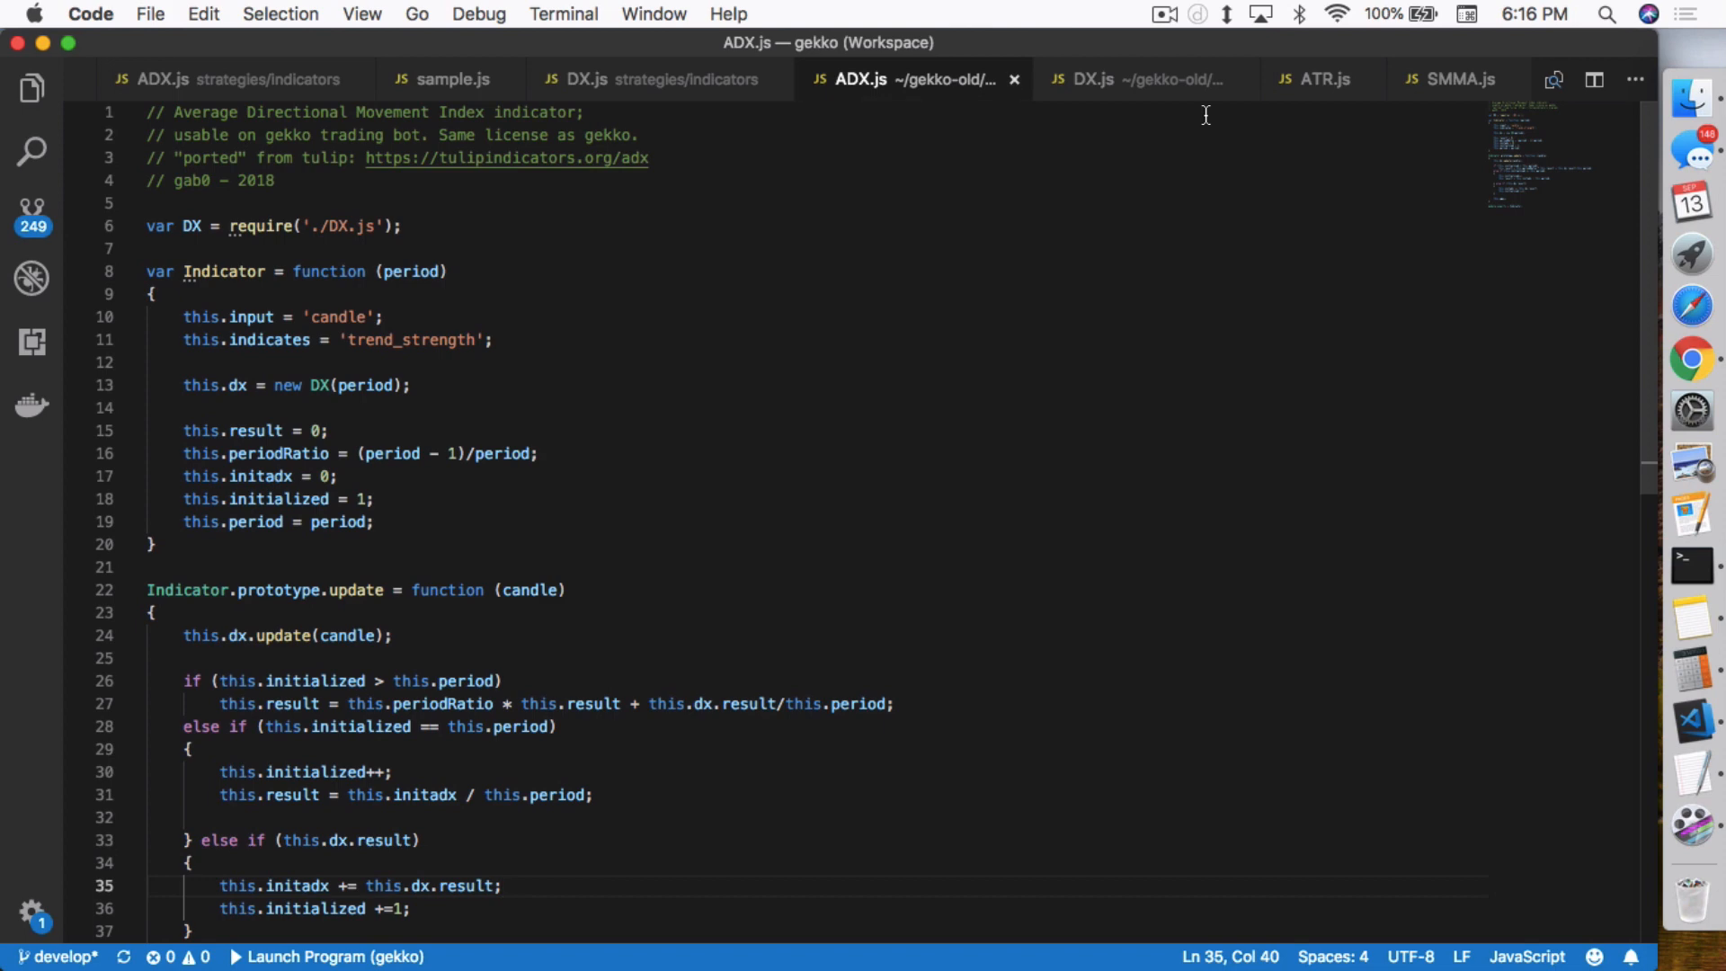
{"action": "left_click", "coordinate": [1455, 77]}
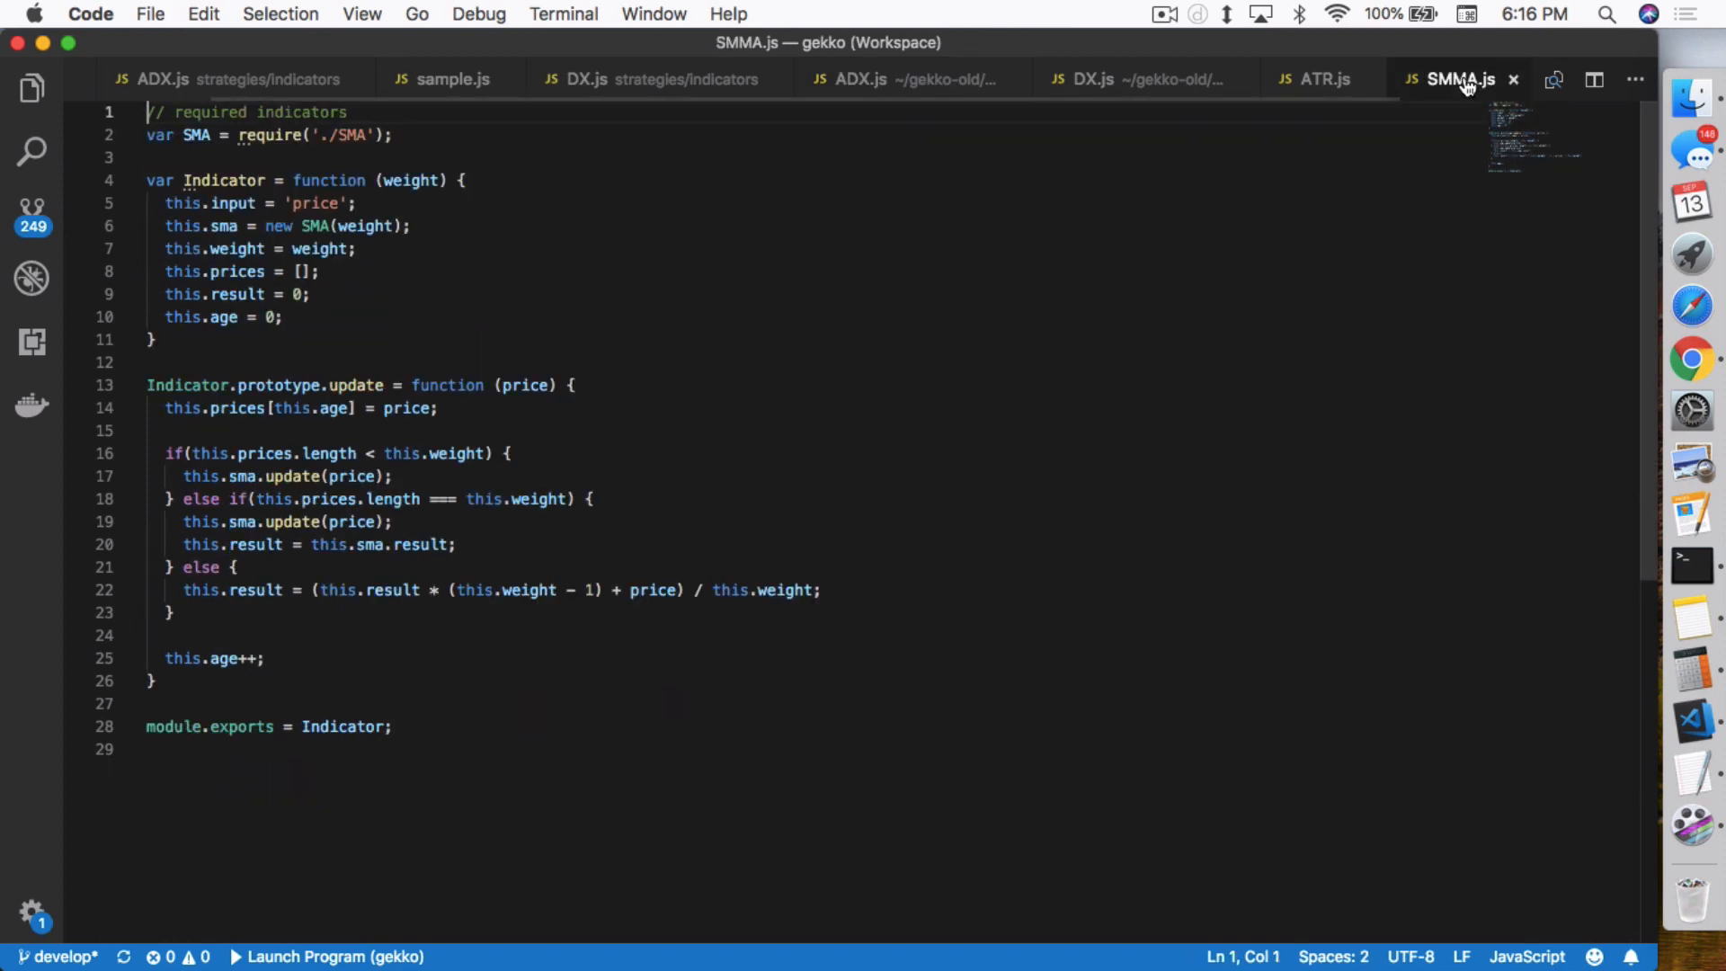
{"action": "mouse_move", "coordinate": [414, 180]}
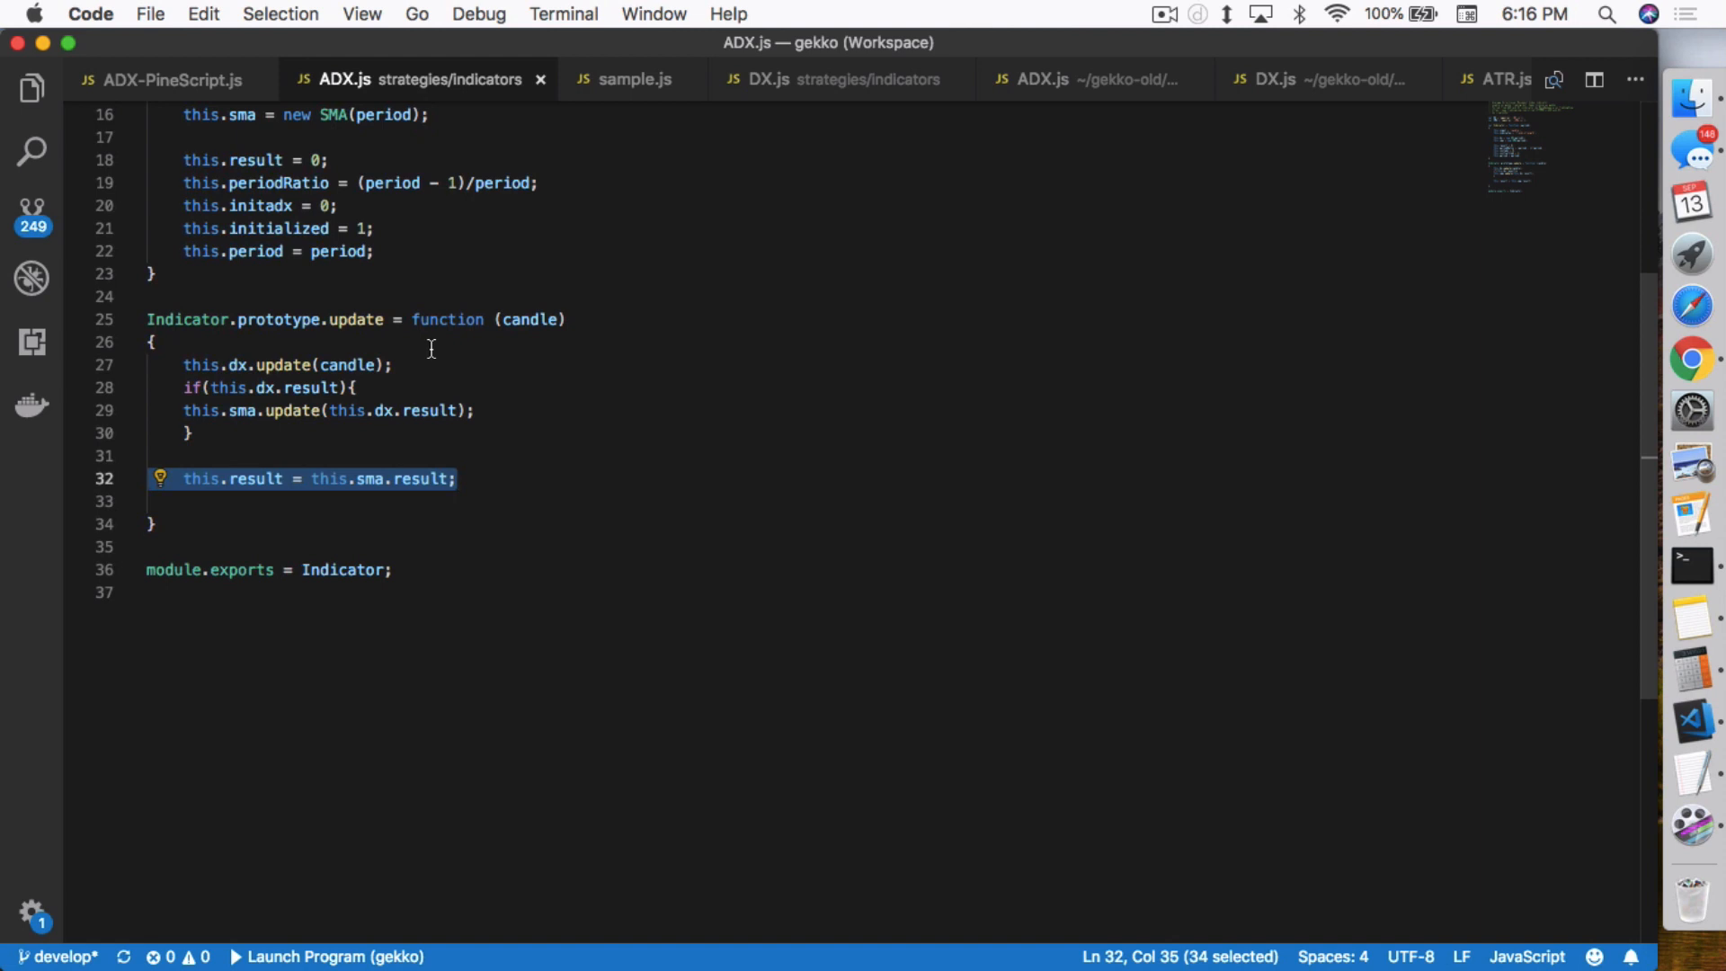
{"action": "left_click", "coordinate": [455, 478]}
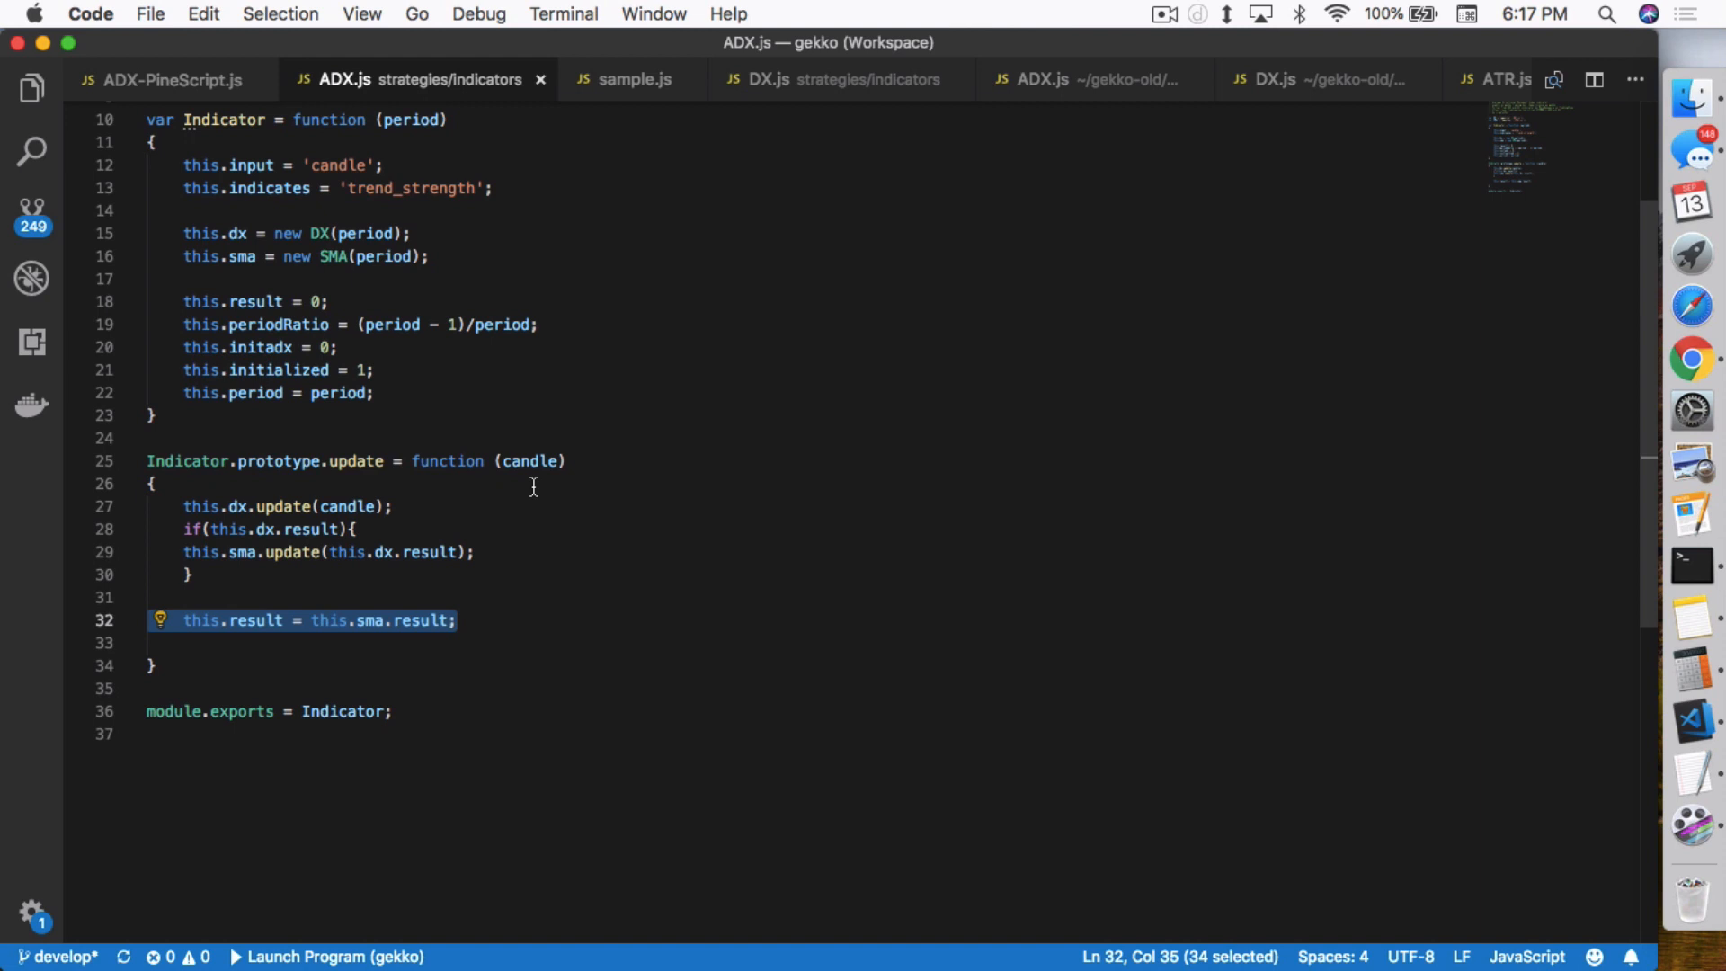
{"action": "mouse_move", "coordinate": [415, 650]}
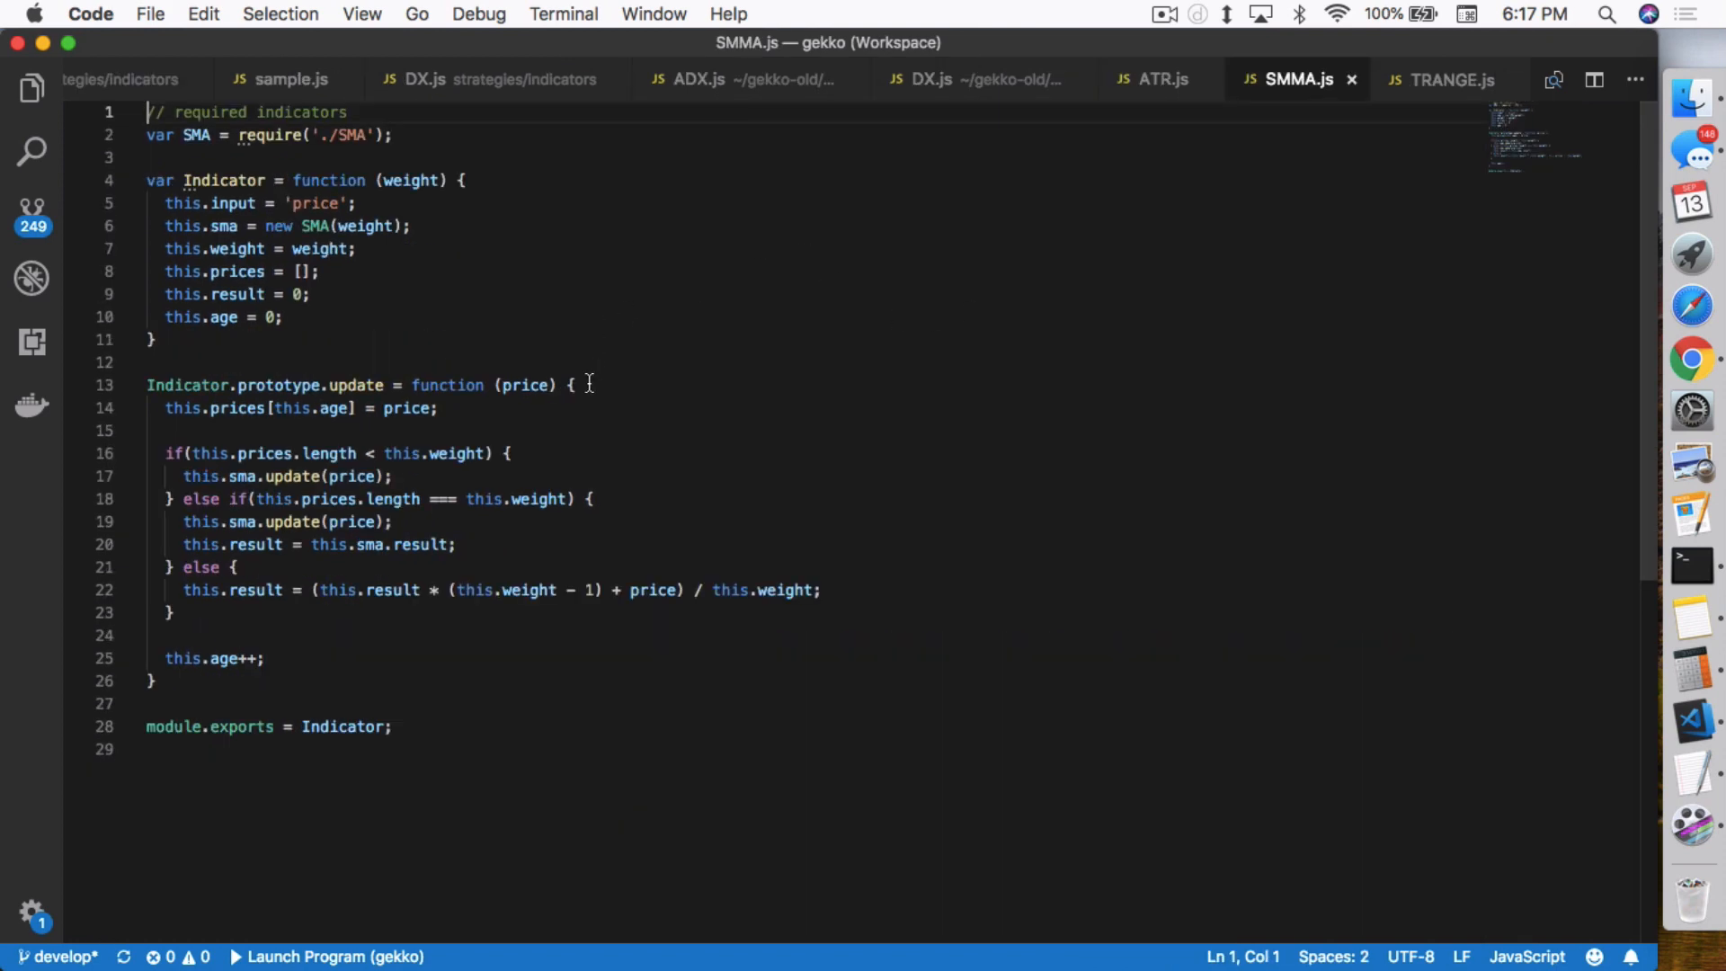
{"action": "mouse_move", "coordinate": [532, 413]}
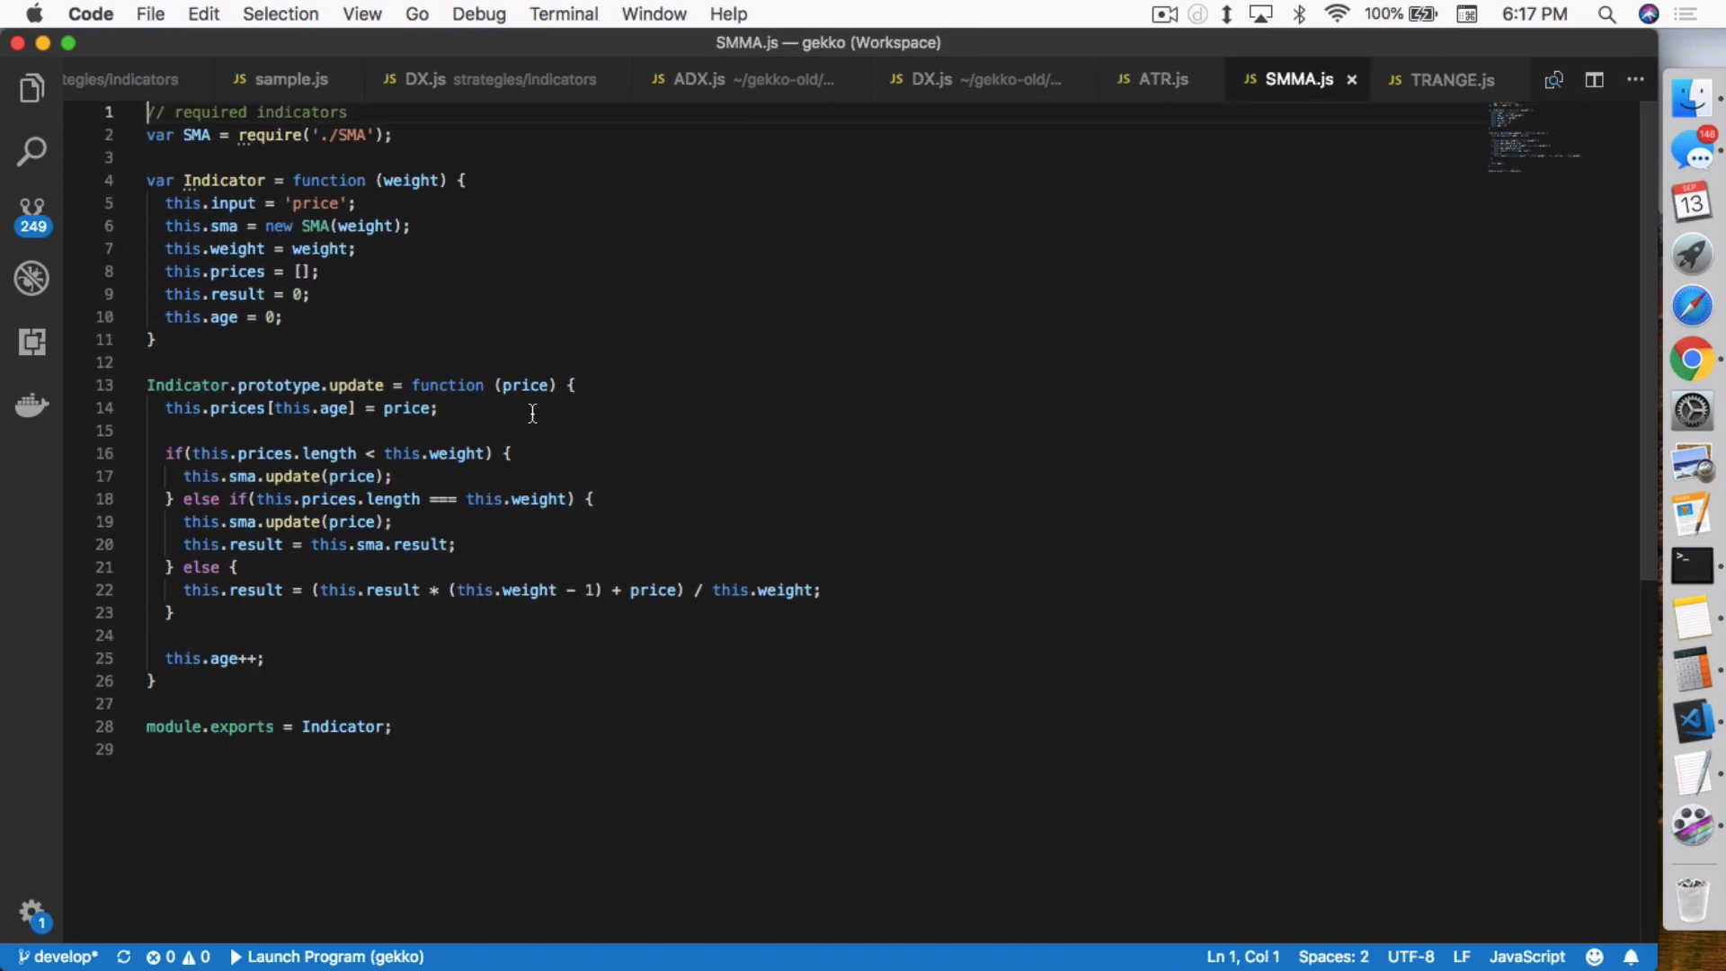
{"action": "left_click", "coordinate": [496, 77]}
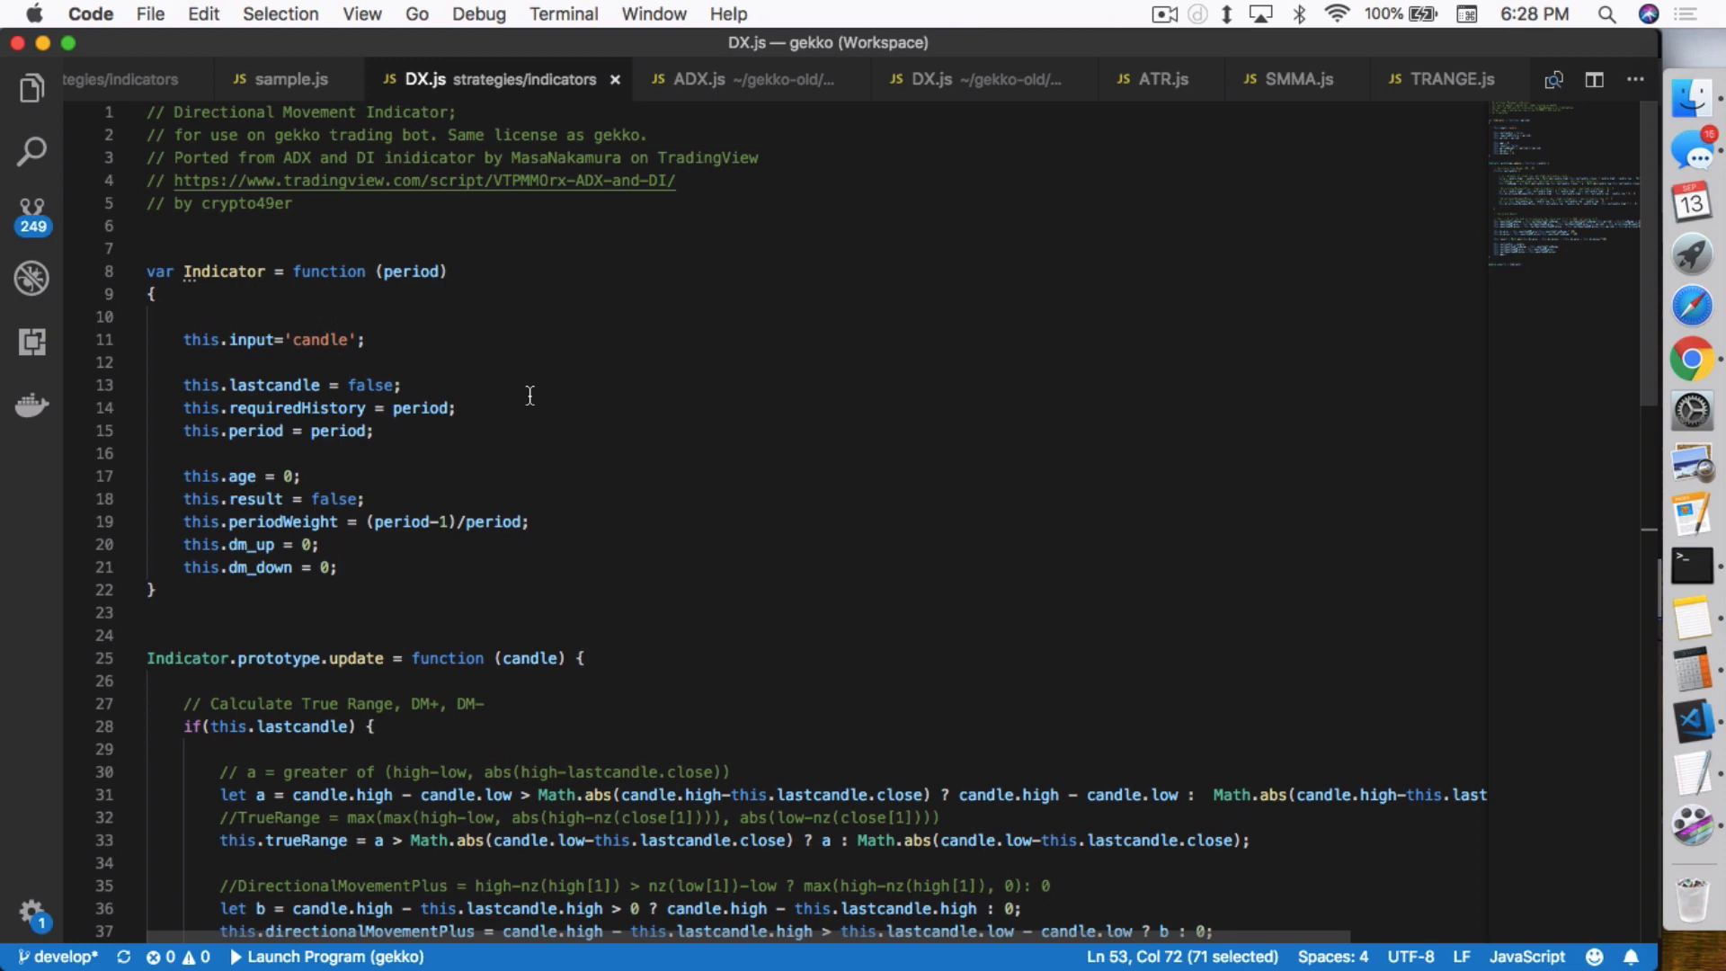
Step: Review the old gekko ADX.js constructor and update logic, then return to the ported DX.js
{"action": "left_click", "coordinate": [726, 78]}
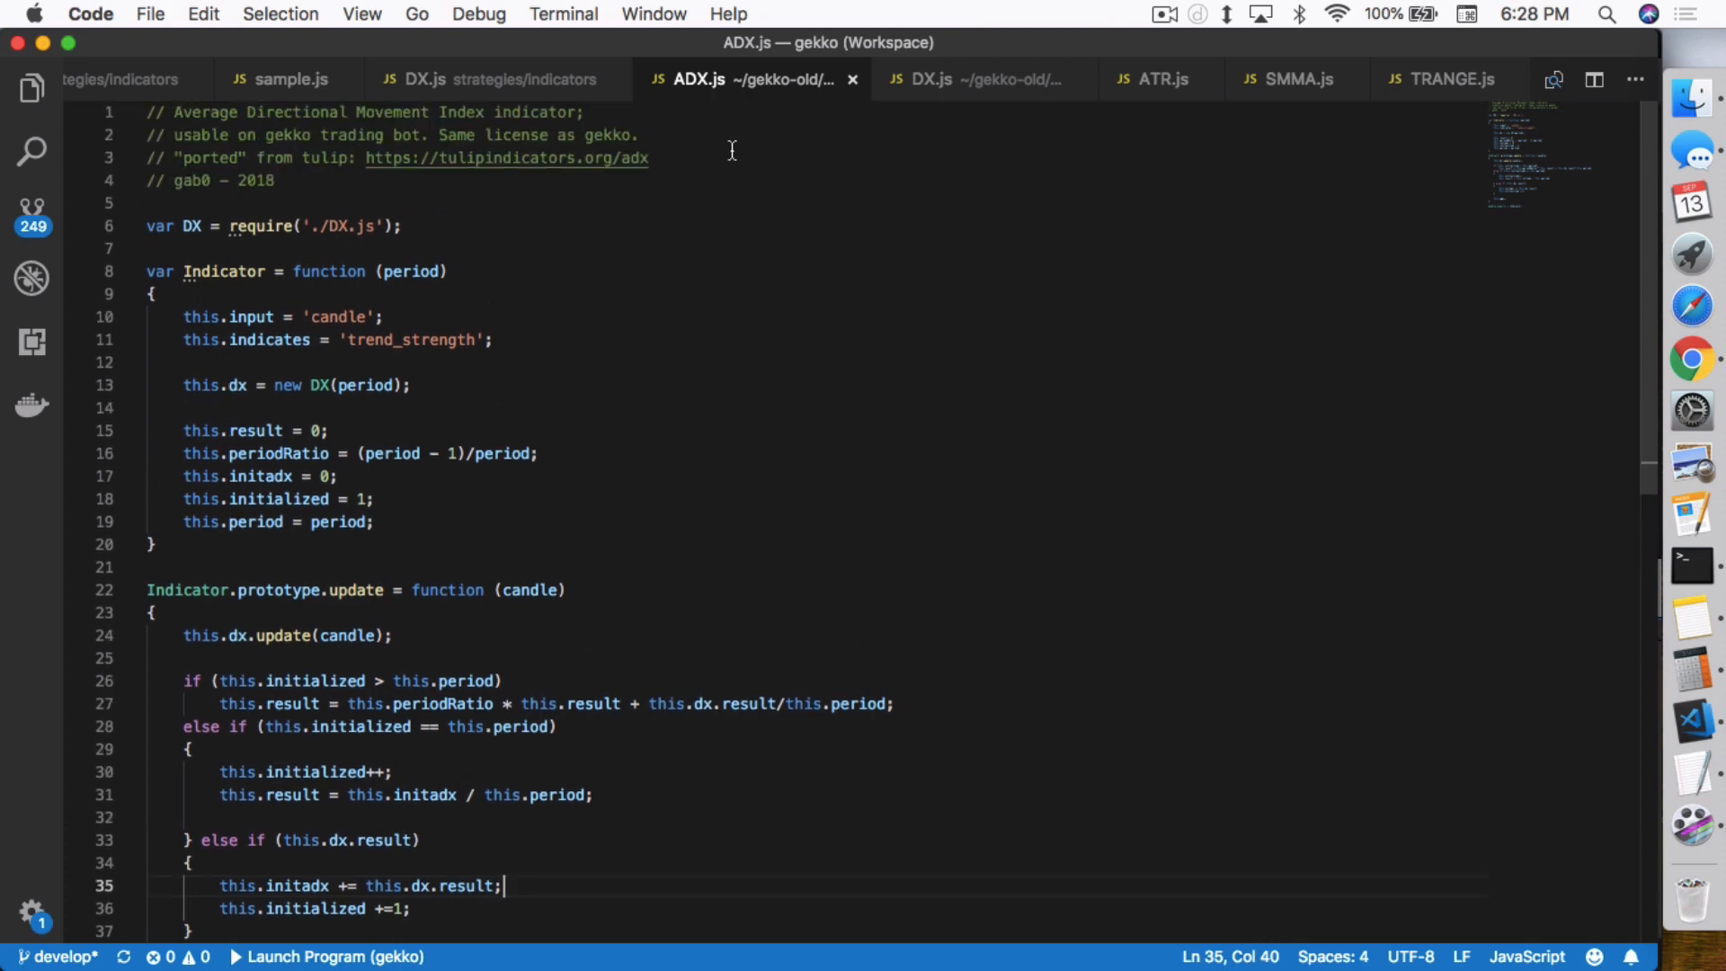
{"action": "mouse_move", "coordinate": [449, 271]}
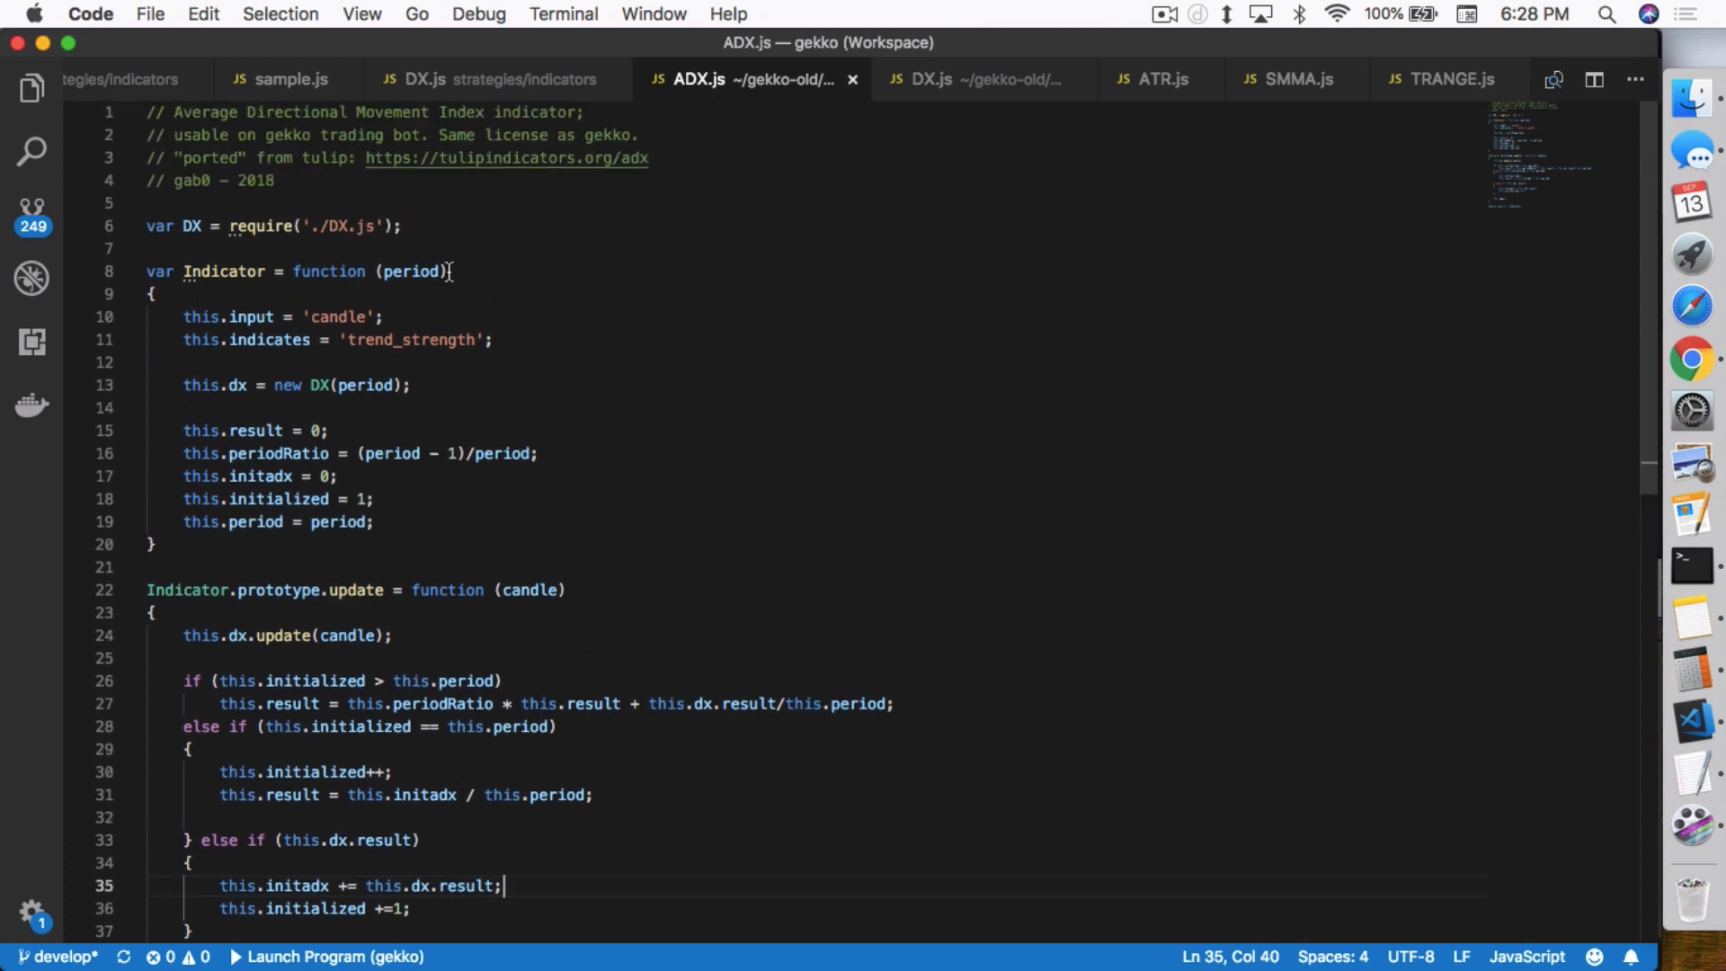
{"action": "mouse_move", "coordinate": [613, 522]}
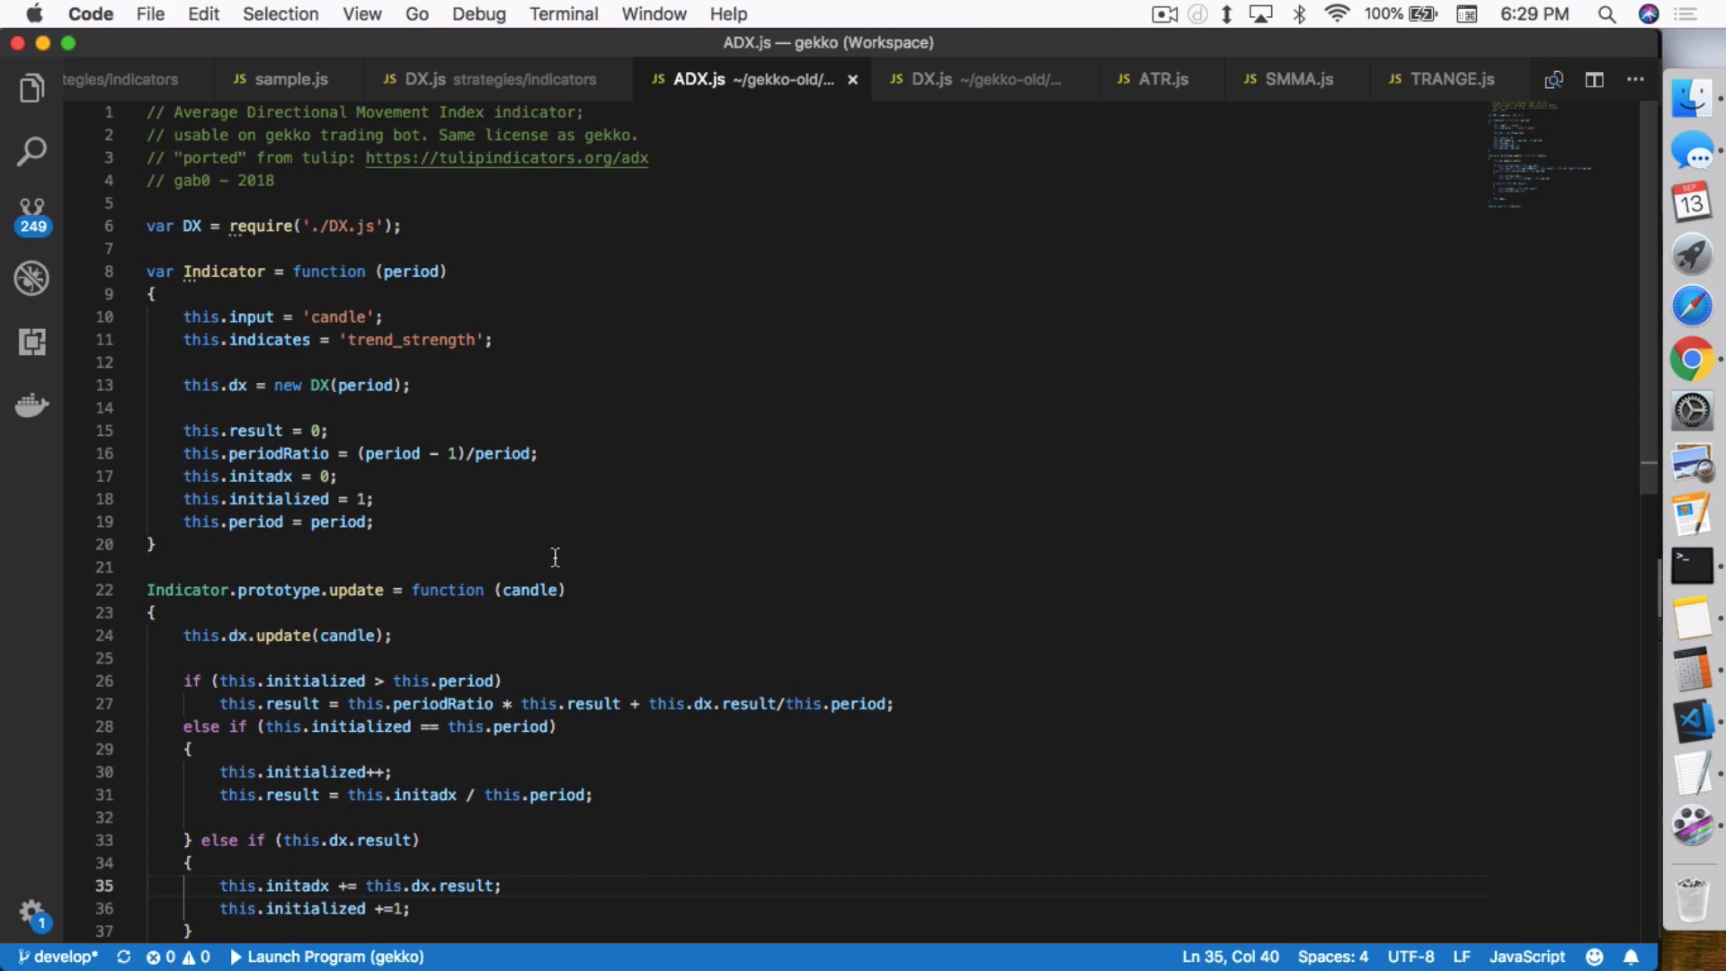
{"action": "scroll", "scroll_direction": "down", "scroll_amount": 3}
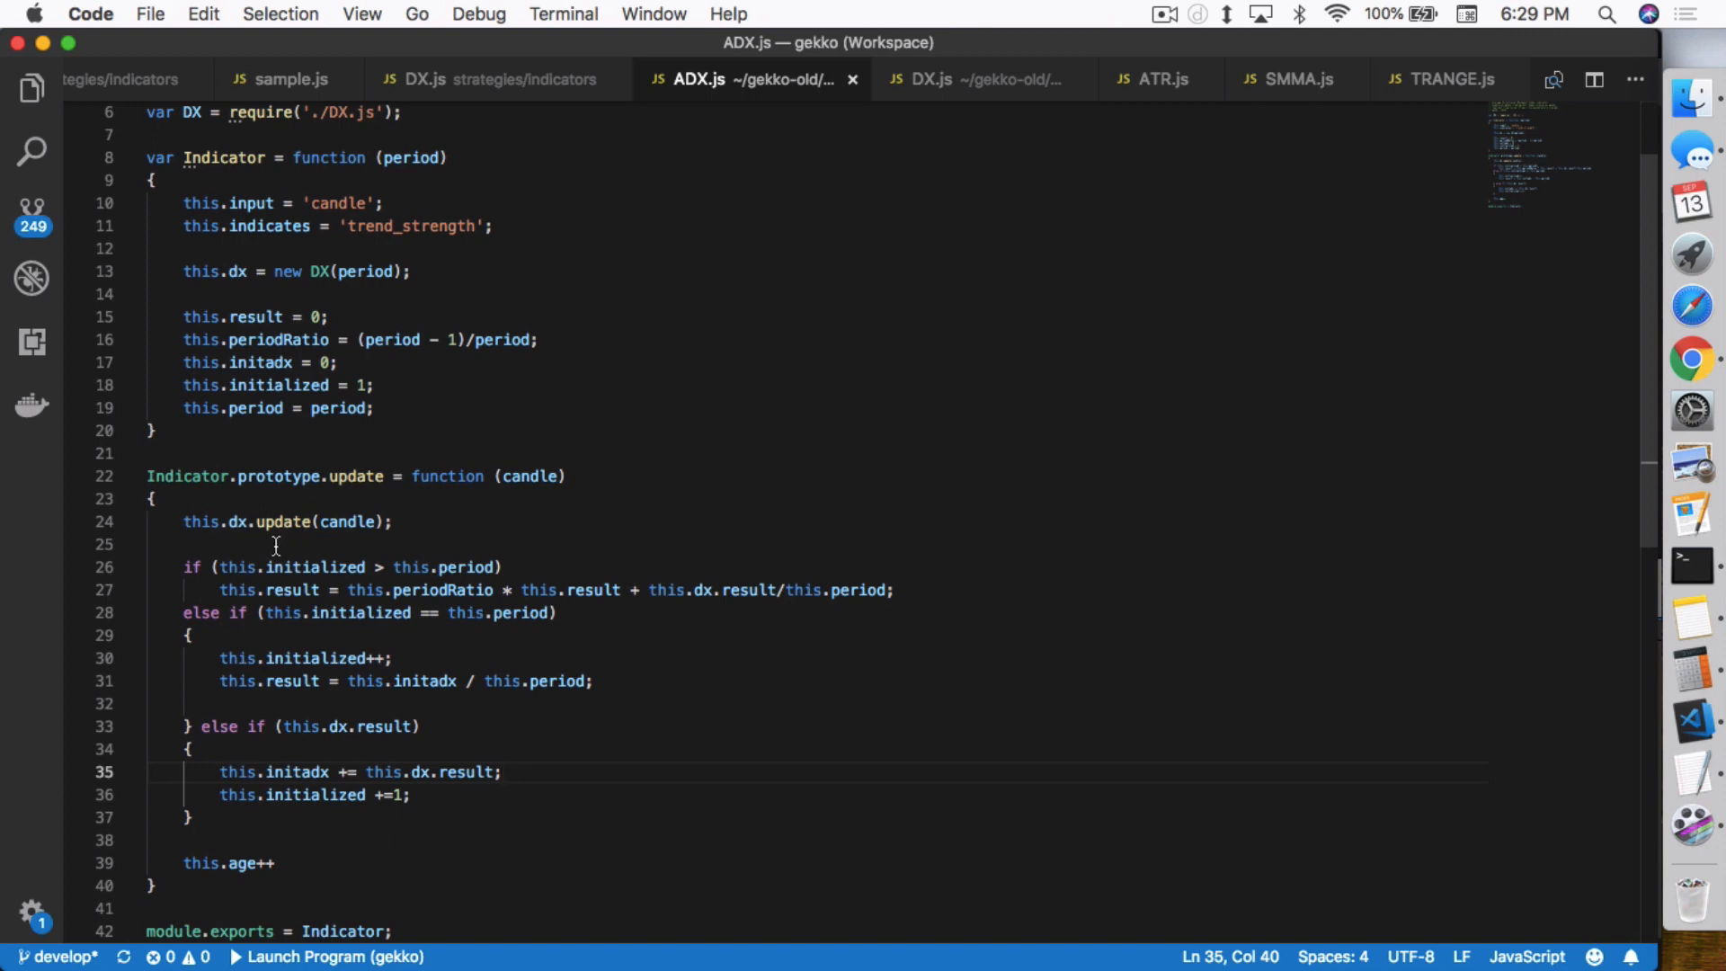
{"action": "mouse_move", "coordinate": [336, 540]}
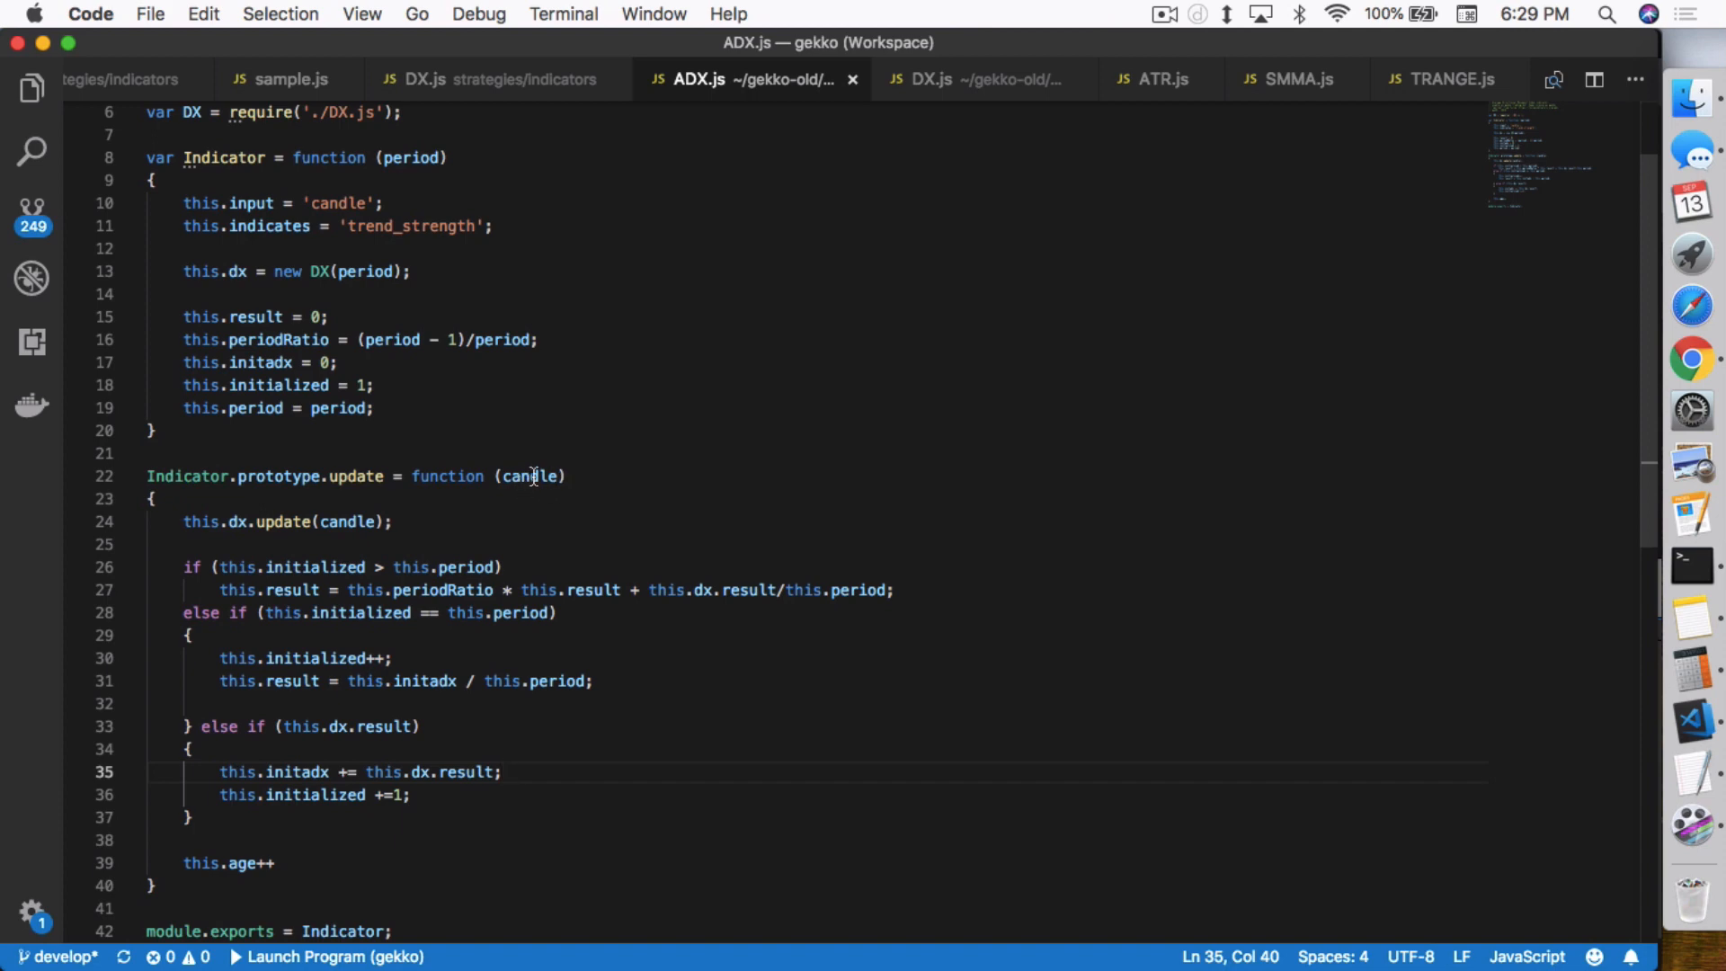
{"action": "mouse_move", "coordinate": [332, 539]}
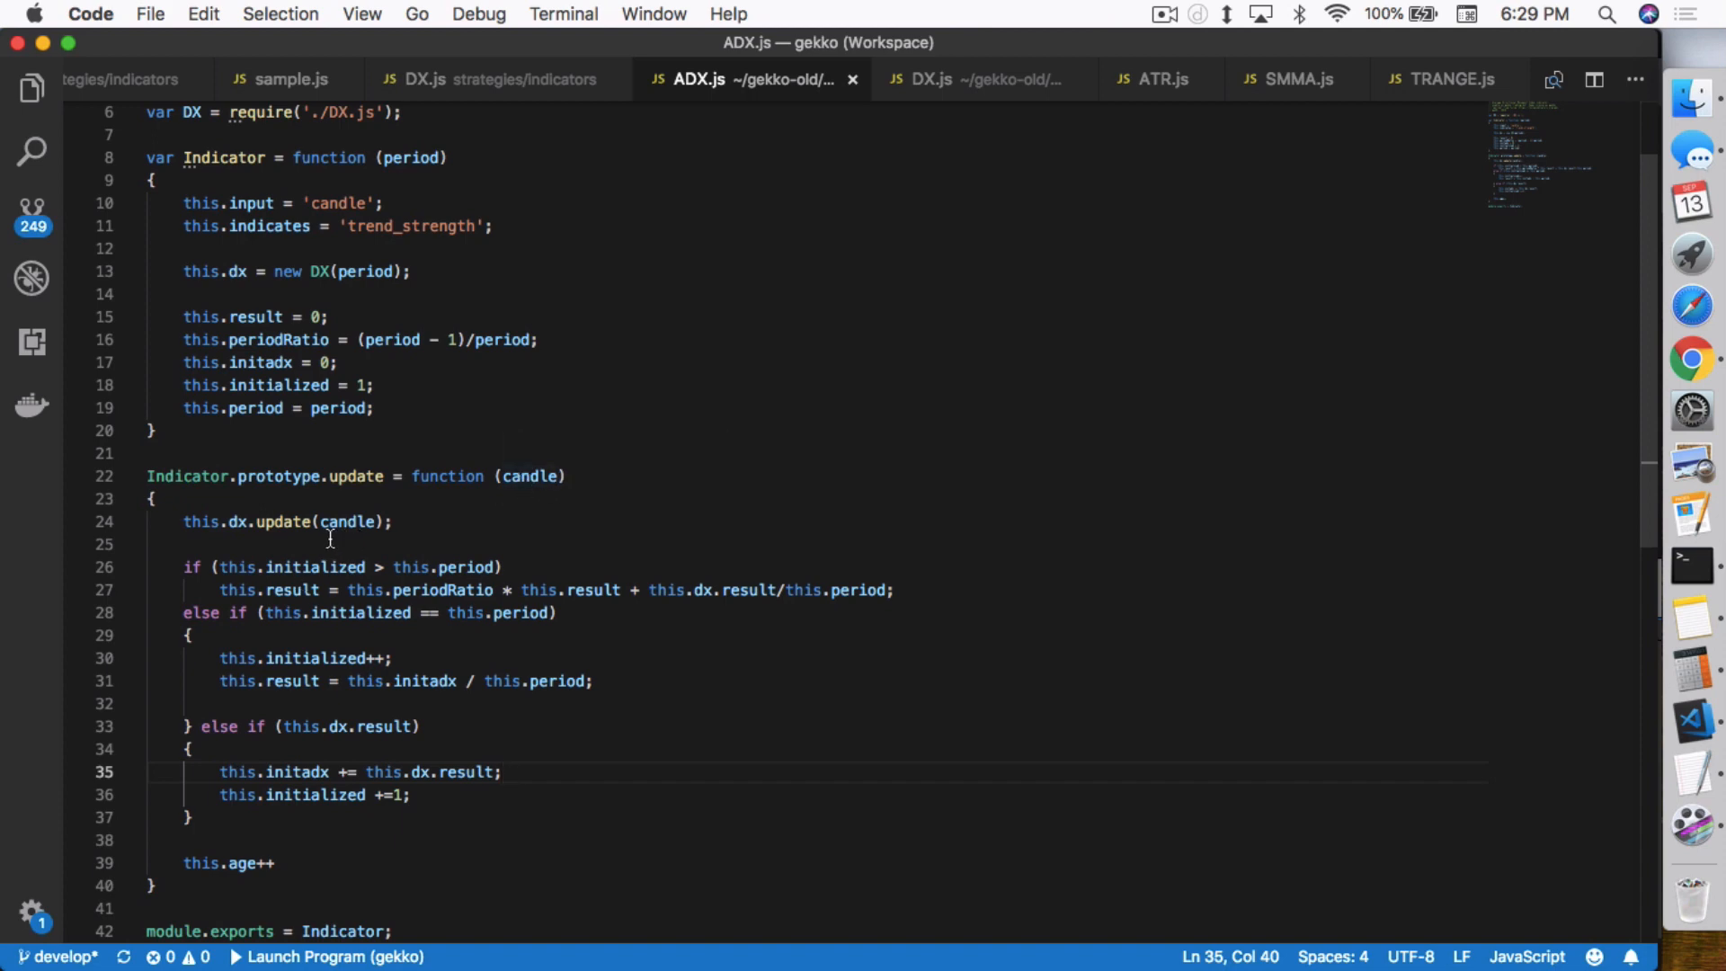
{"action": "mouse_move", "coordinate": [344, 566]}
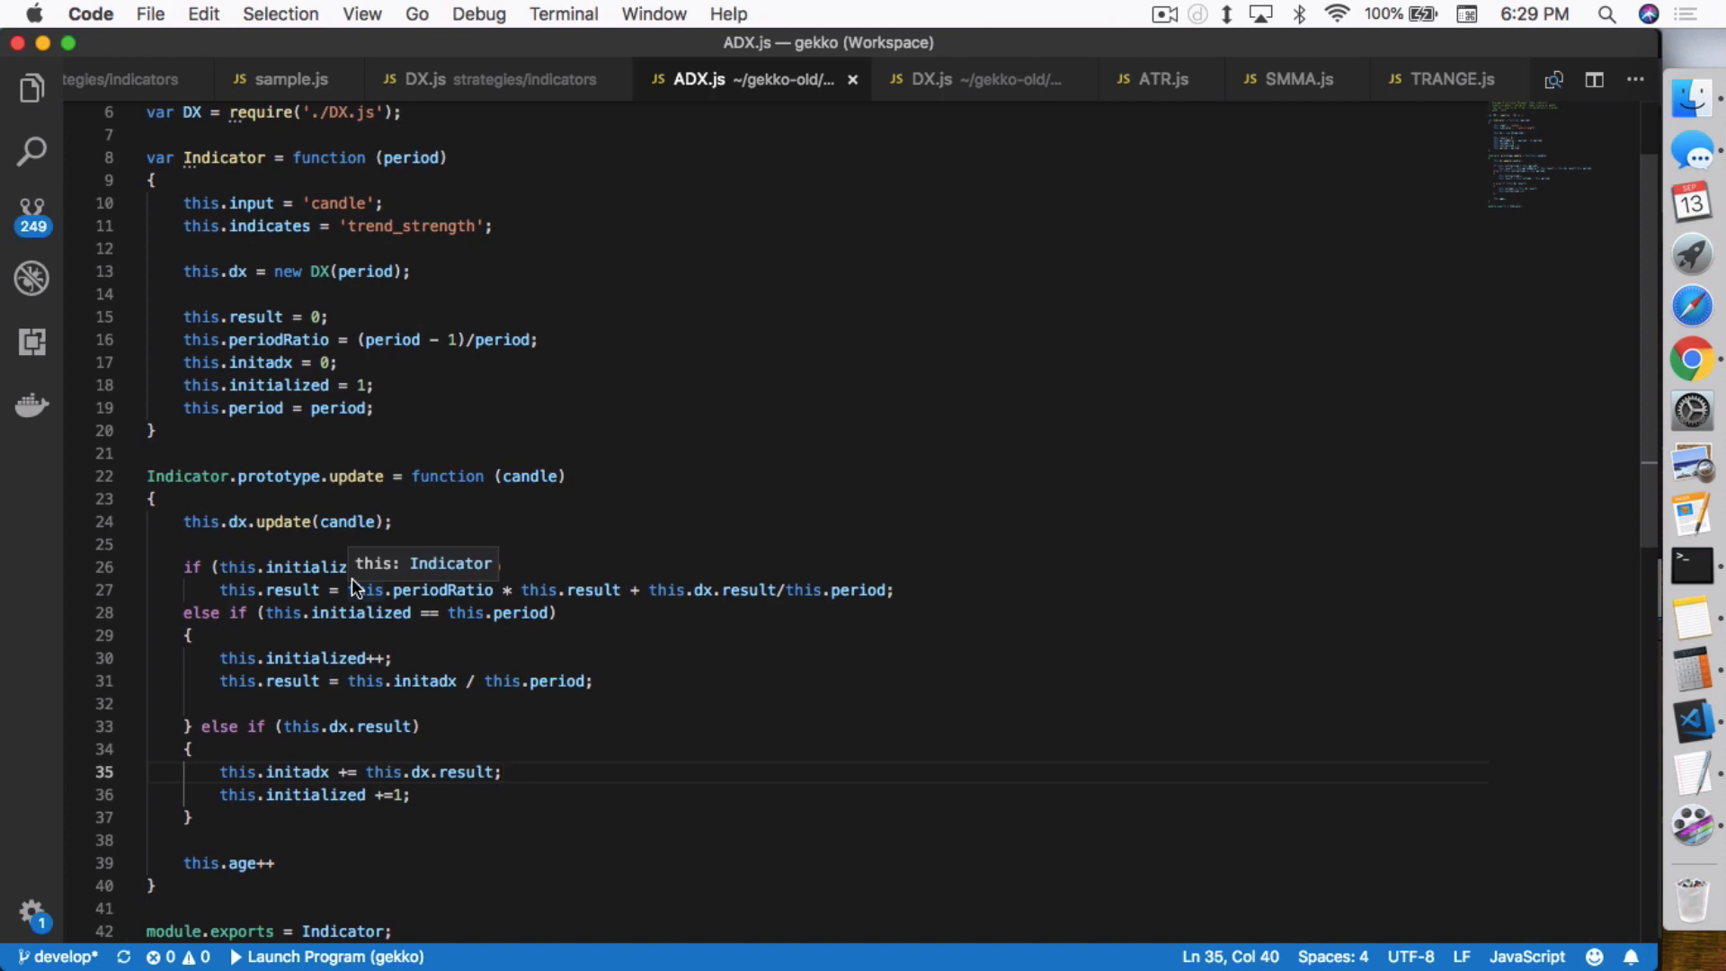
{"action": "left_click", "coordinate": [502, 771]}
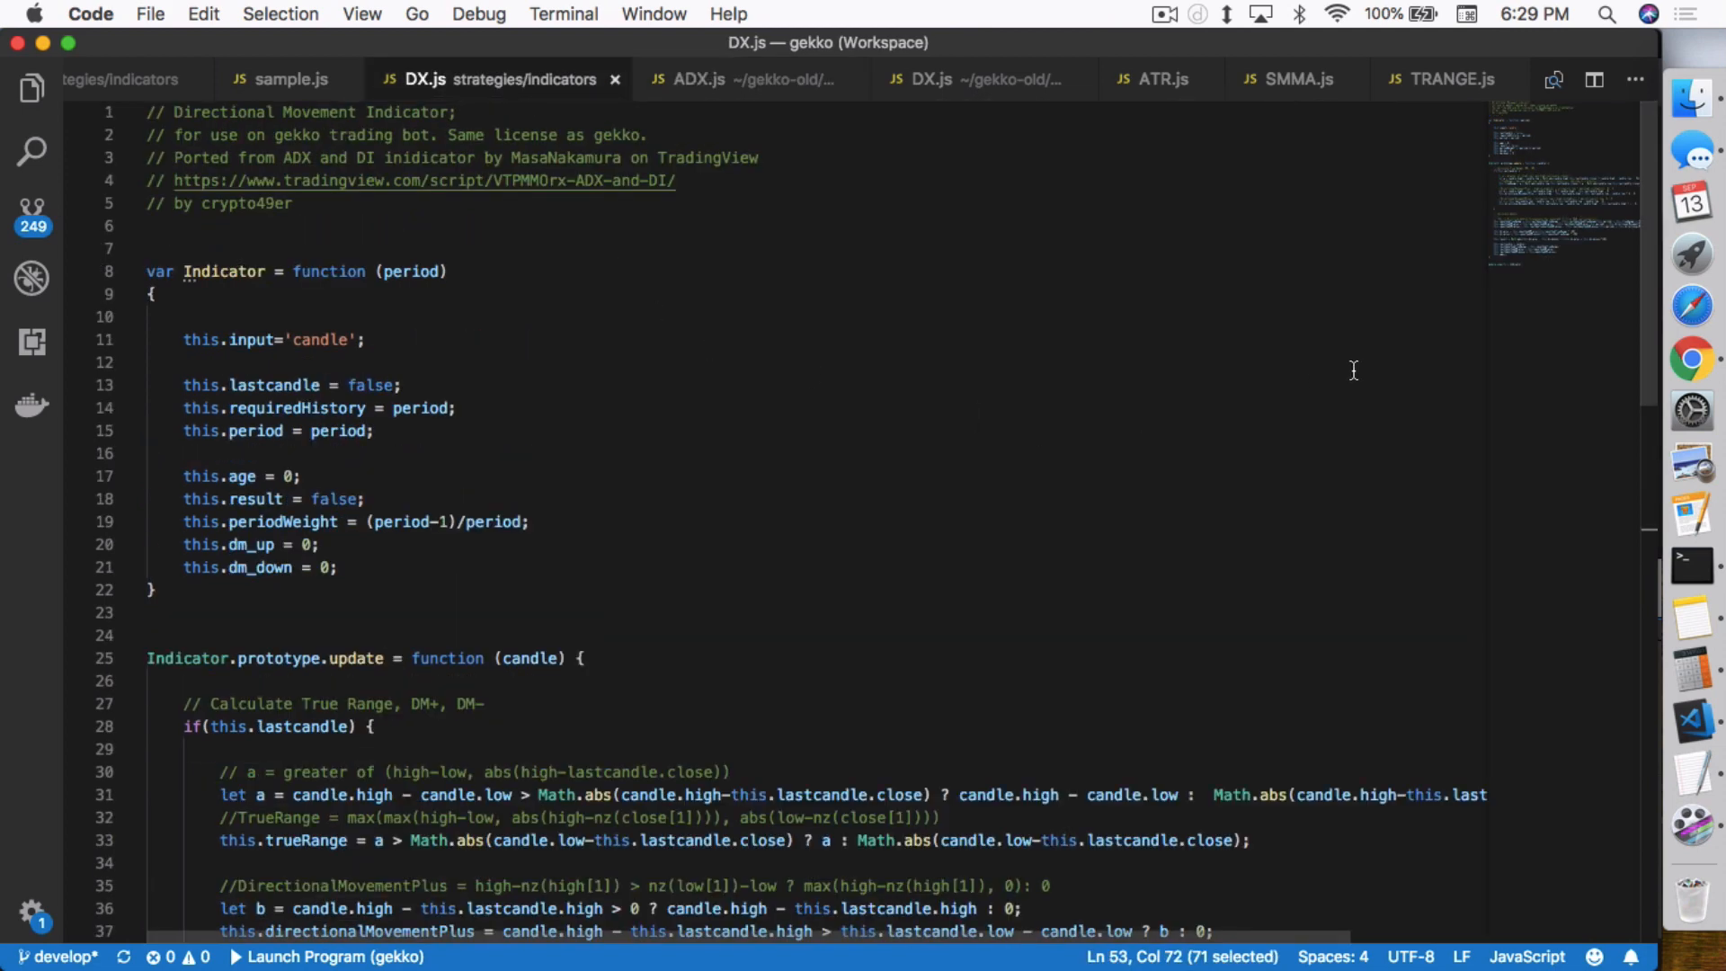
{"action": "mouse_move", "coordinate": [1691, 358]}
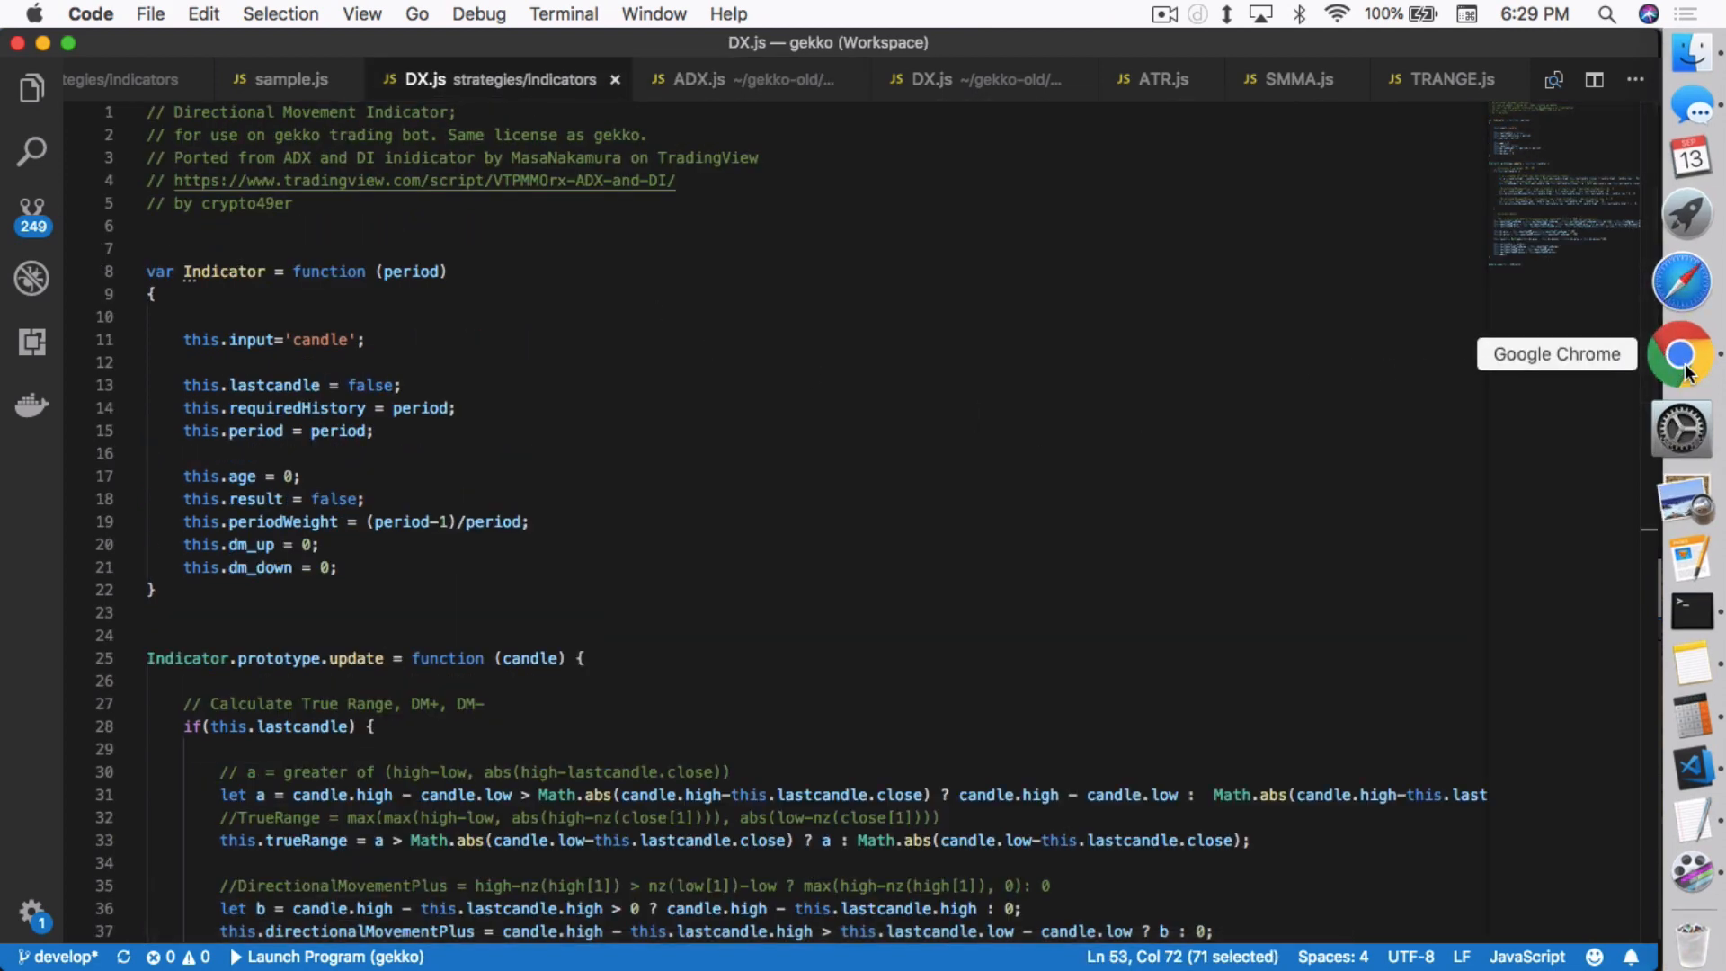
Step: Switch to Chrome, glance at the ADX and DI Pine source on the ETHUSD chart, and return to the [] subscript reference
{"action": "left_click", "coordinate": [1682, 354]}
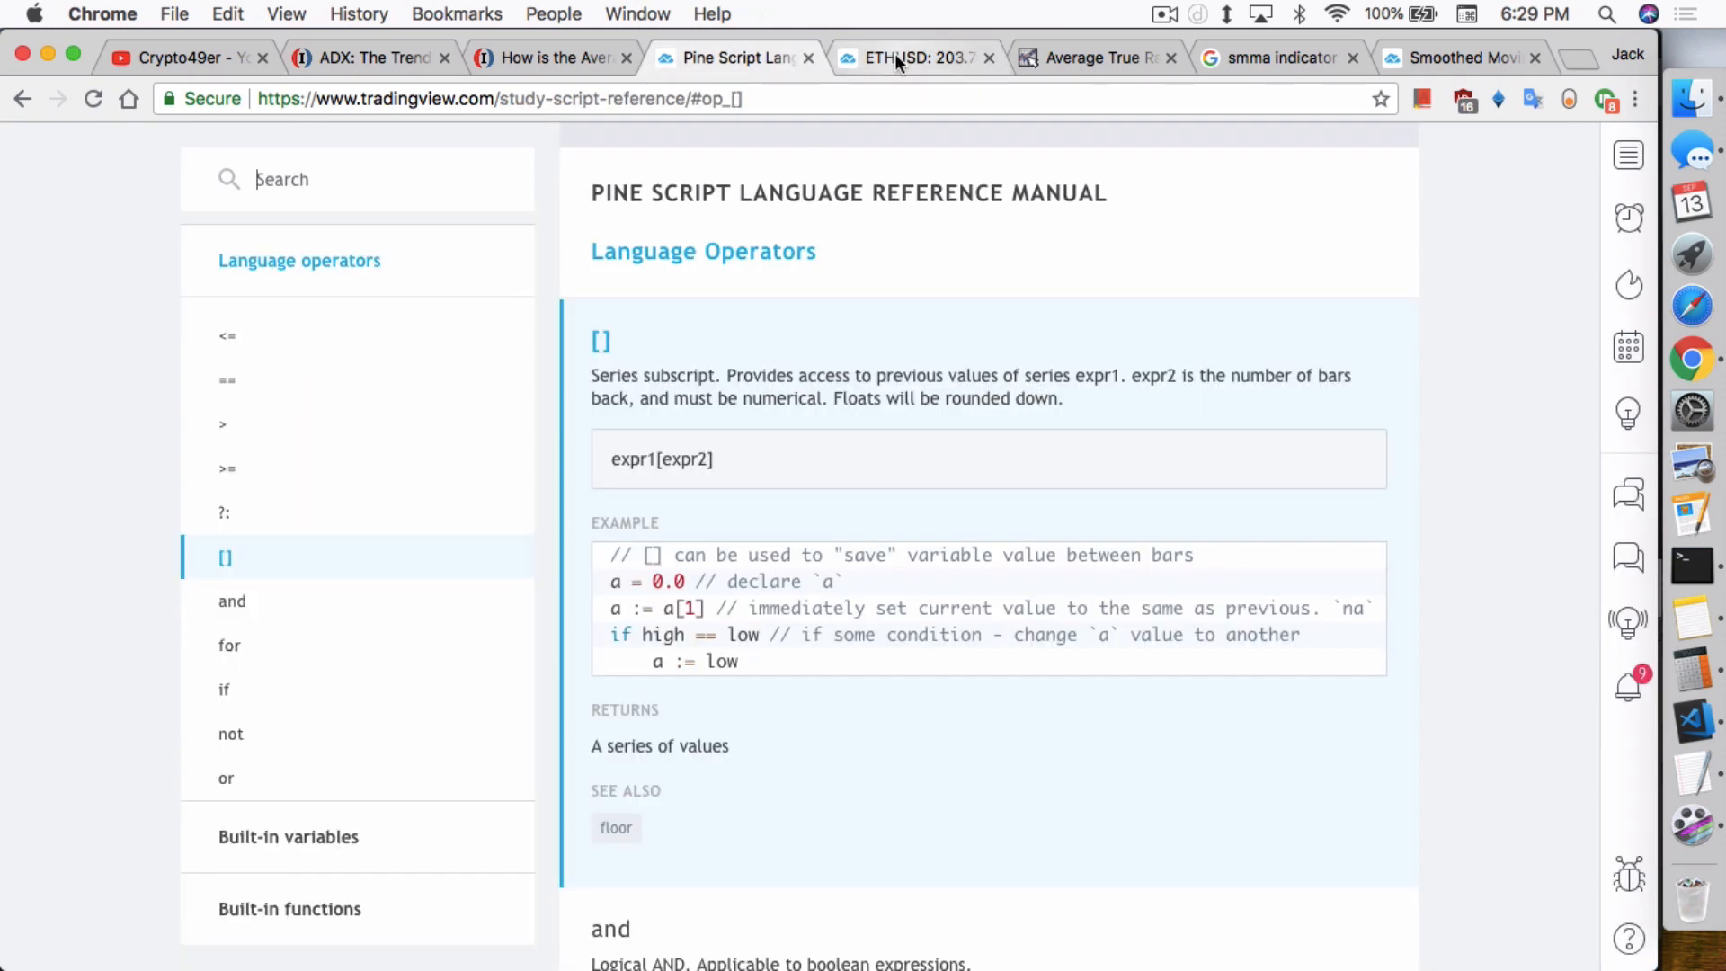
{"action": "left_click", "coordinate": [917, 57]}
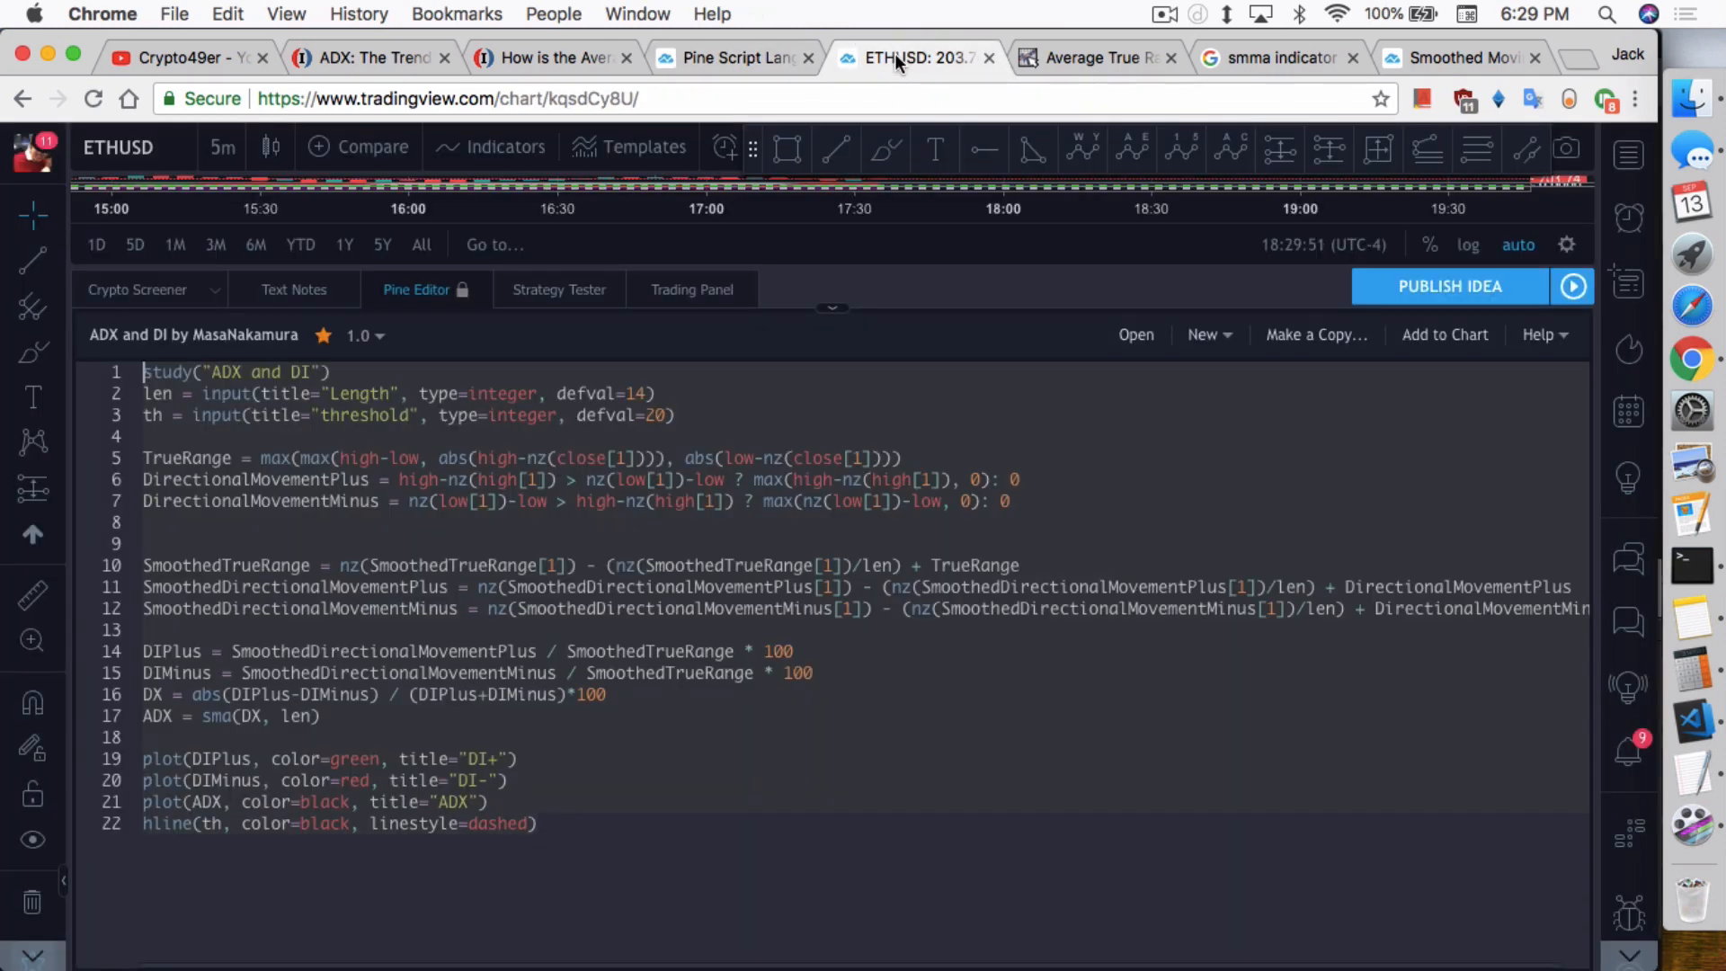
{"action": "left_click", "coordinate": [732, 57]}
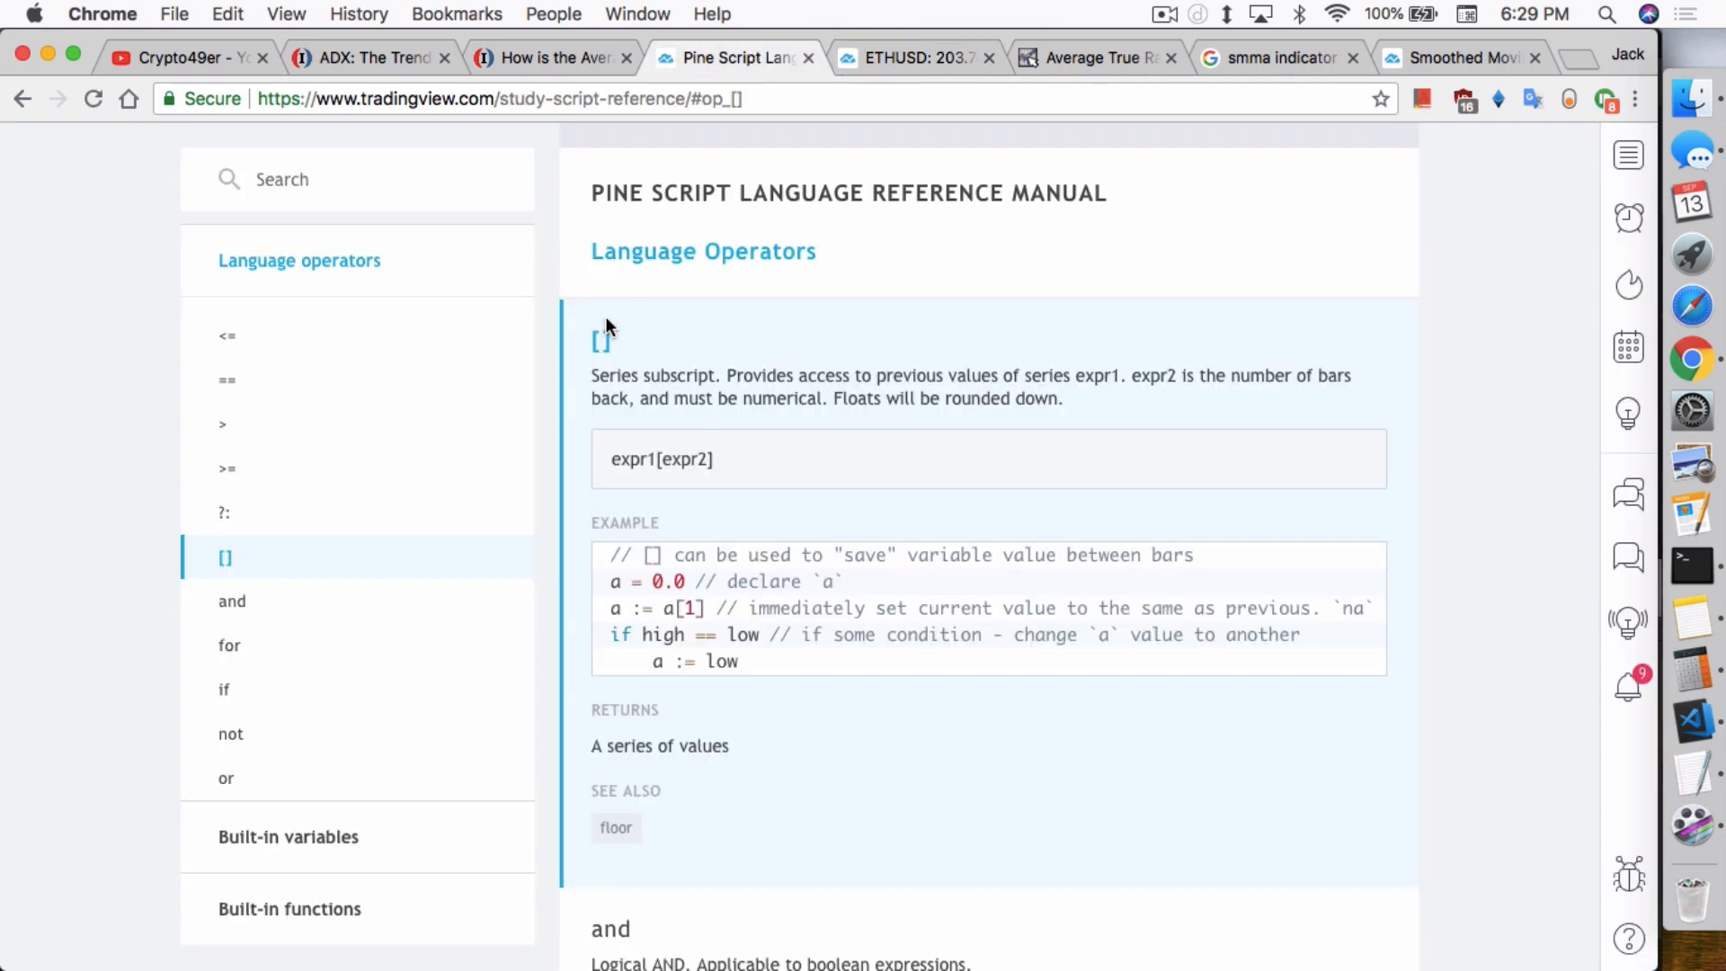
{"action": "mouse_move", "coordinate": [619, 380]}
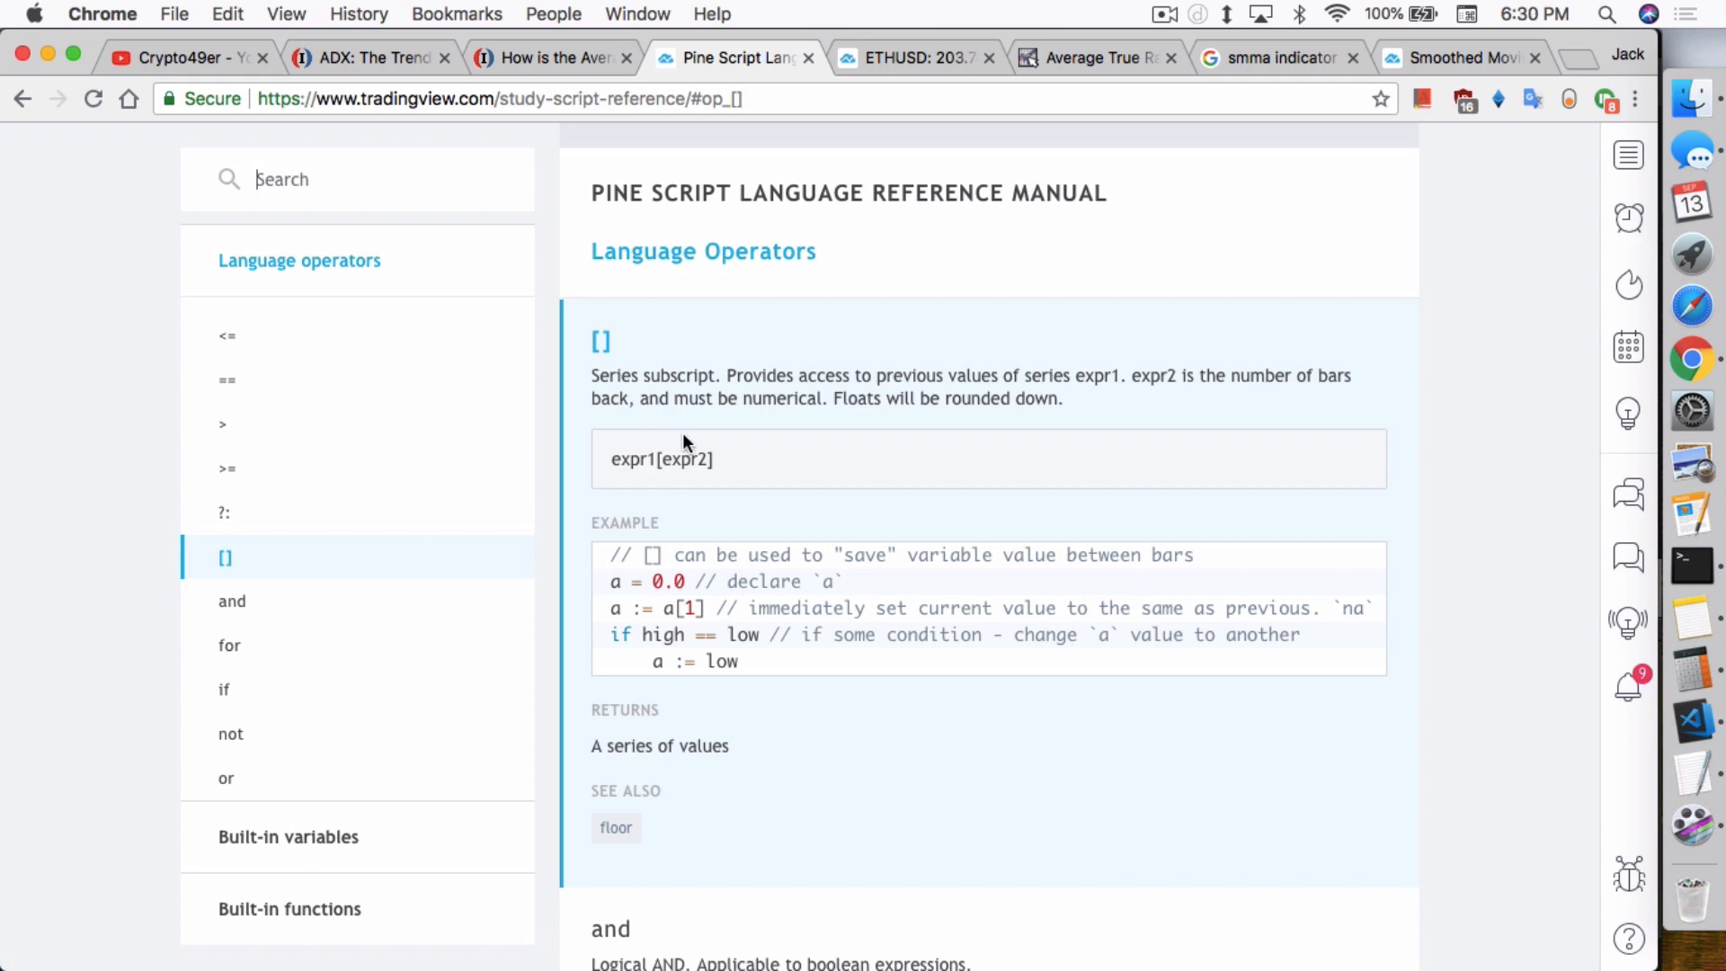
{"action": "mouse_move", "coordinate": [919, 58]}
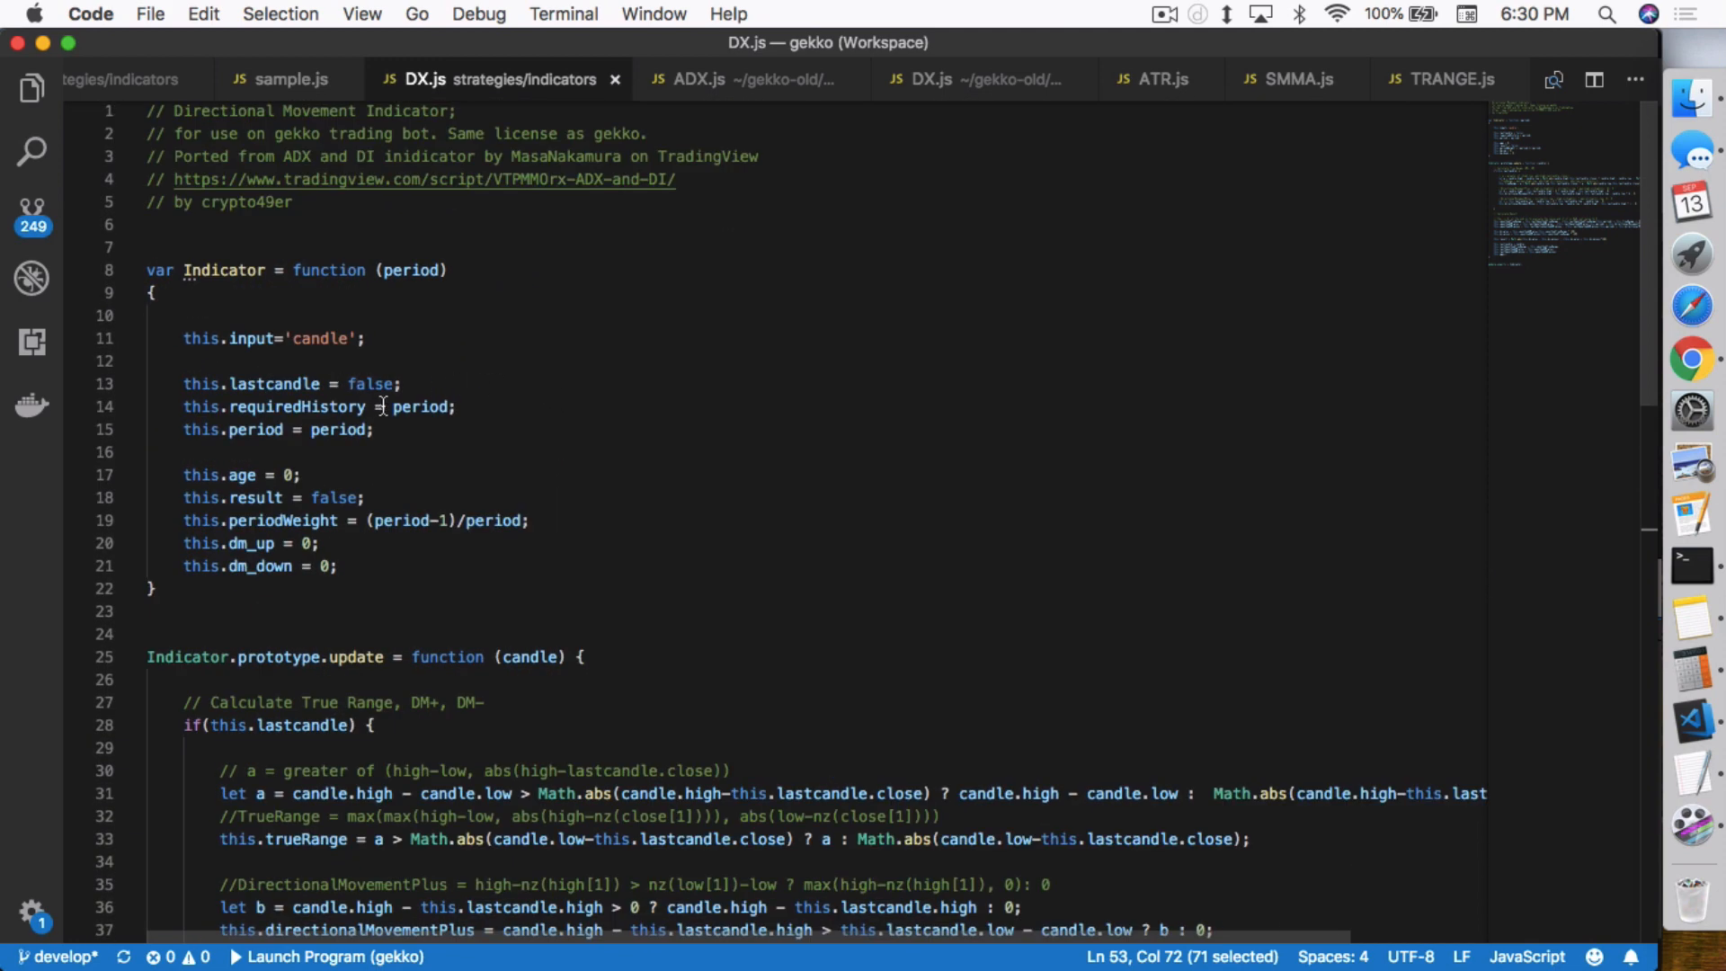
{"action": "mouse_move", "coordinate": [424, 406]}
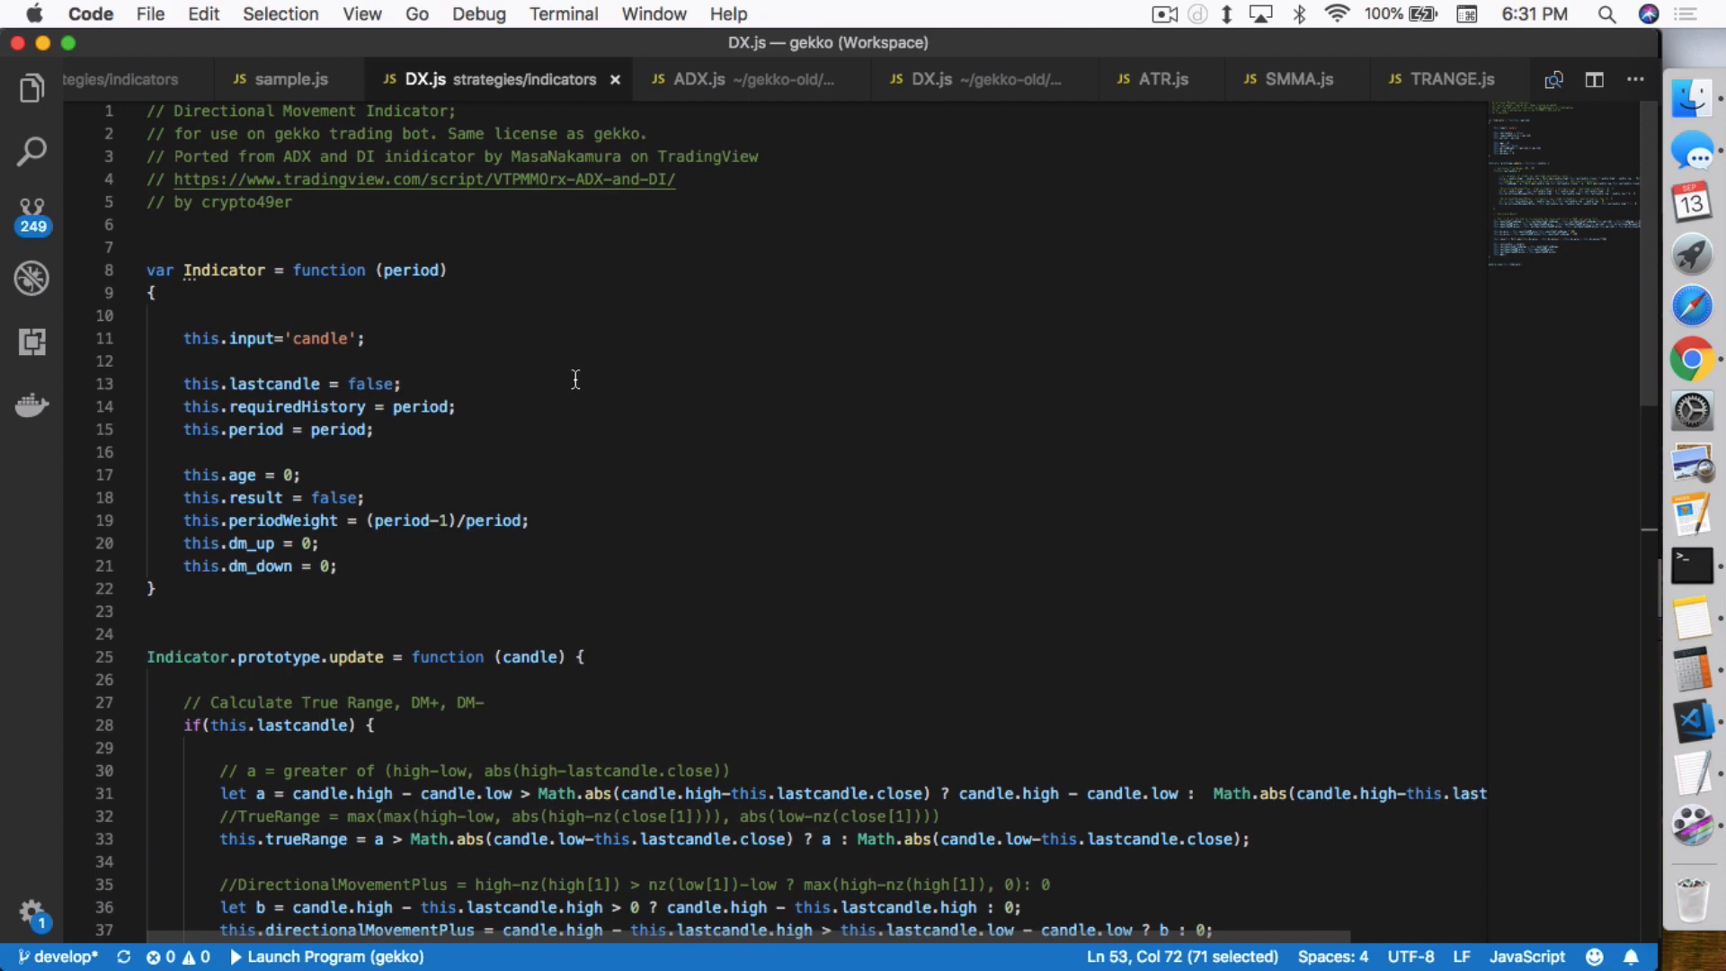
{"action": "scroll", "scroll_direction": "down", "scroll_amount": 3}
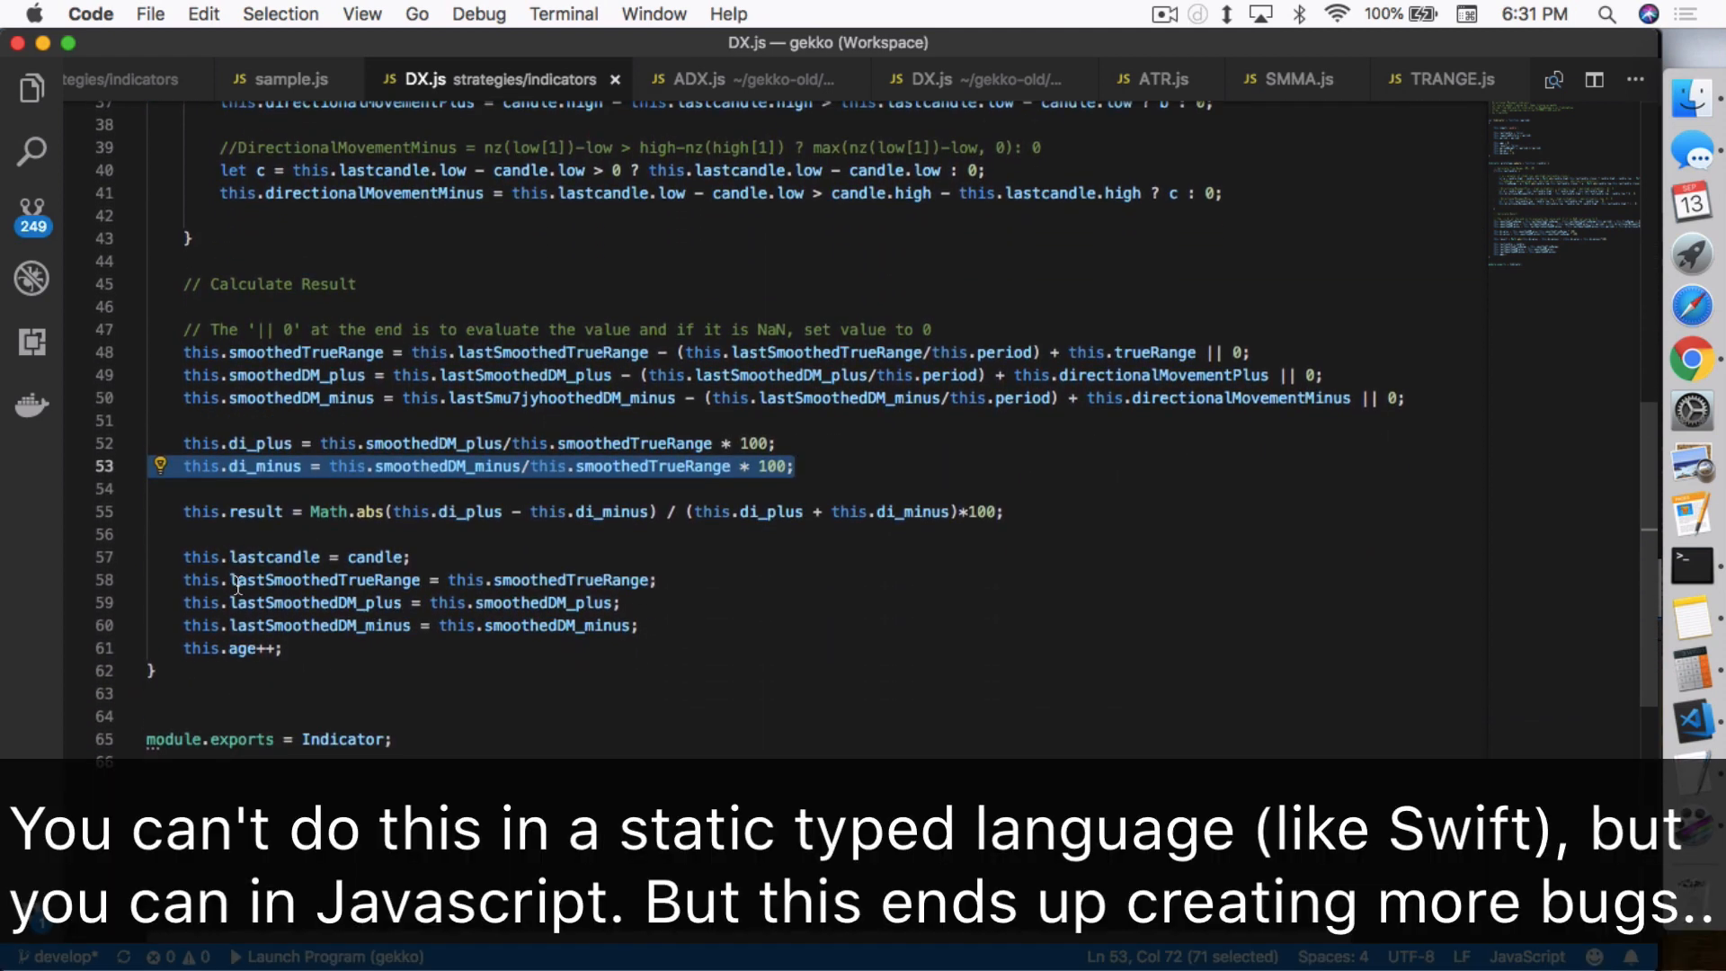
{"action": "mouse_move", "coordinate": [354, 570]}
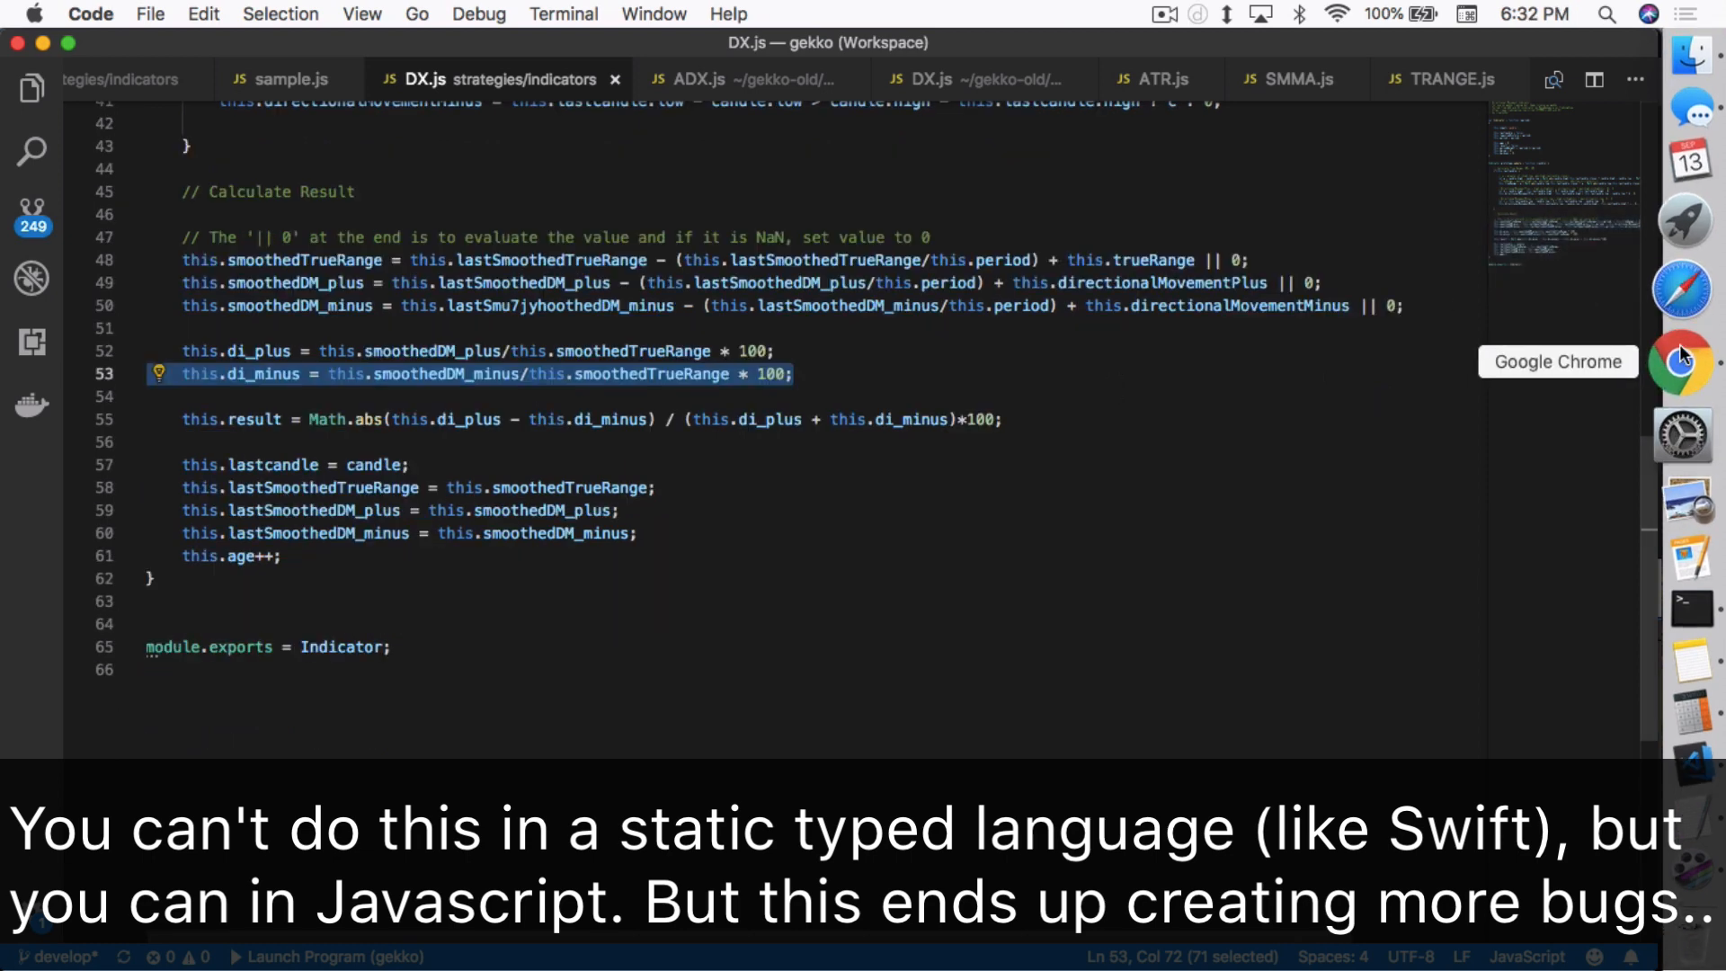
Step: Switch back to Chrome's Pine Script reference entry for the [] series subscript operator
{"action": "left_click", "coordinate": [1682, 361]}
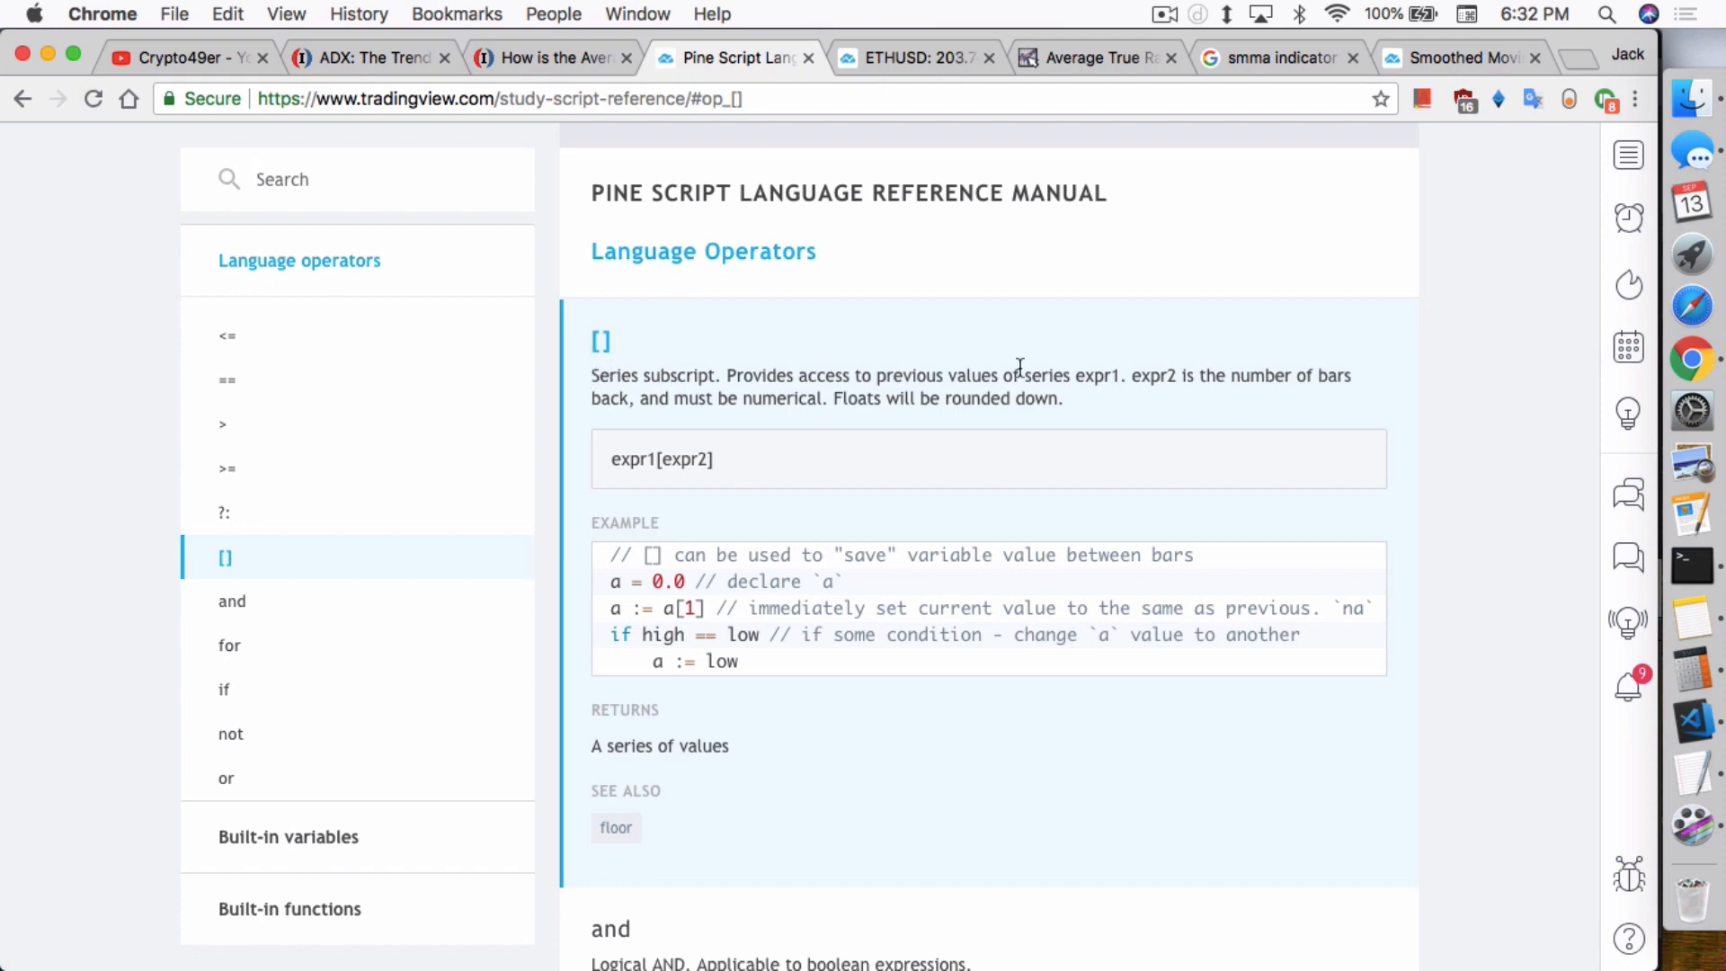
{"action": "mouse_move", "coordinate": [1688, 362]}
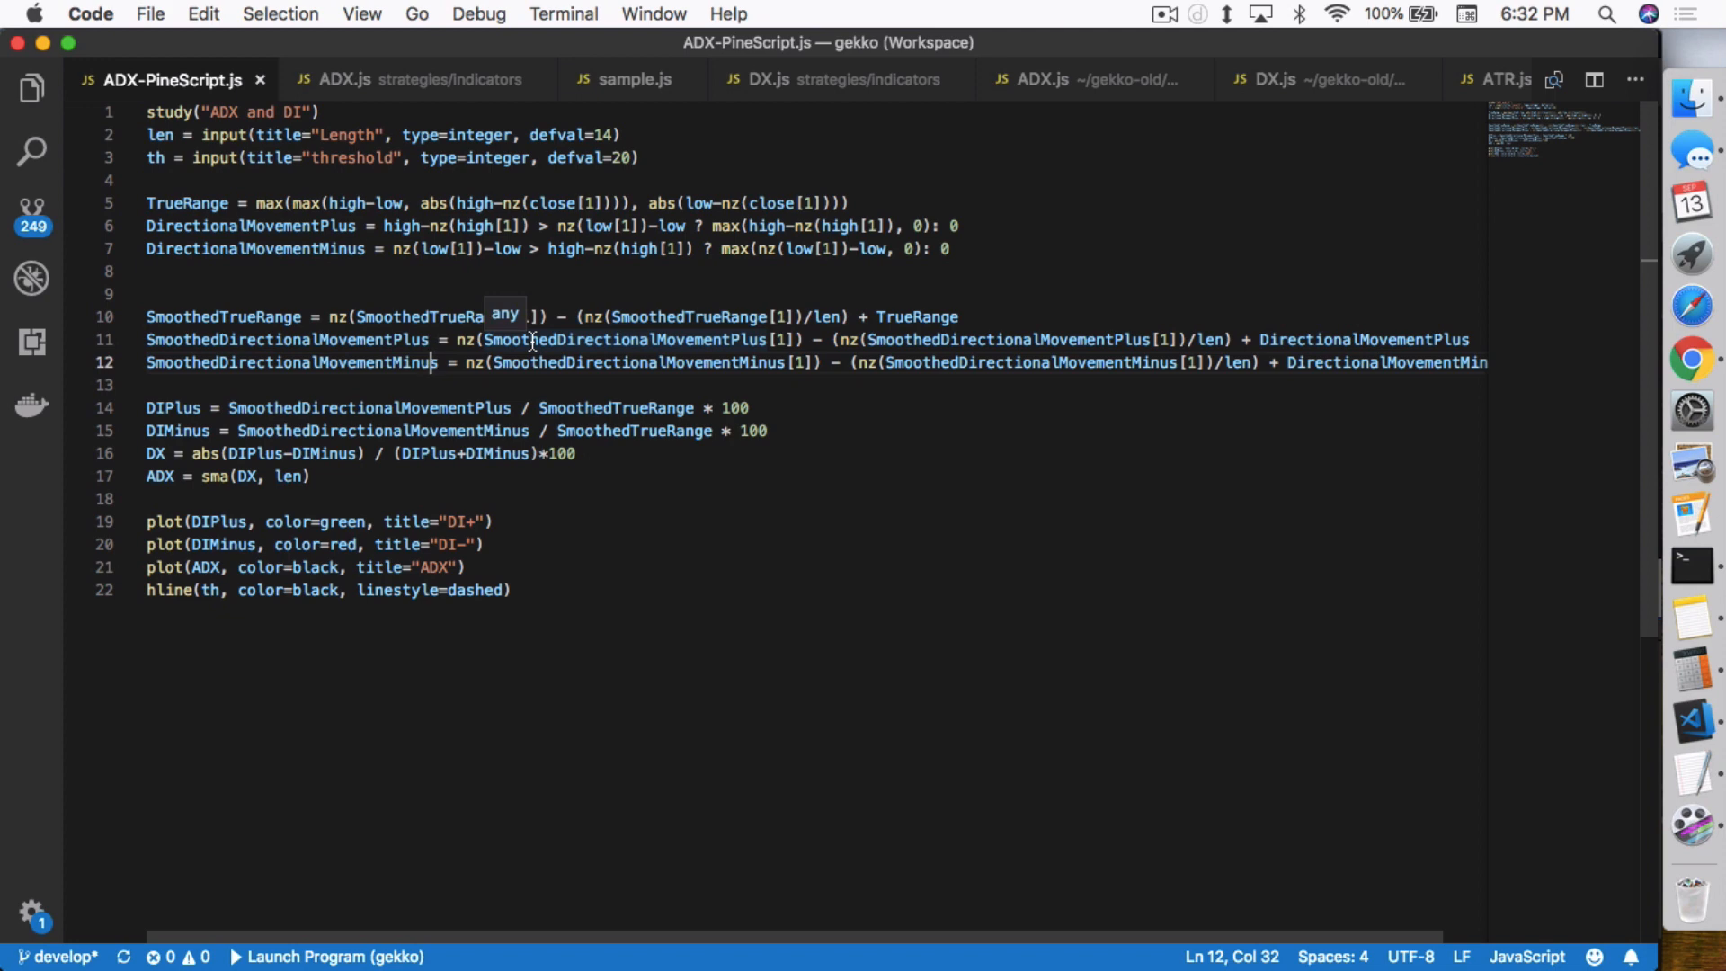
{"action": "left_click", "coordinate": [839, 77]}
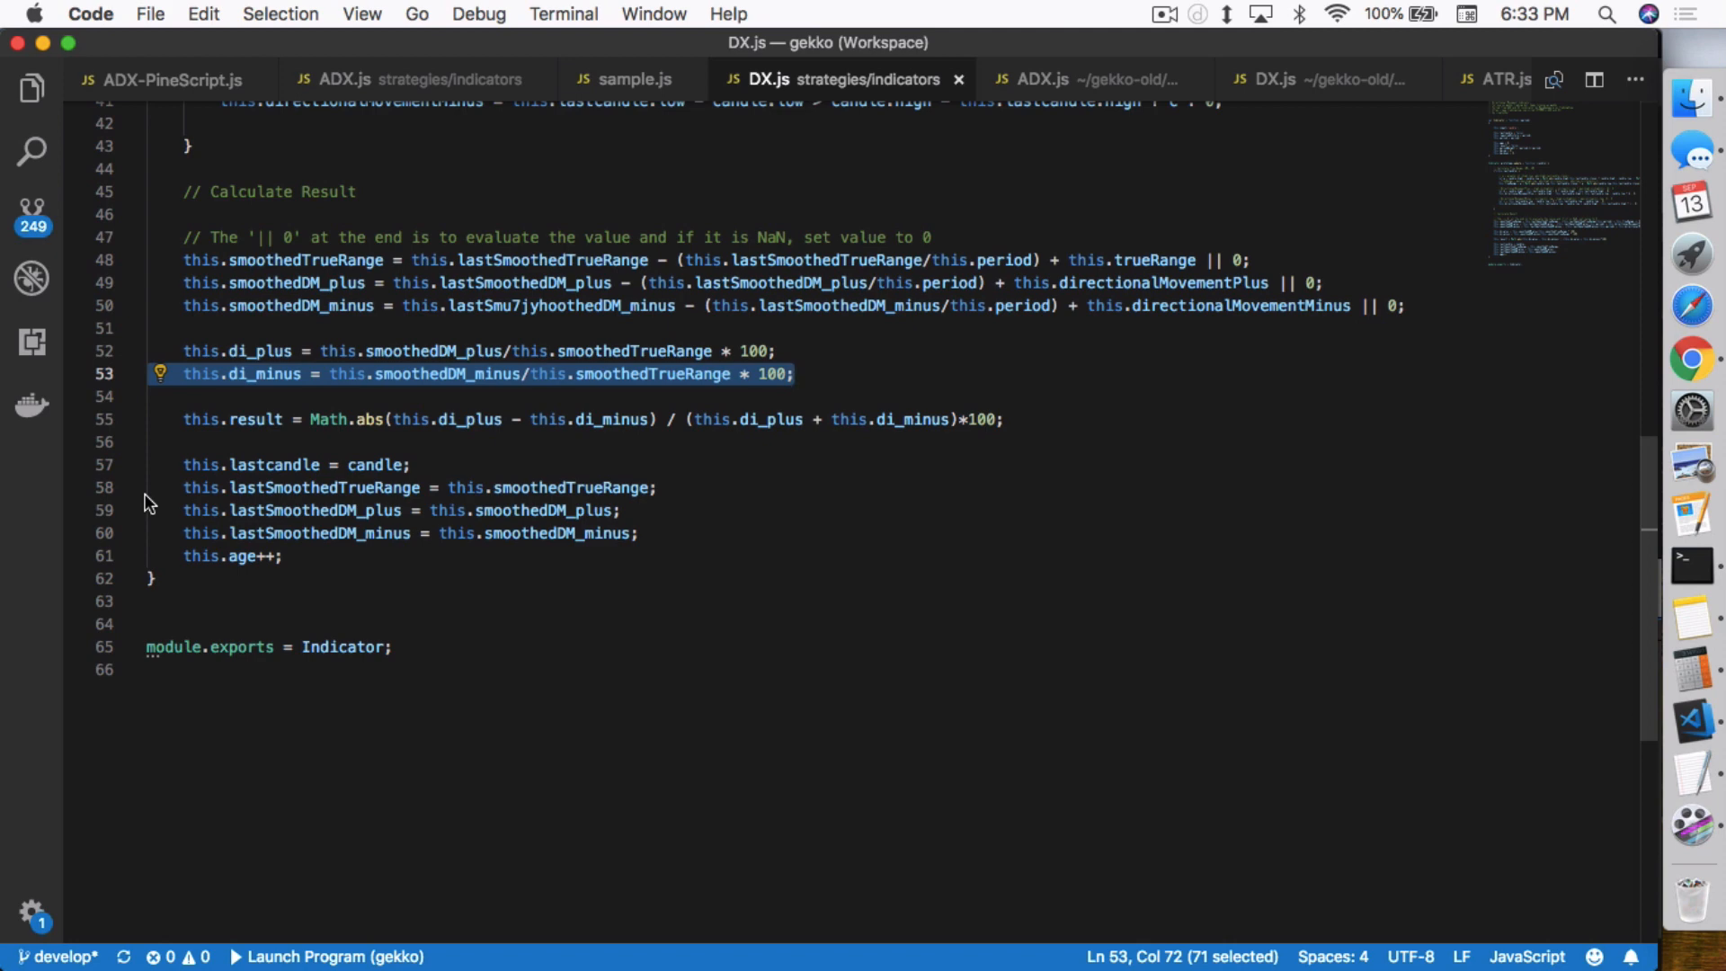
{"action": "mouse_move", "coordinate": [380, 308]}
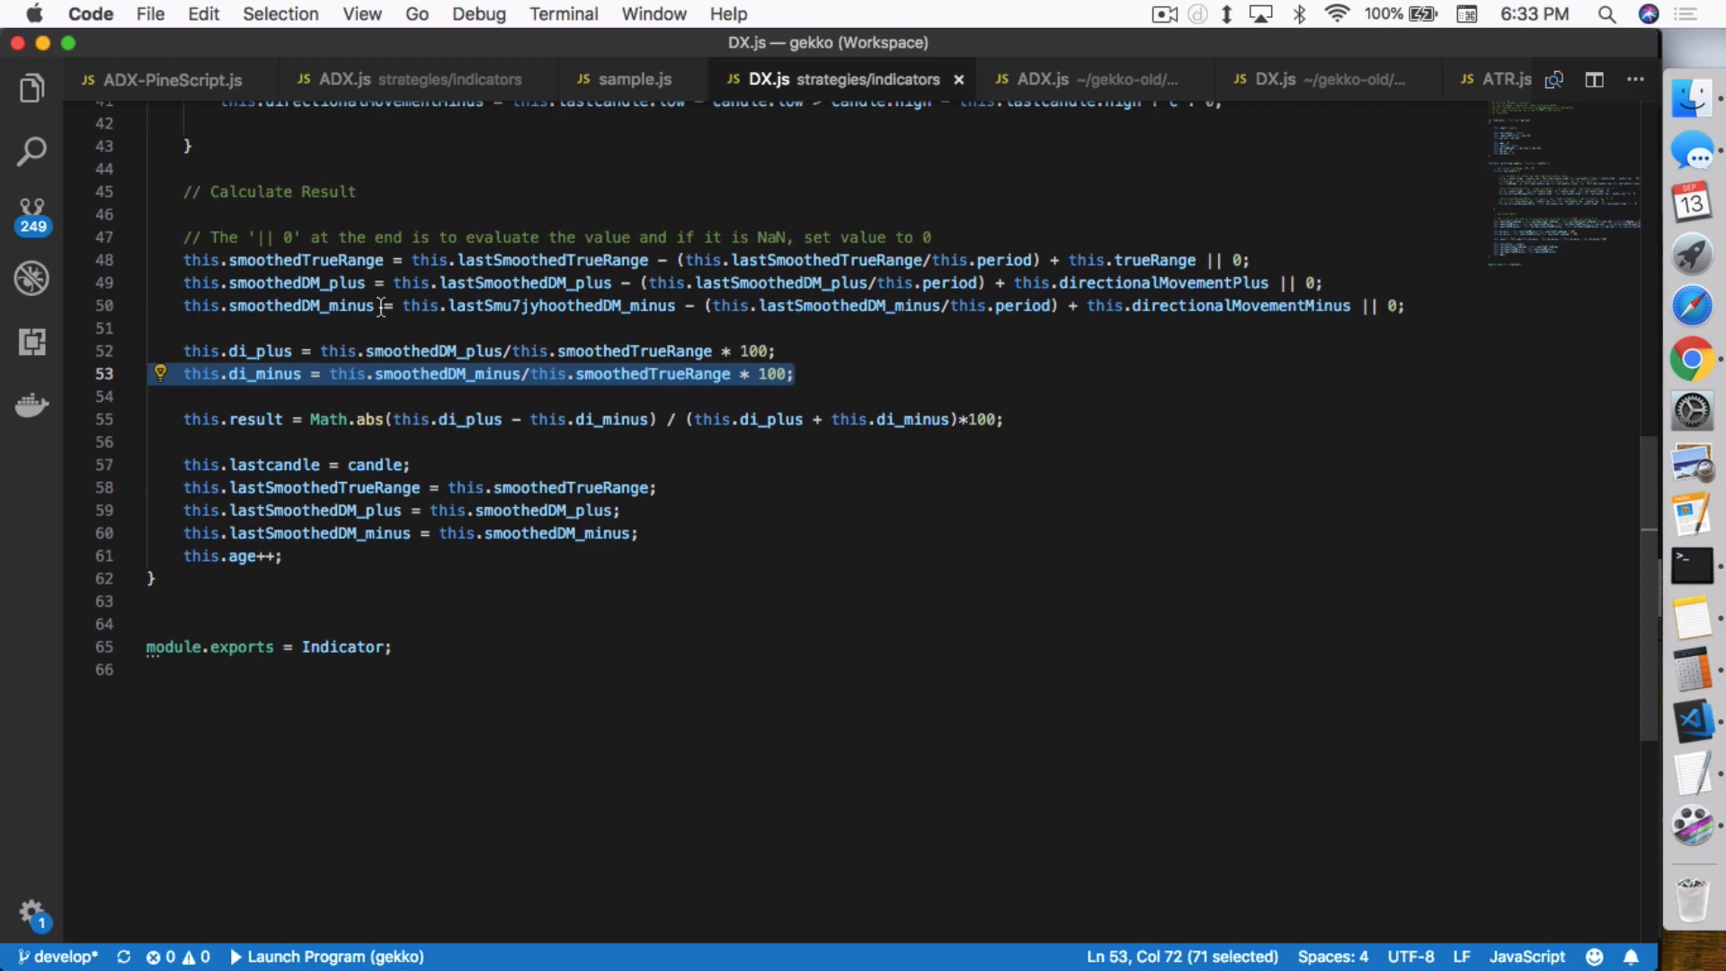
{"action": "mouse_move", "coordinate": [968, 347]}
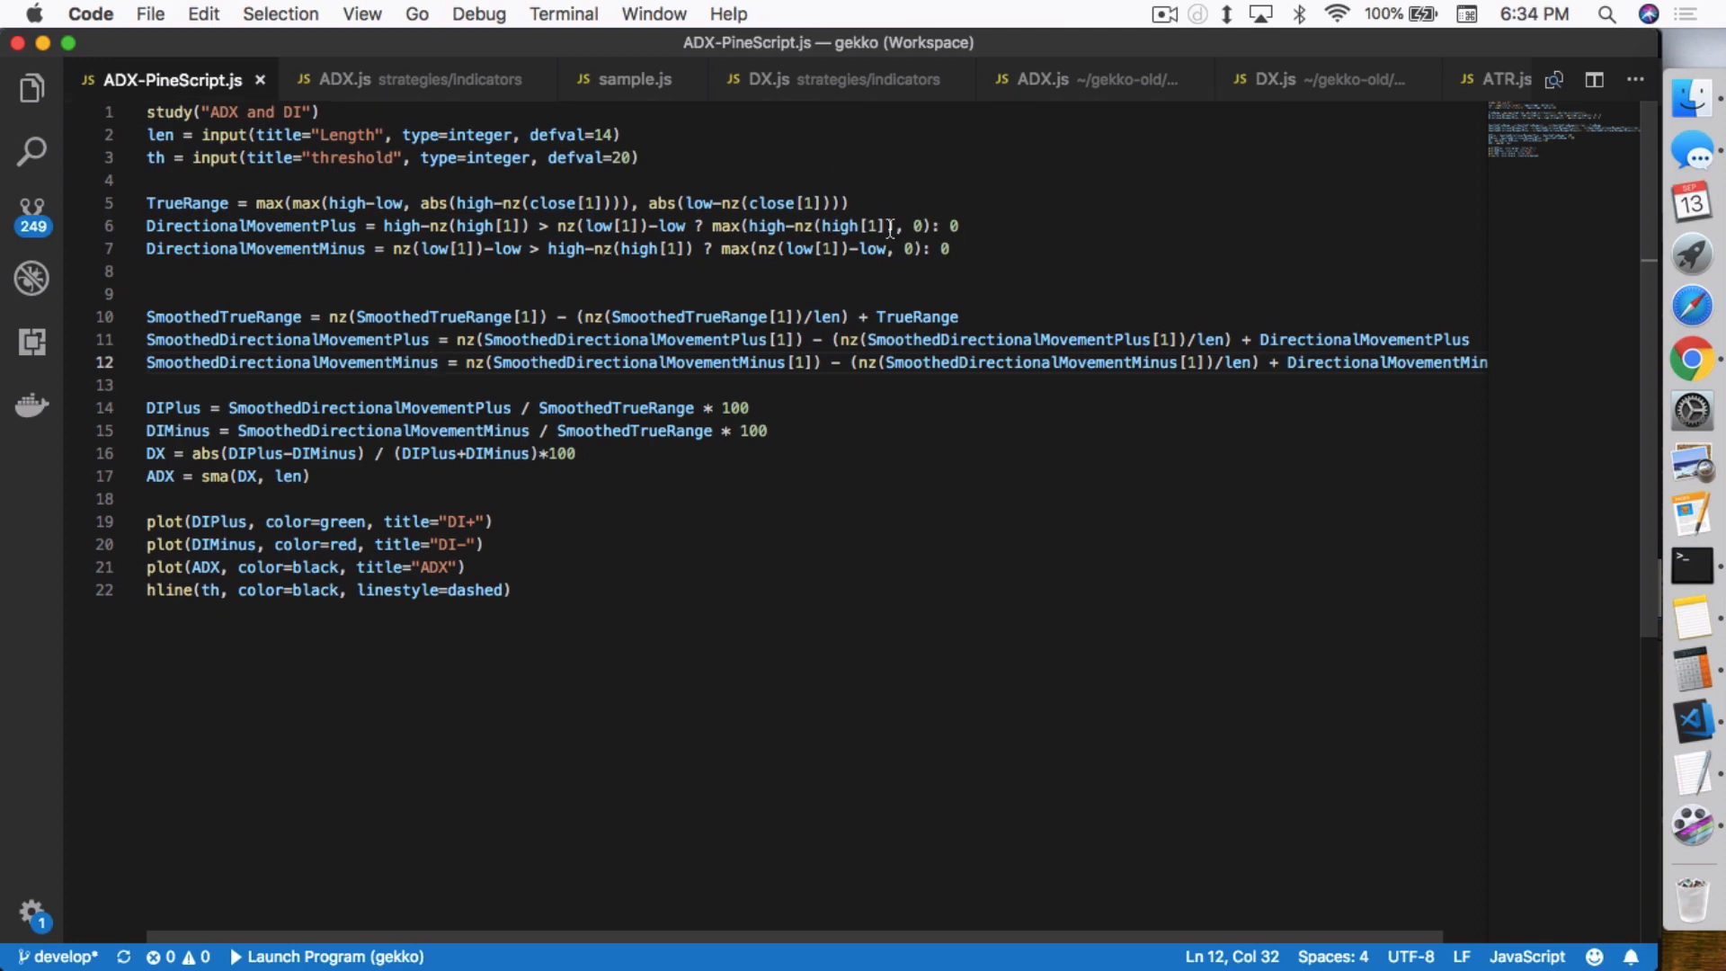
{"action": "mouse_move", "coordinate": [582, 273]}
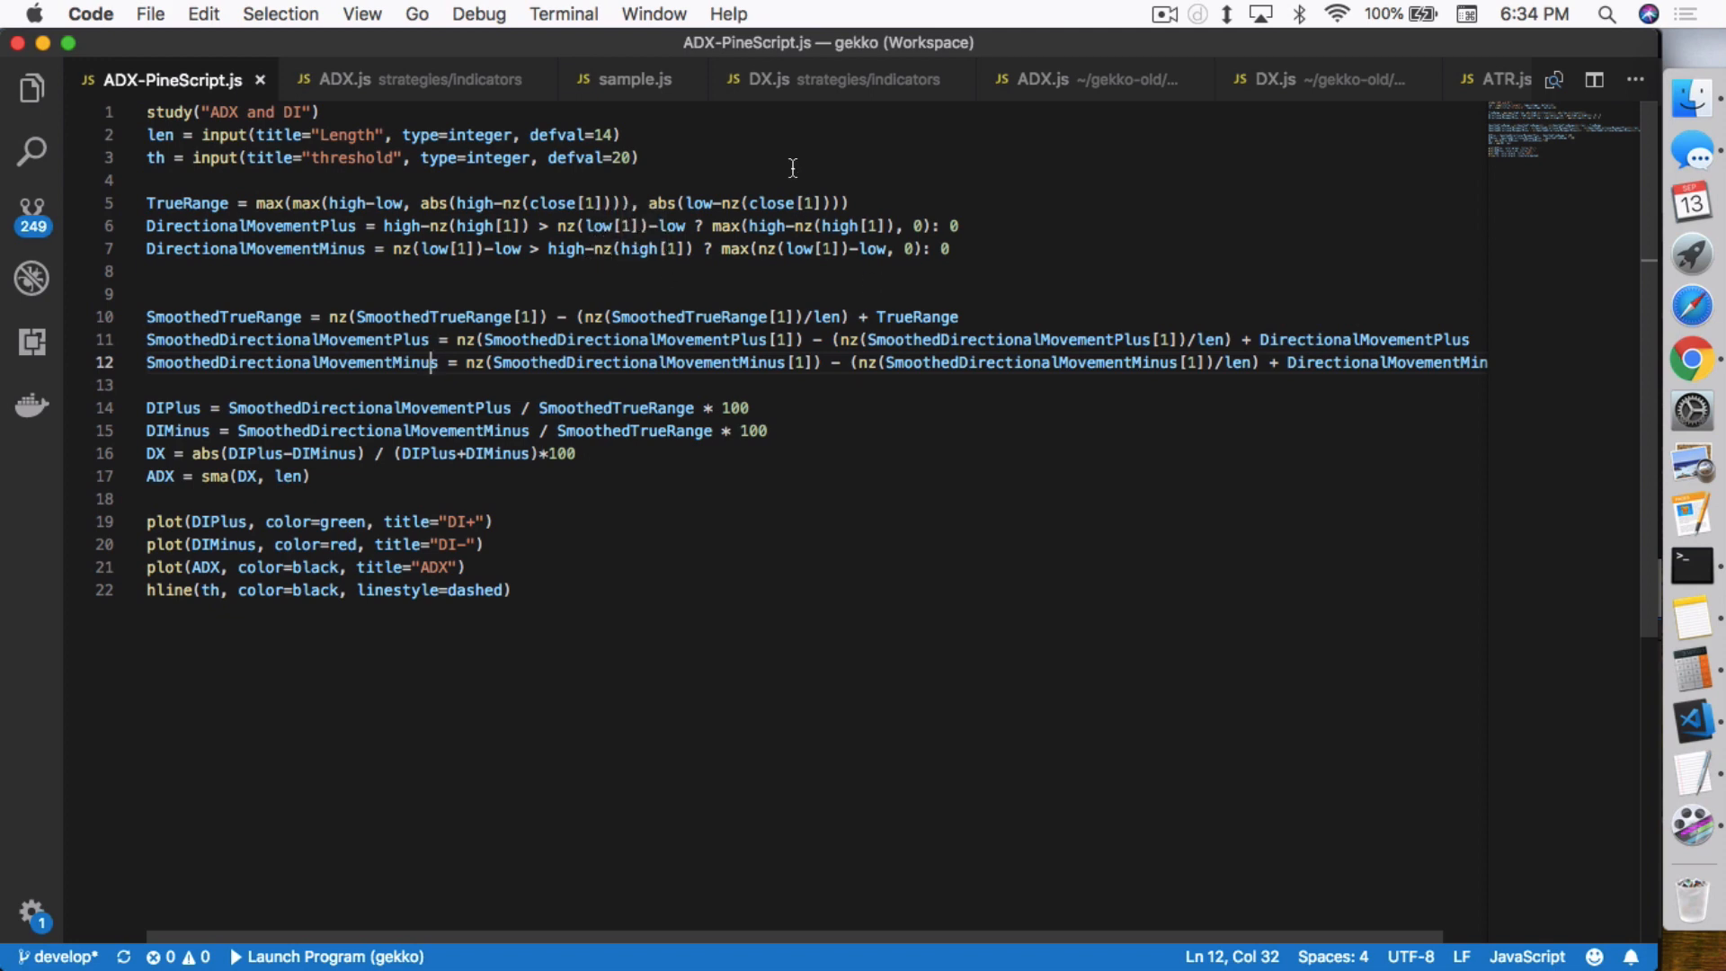
Step: Return to DX.js and view its ternary-based true range and directional movement calculations
{"action": "left_click", "coordinate": [840, 79]}
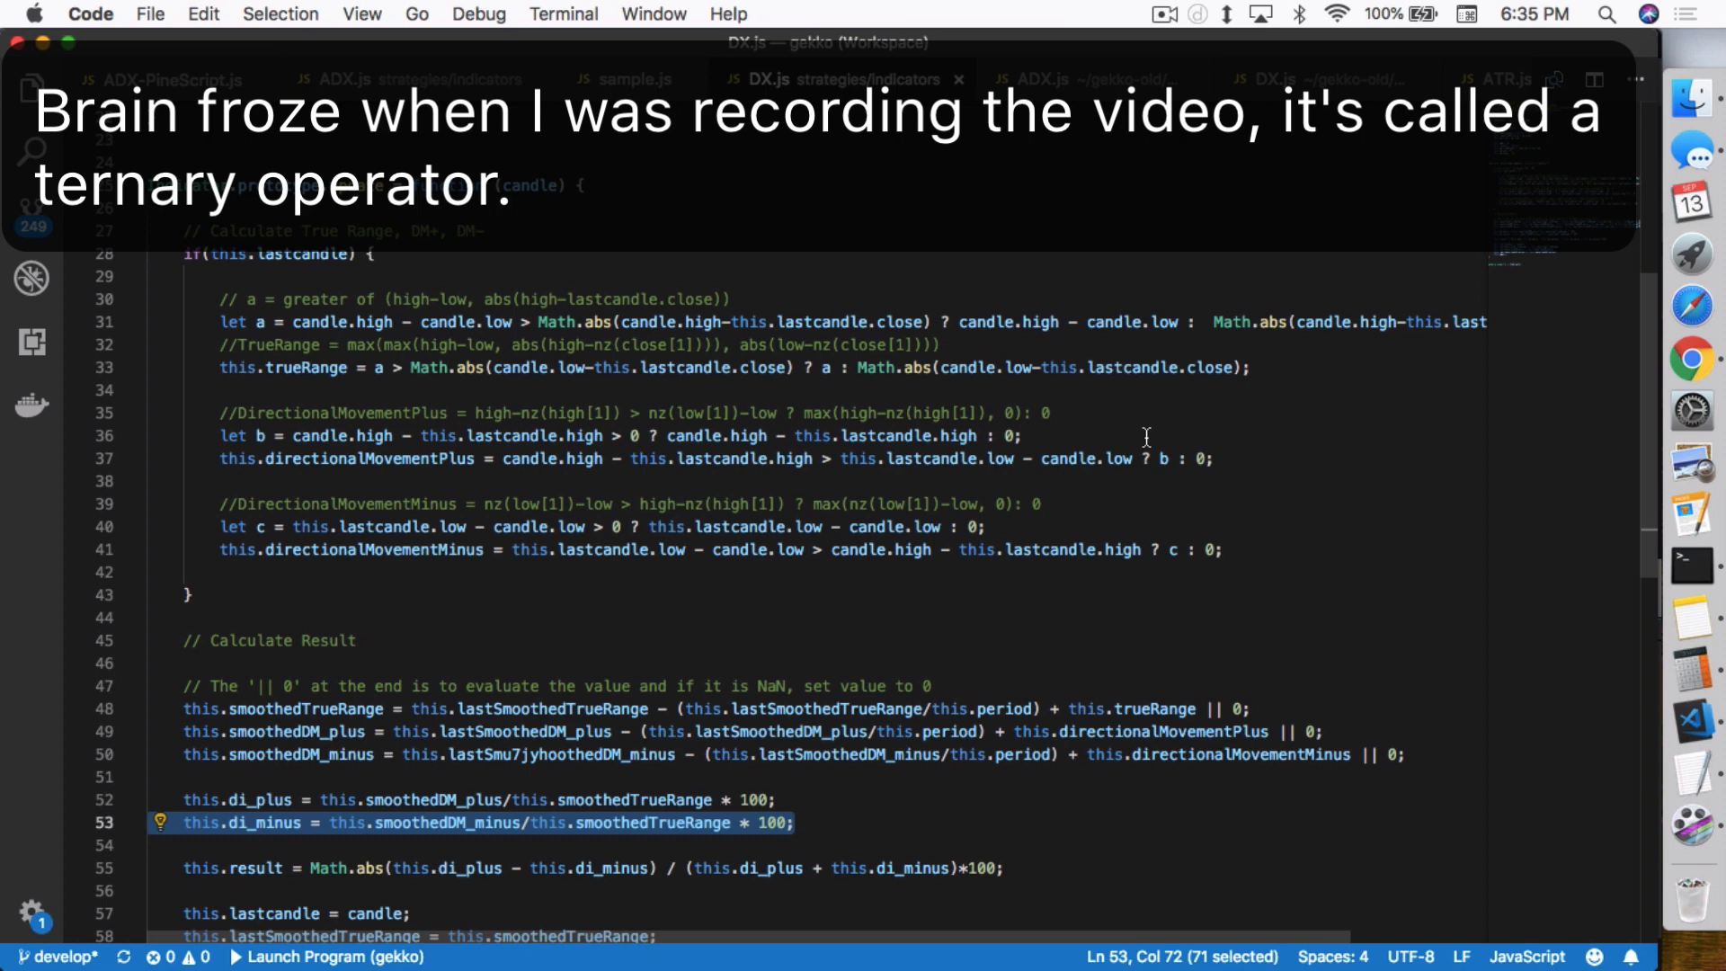
{"action": "mouse_move", "coordinate": [652, 433]}
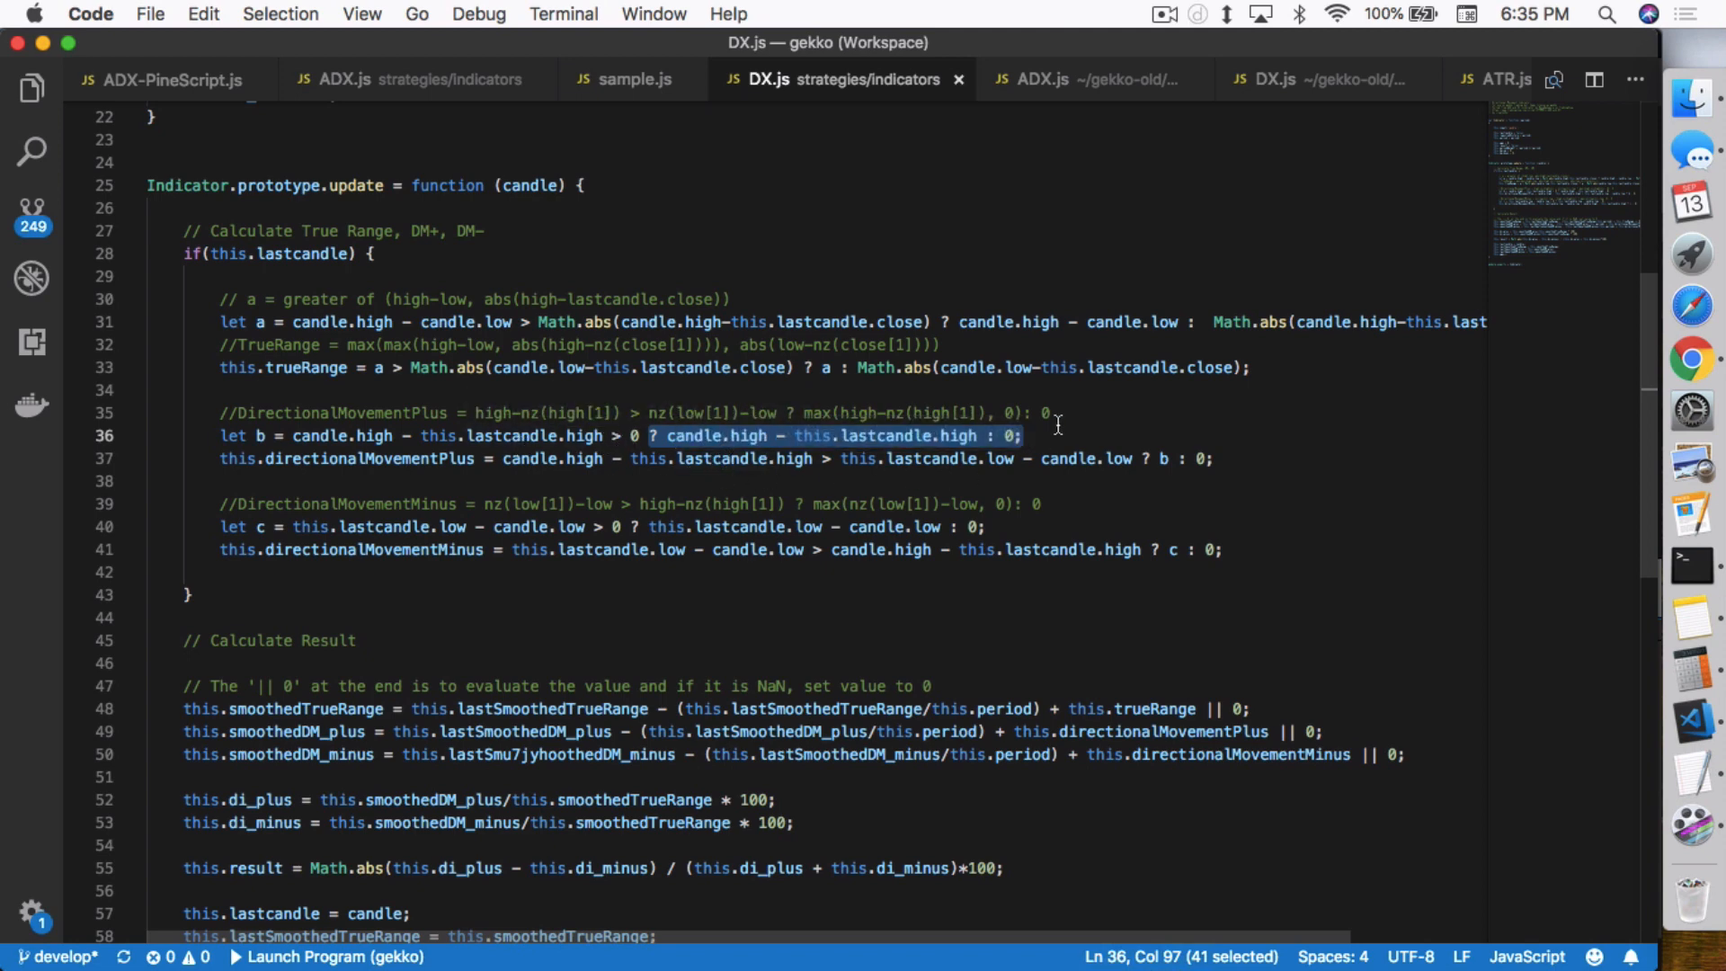
{"action": "mouse_move", "coordinate": [1046, 450]}
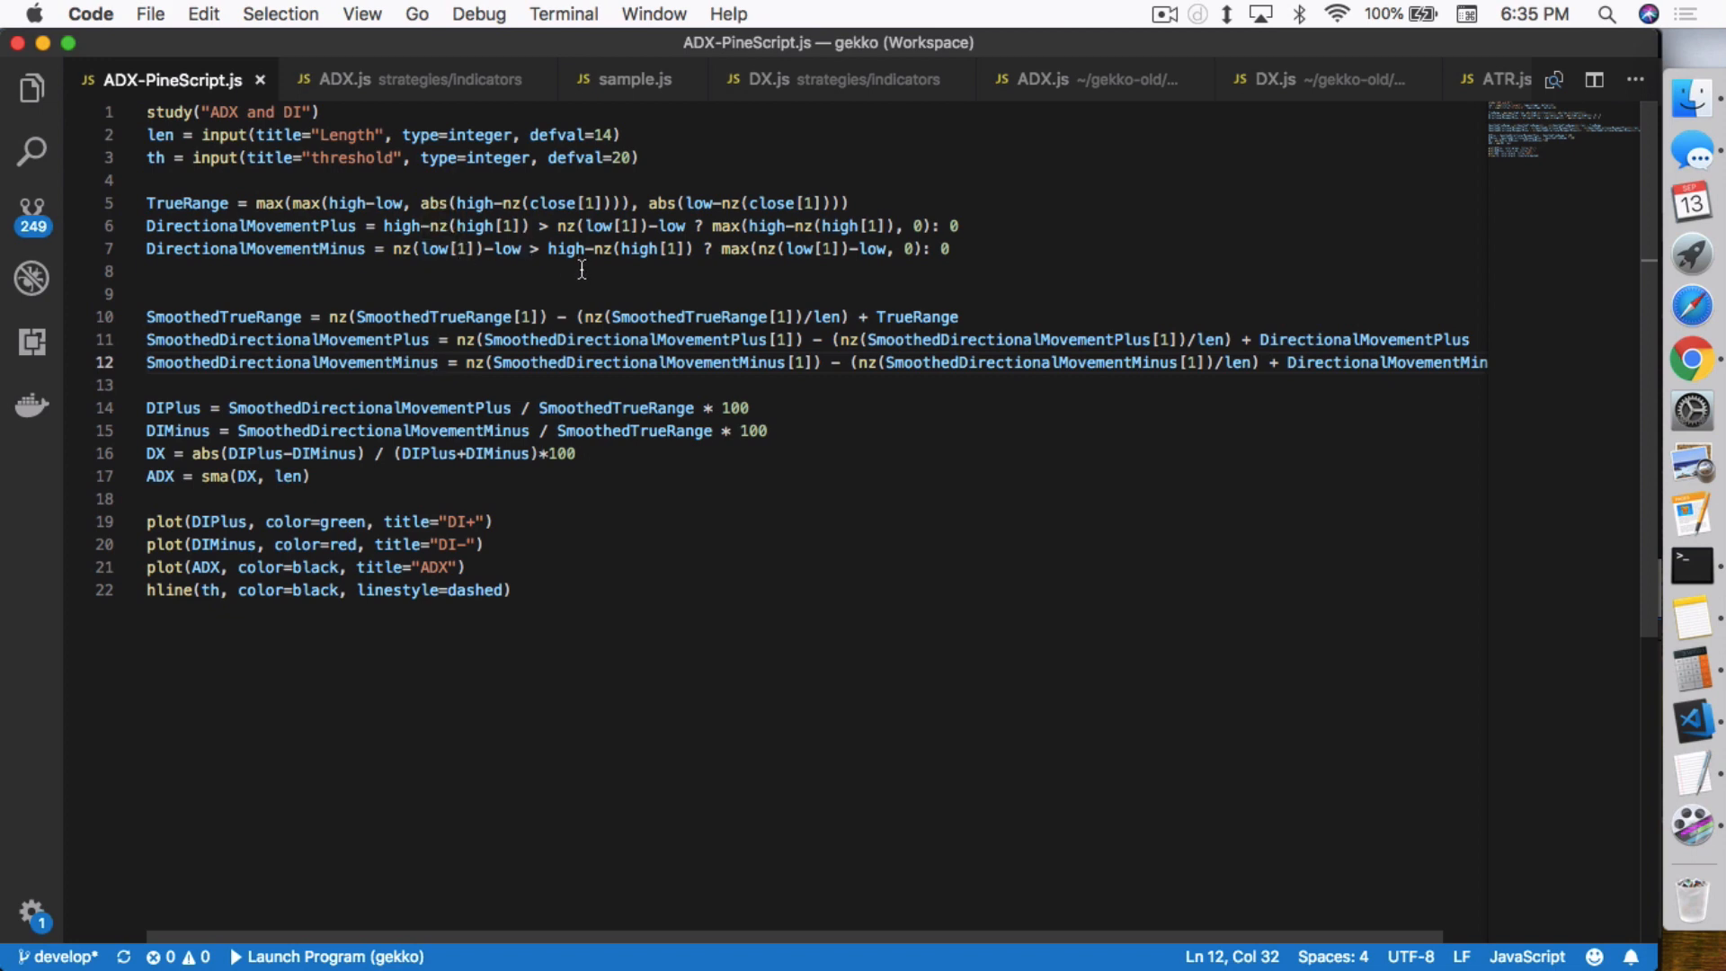
{"action": "mouse_move", "coordinate": [626, 77]}
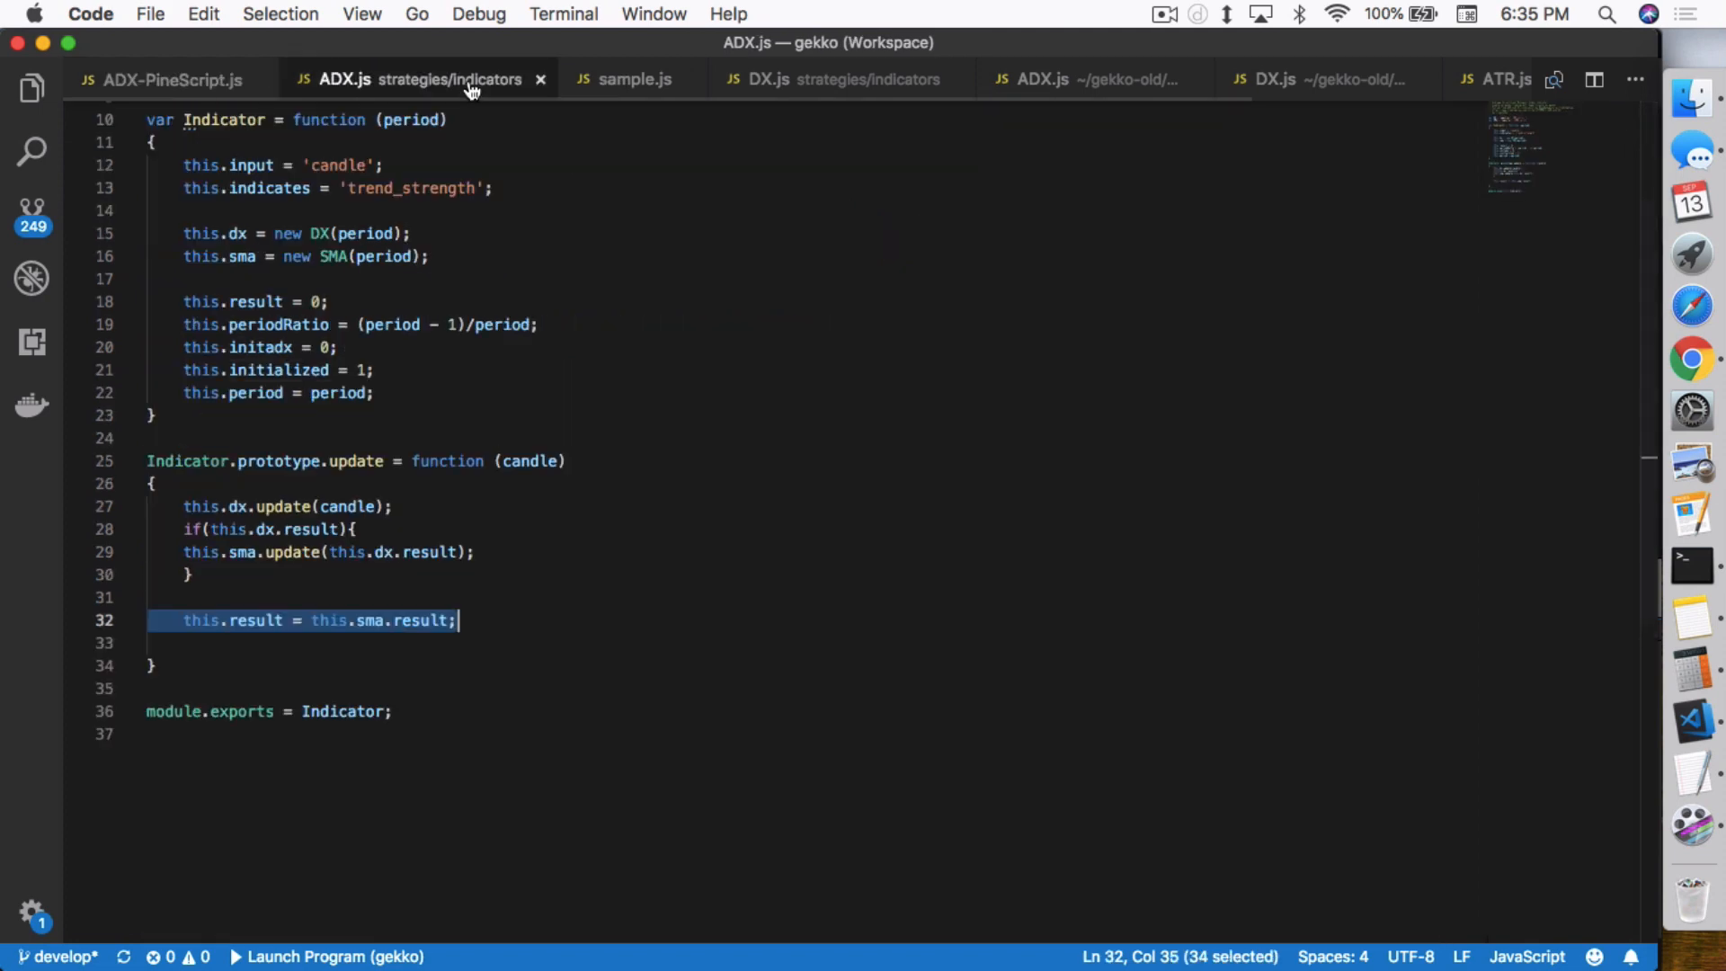
Step: Revisit DX.js's true range and directional movement code, then bring up the ADX-PineScript.js source
{"action": "left_click", "coordinate": [840, 79]}
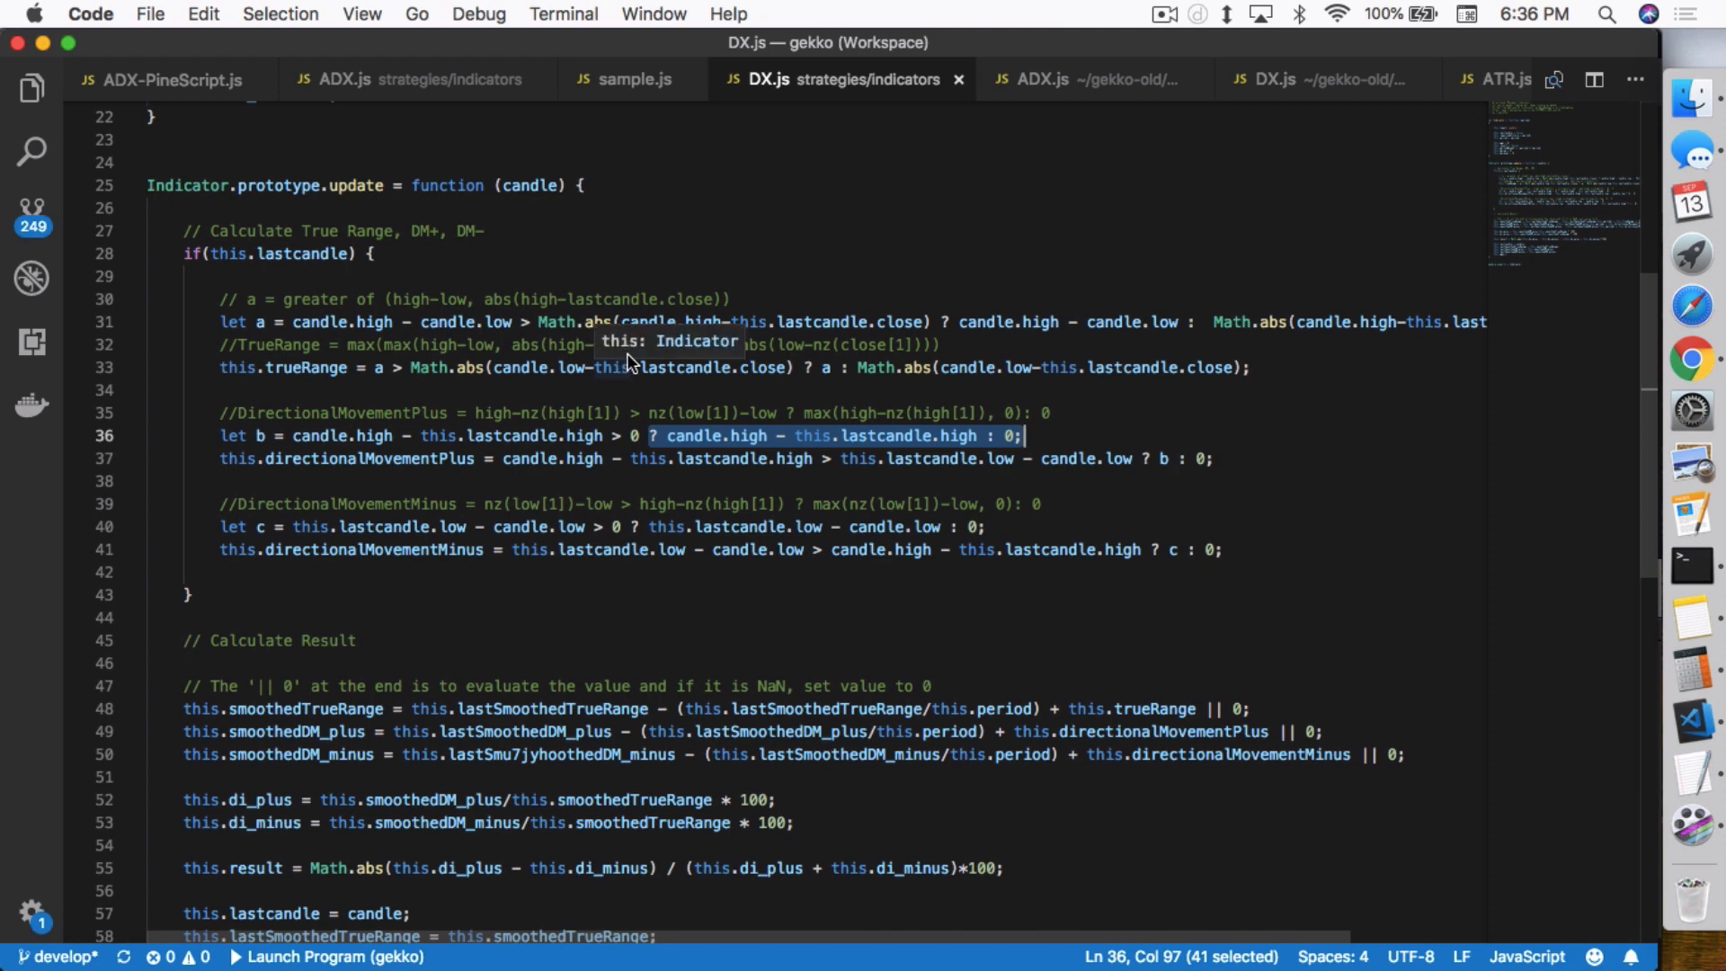
{"action": "mouse_move", "coordinate": [479, 311]}
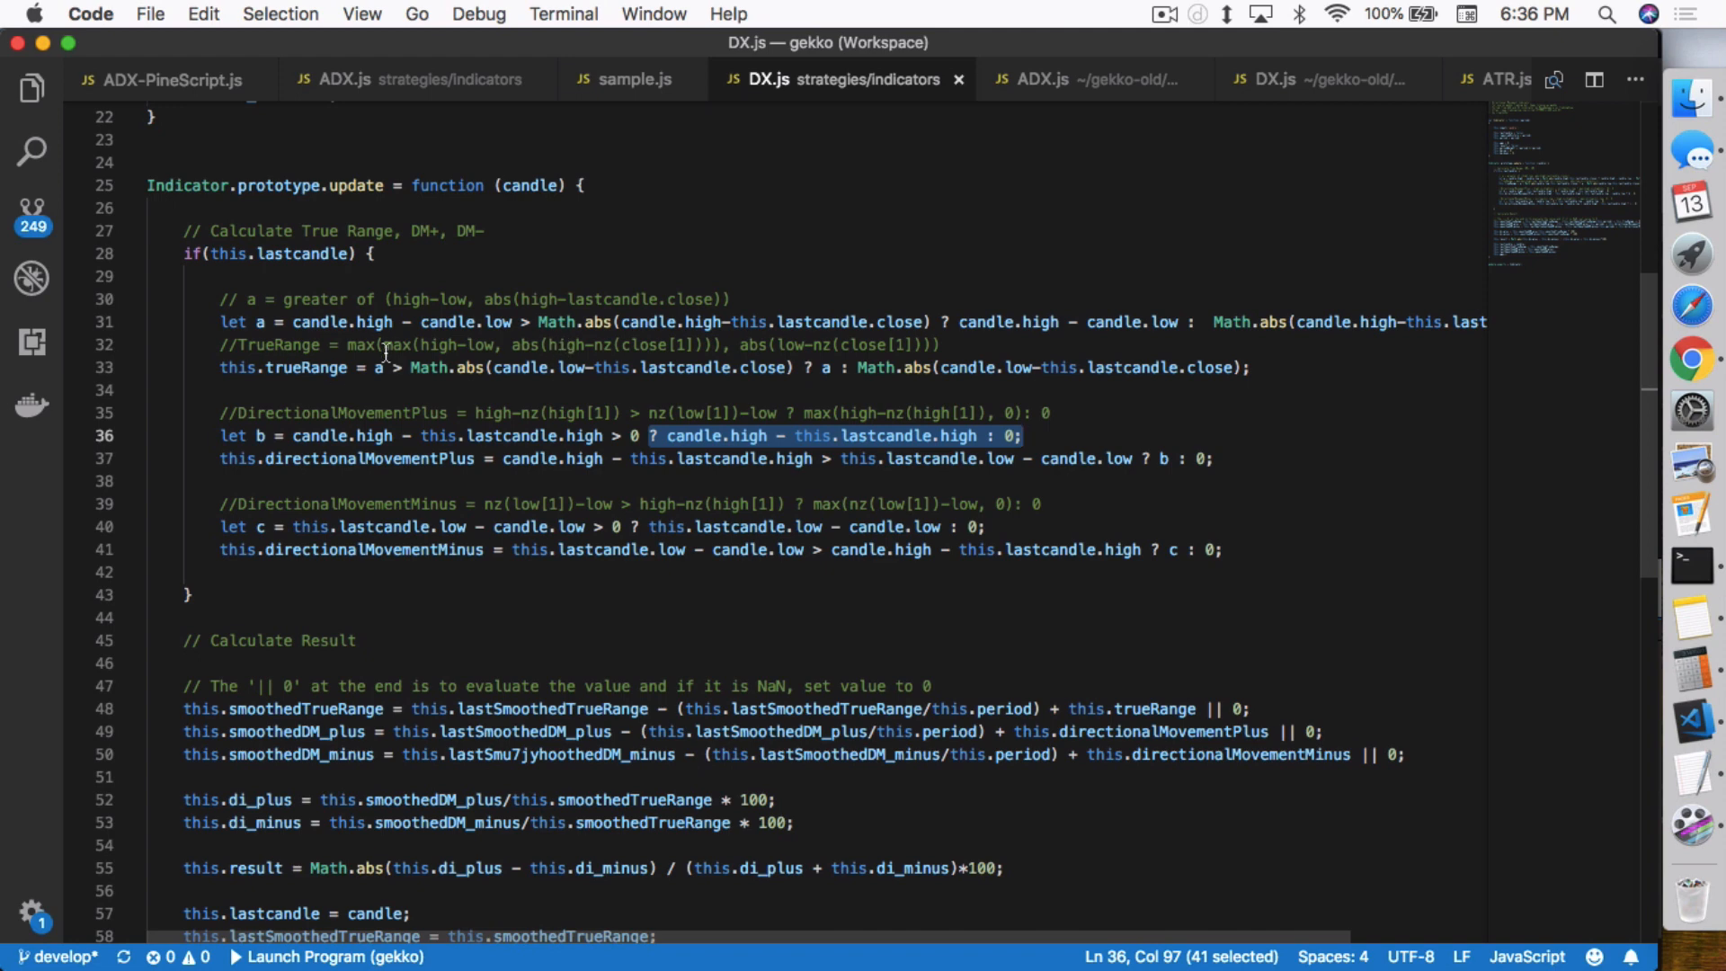
{"action": "mouse_move", "coordinate": [462, 379]}
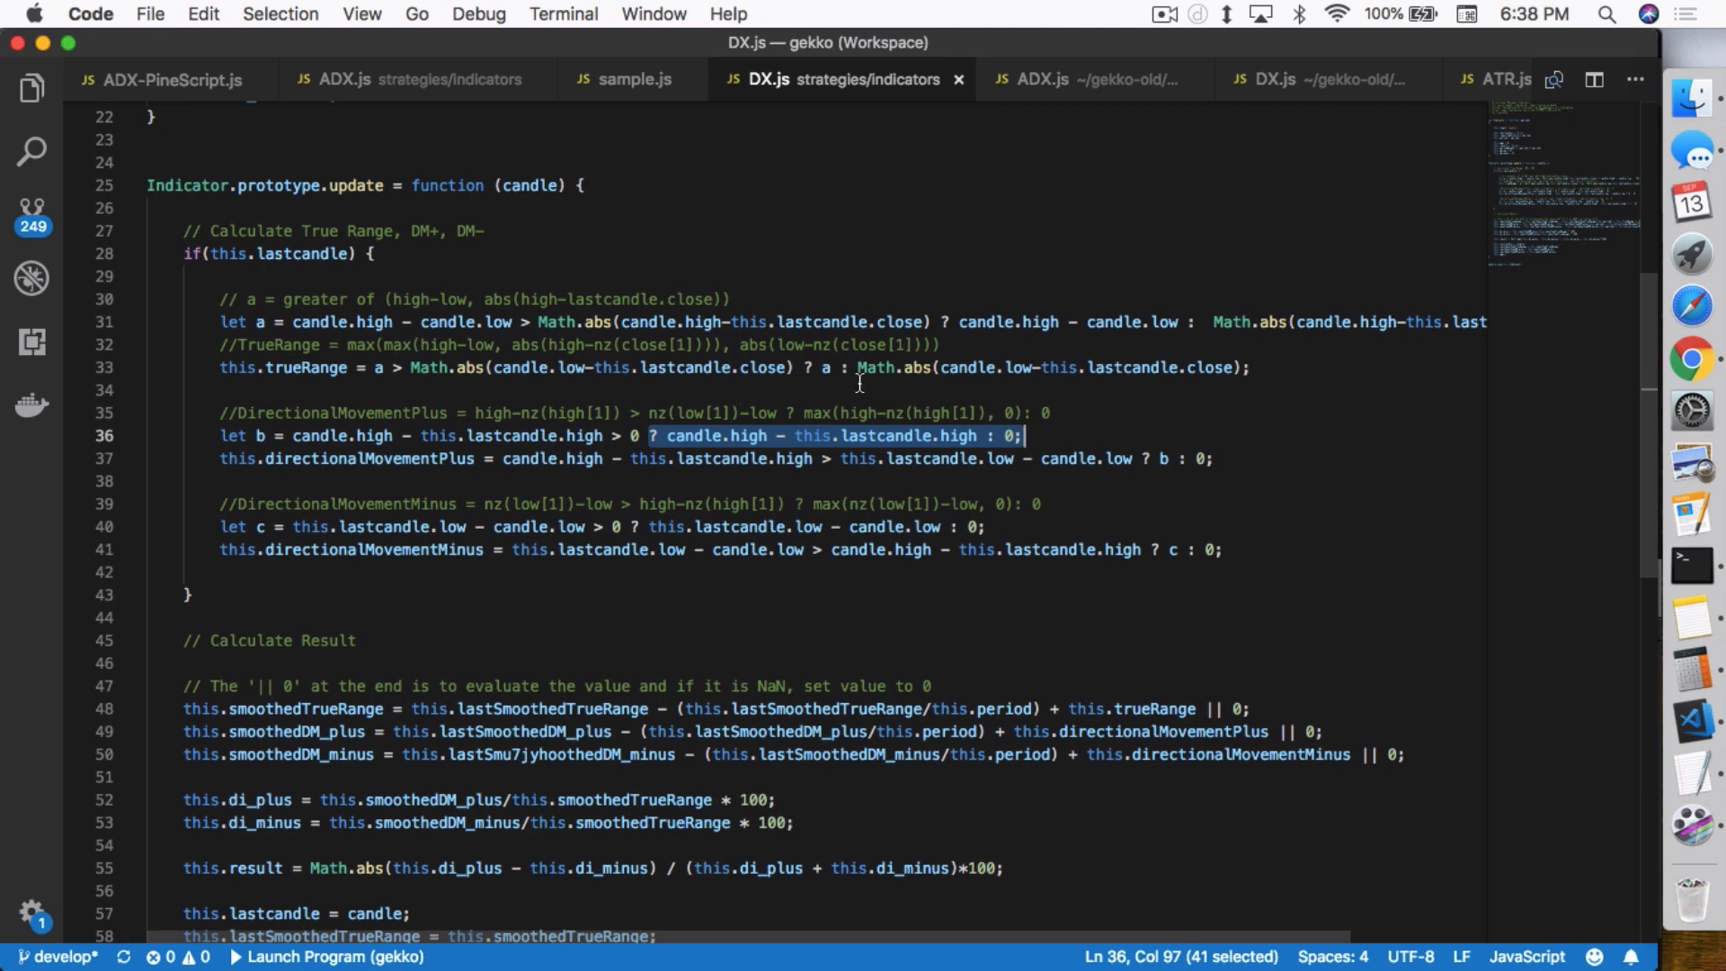
{"action": "mouse_move", "coordinate": [724, 433]}
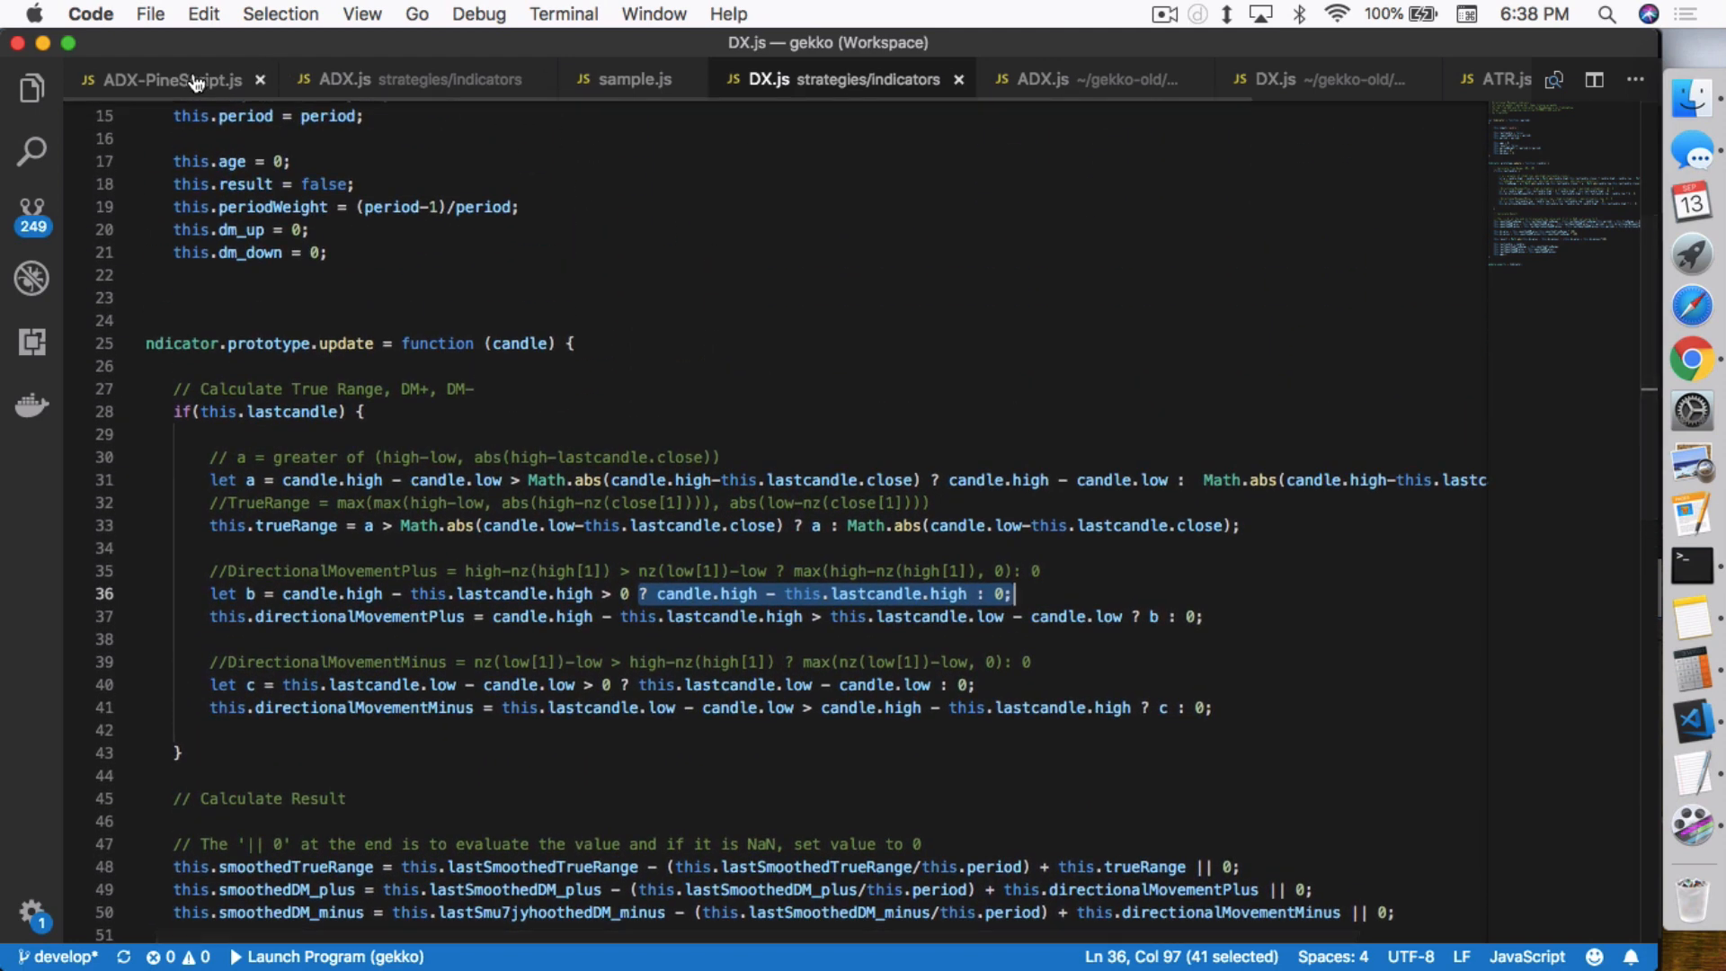
{"action": "left_click", "coordinate": [165, 79]}
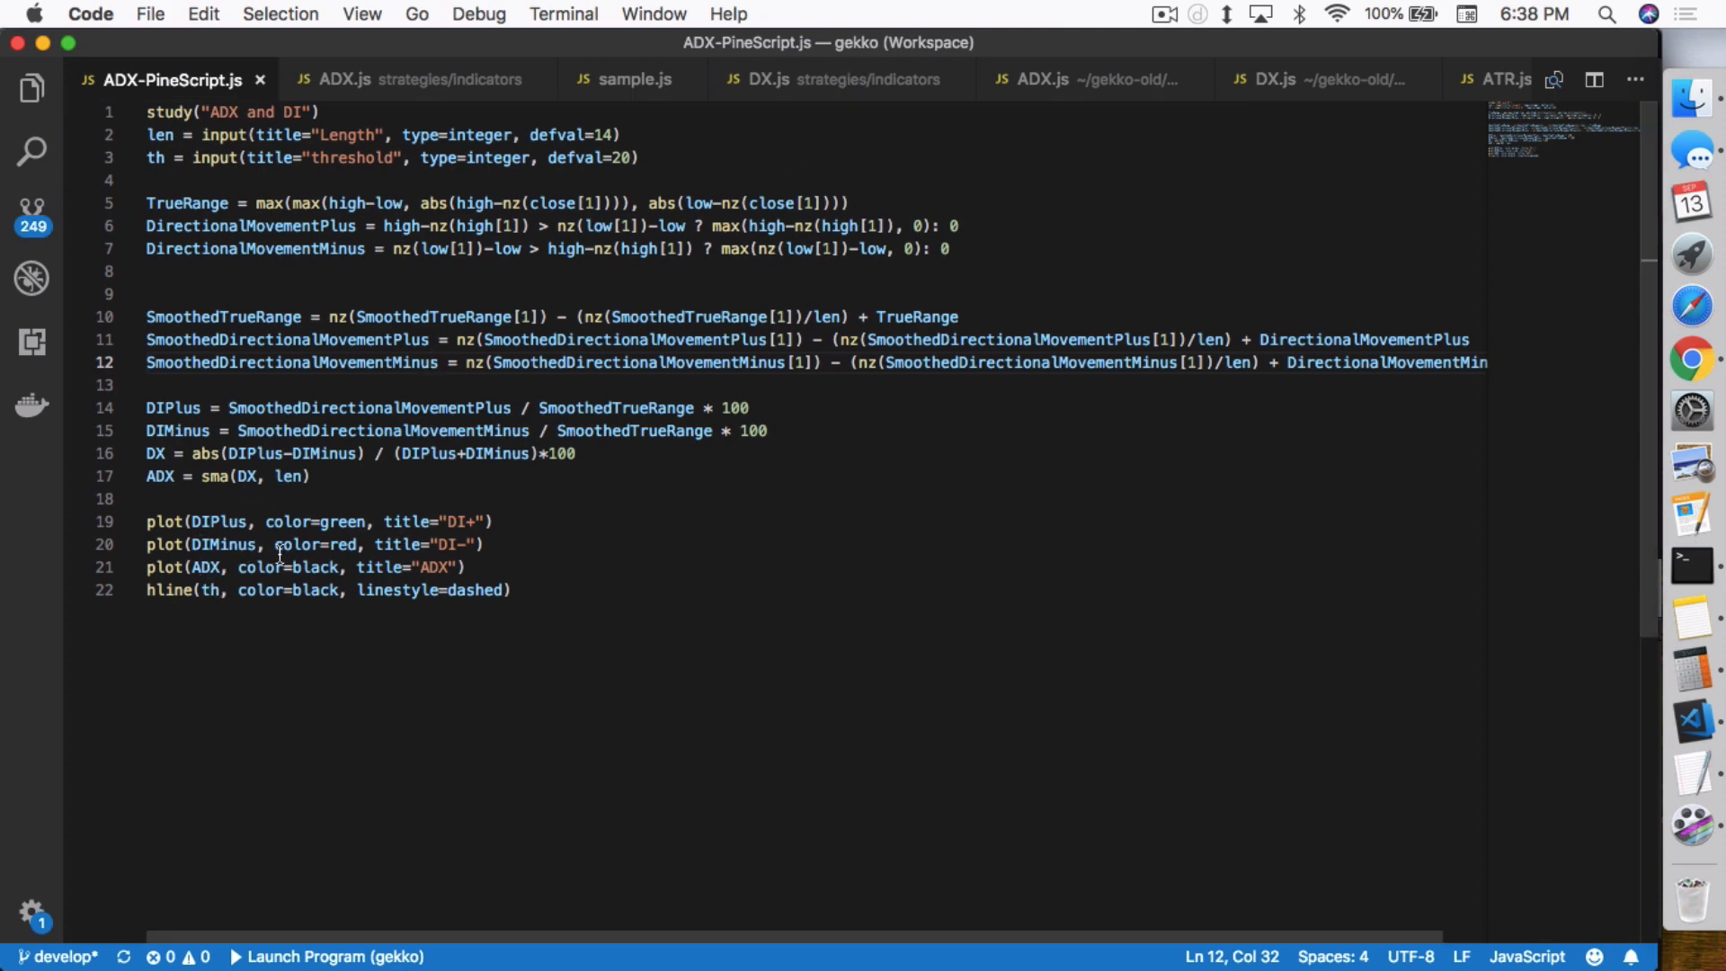
{"action": "mouse_move", "coordinate": [325, 643]}
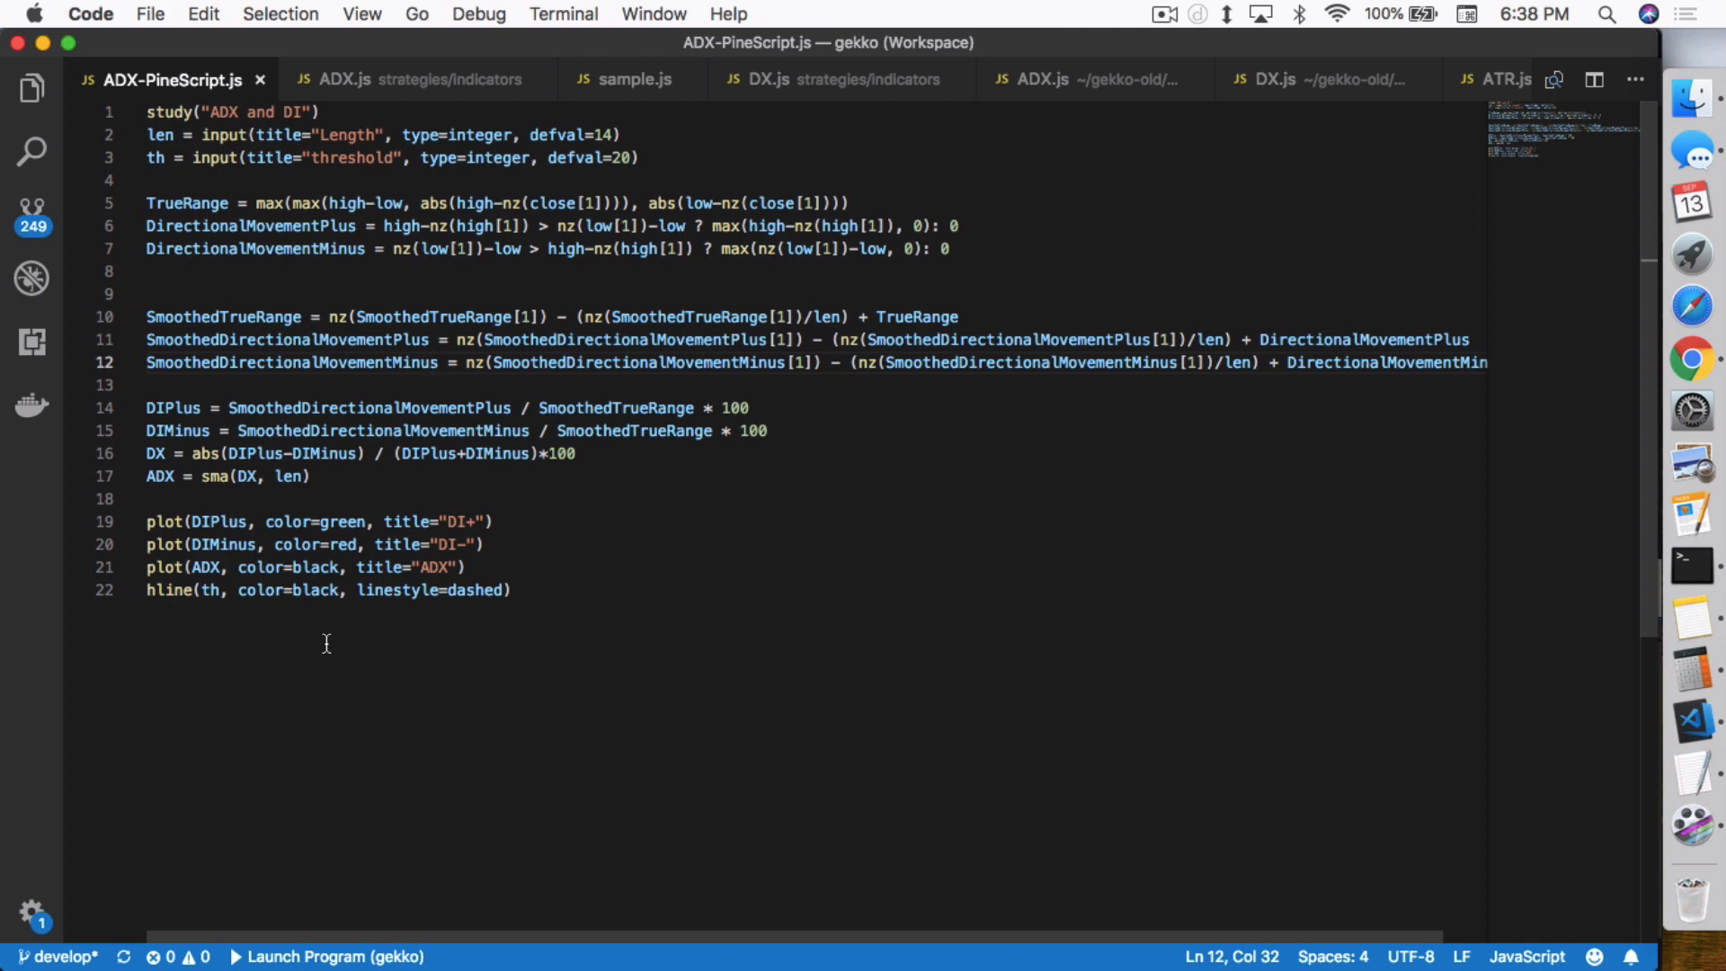
{"action": "mouse_move", "coordinate": [374, 611]}
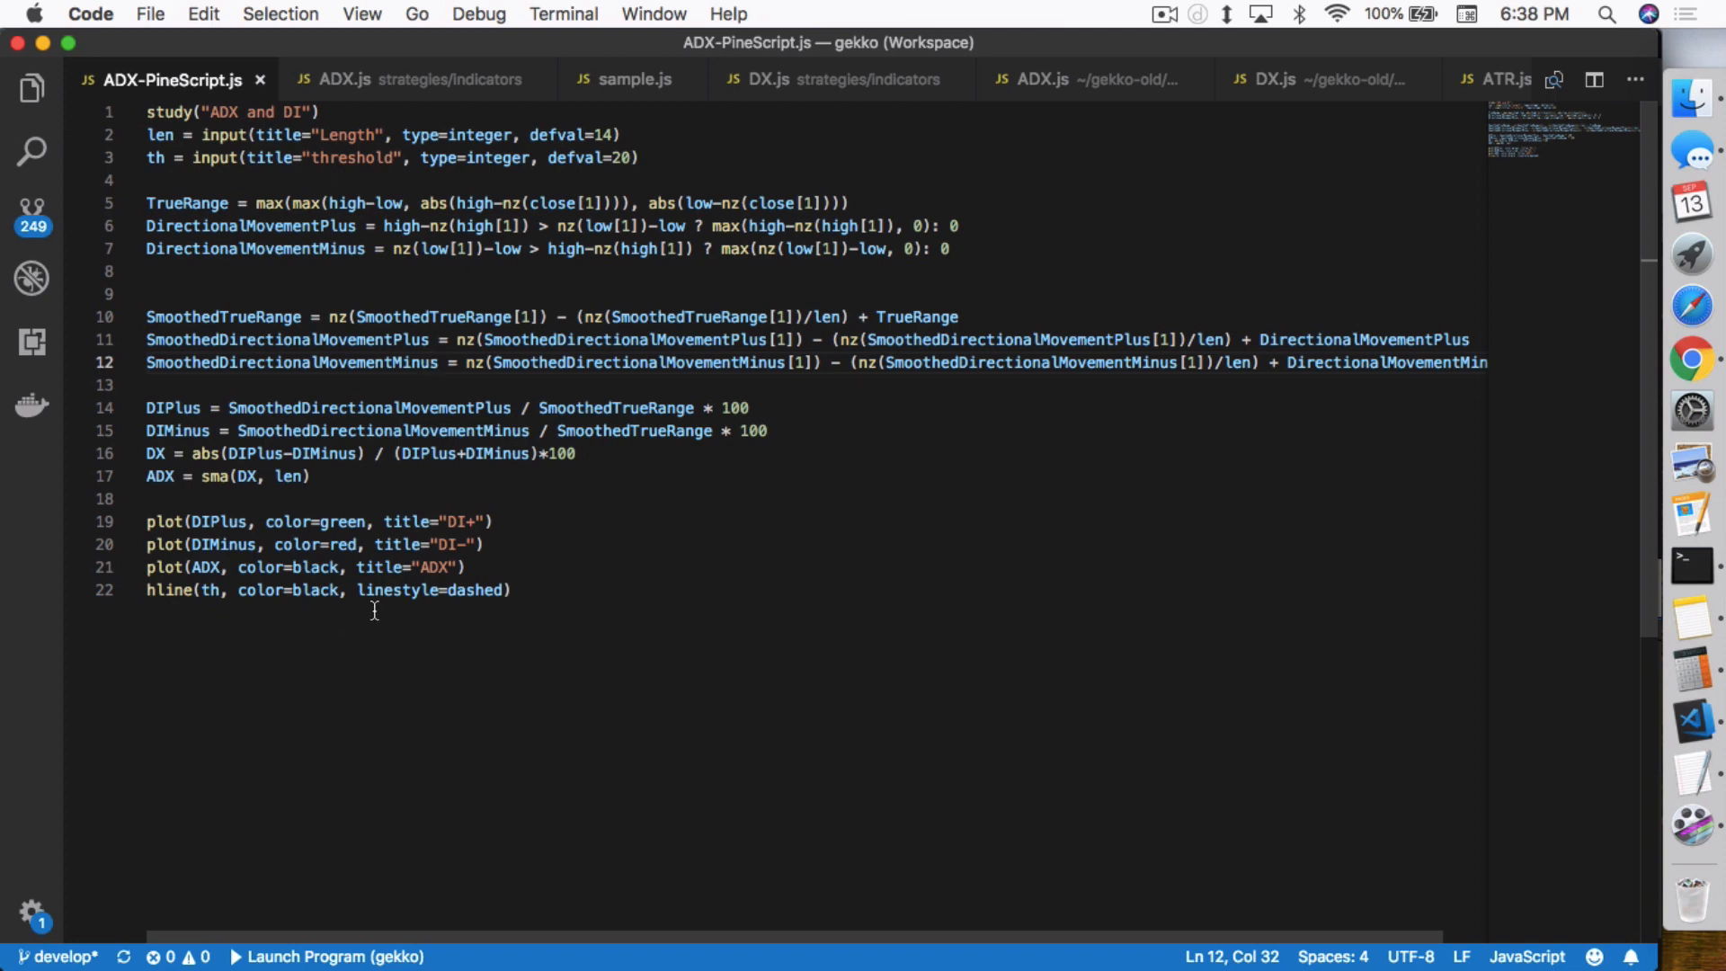